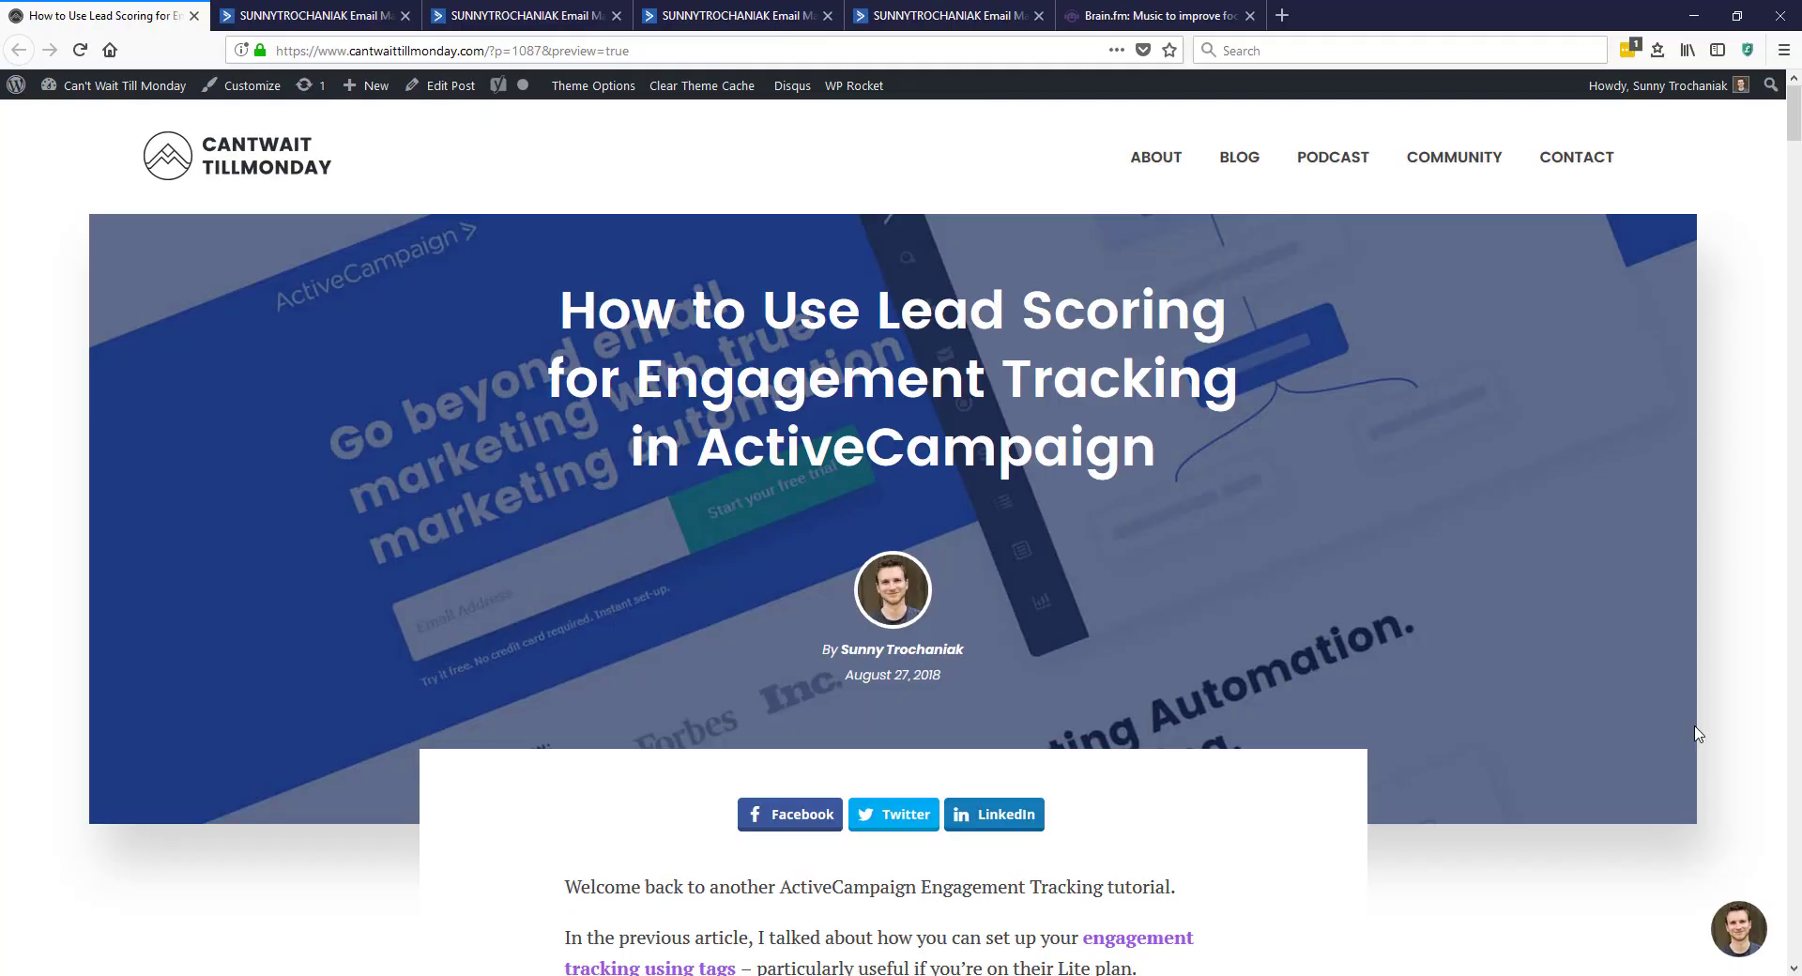
mouse_move(1282, 634)
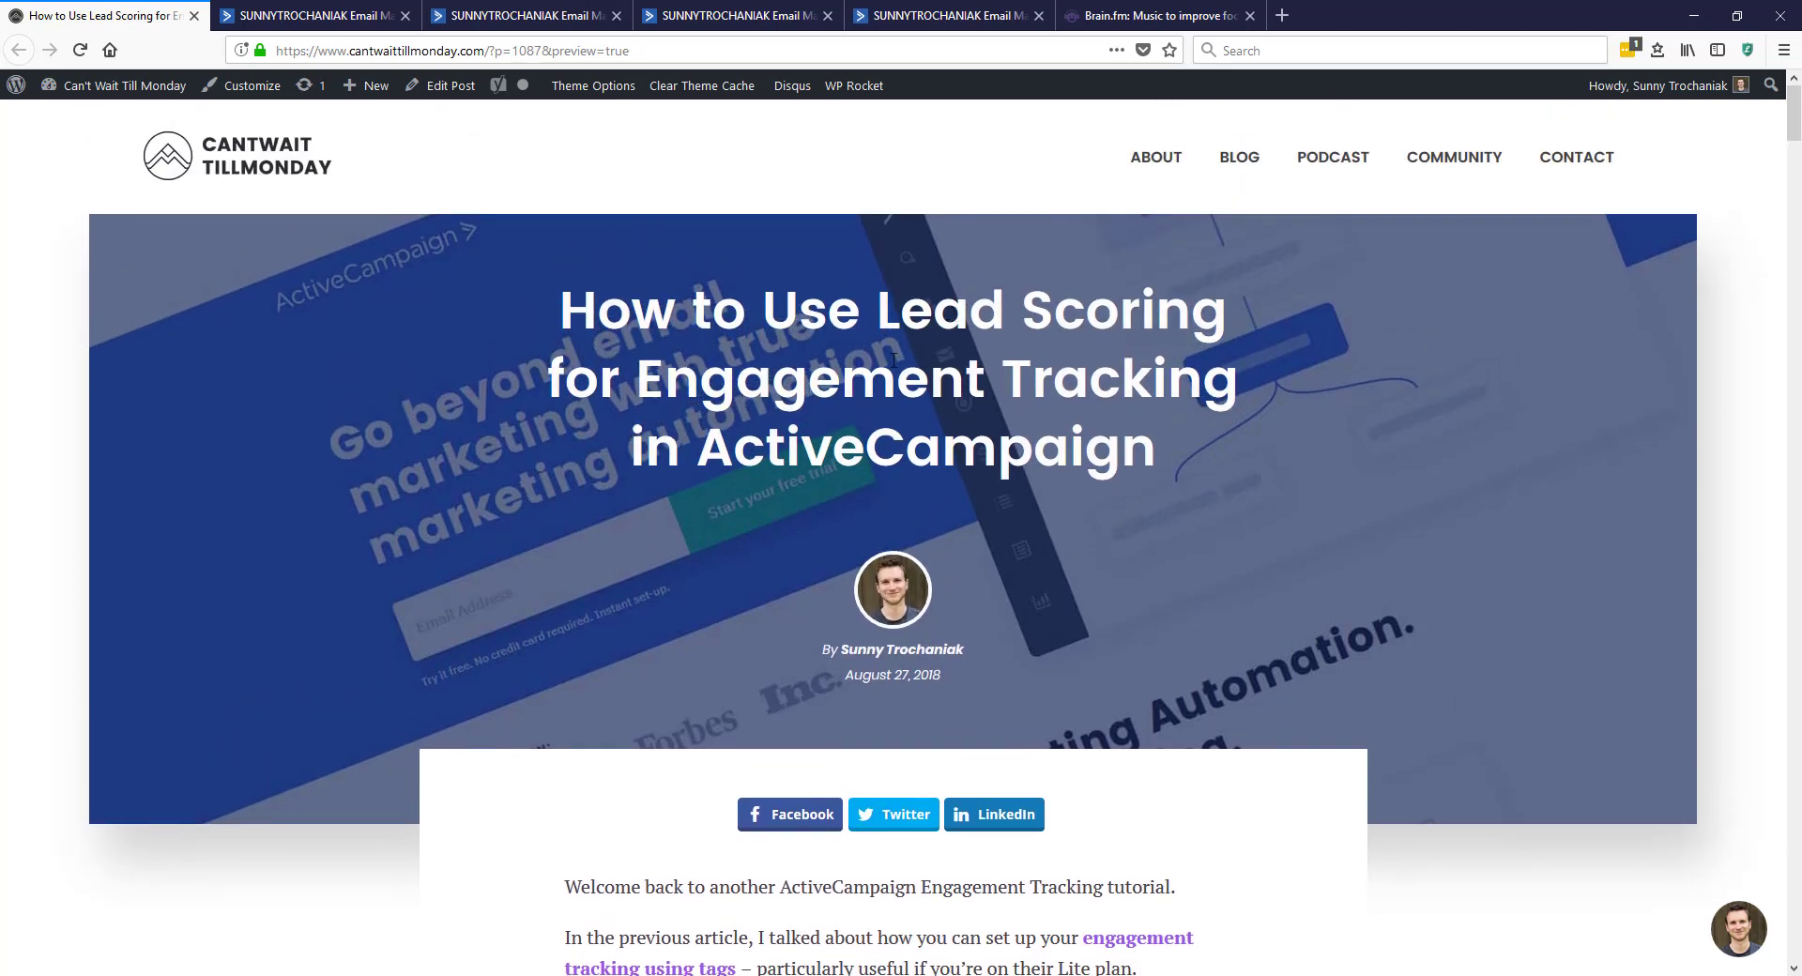
mouse_move(845, 451)
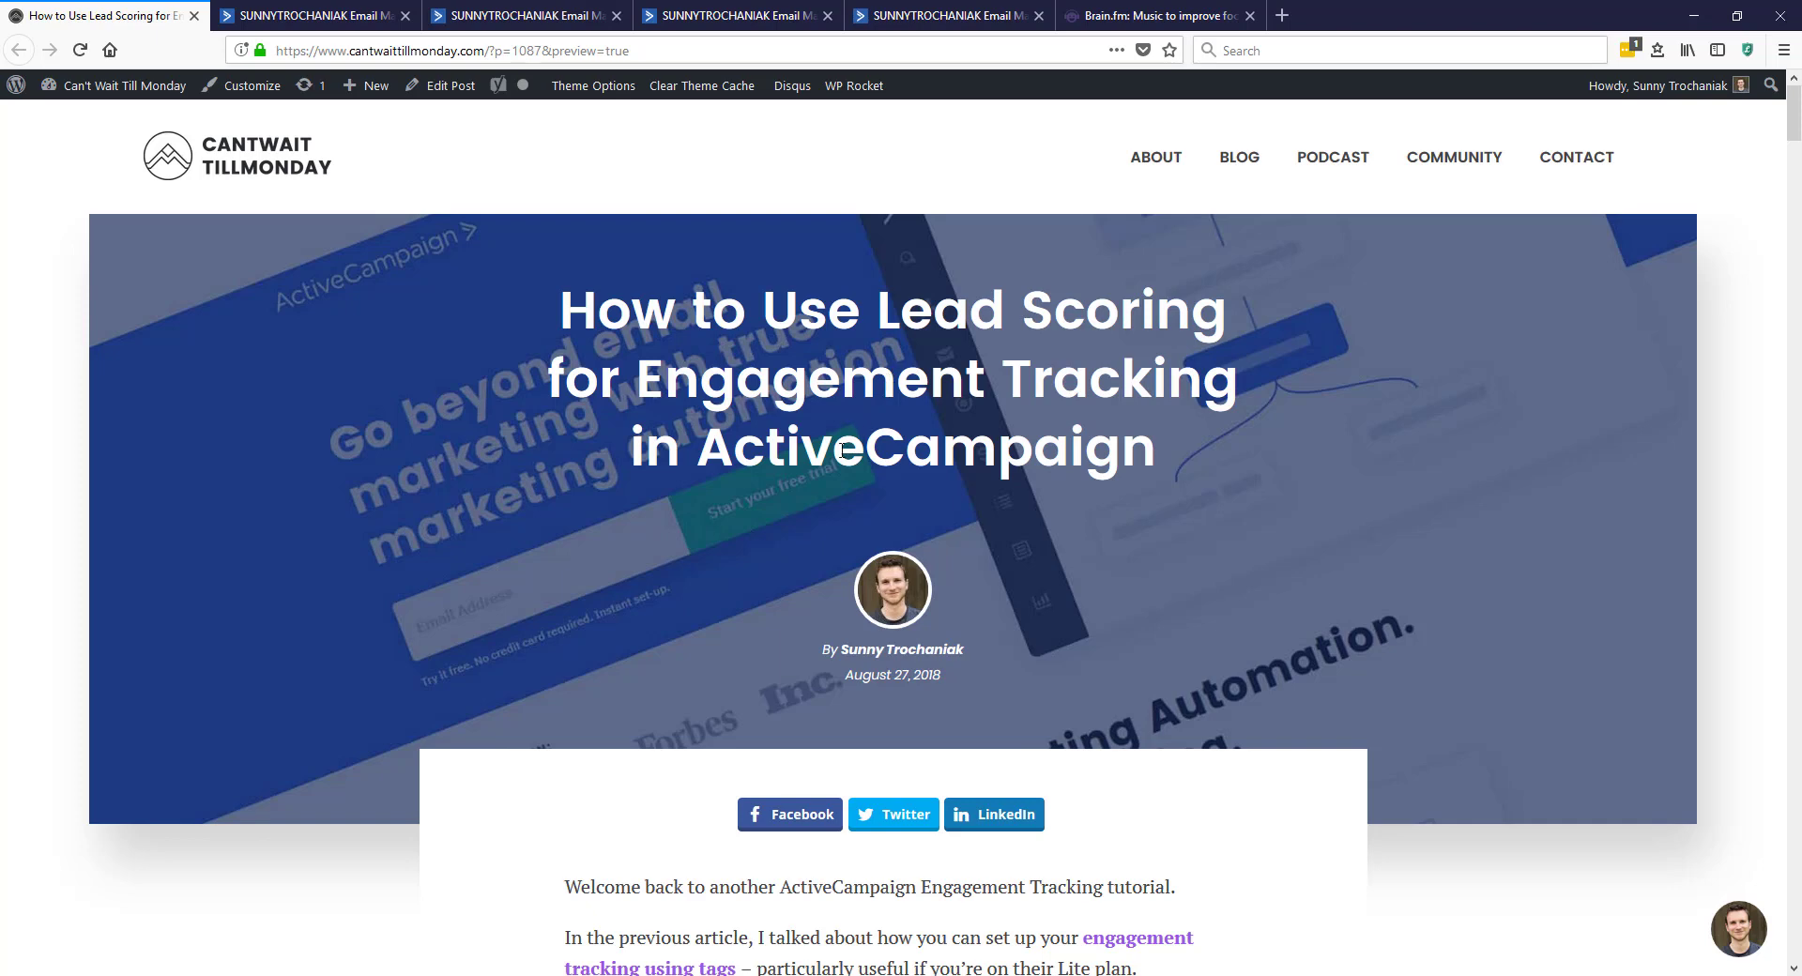
Step: Scroll the post preview down to The Scenario heading and its bullet list
scroll("down", 3)
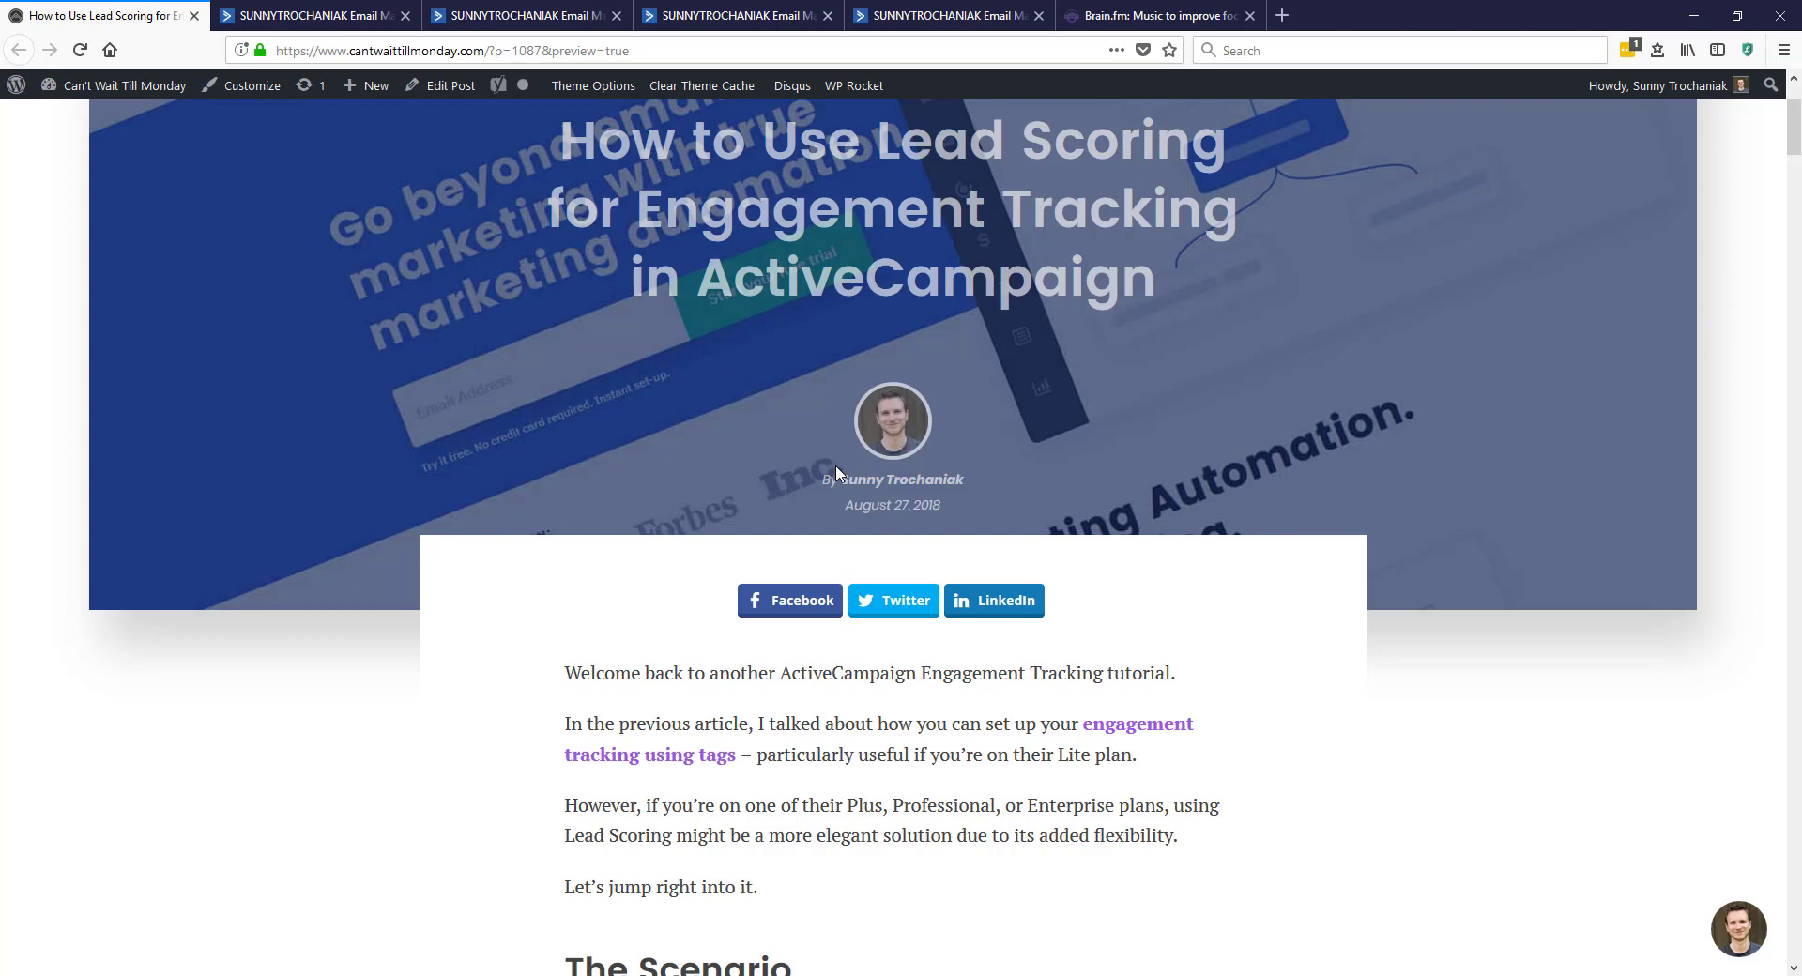
mouse_move(822, 520)
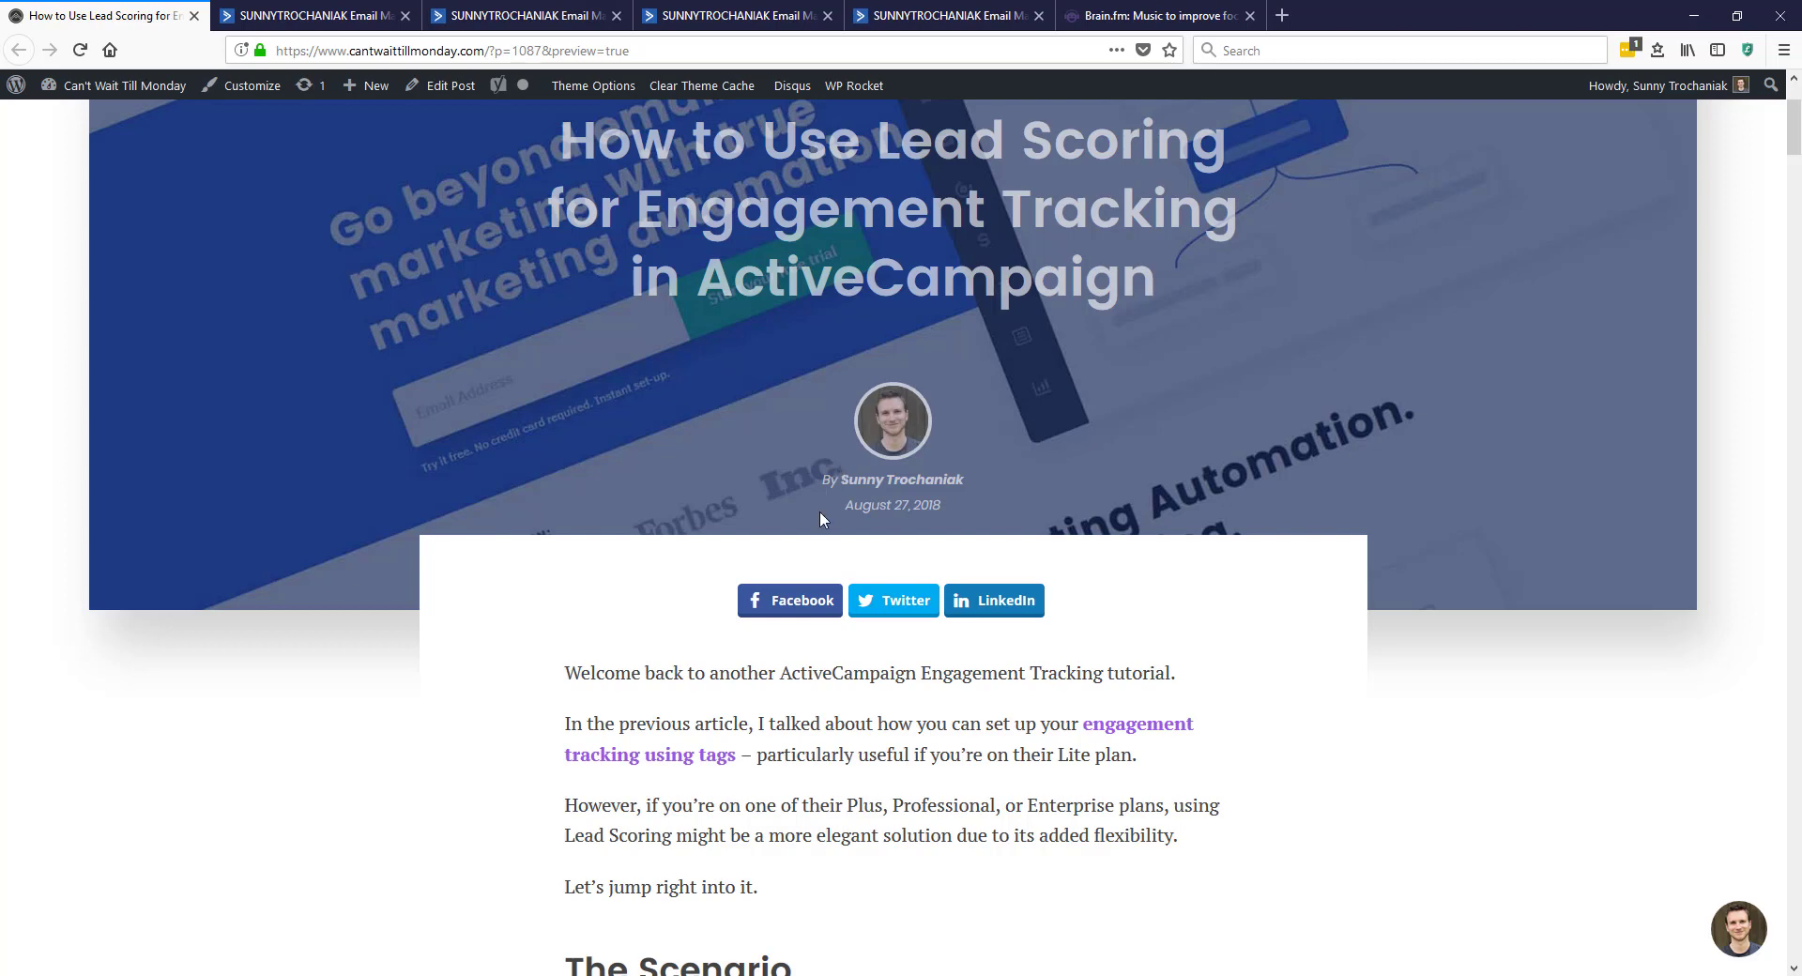
mouse_move(1168, 815)
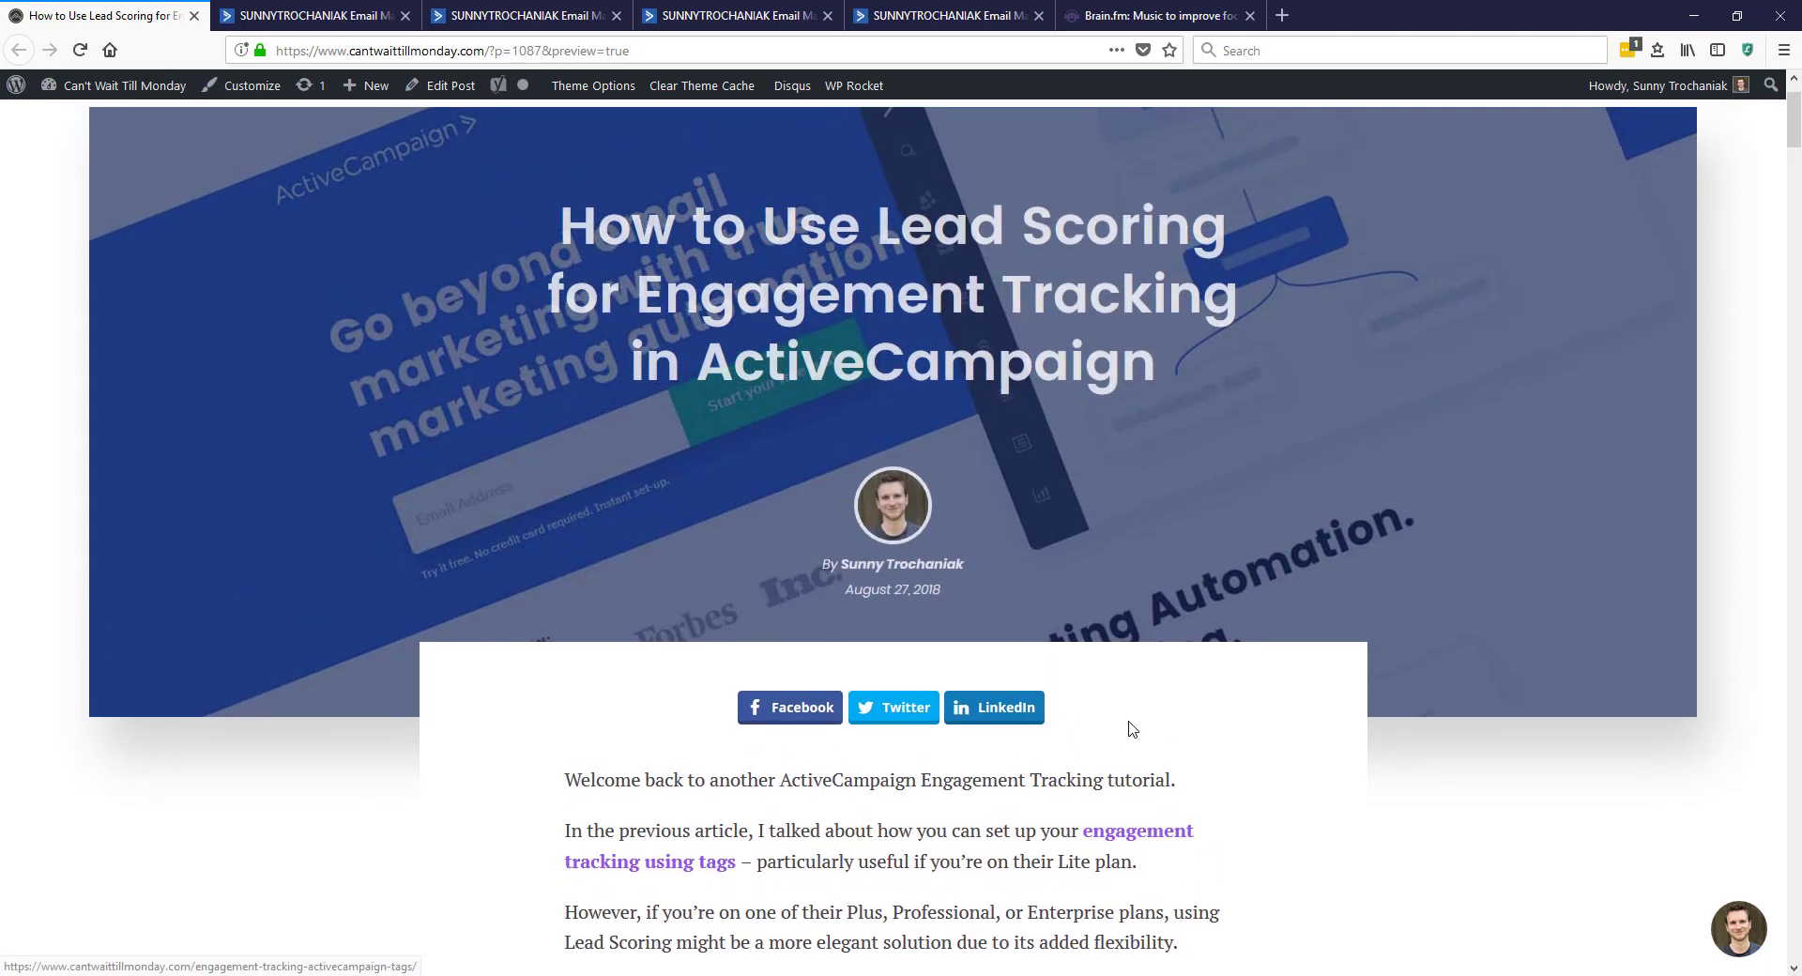
mouse_move(1140, 666)
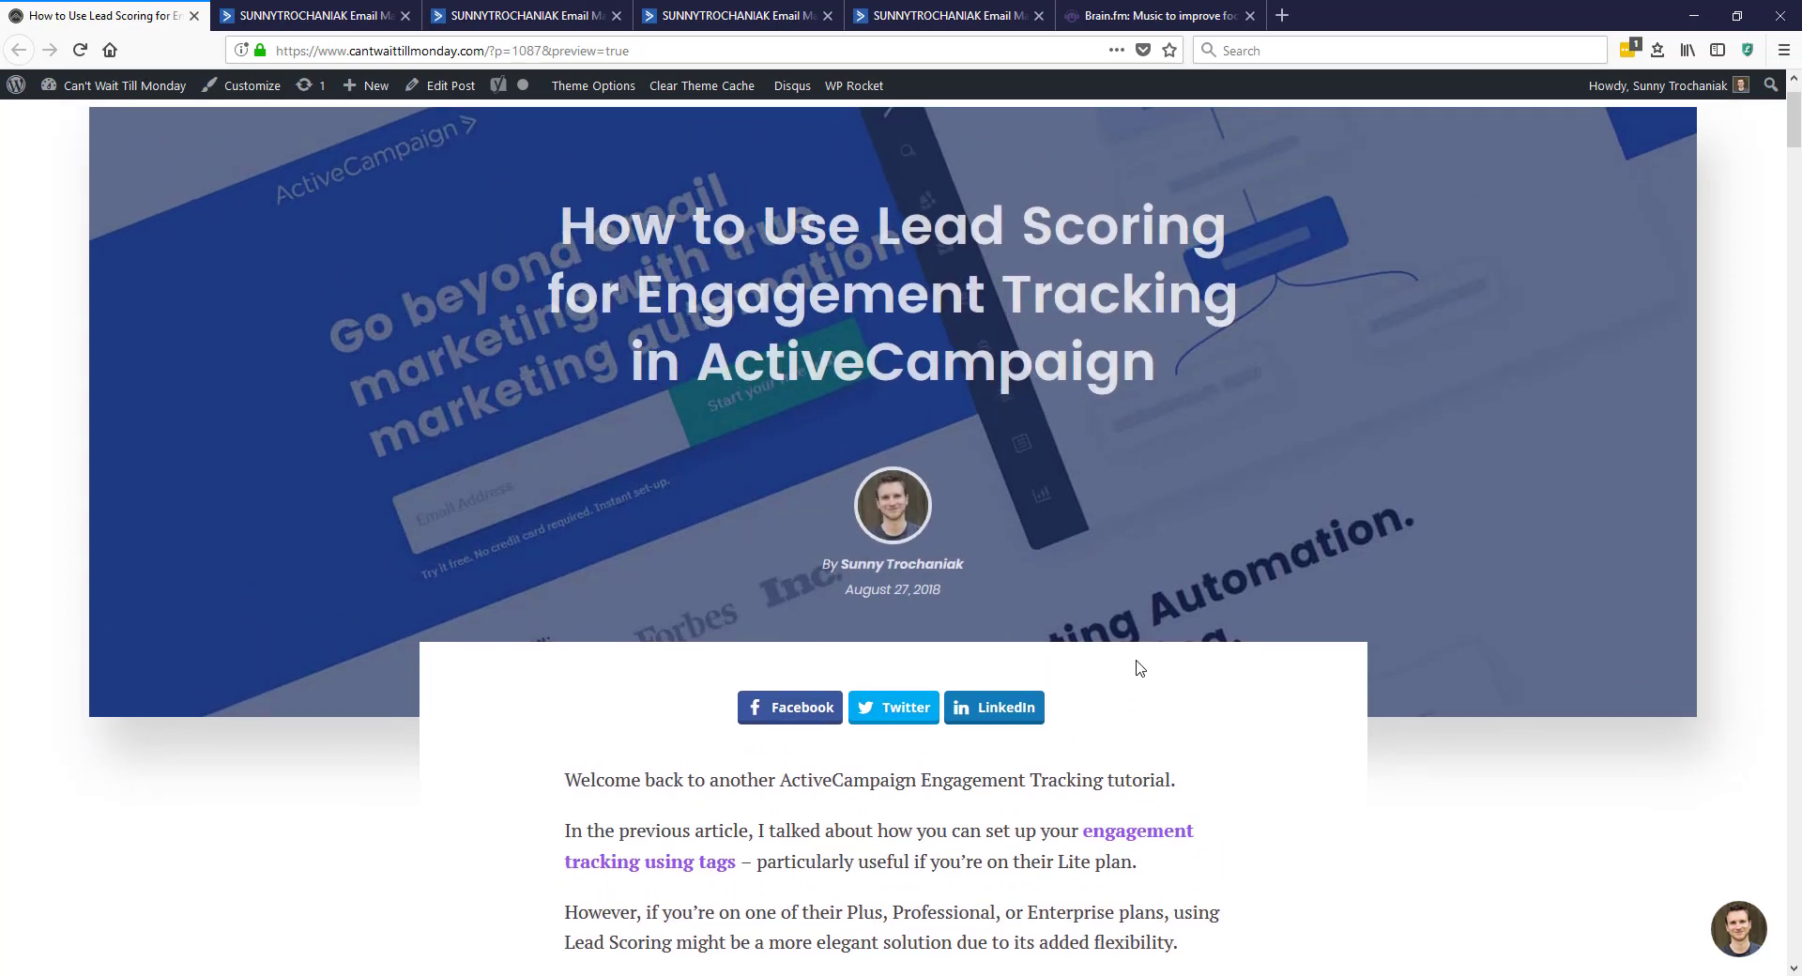
mouse_move(1146, 655)
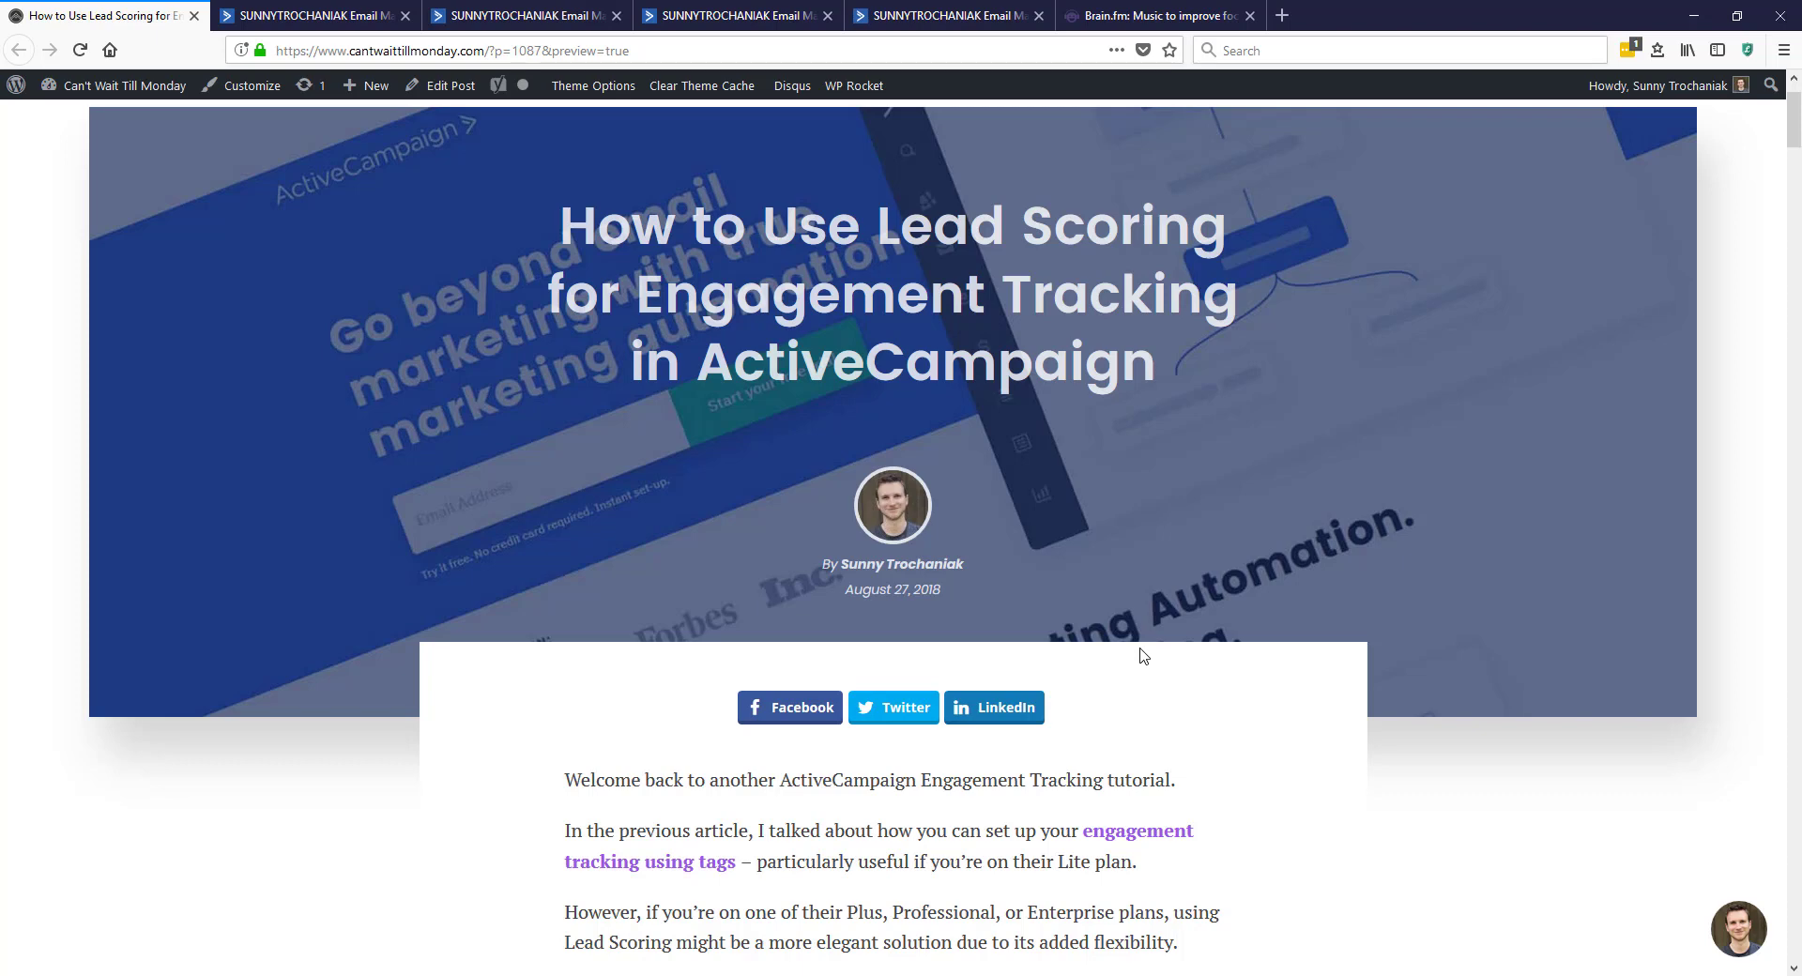
scroll("down", 3)
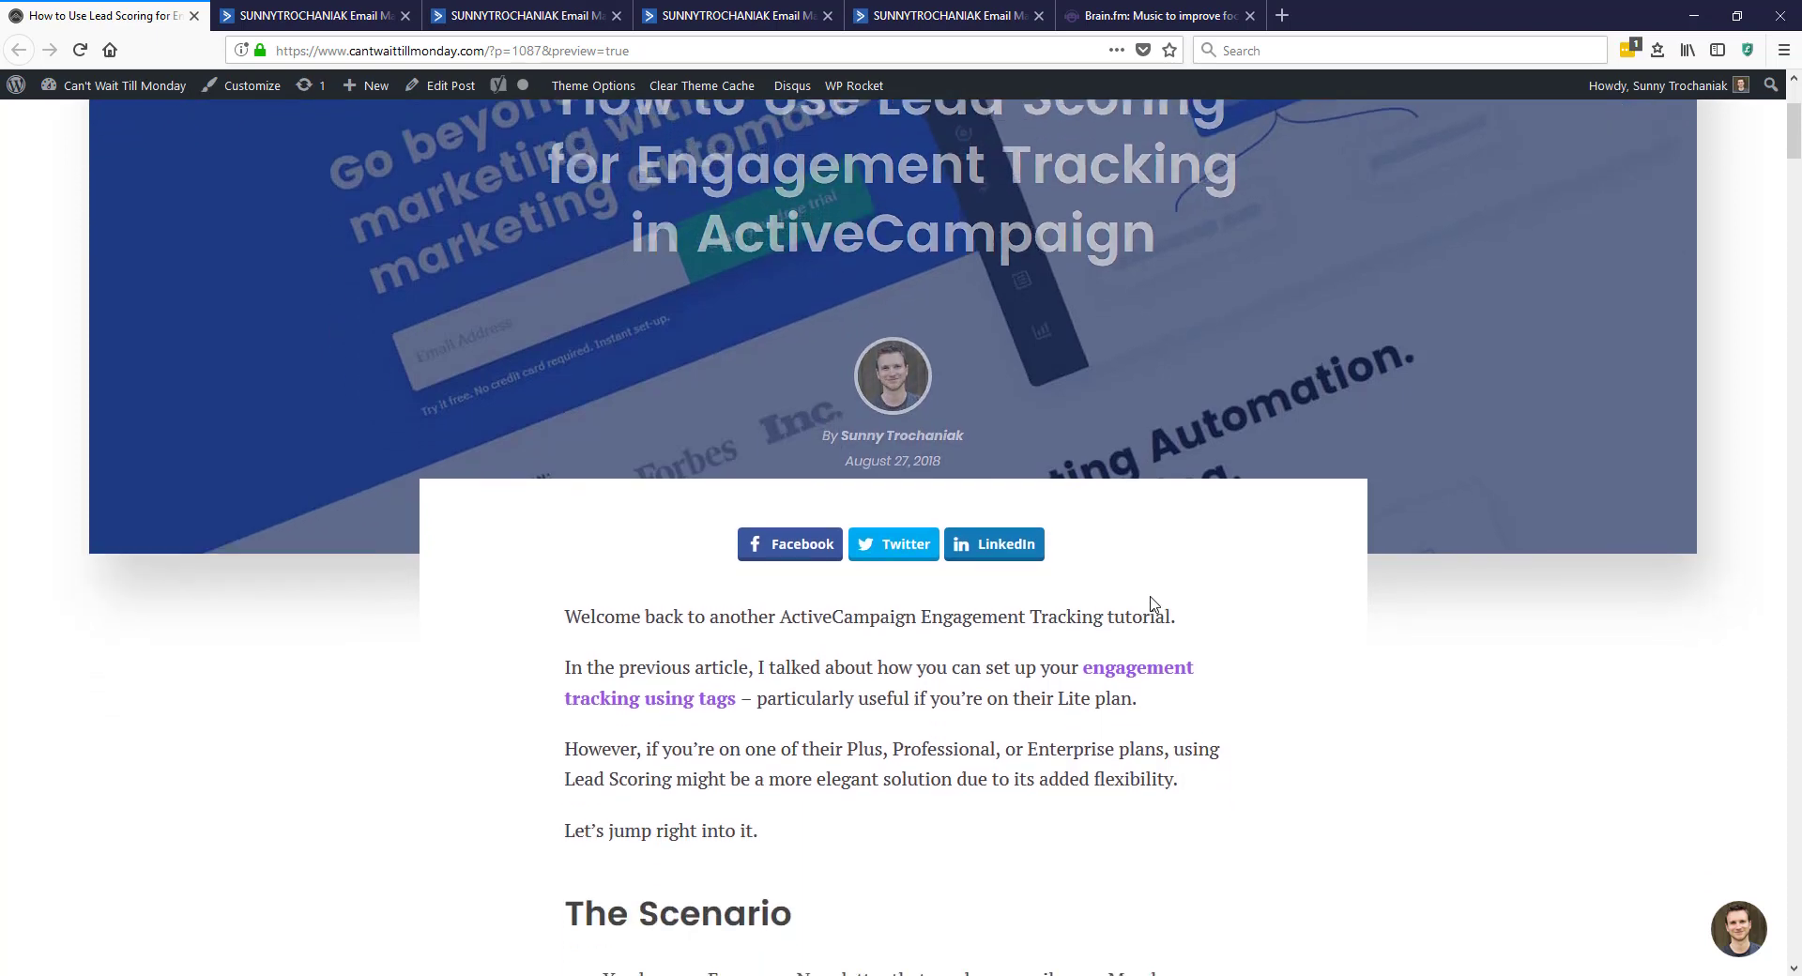
scroll("down", 3)
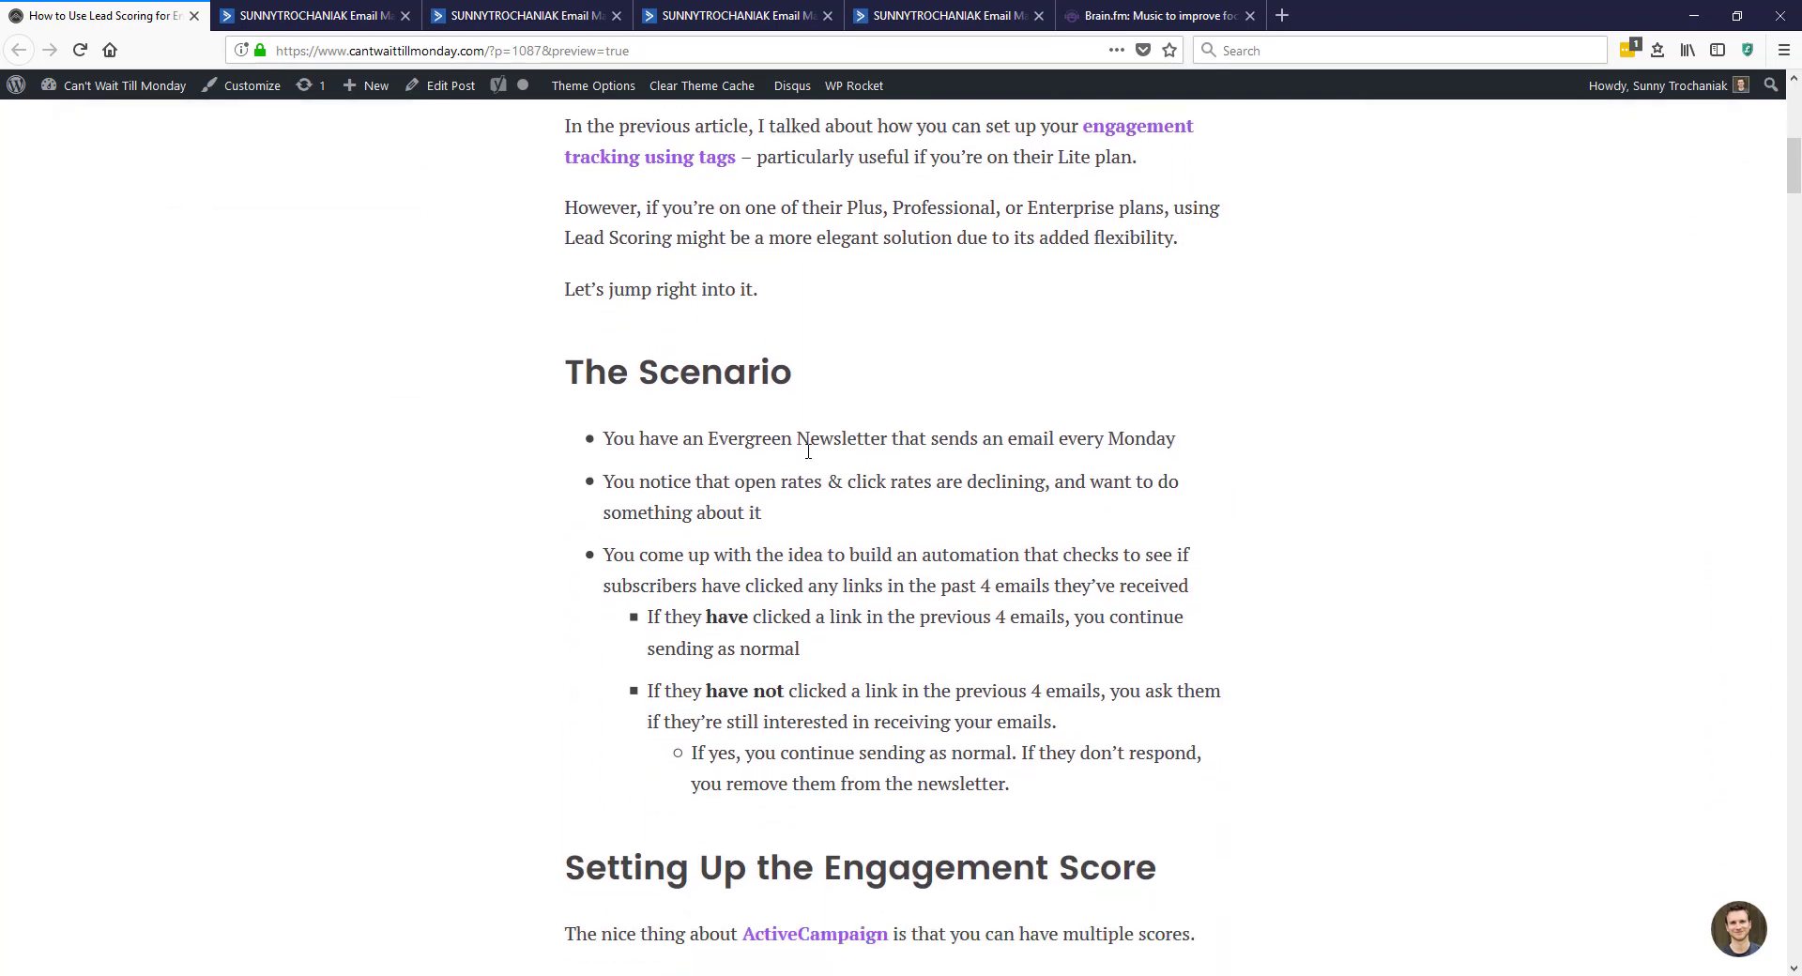
scroll("down", 3)
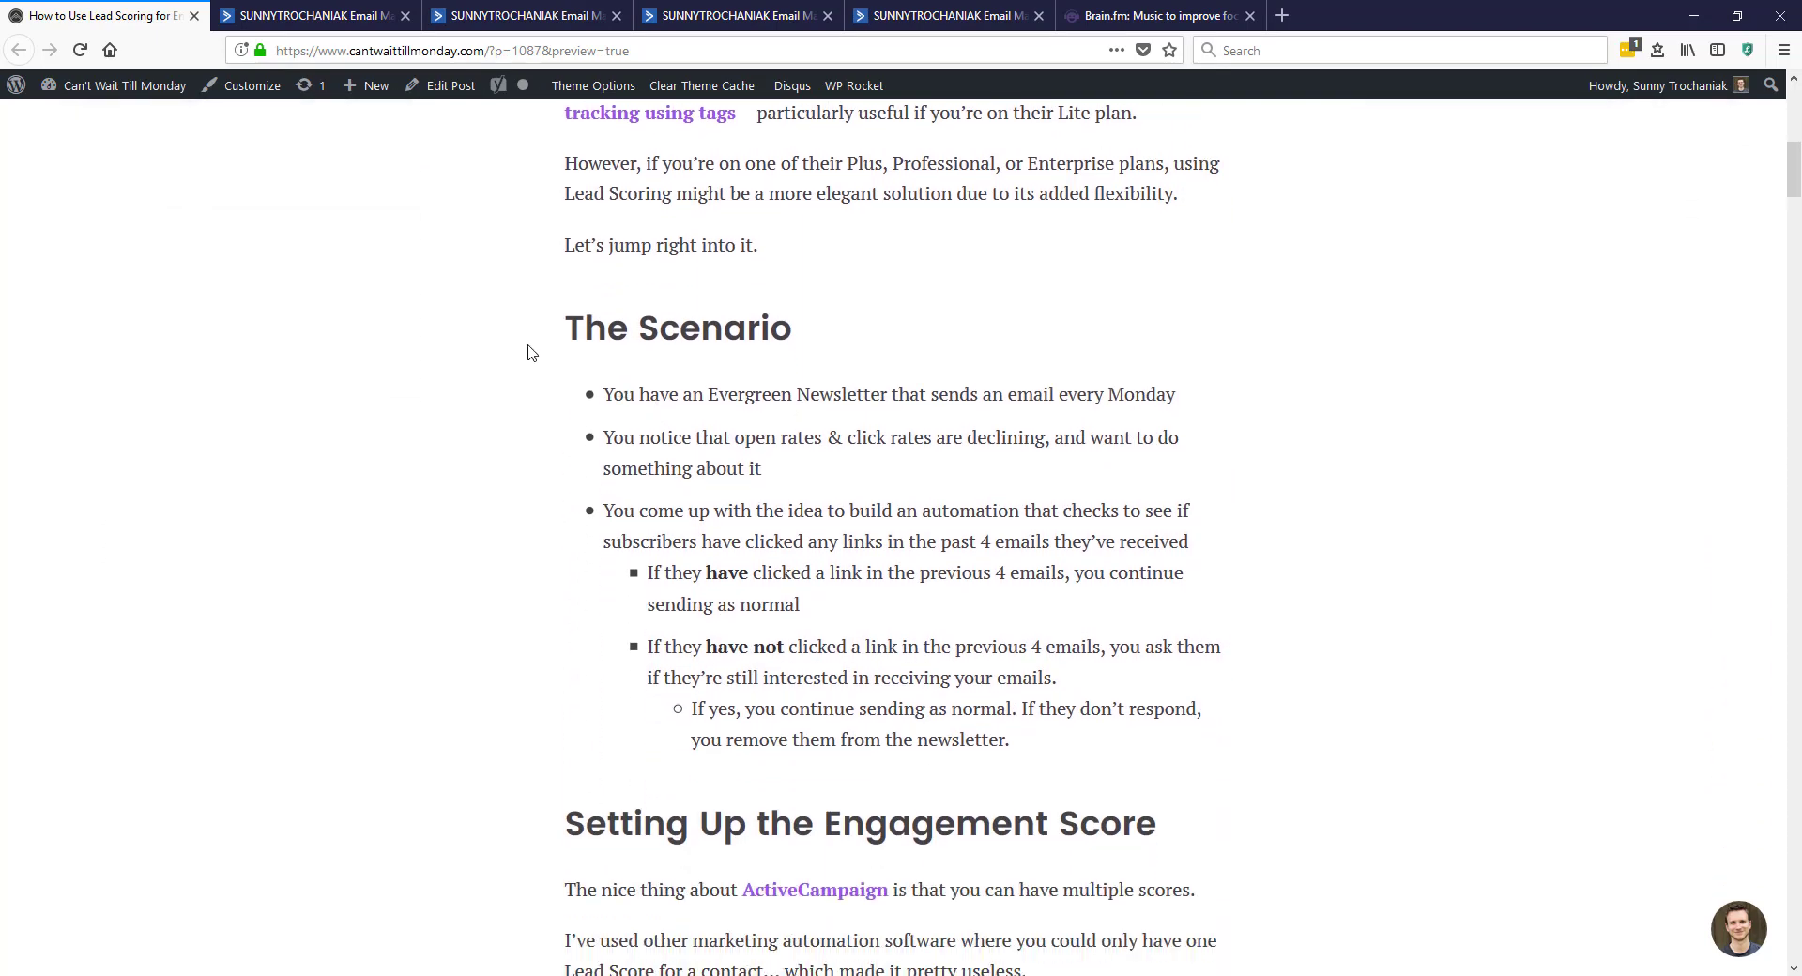
scroll("down", 3)
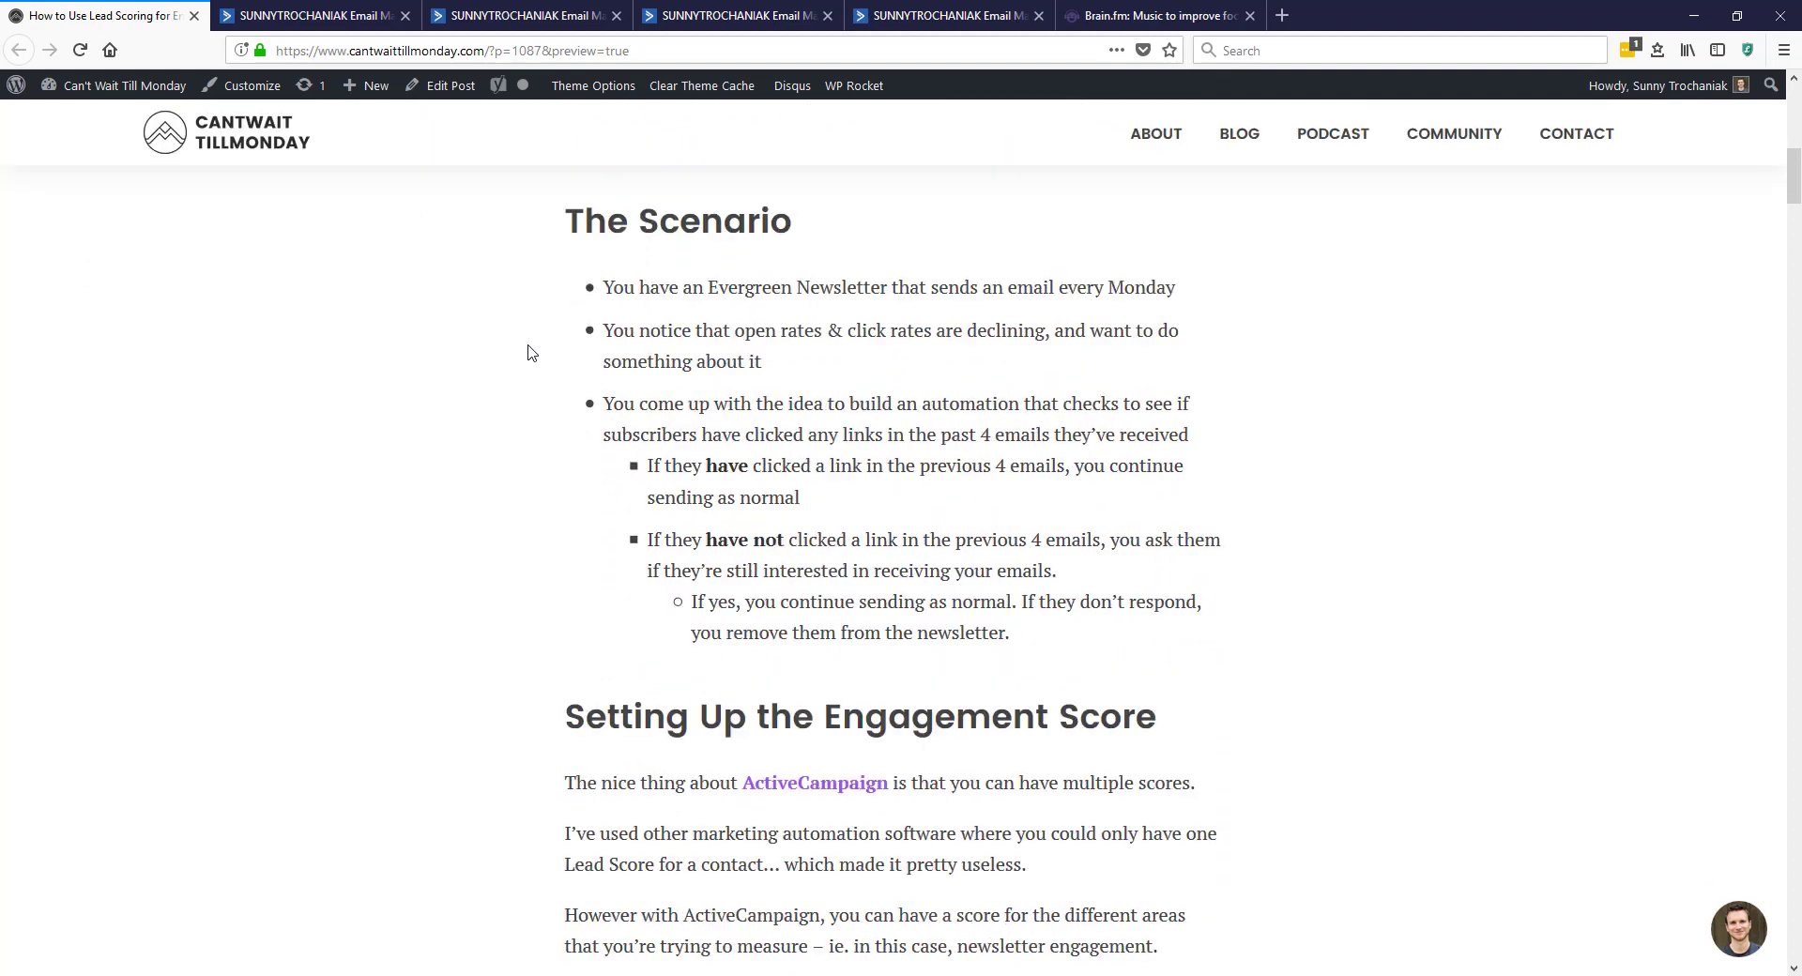
mouse_move(960, 287)
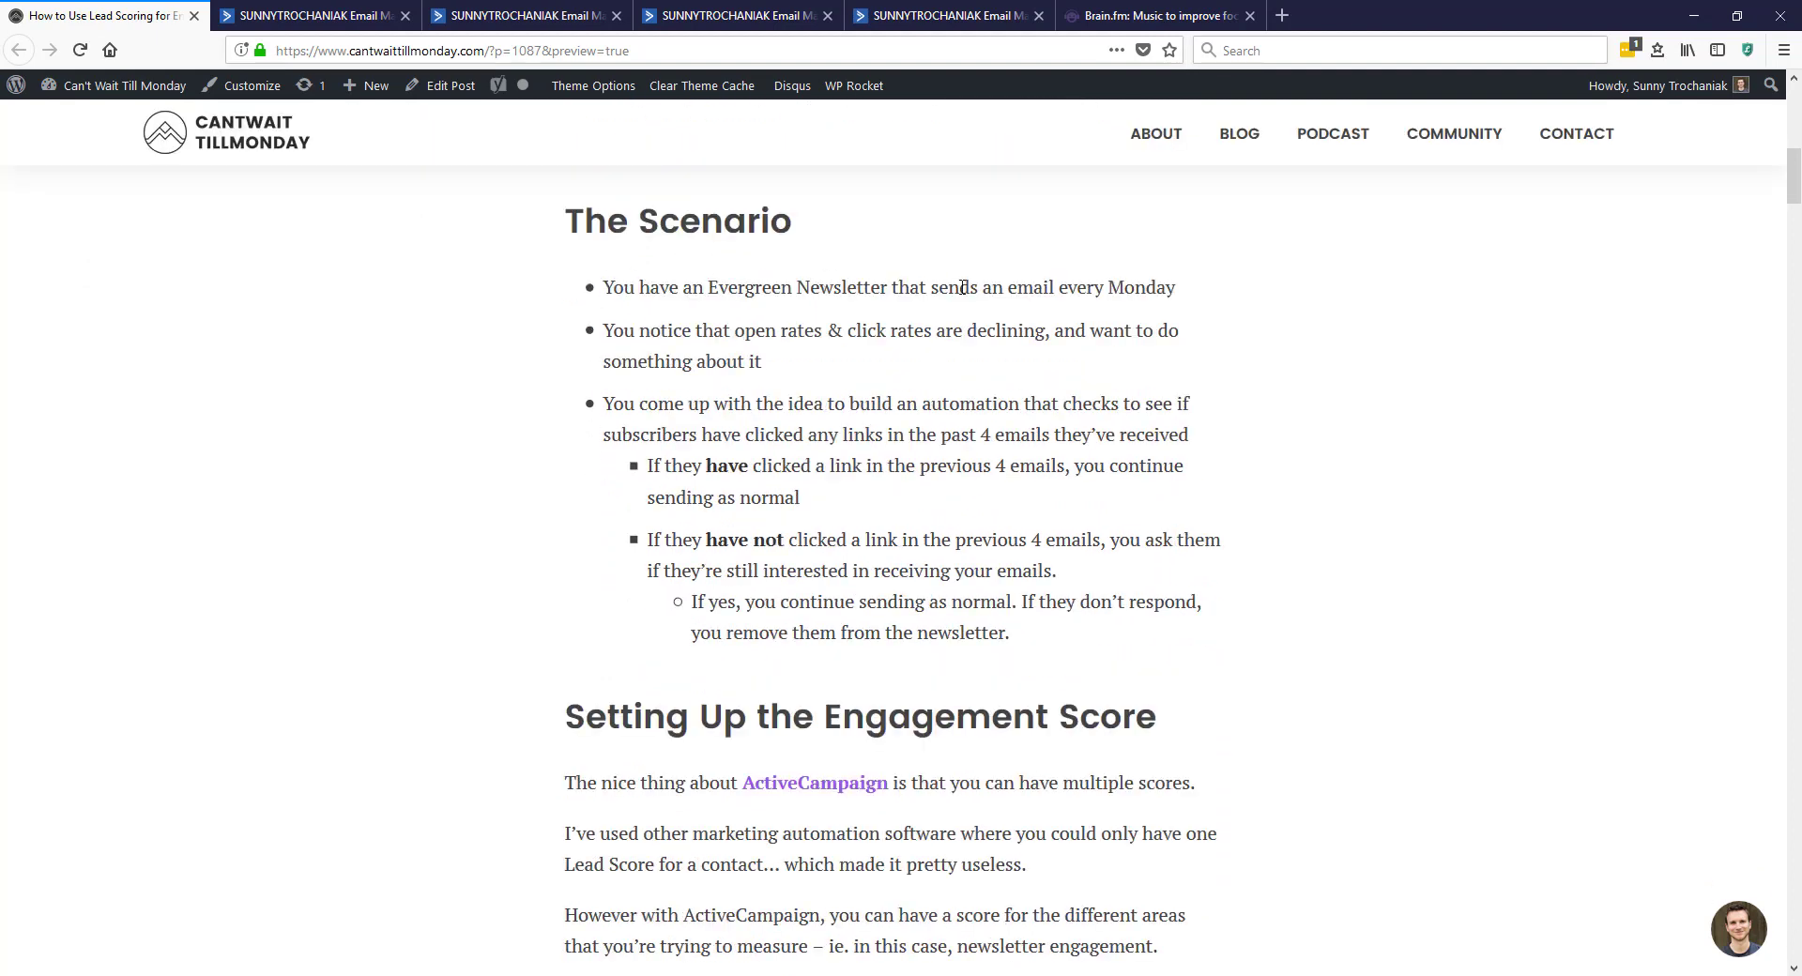
mouse_move(487, 293)
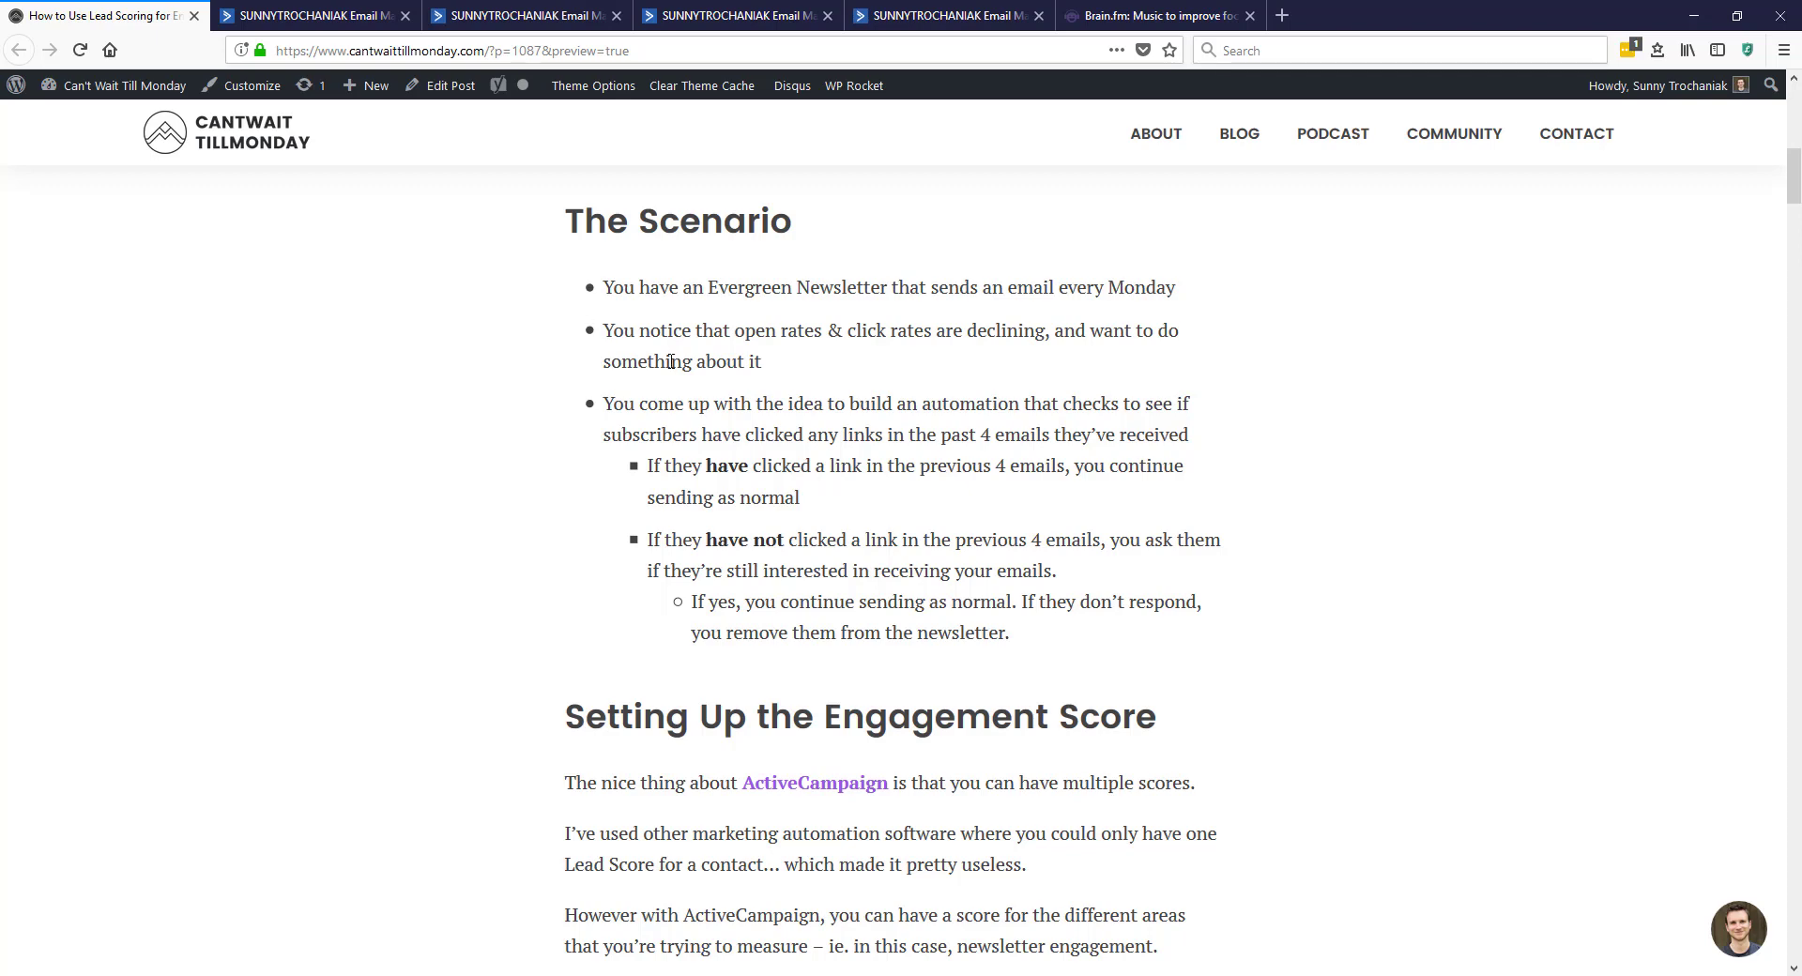
mouse_move(1048, 488)
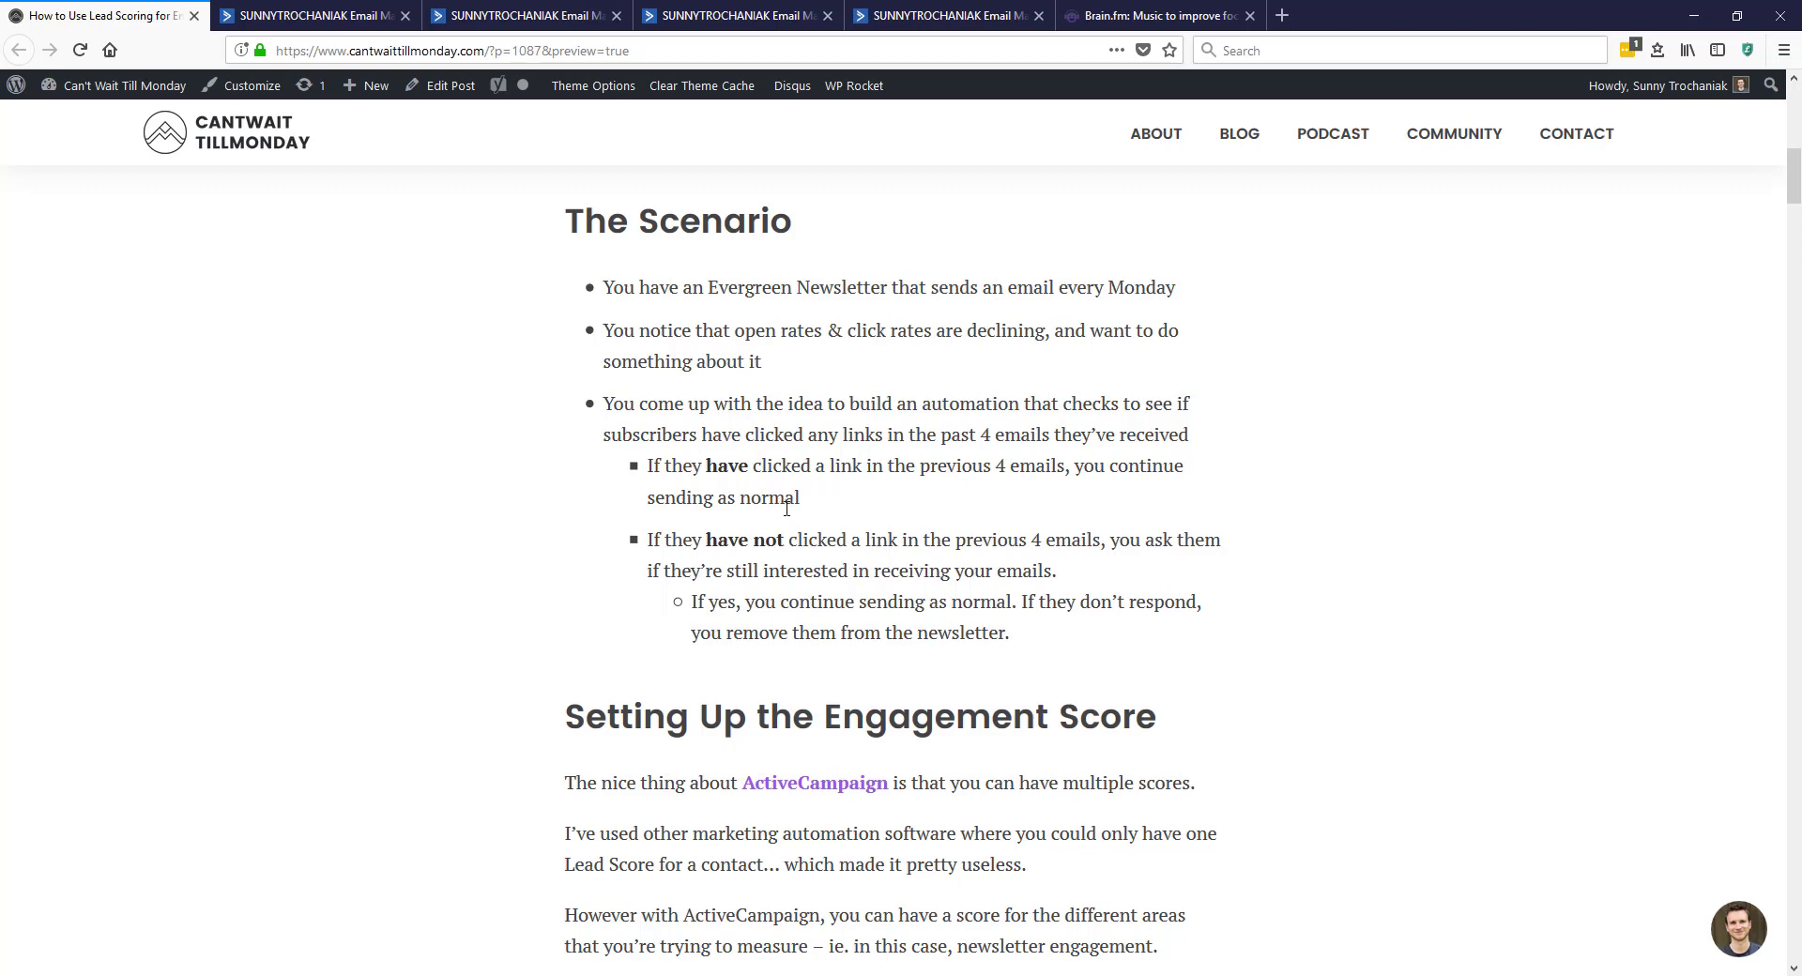
mouse_move(785, 570)
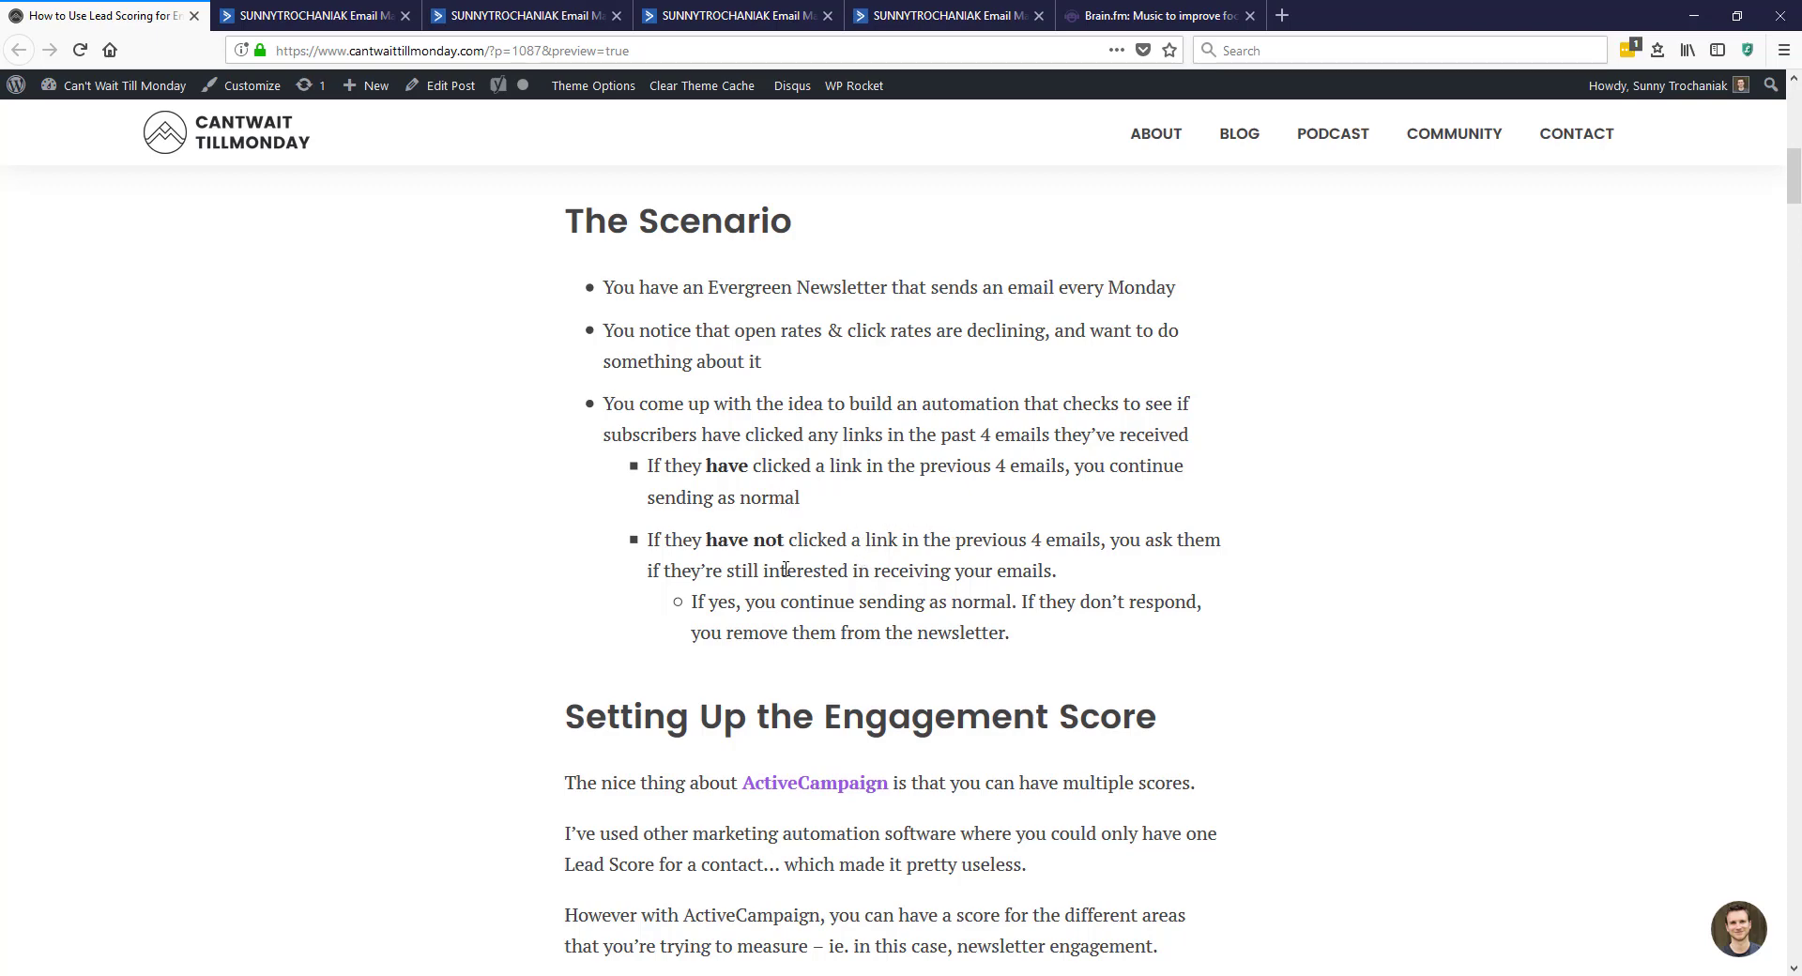
mouse_move(898, 578)
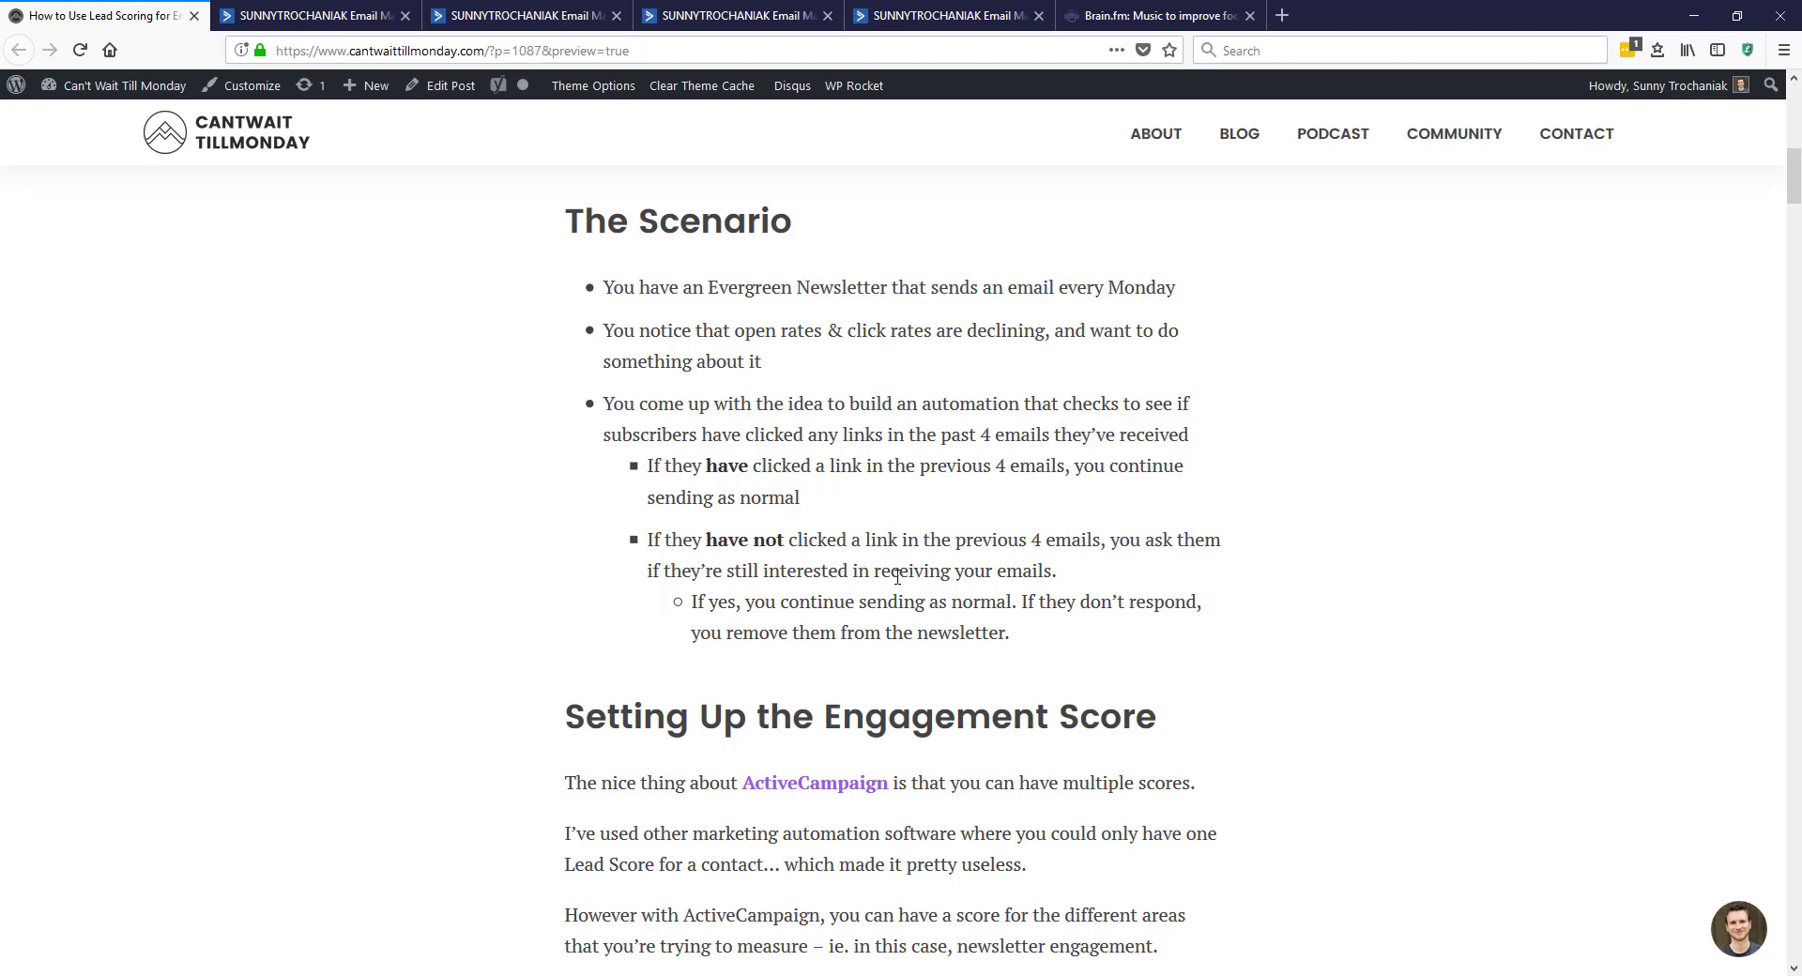
mouse_move(901, 562)
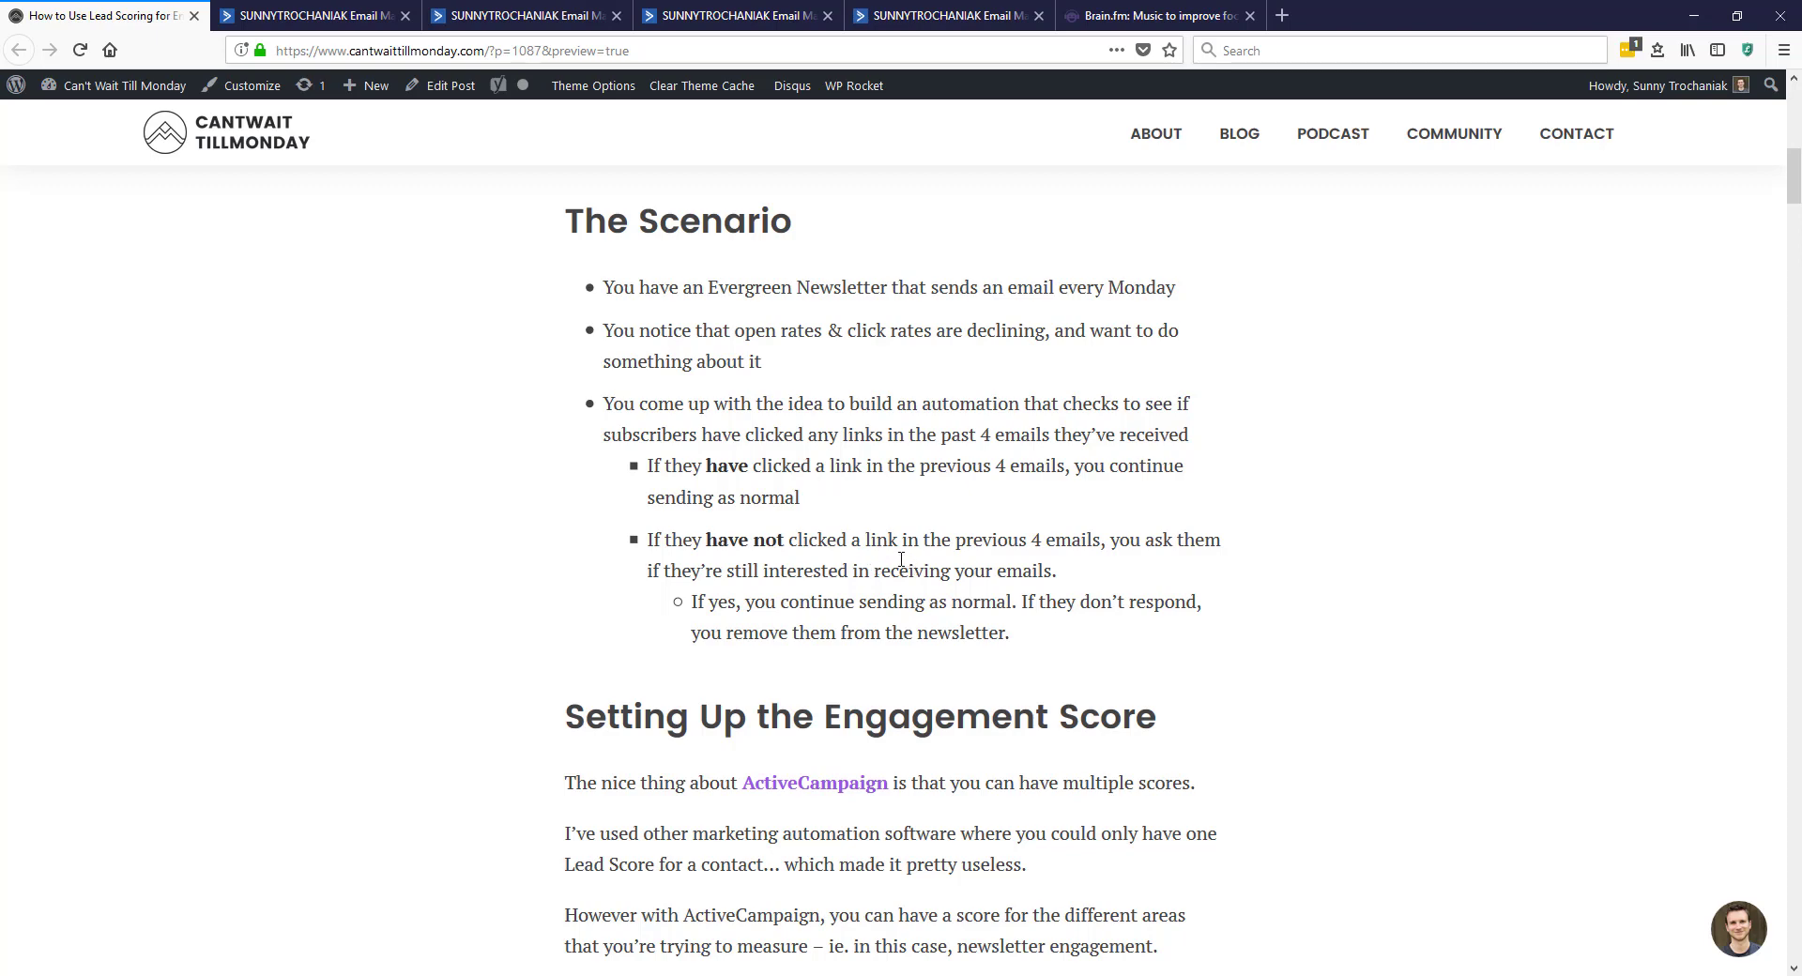
mouse_move(886, 599)
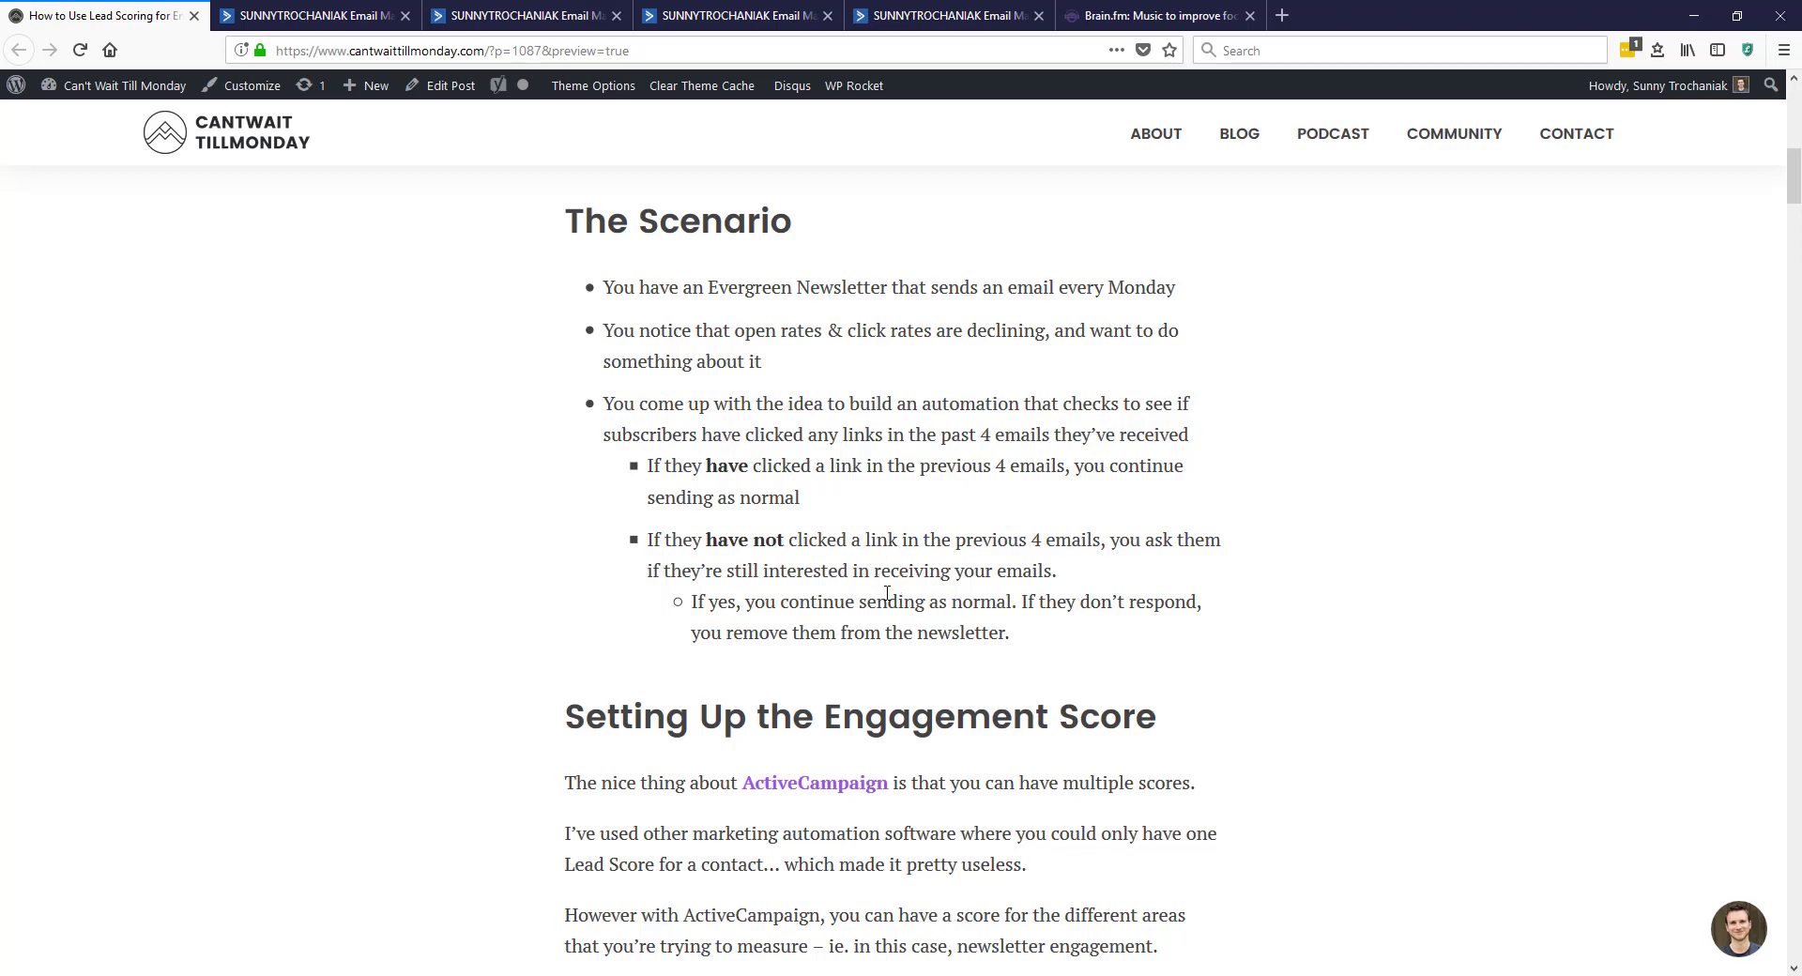
mouse_move(1117, 602)
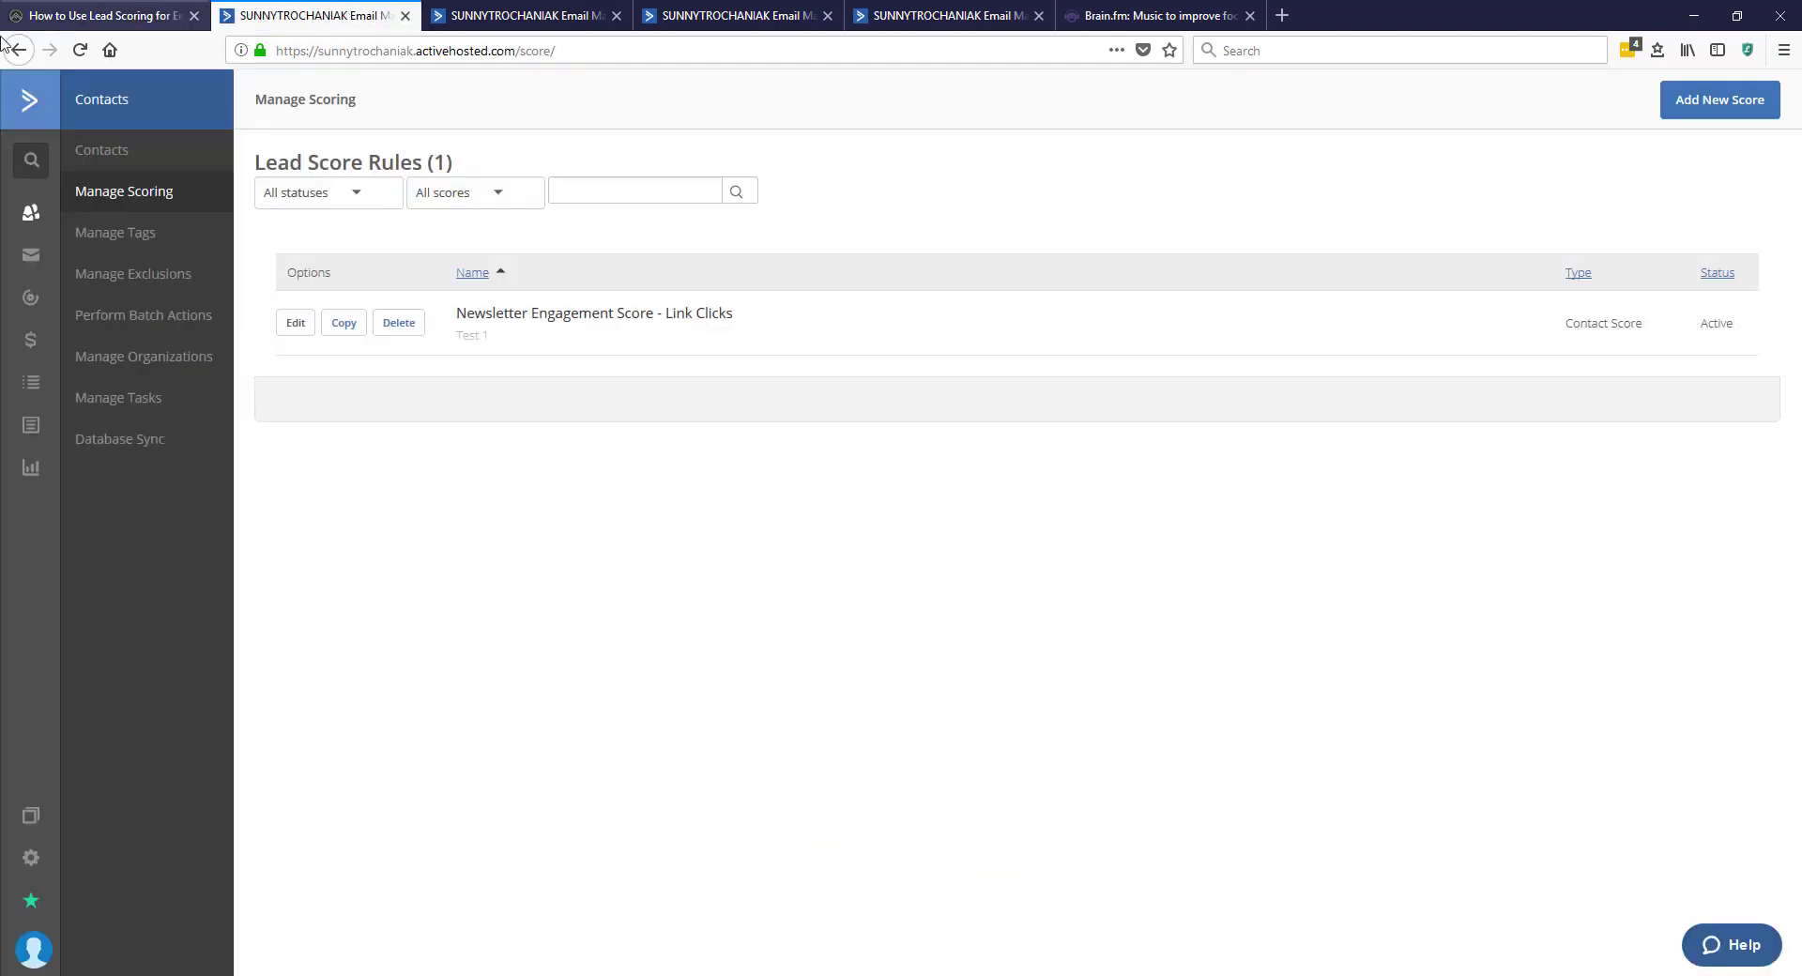
mouse_move(30, 214)
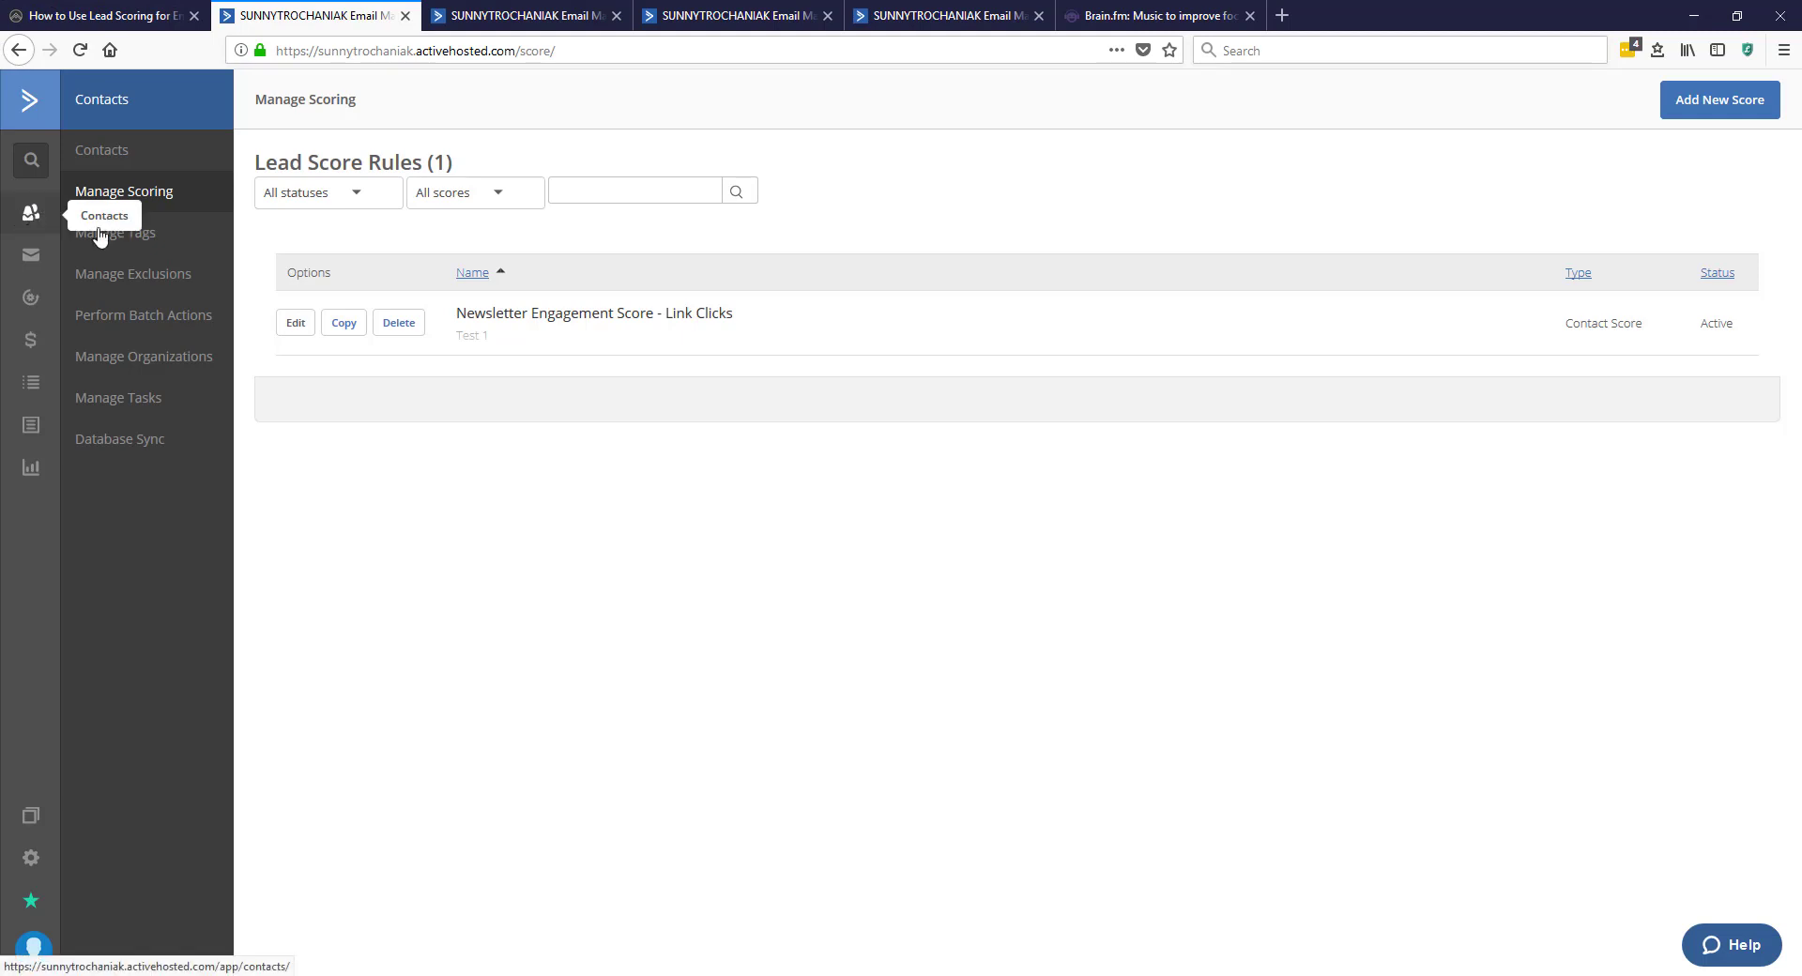
mouse_move(139, 201)
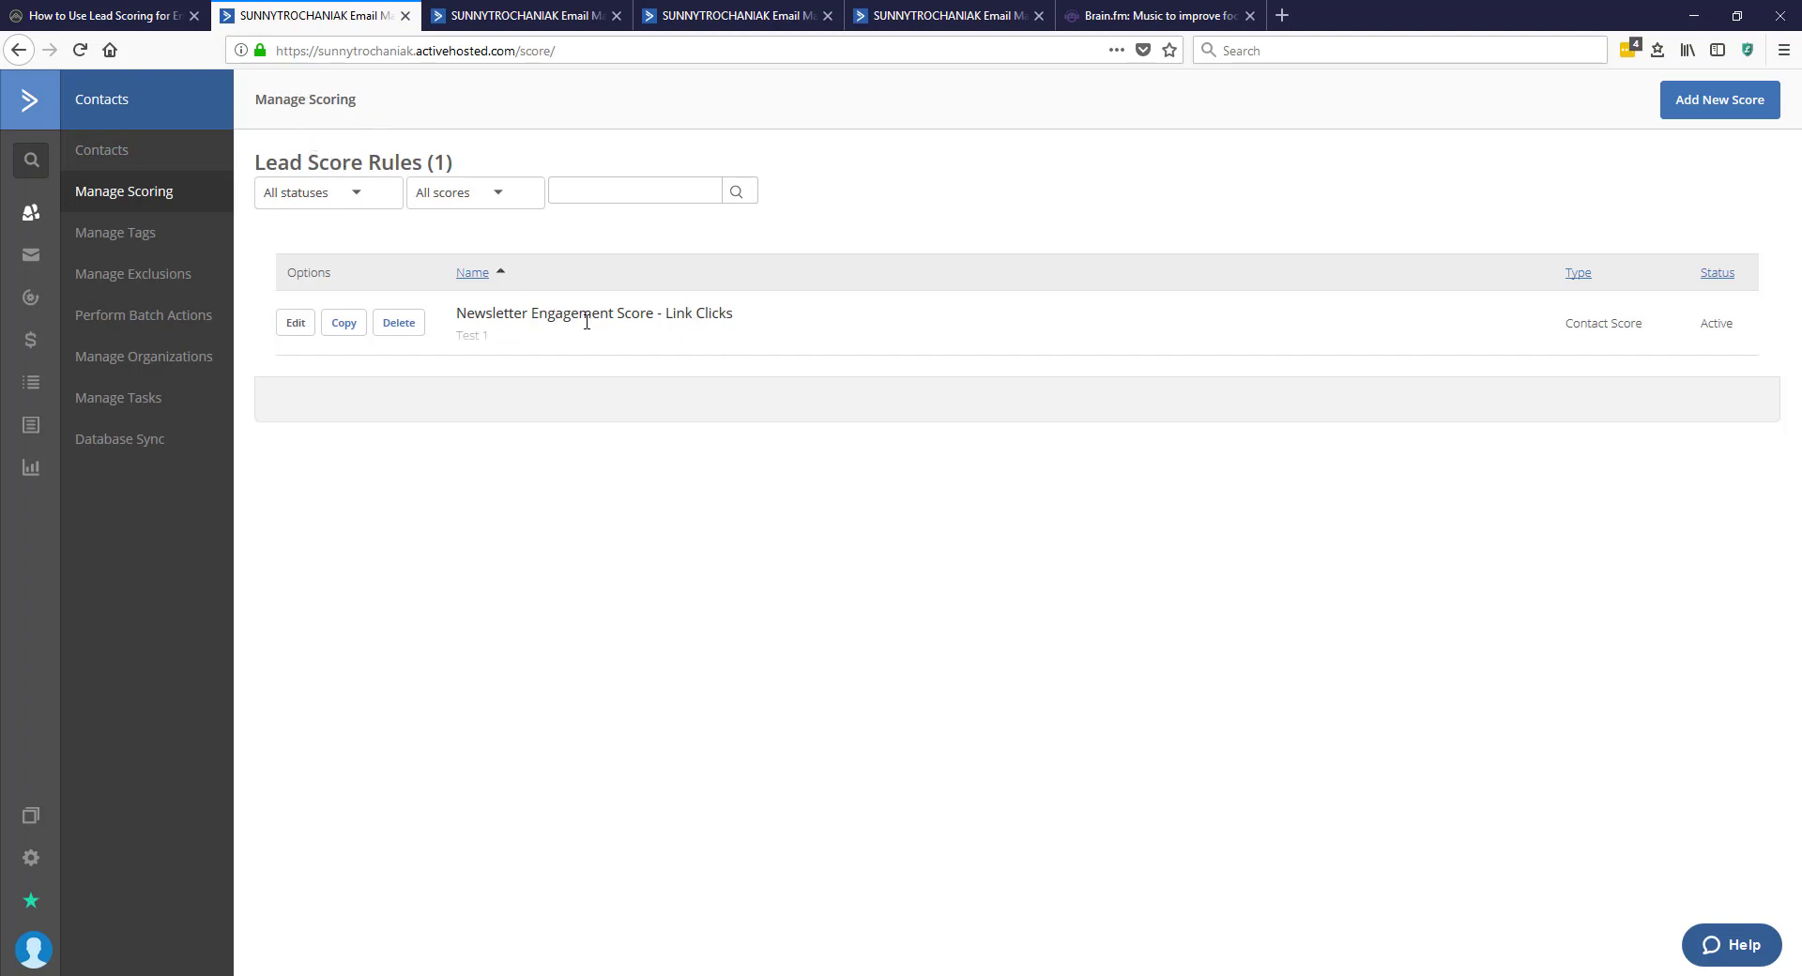
mouse_move(565, 340)
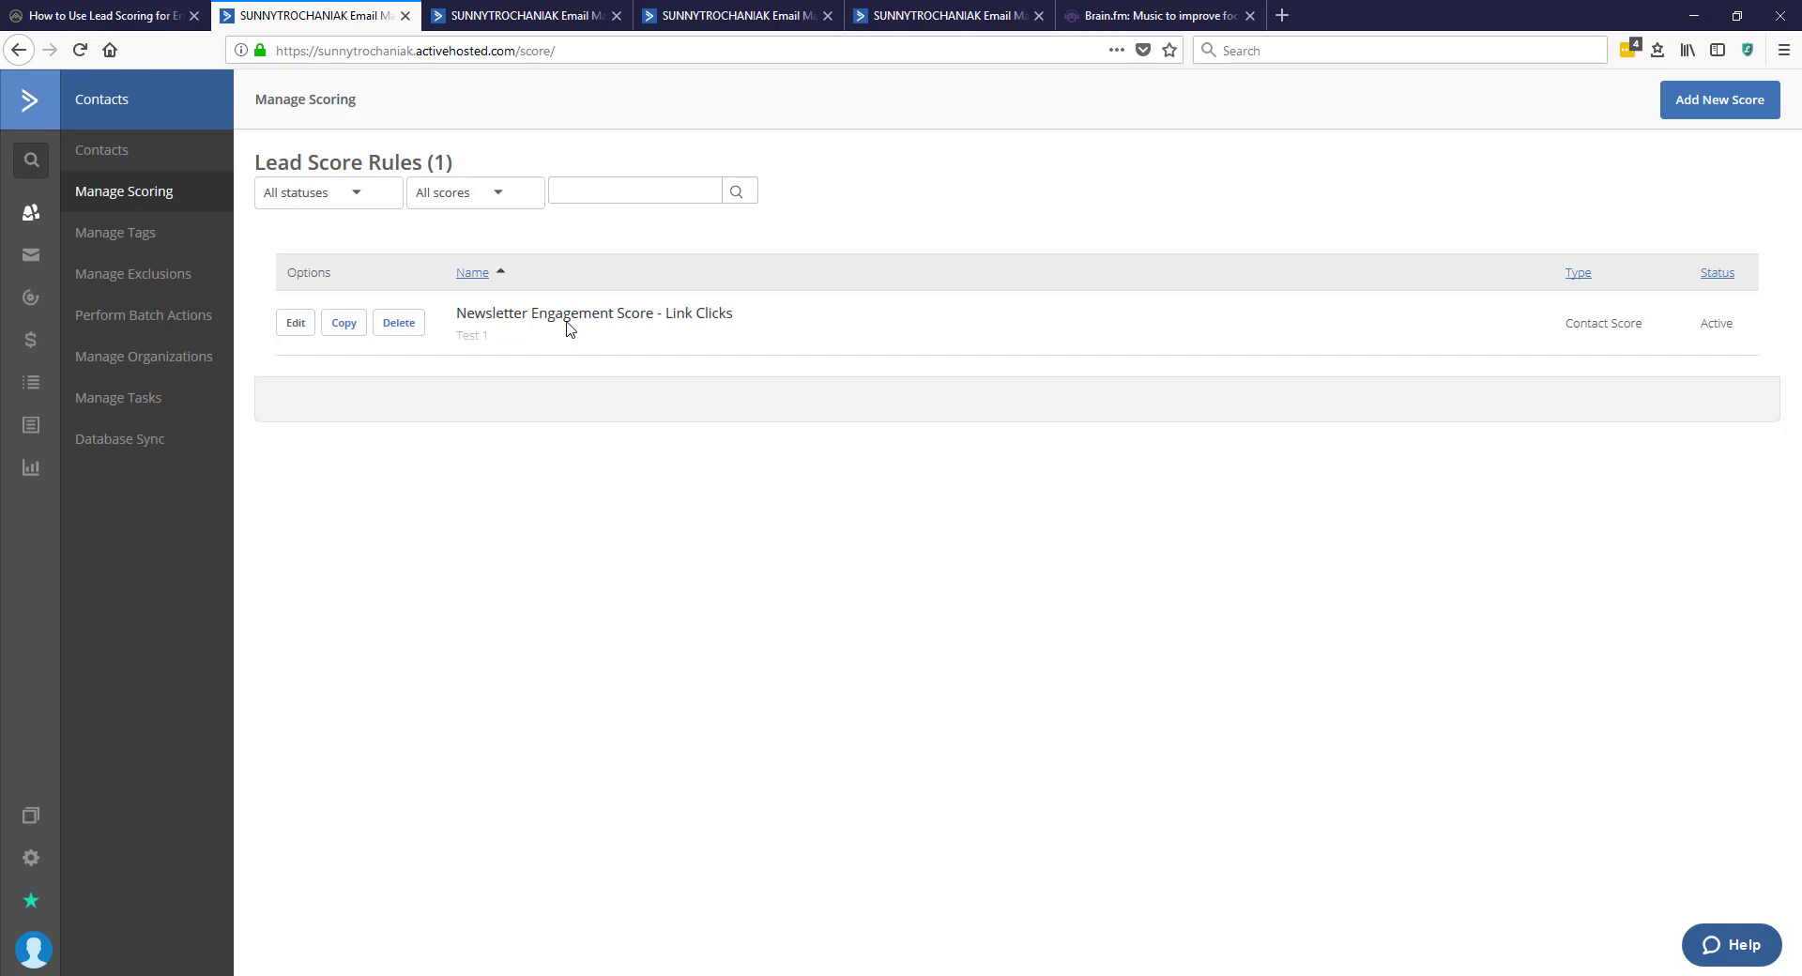
mouse_move(609, 336)
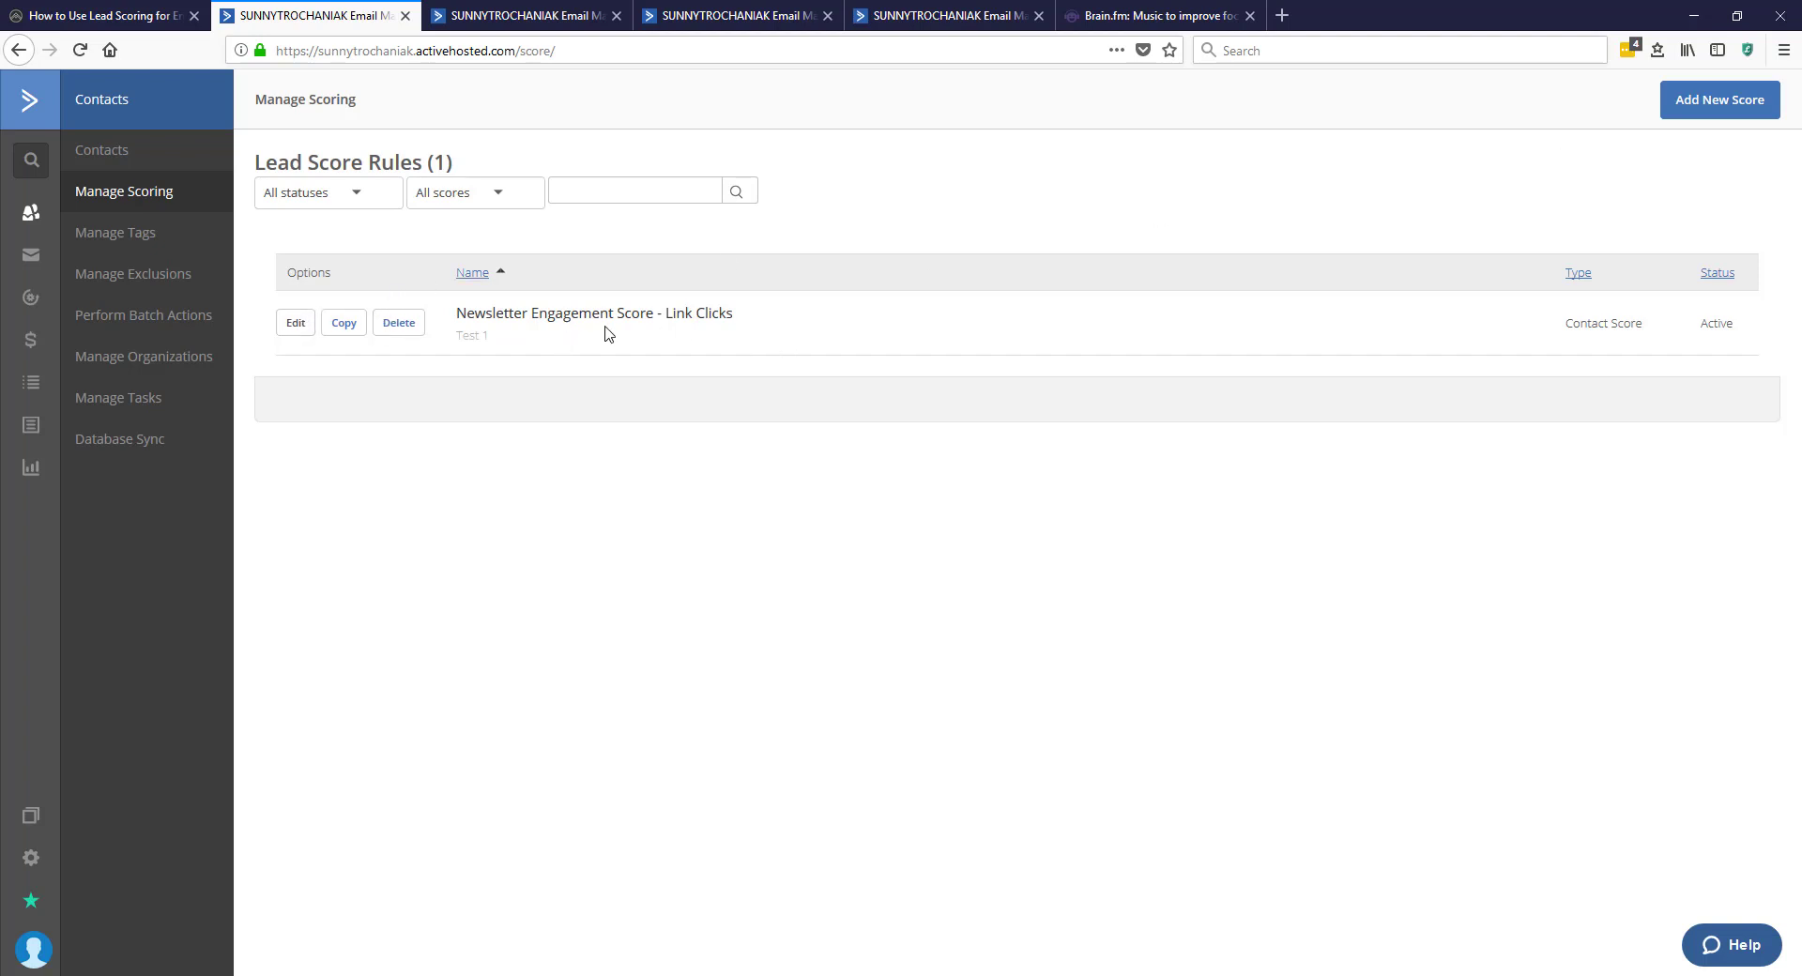
Step: Edit the Newsletter Engagement Score - Link Clicks score on Manage Scoring
left_click(294, 323)
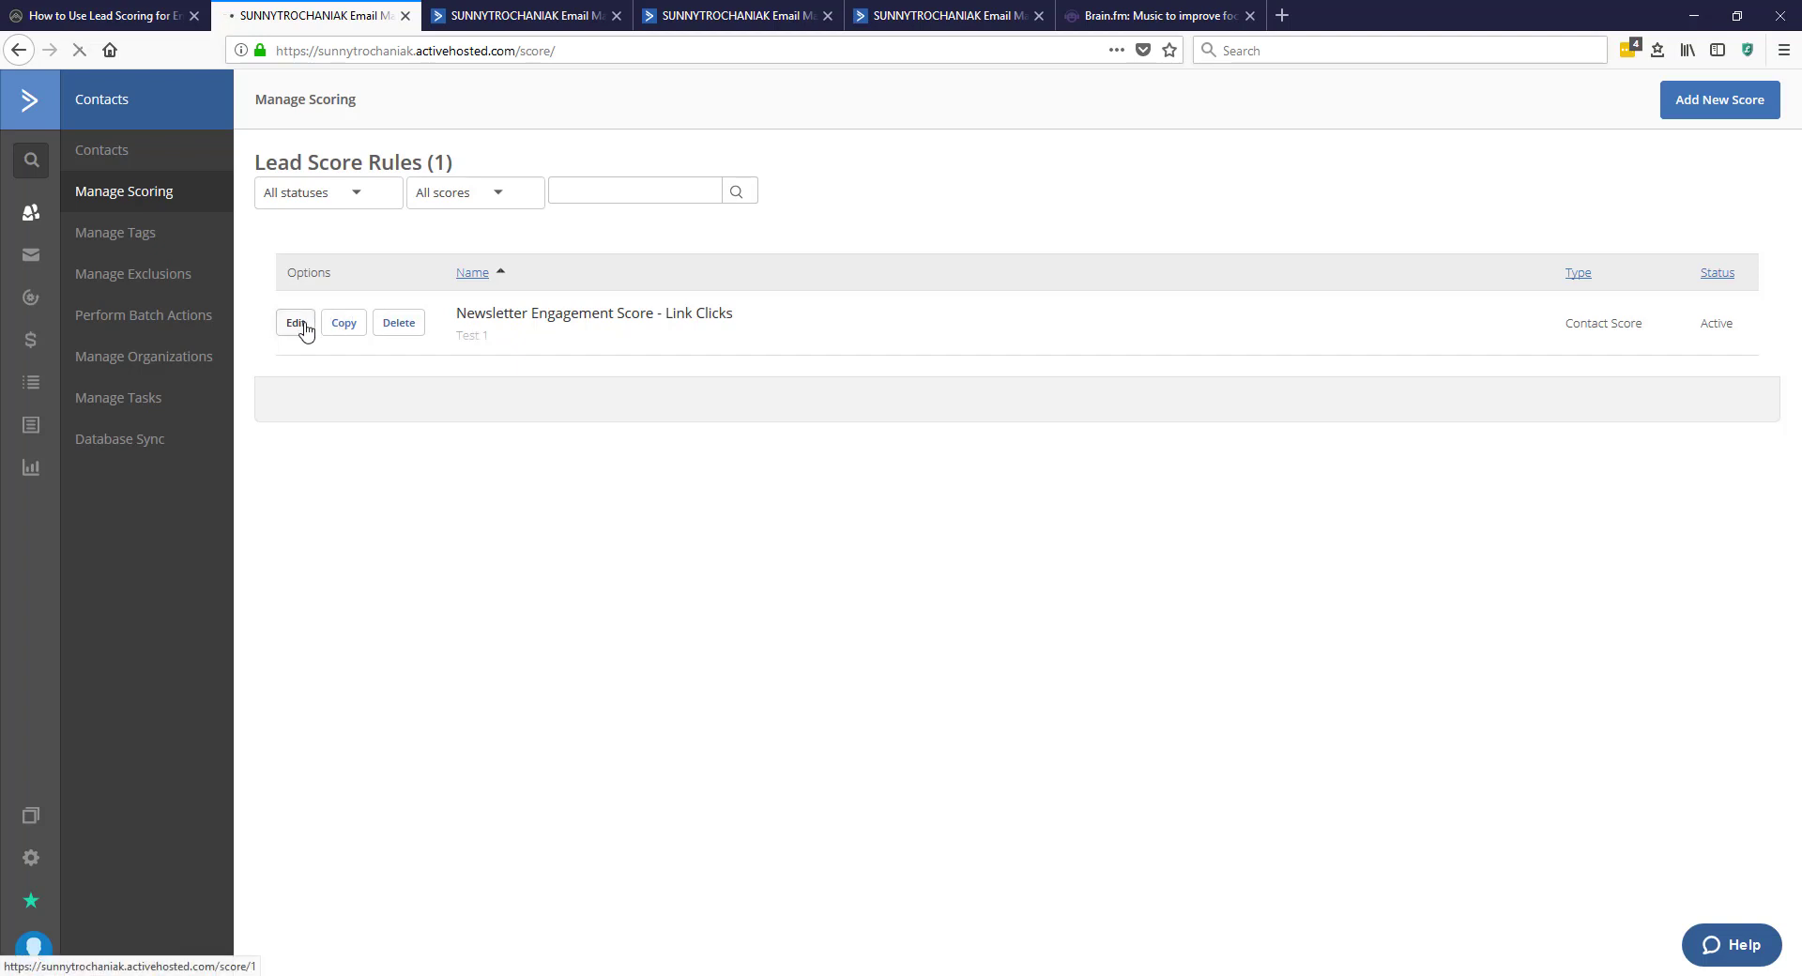
Step: Save the 1-point Newsletter Subscribers list rule, then show the Evergreen Newsletter Automation
left_click(295, 323)
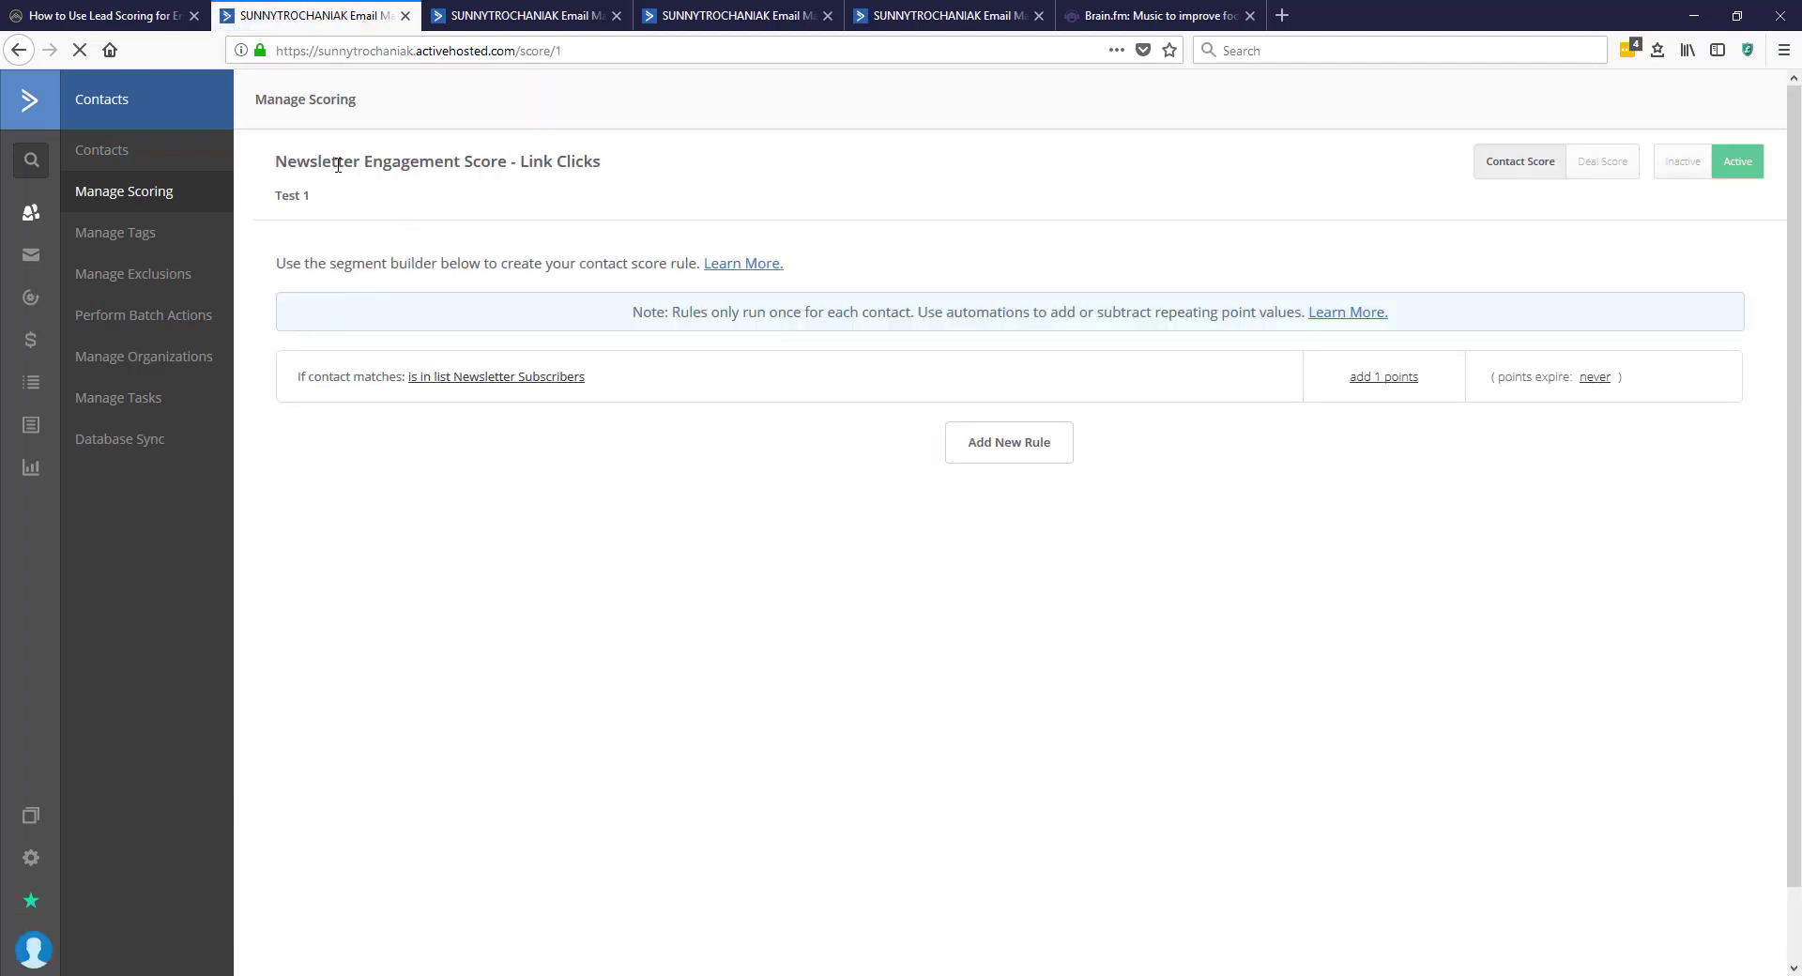
mouse_move(526, 163)
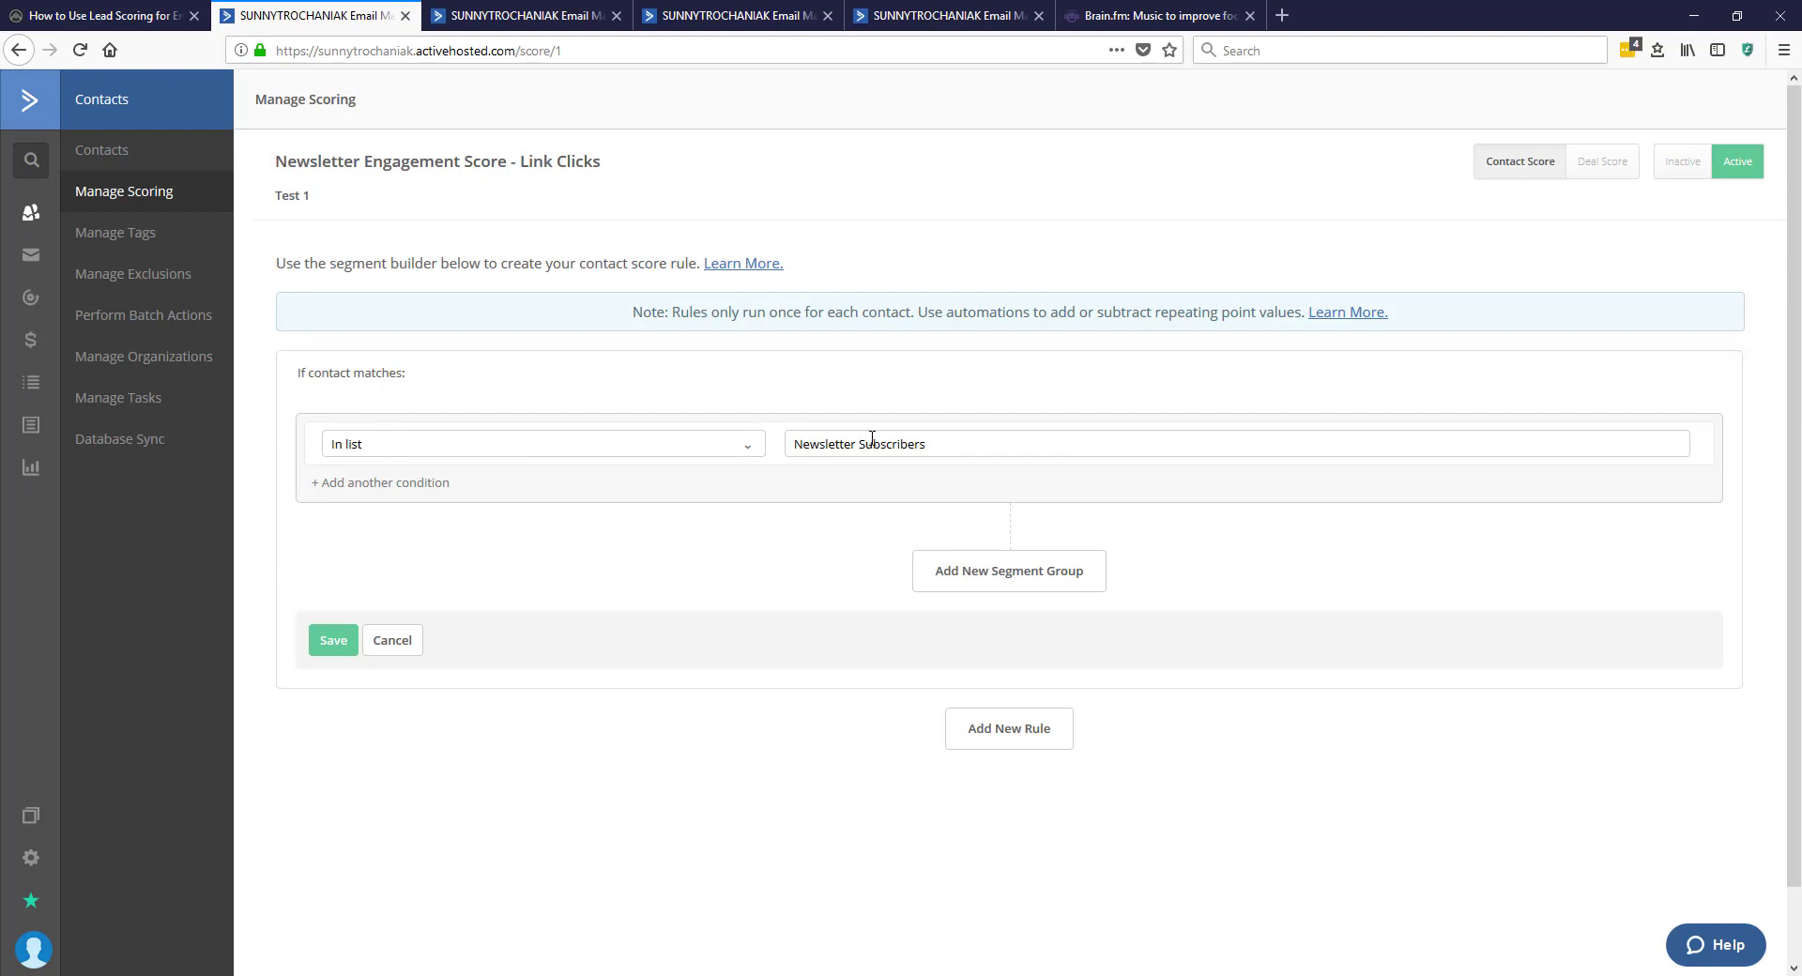
mouse_move(616, 490)
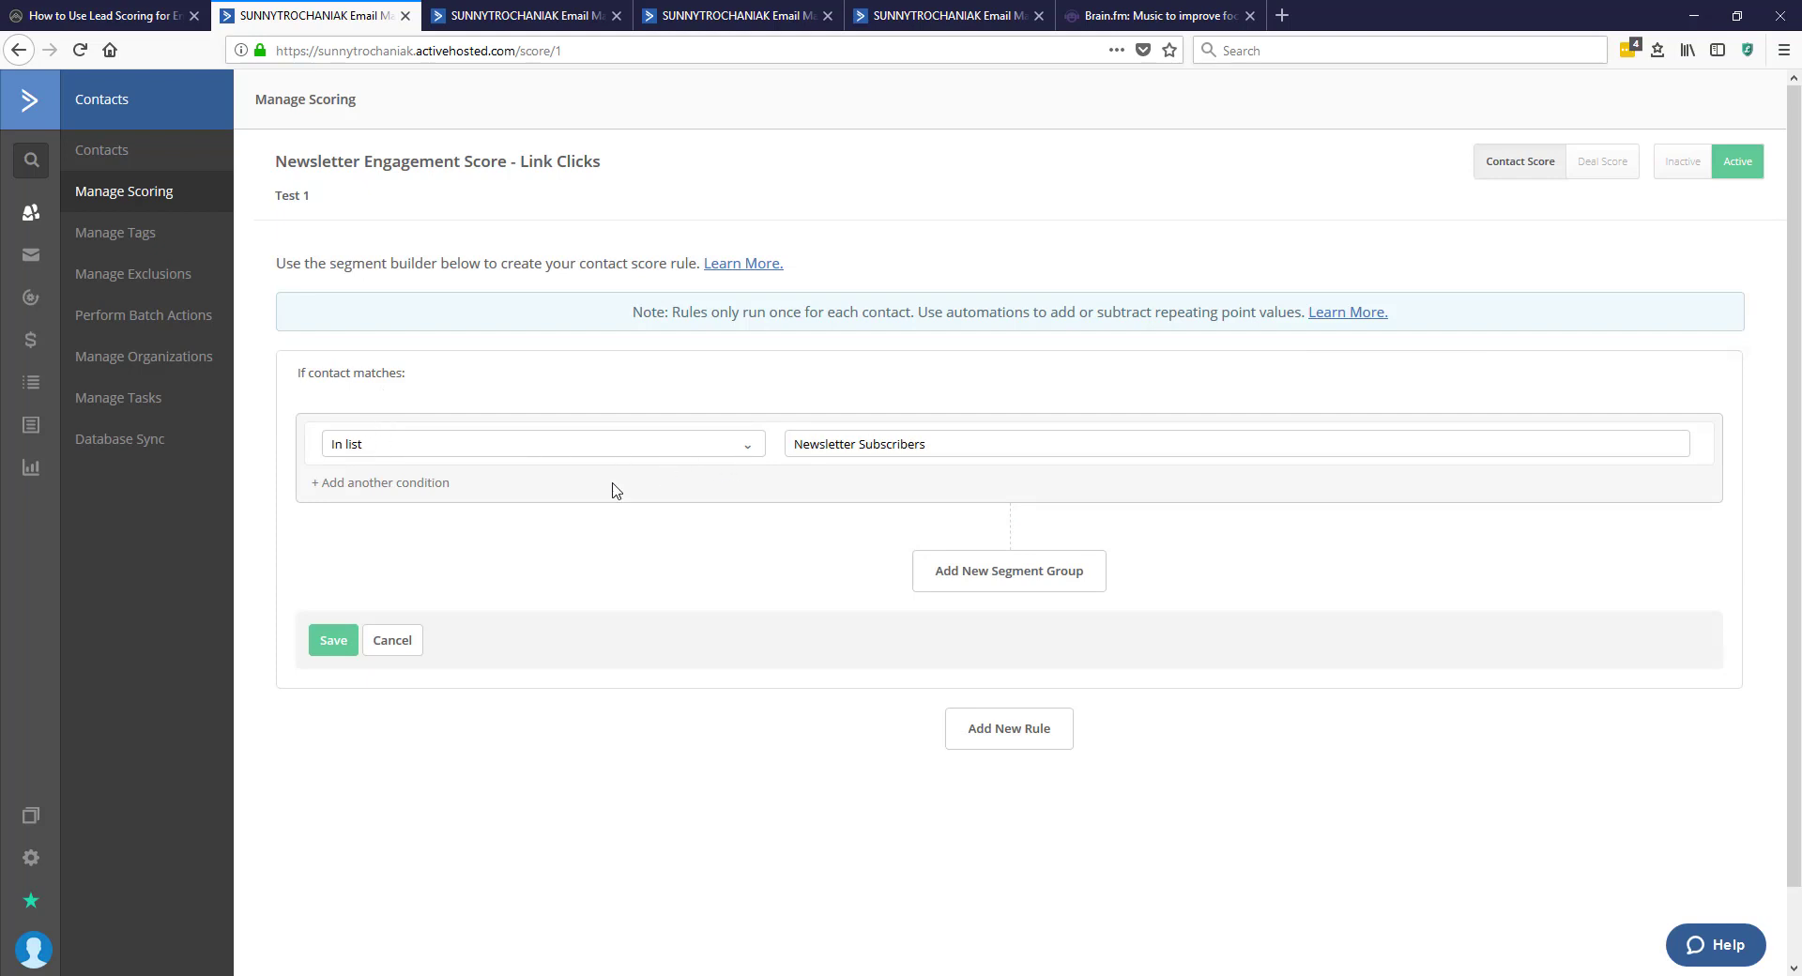
left_click(334, 640)
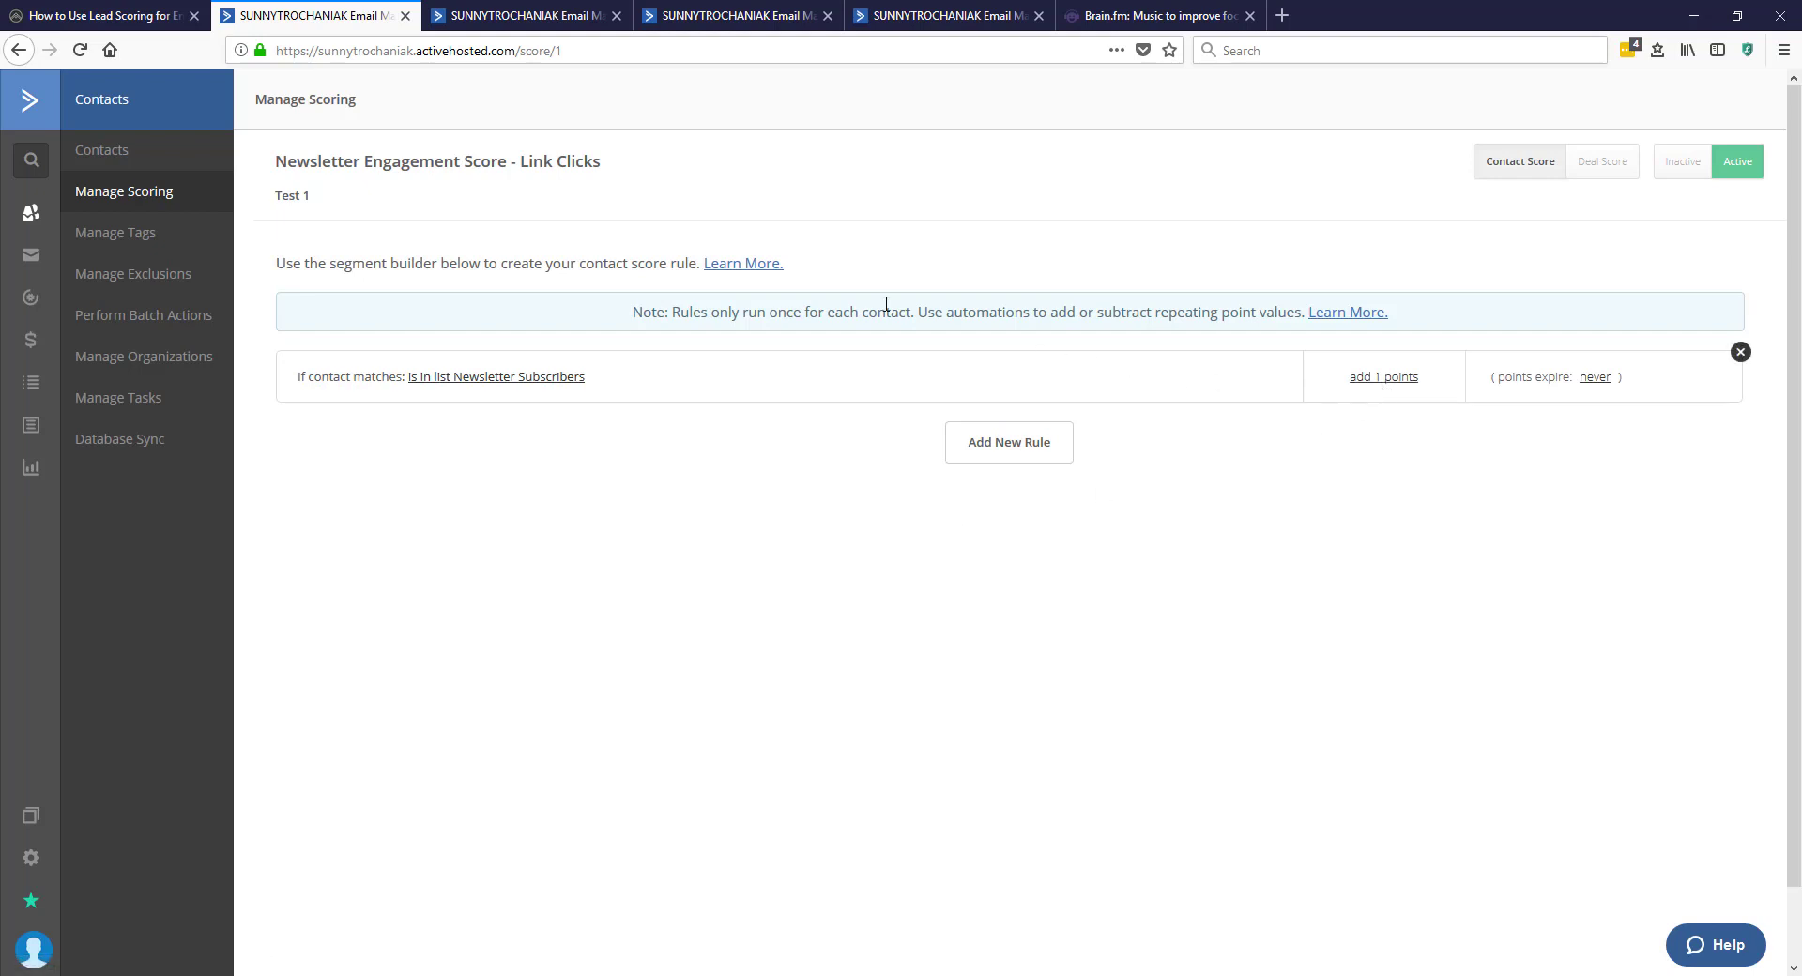
mouse_move(458, 167)
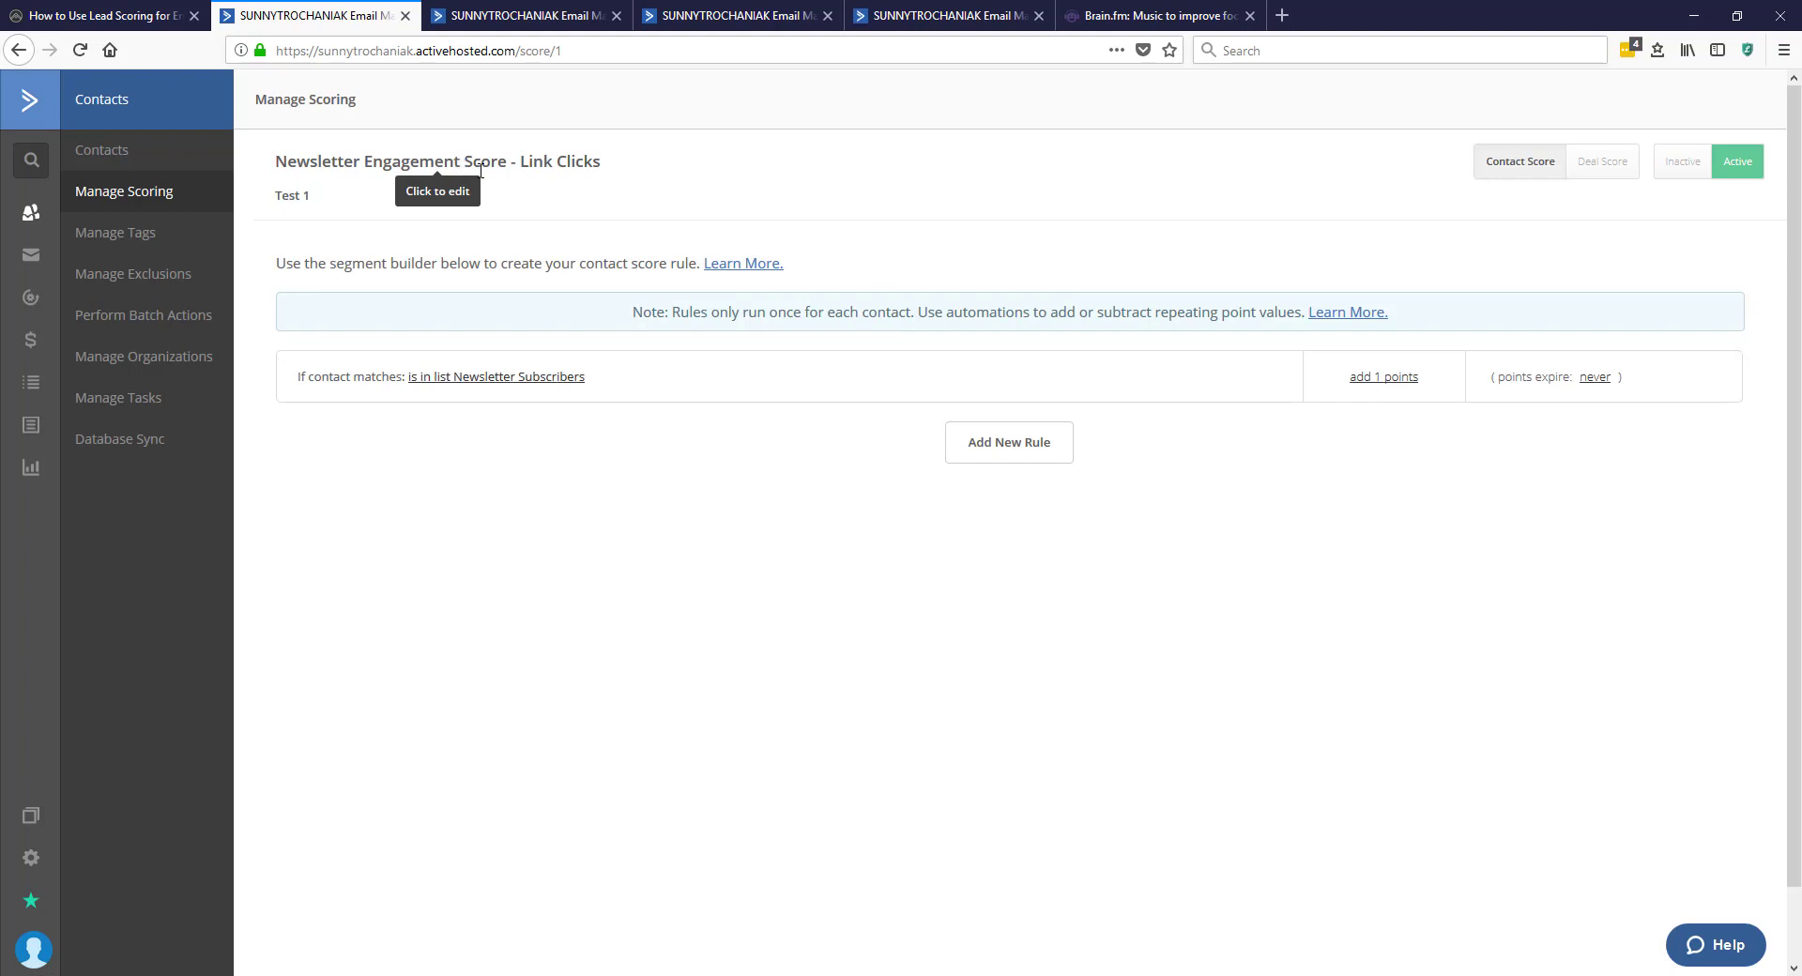
left_click(526, 17)
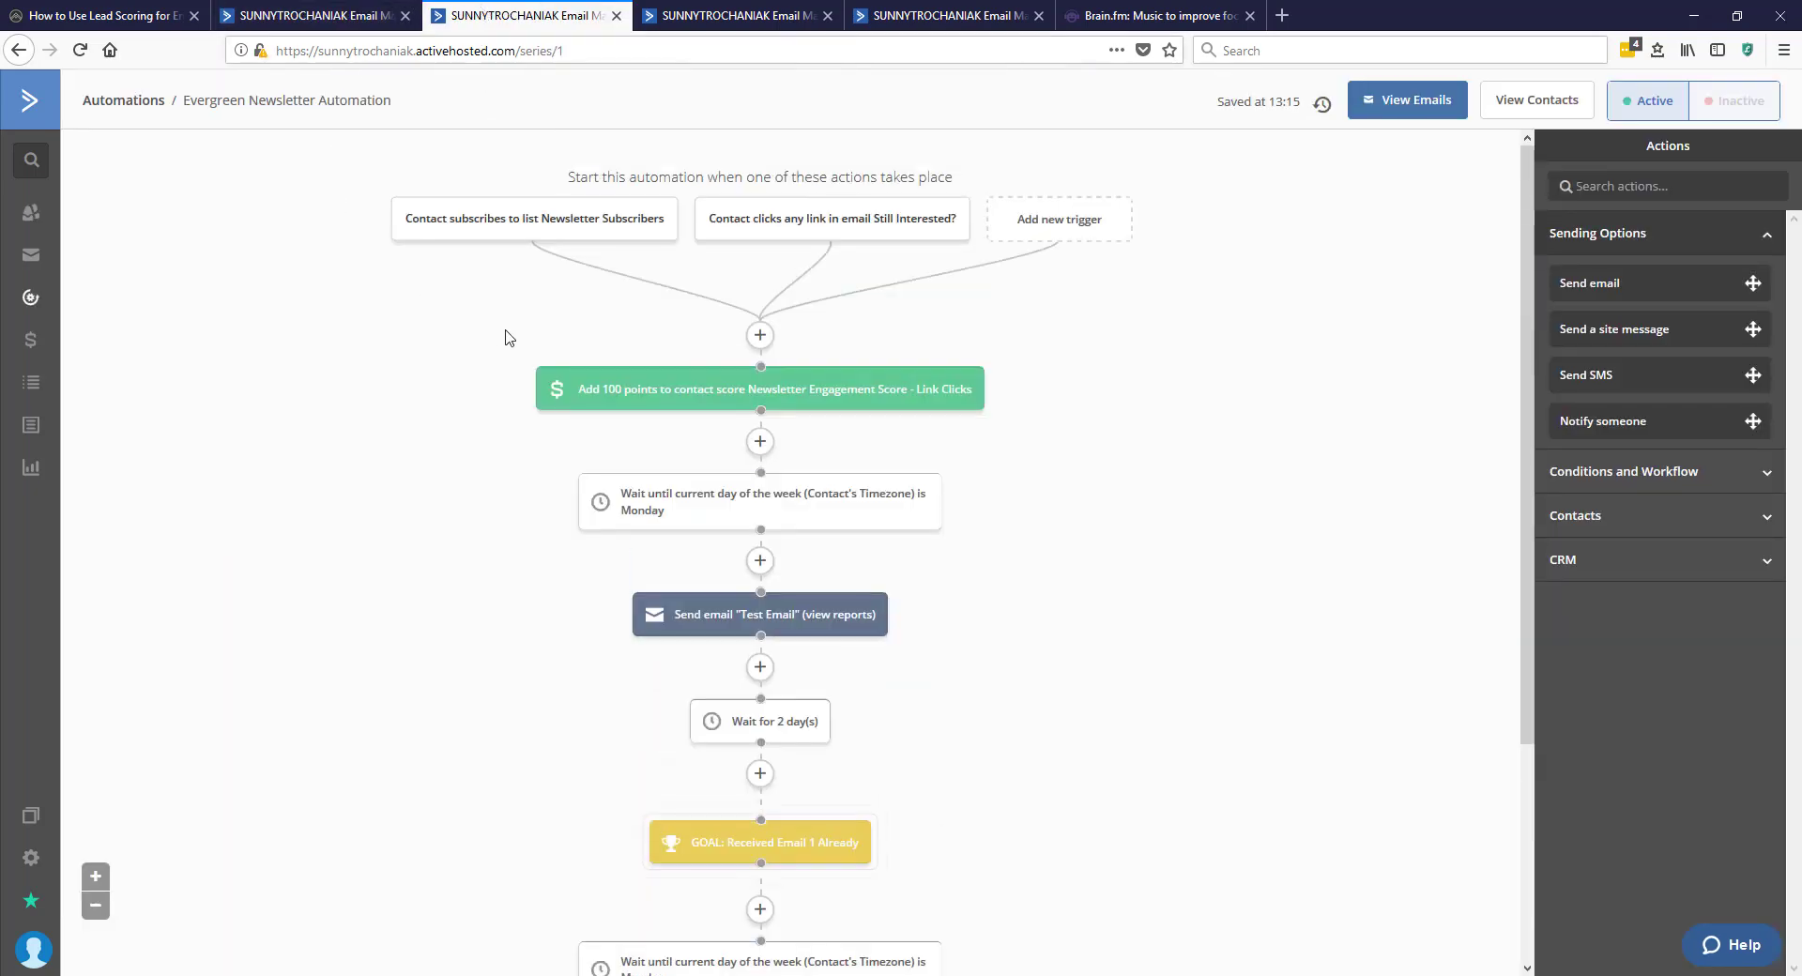
mouse_move(494, 321)
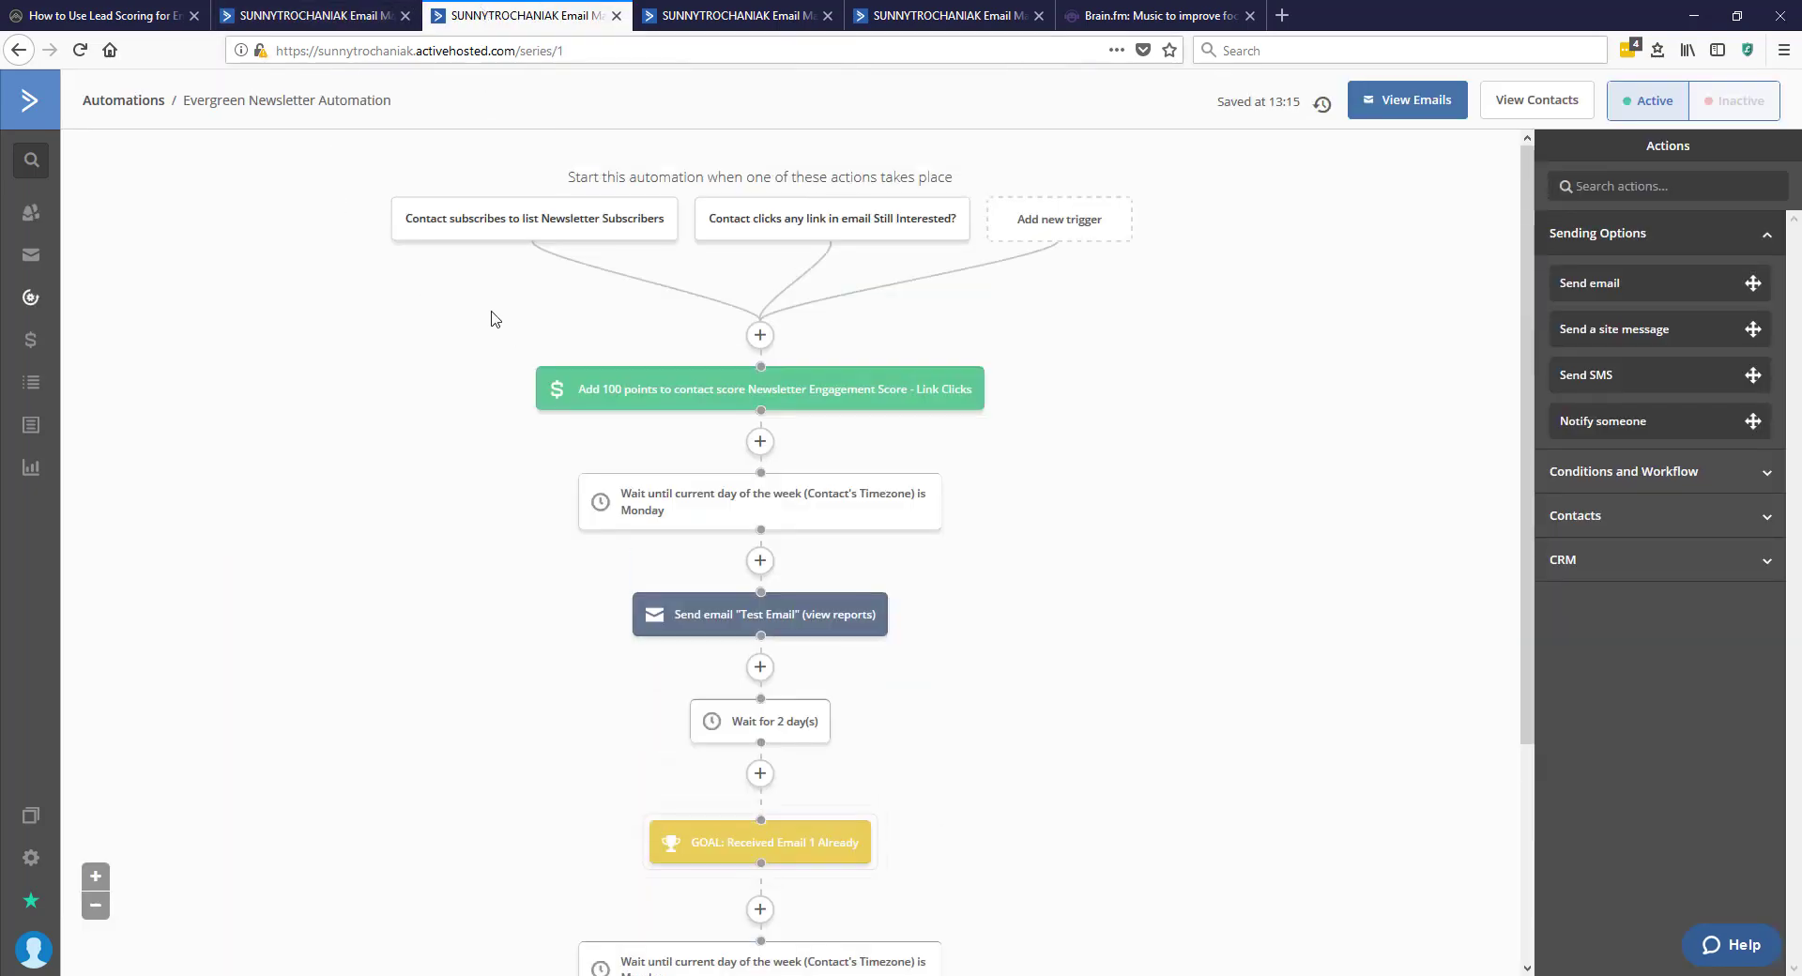
mouse_move(413, 276)
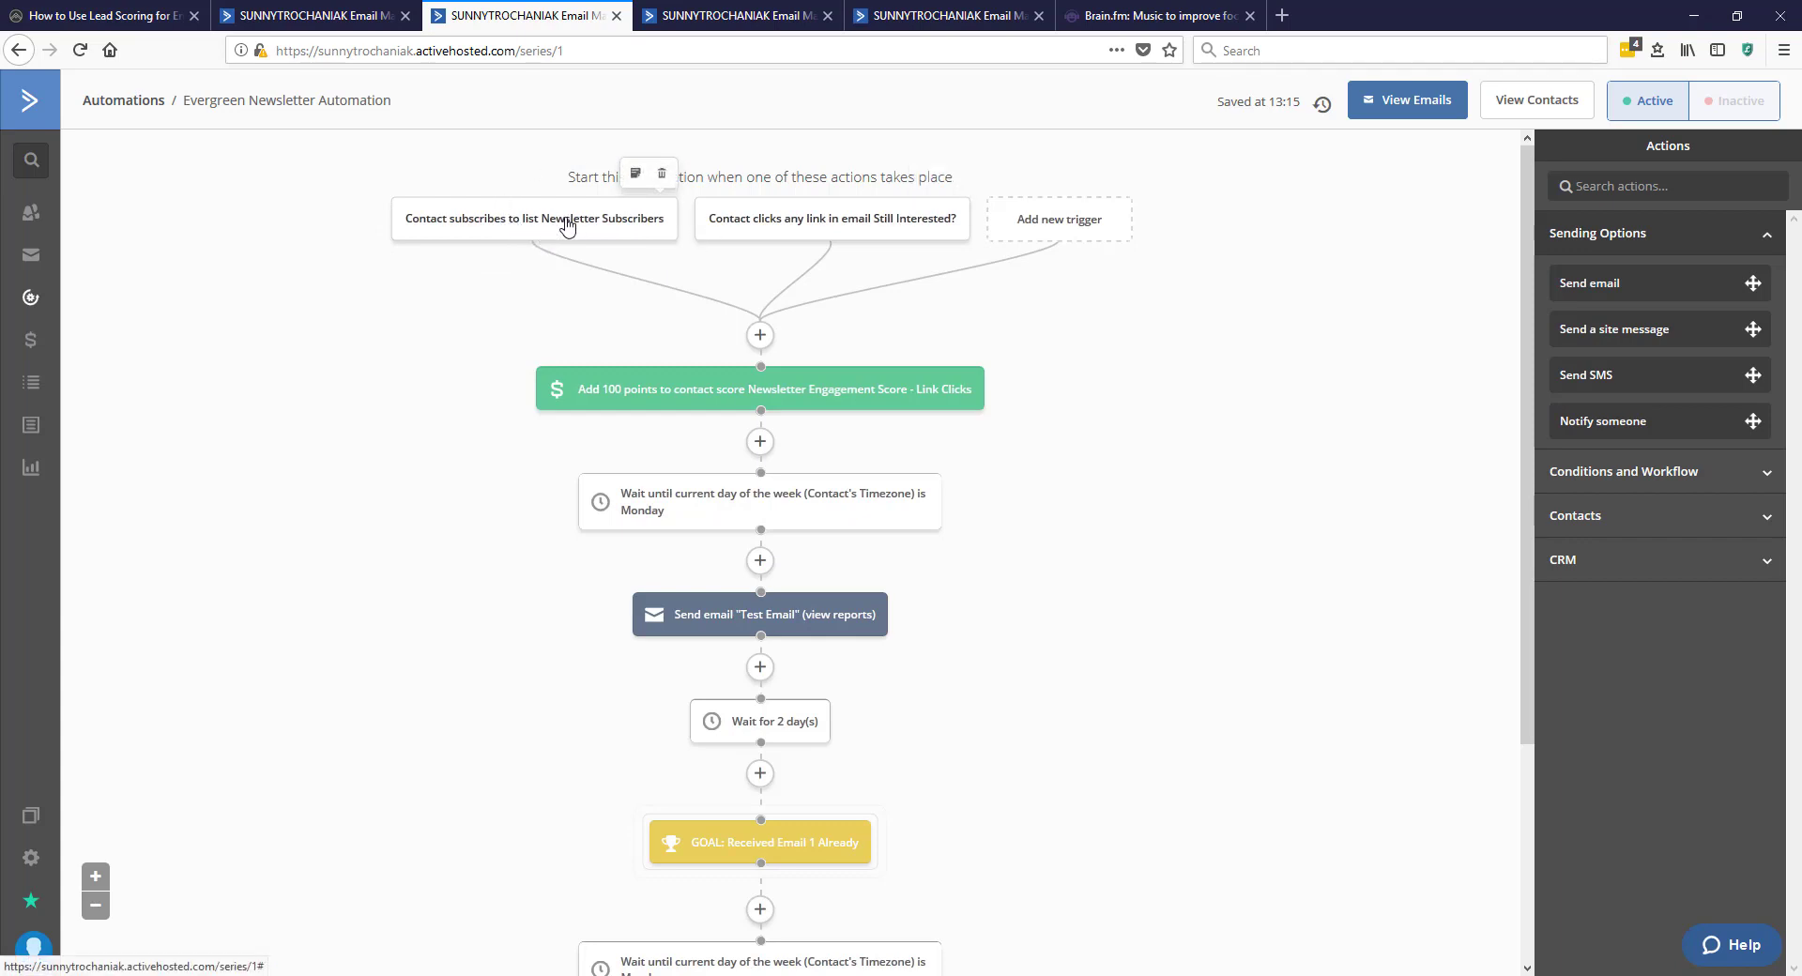
scroll("down", 3)
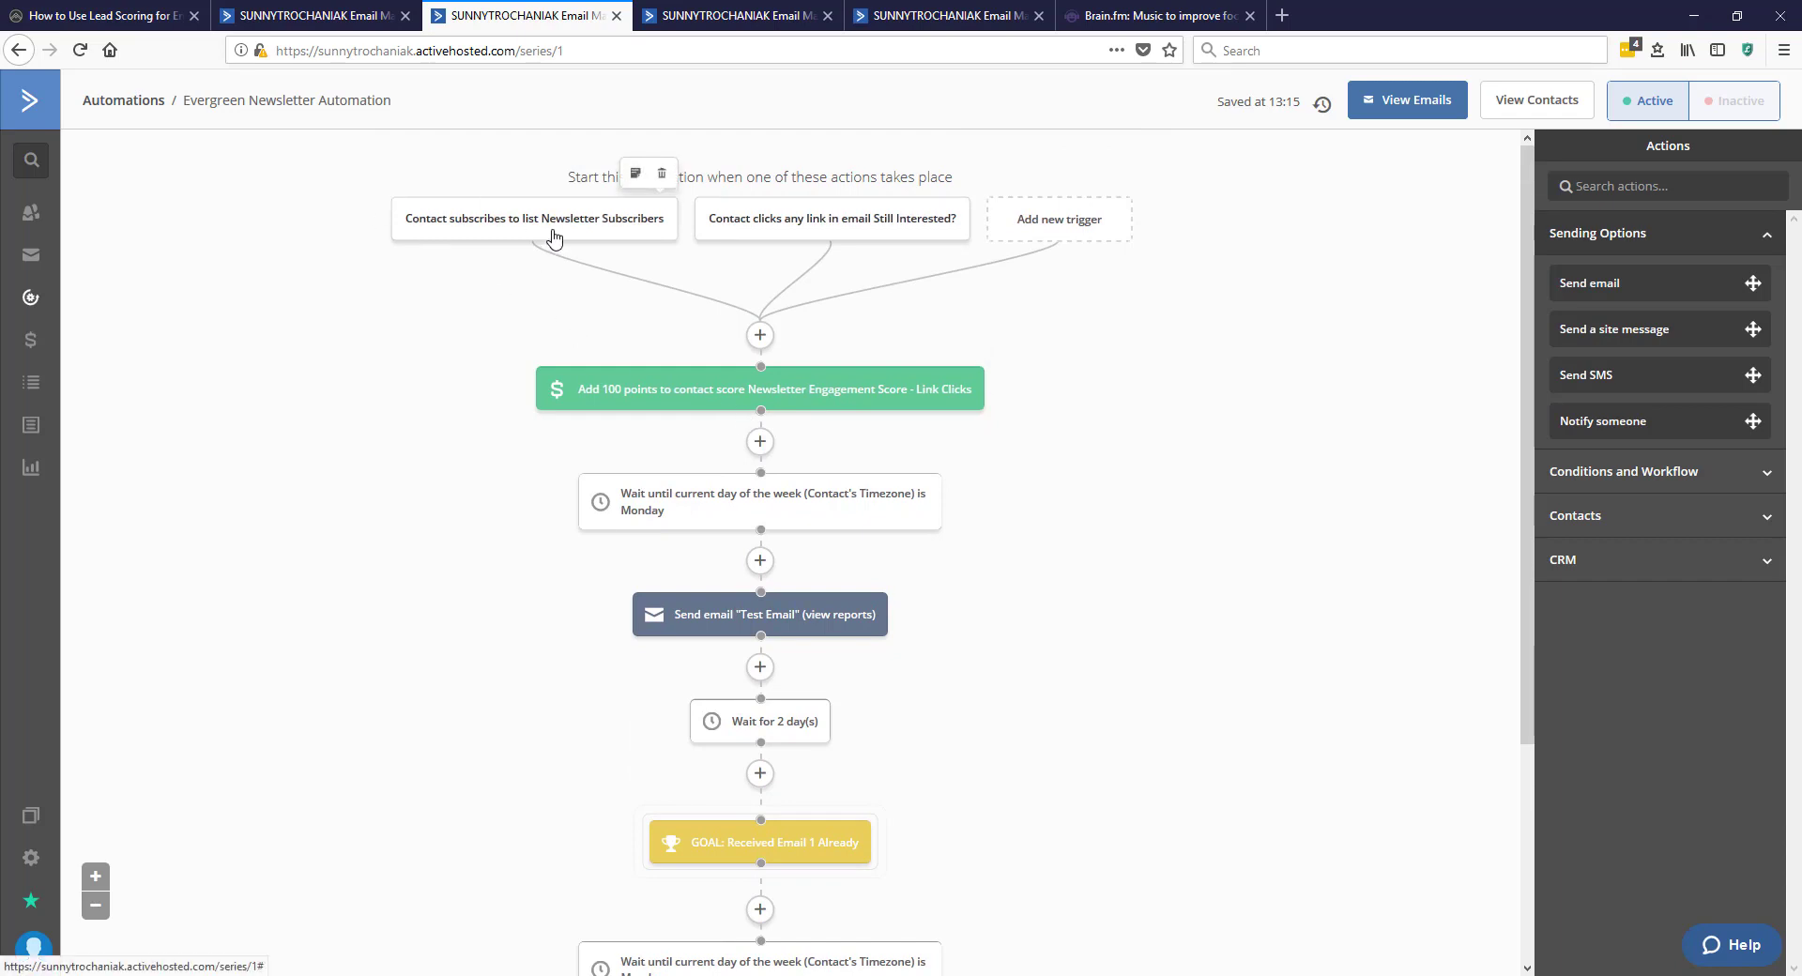
scroll("down", 3)
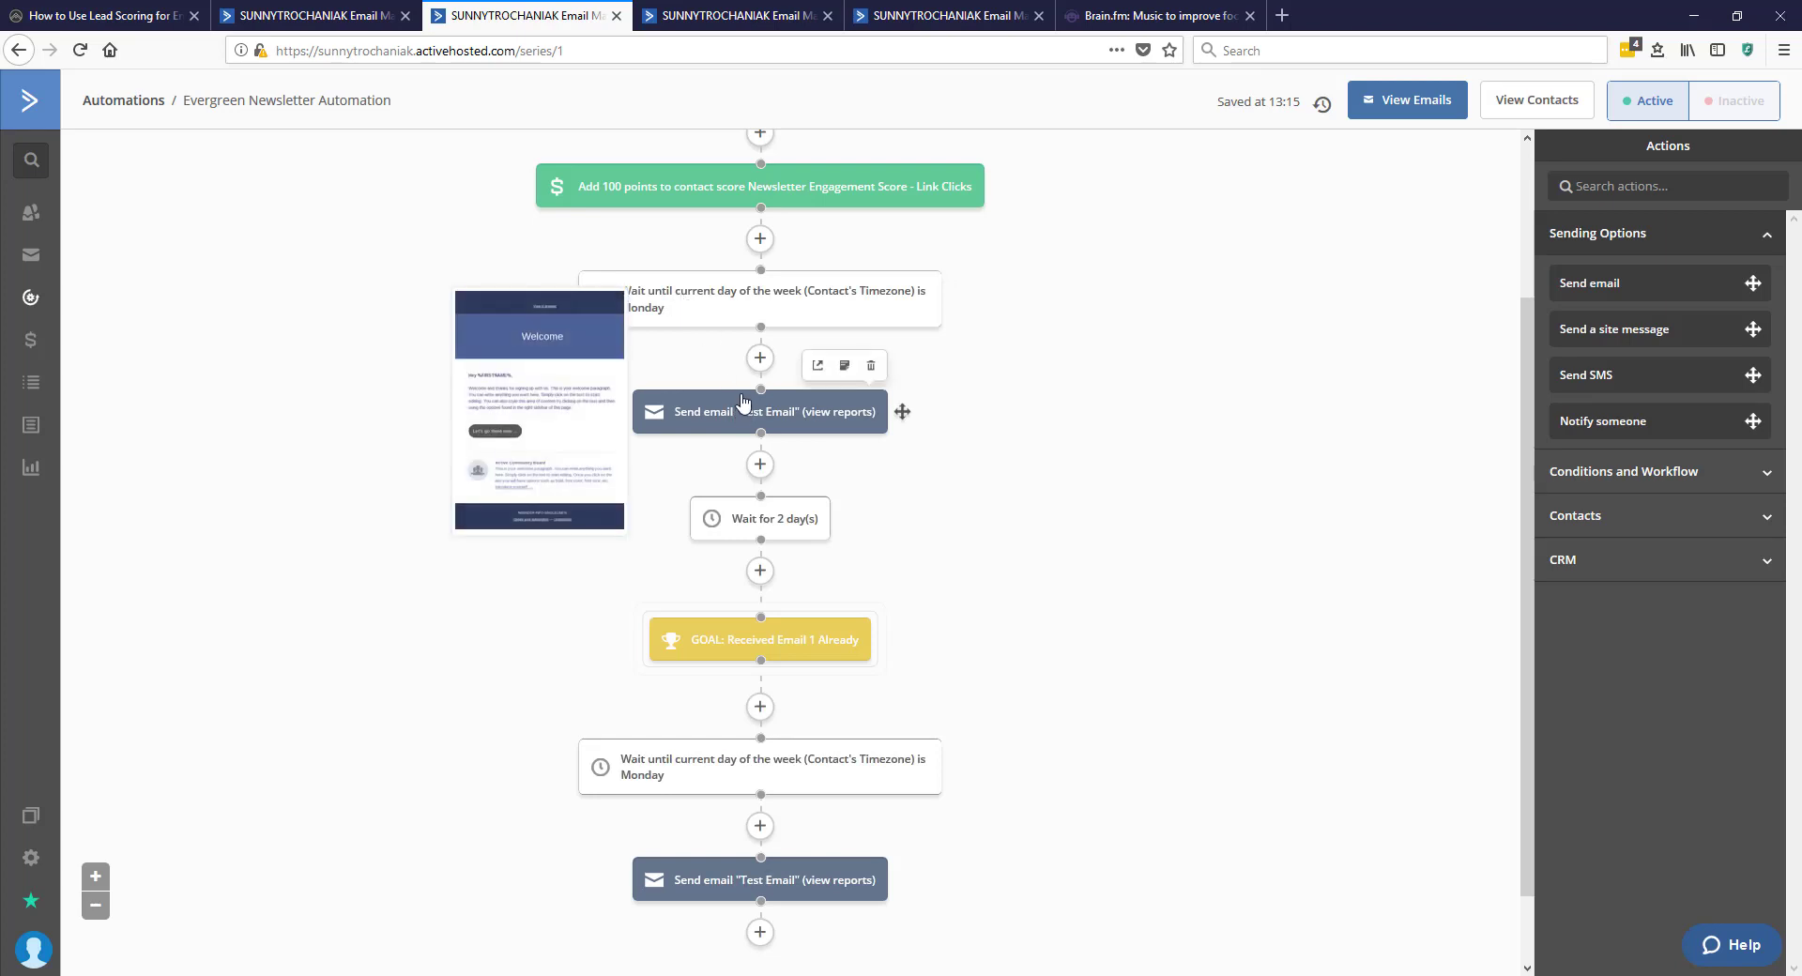
scroll("down", 3)
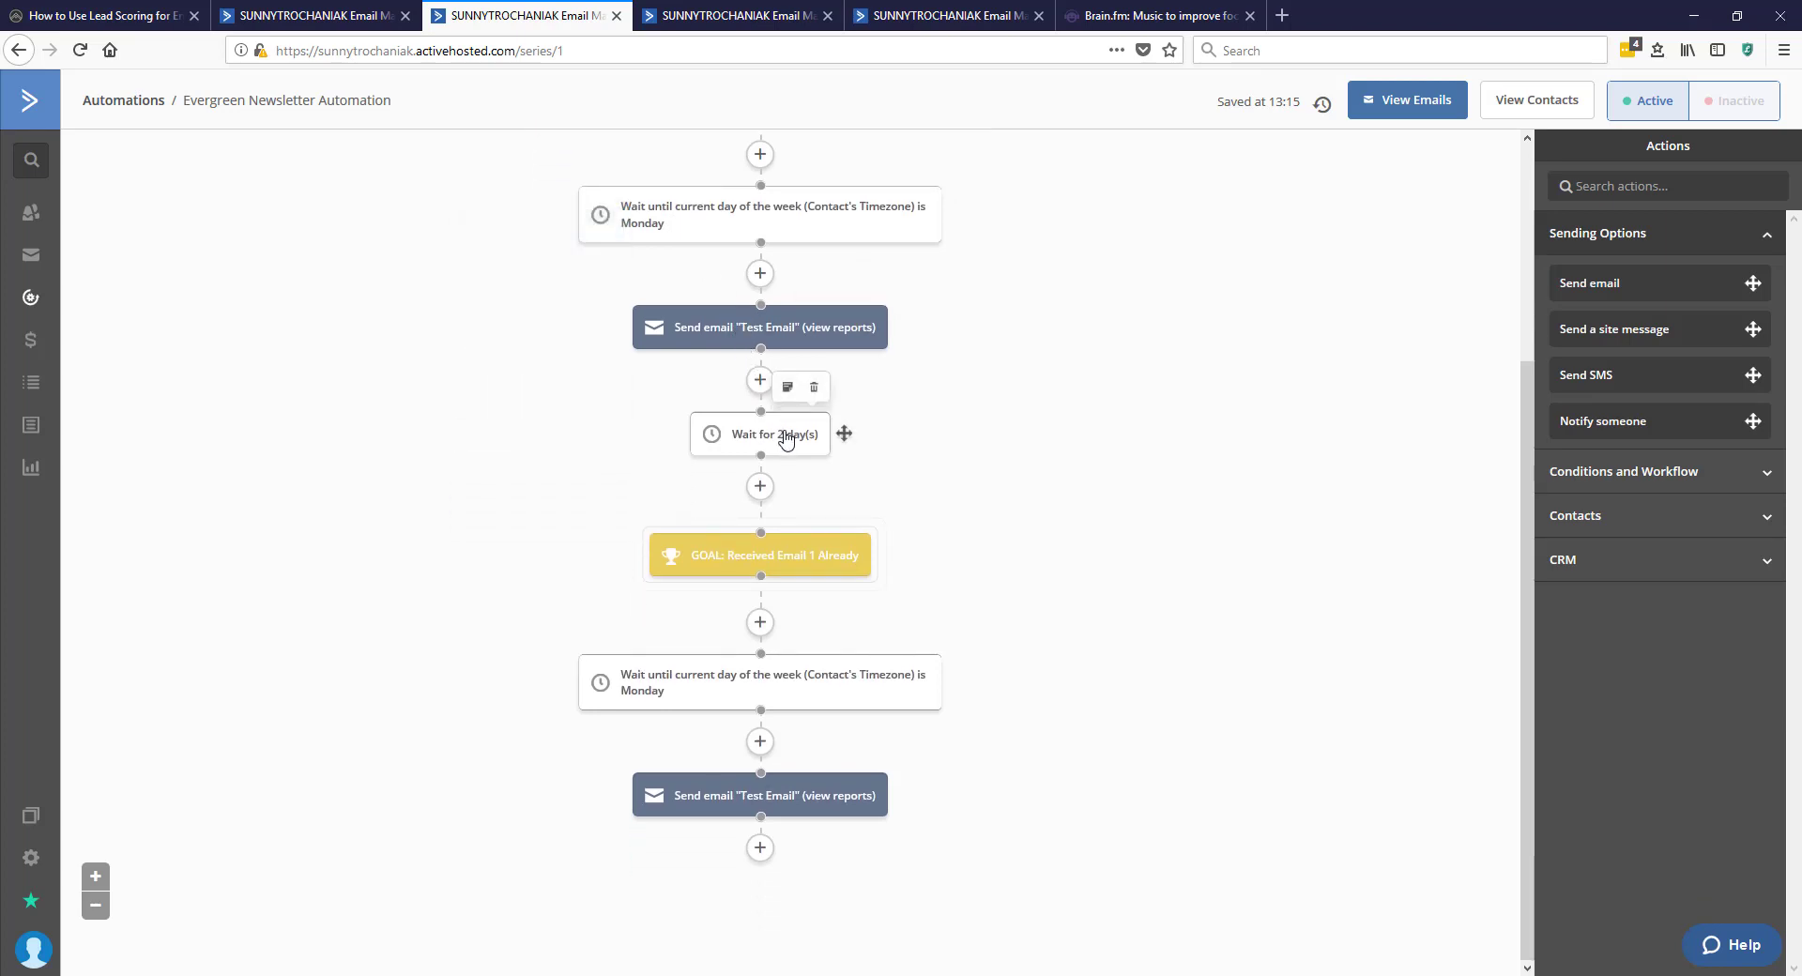
mouse_move(1047, 653)
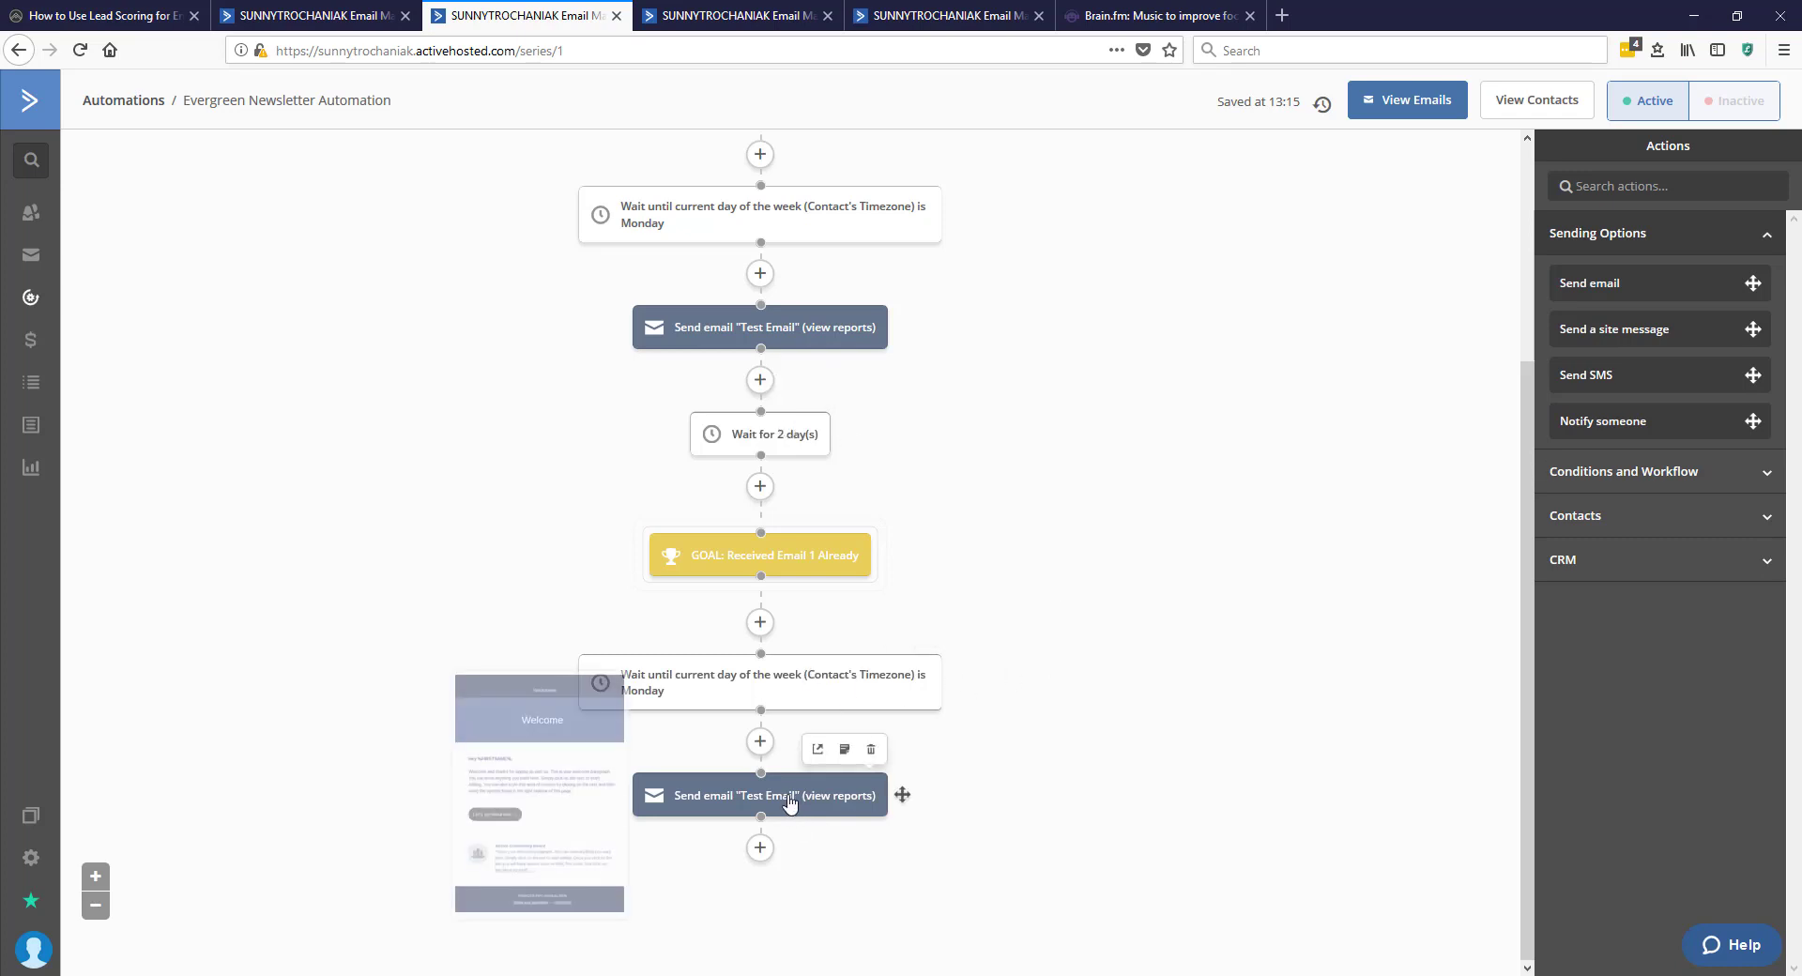
mouse_move(783, 963)
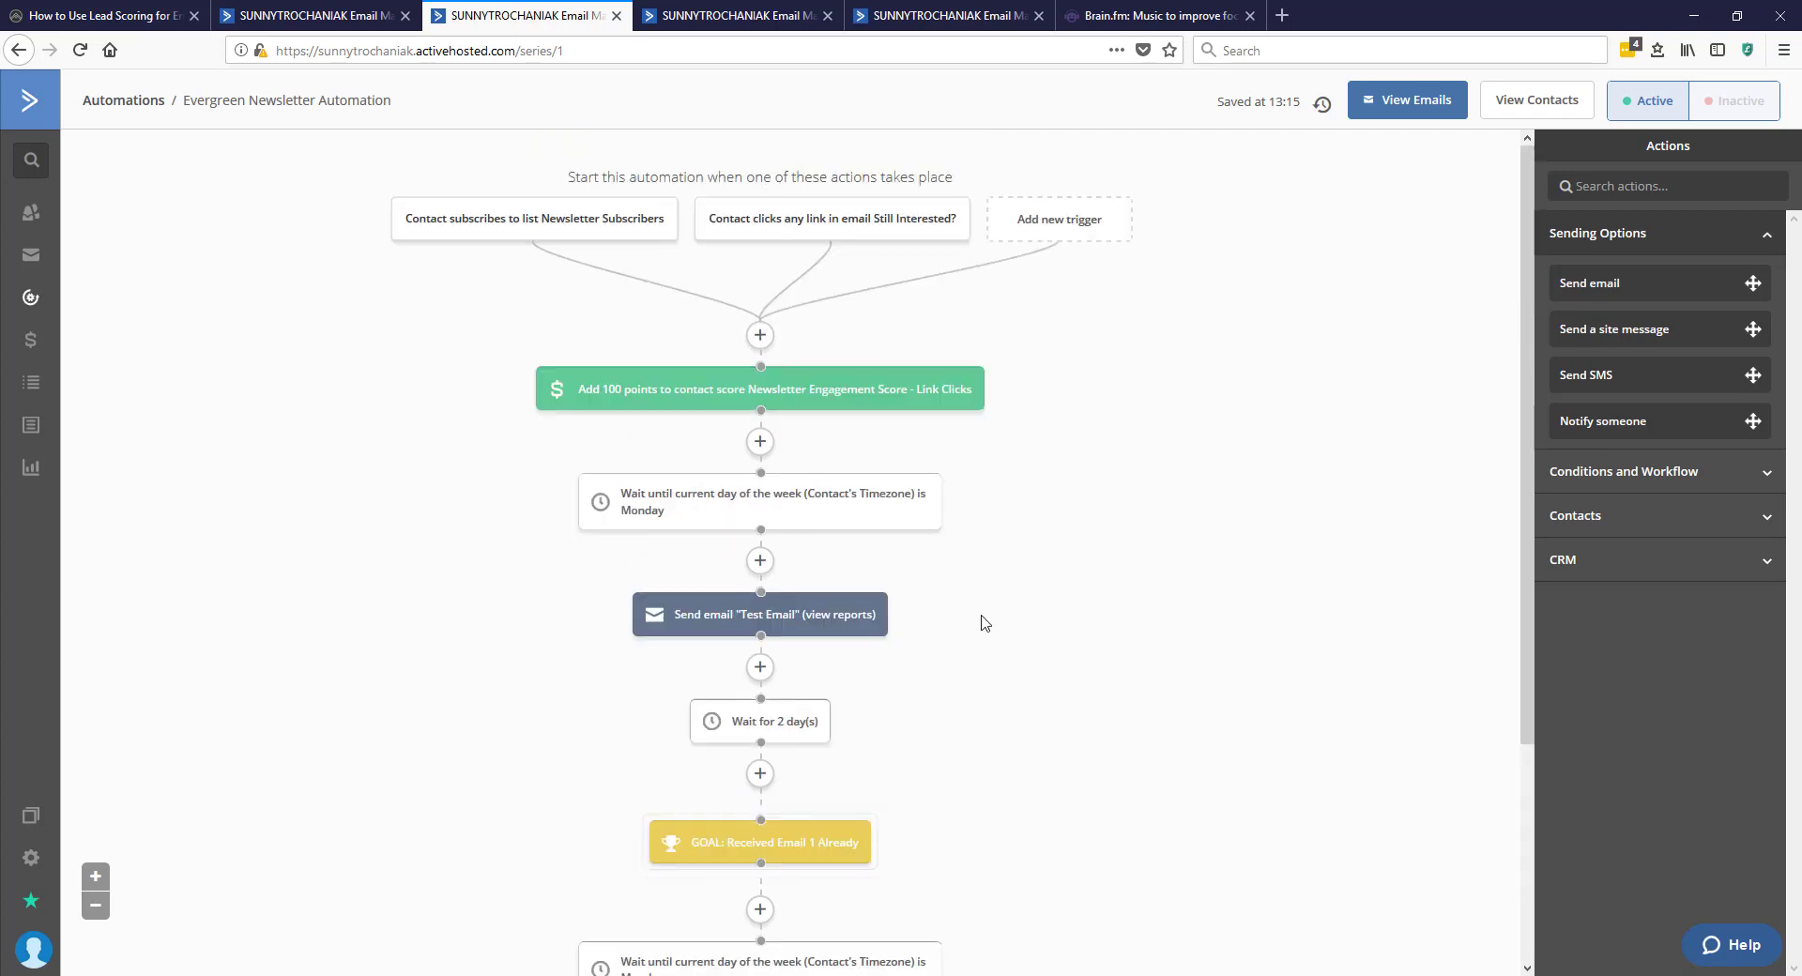
mouse_move(948, 593)
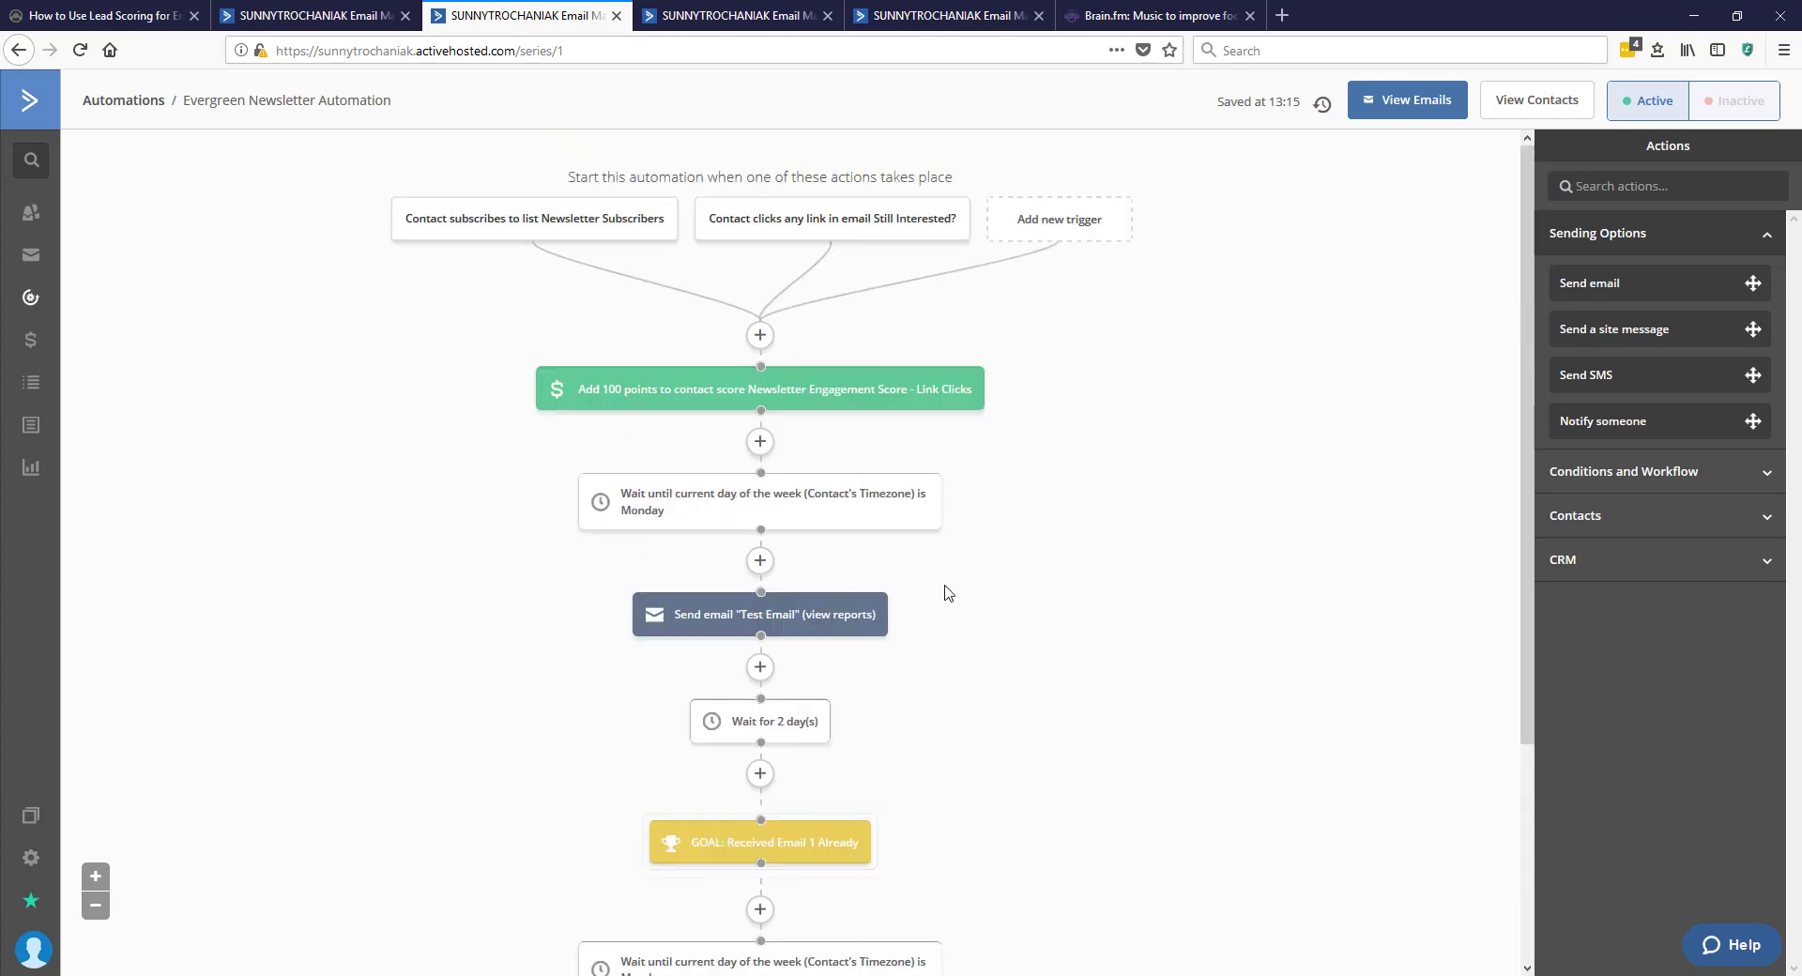
mouse_move(631, 394)
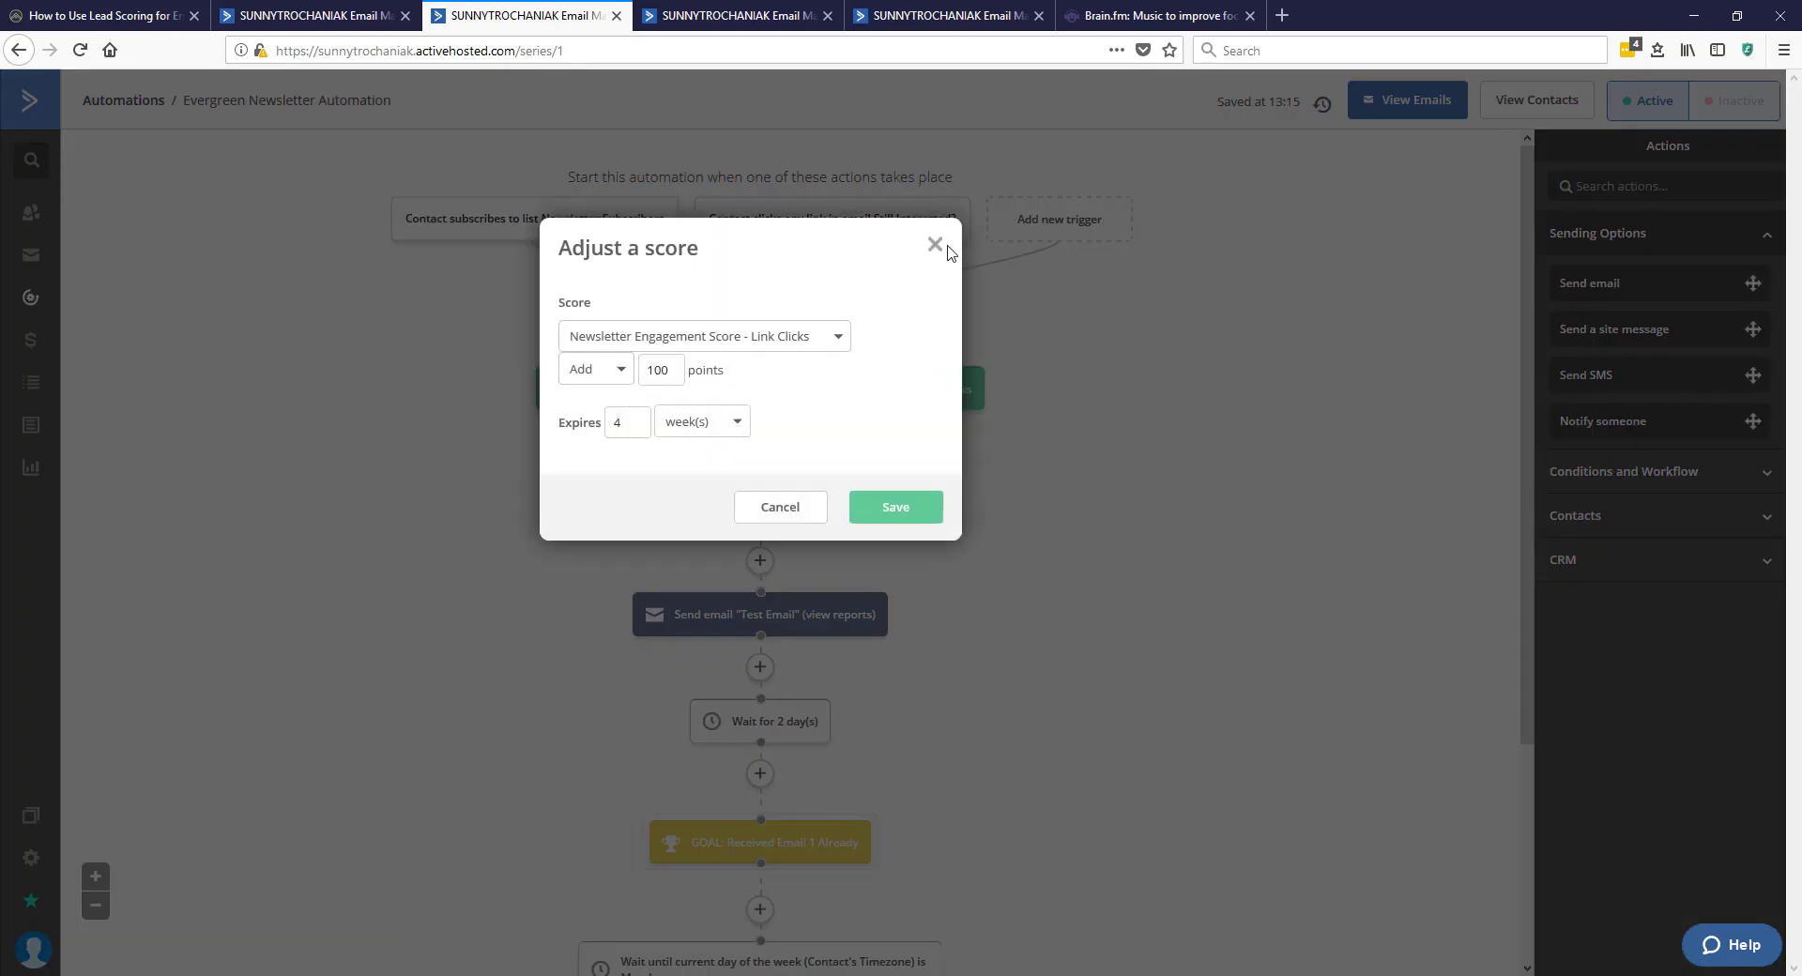
left_click(935, 246)
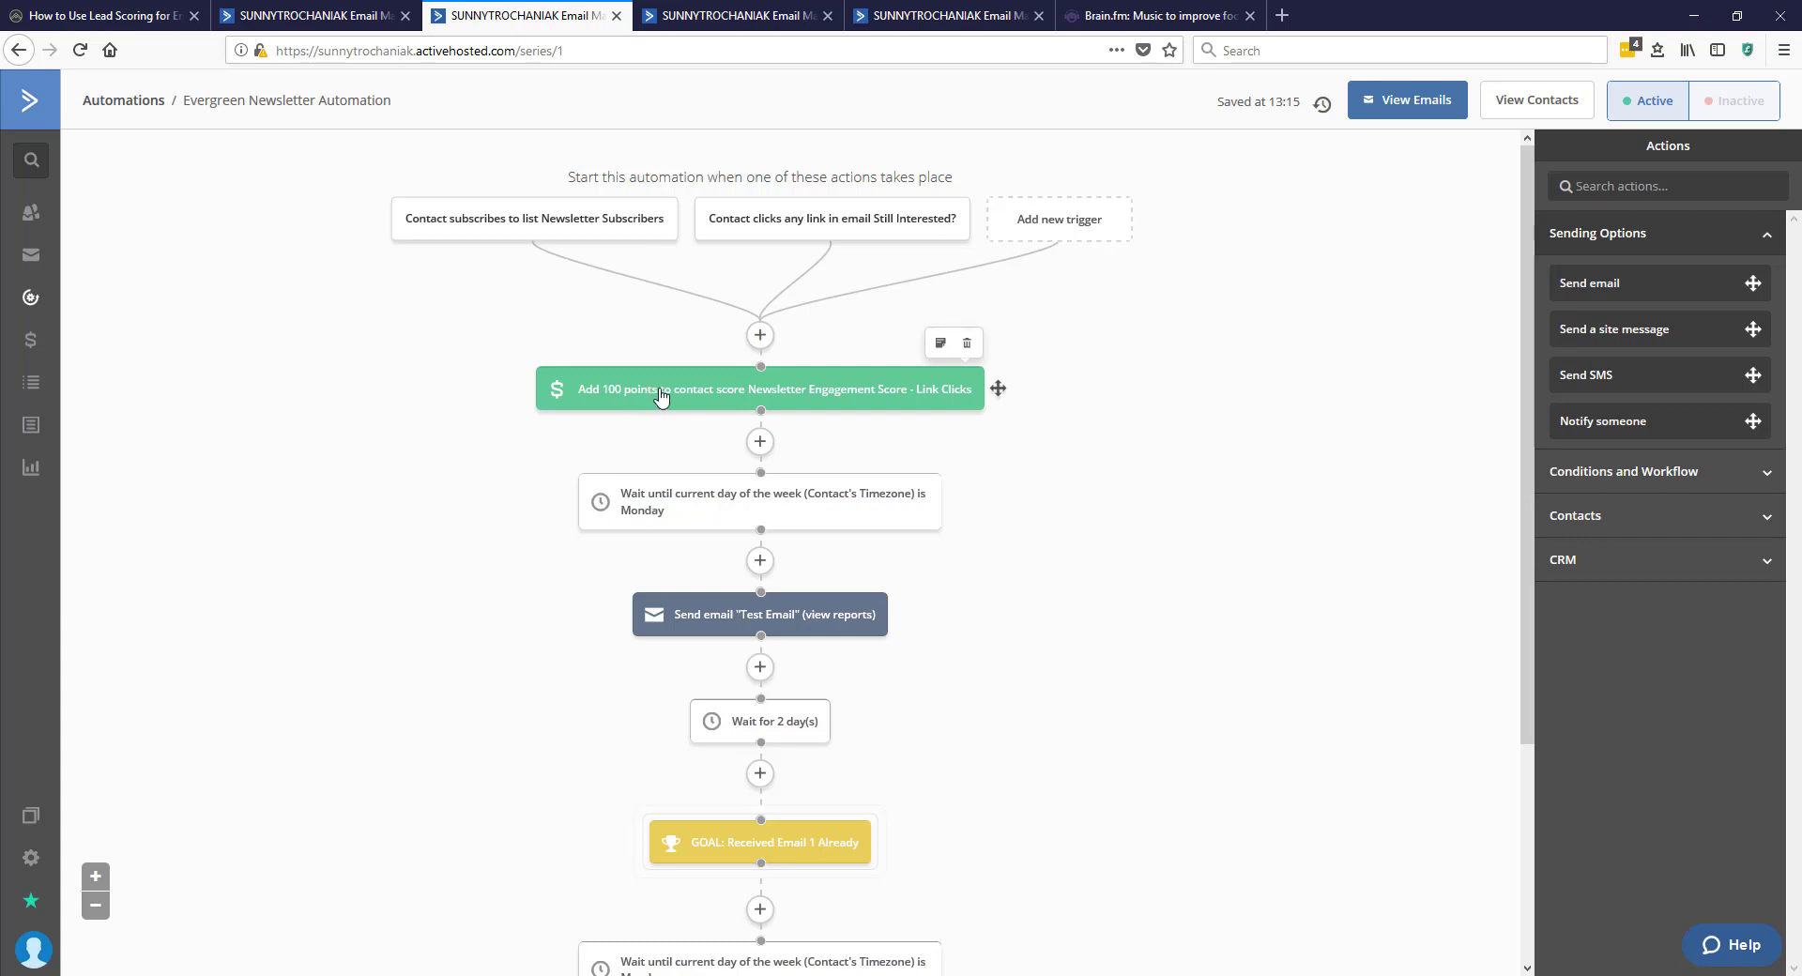
mouse_move(769, 292)
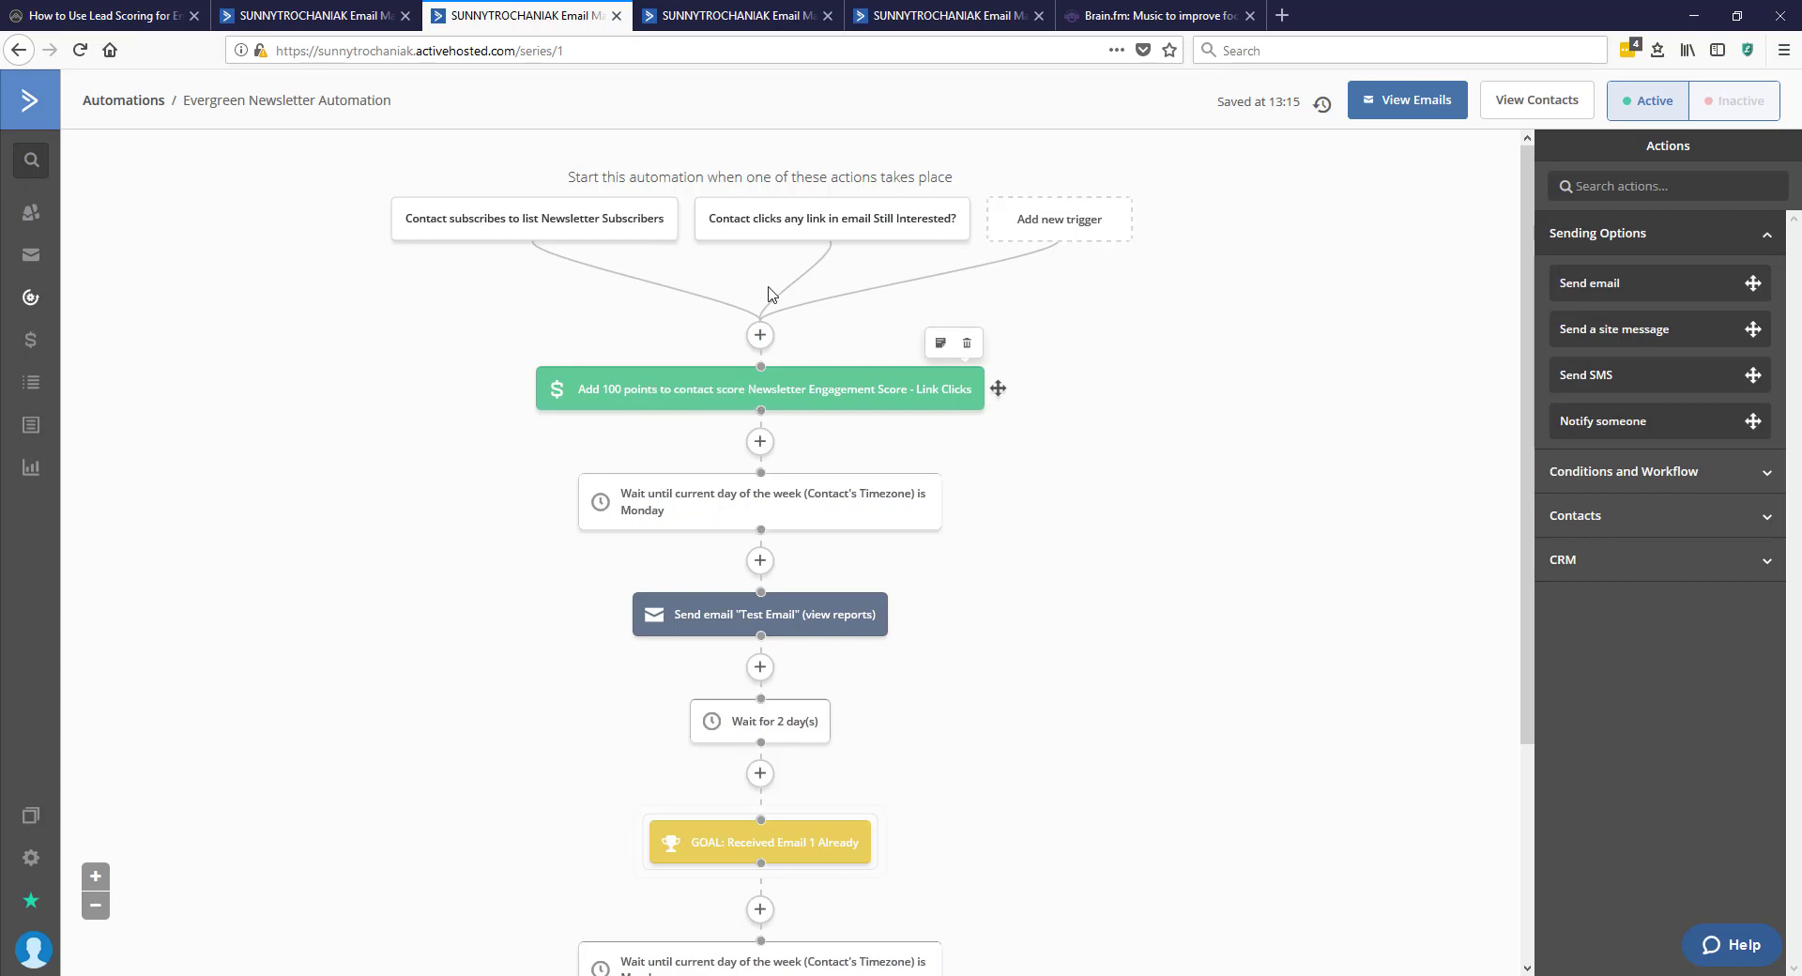
mouse_move(706, 348)
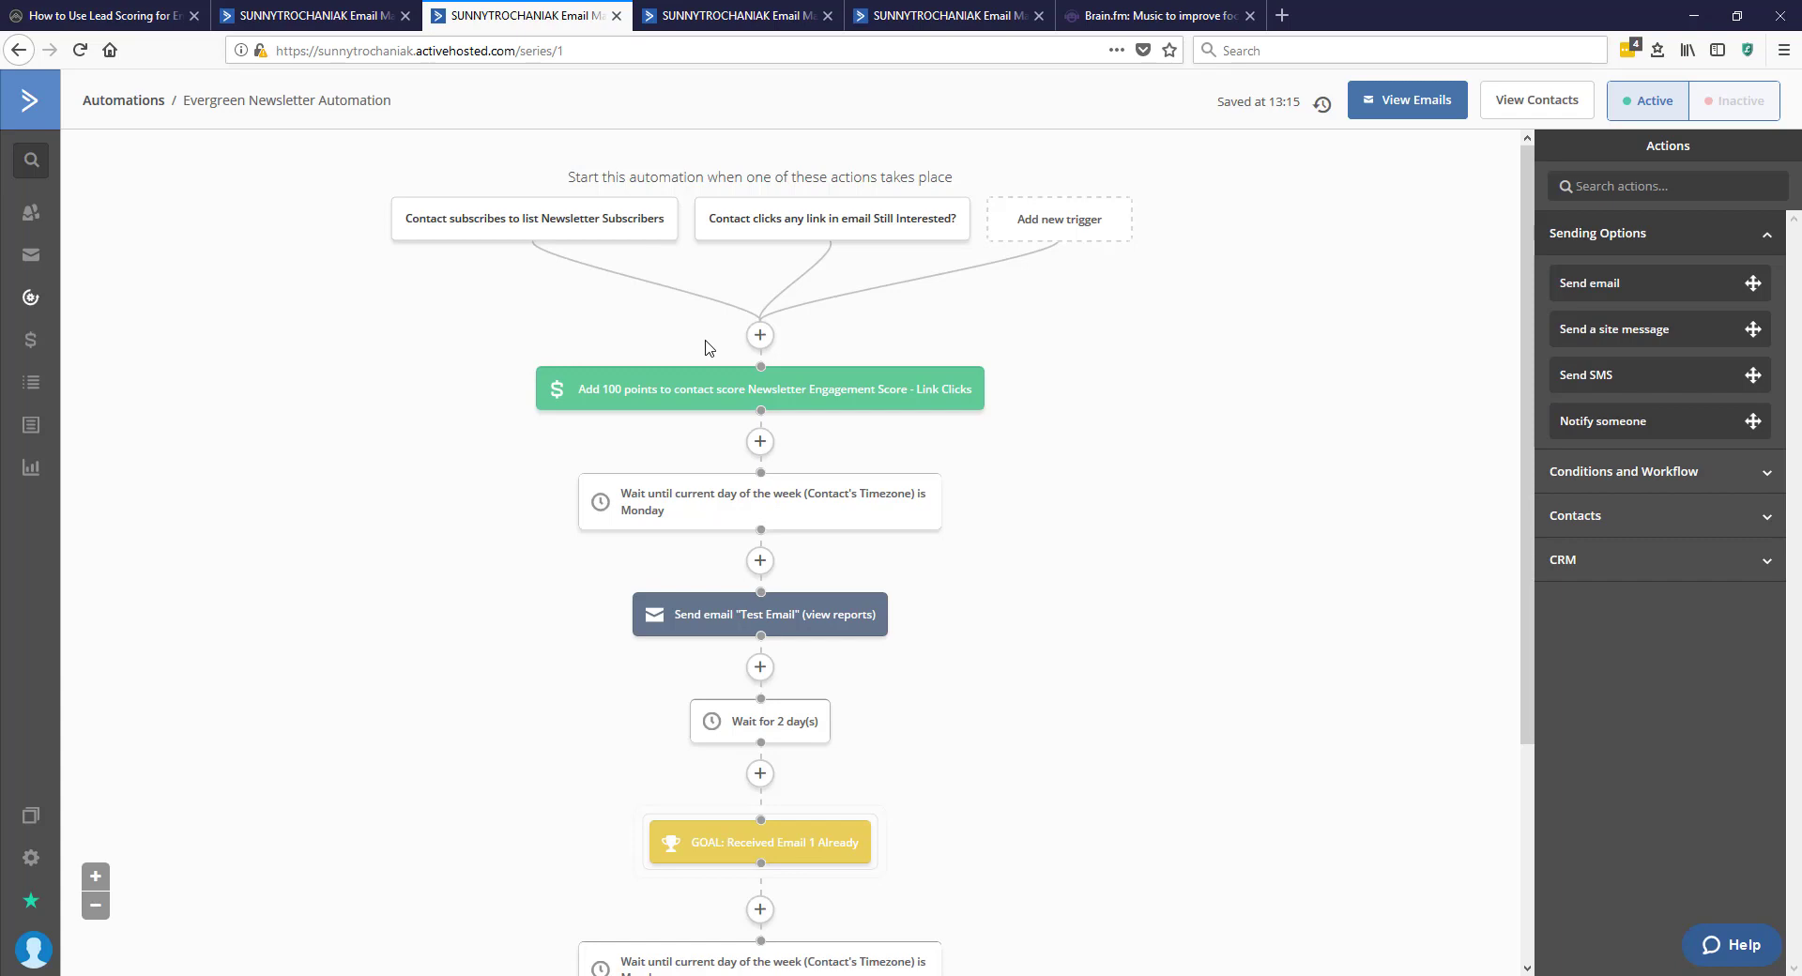
mouse_move(685, 330)
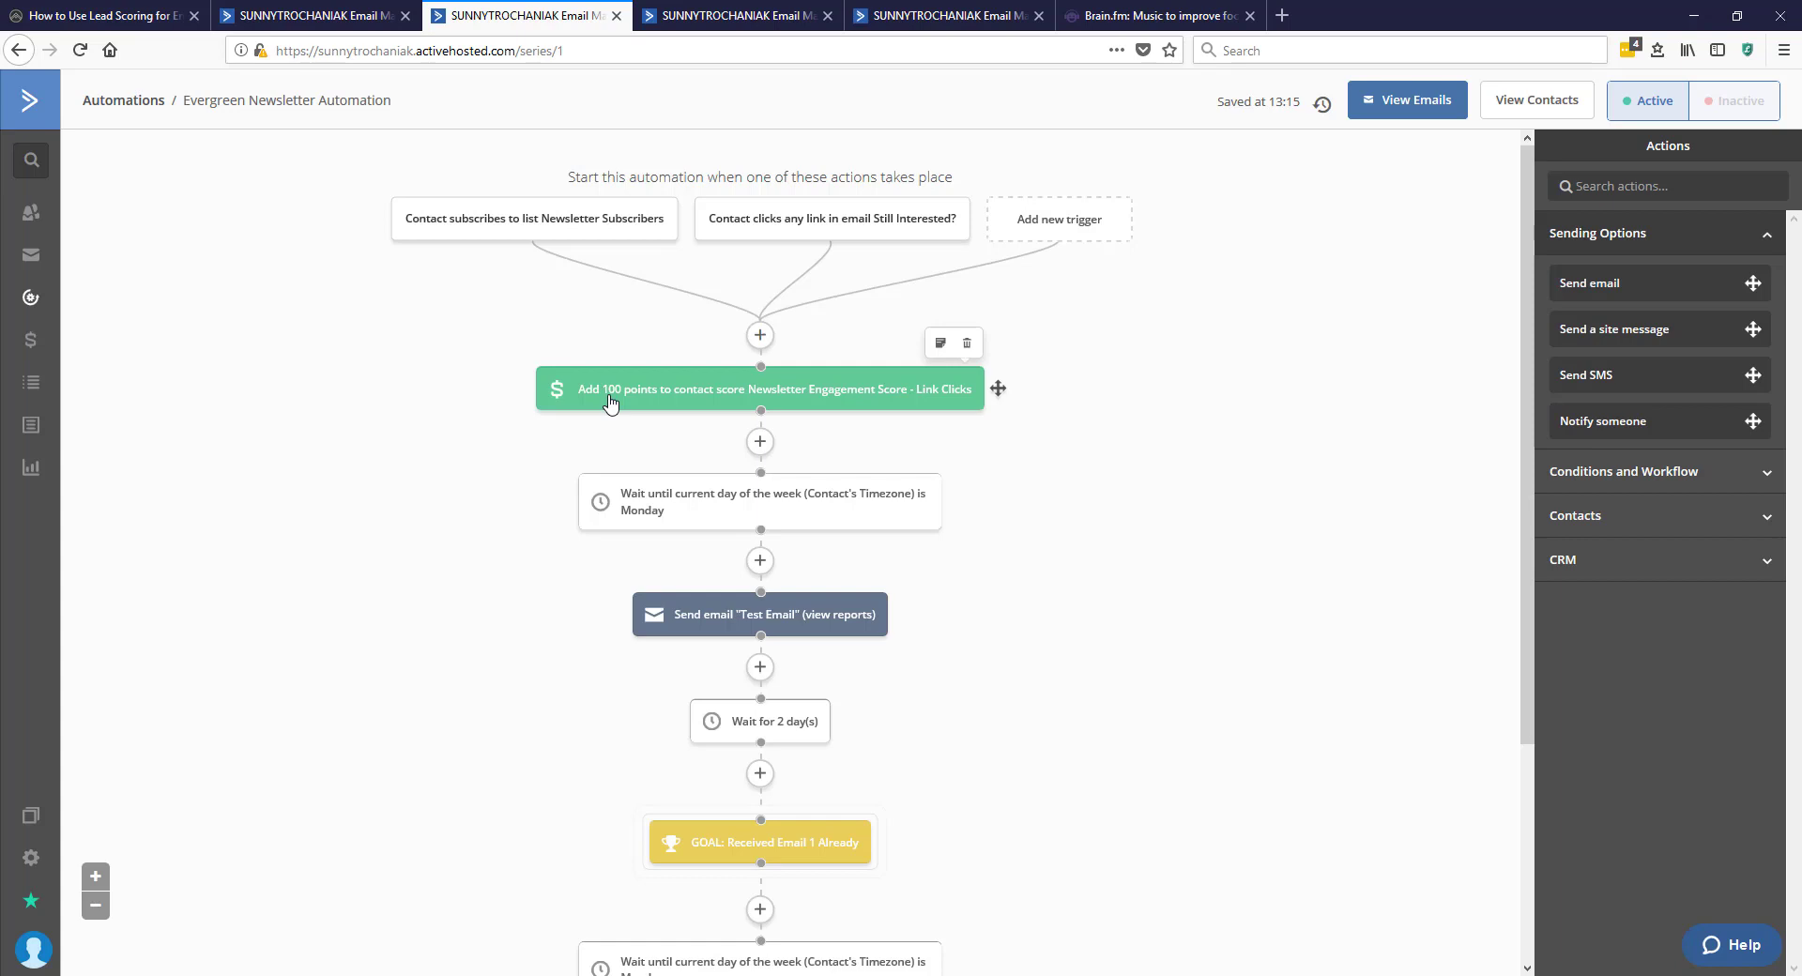
left_click(758, 388)
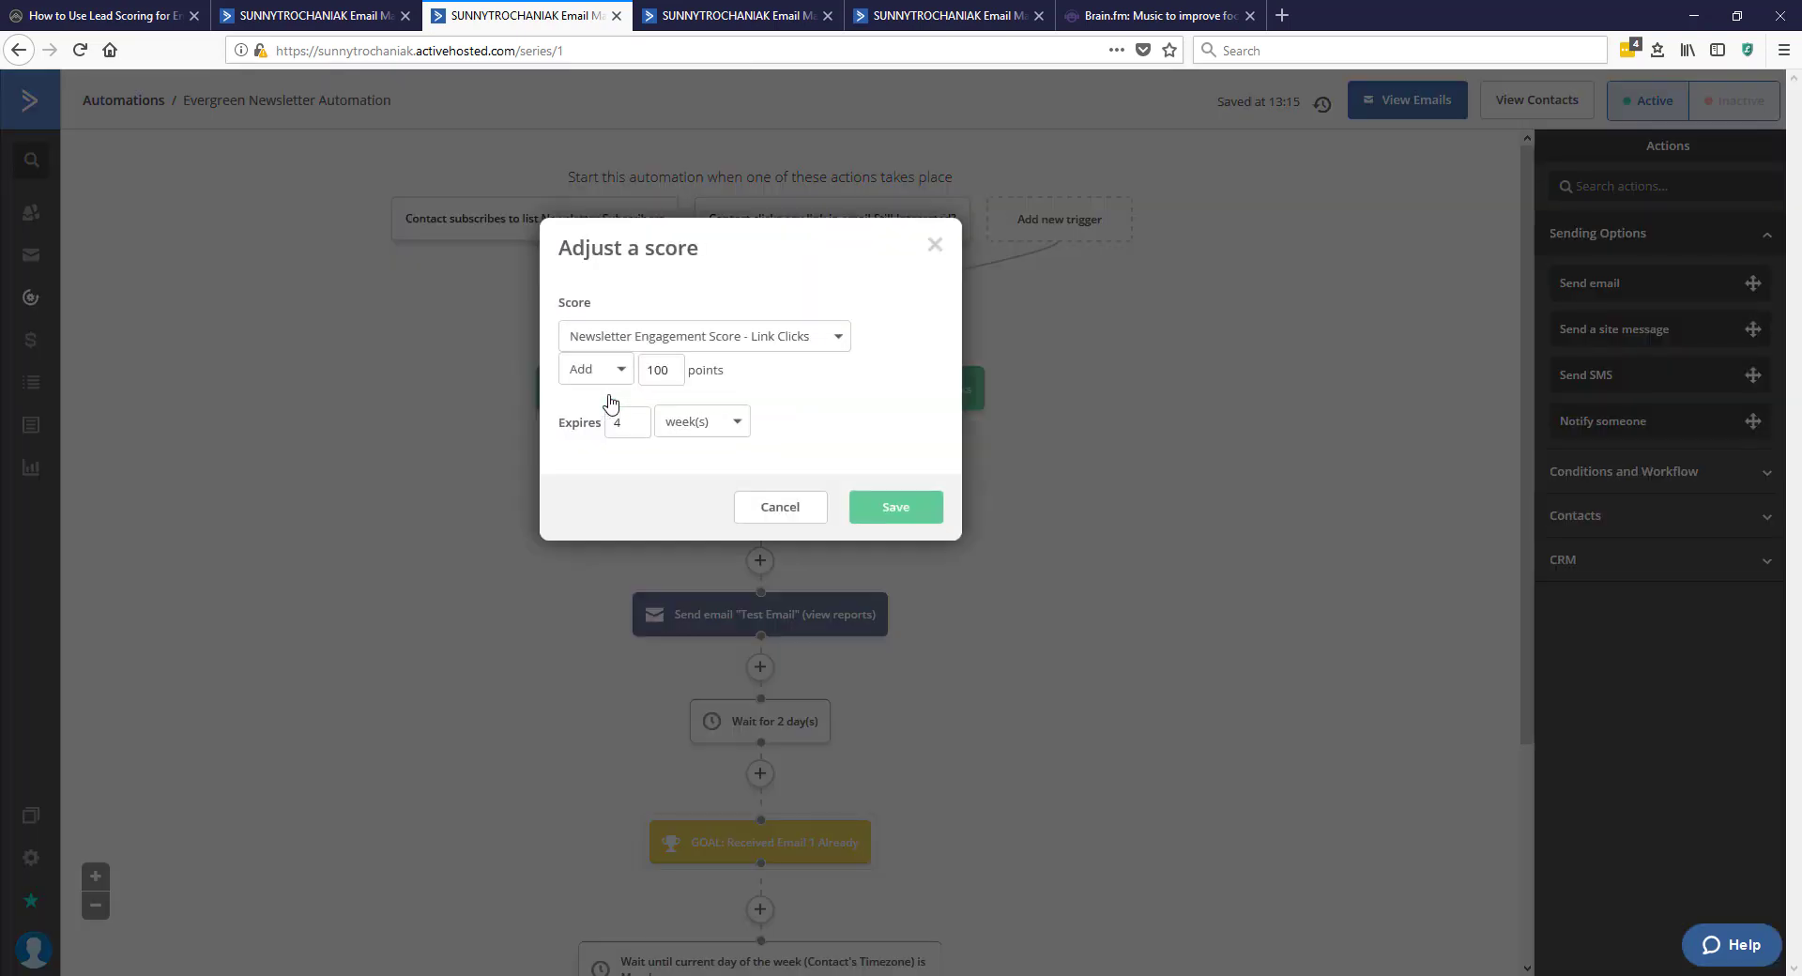
mouse_move(620, 398)
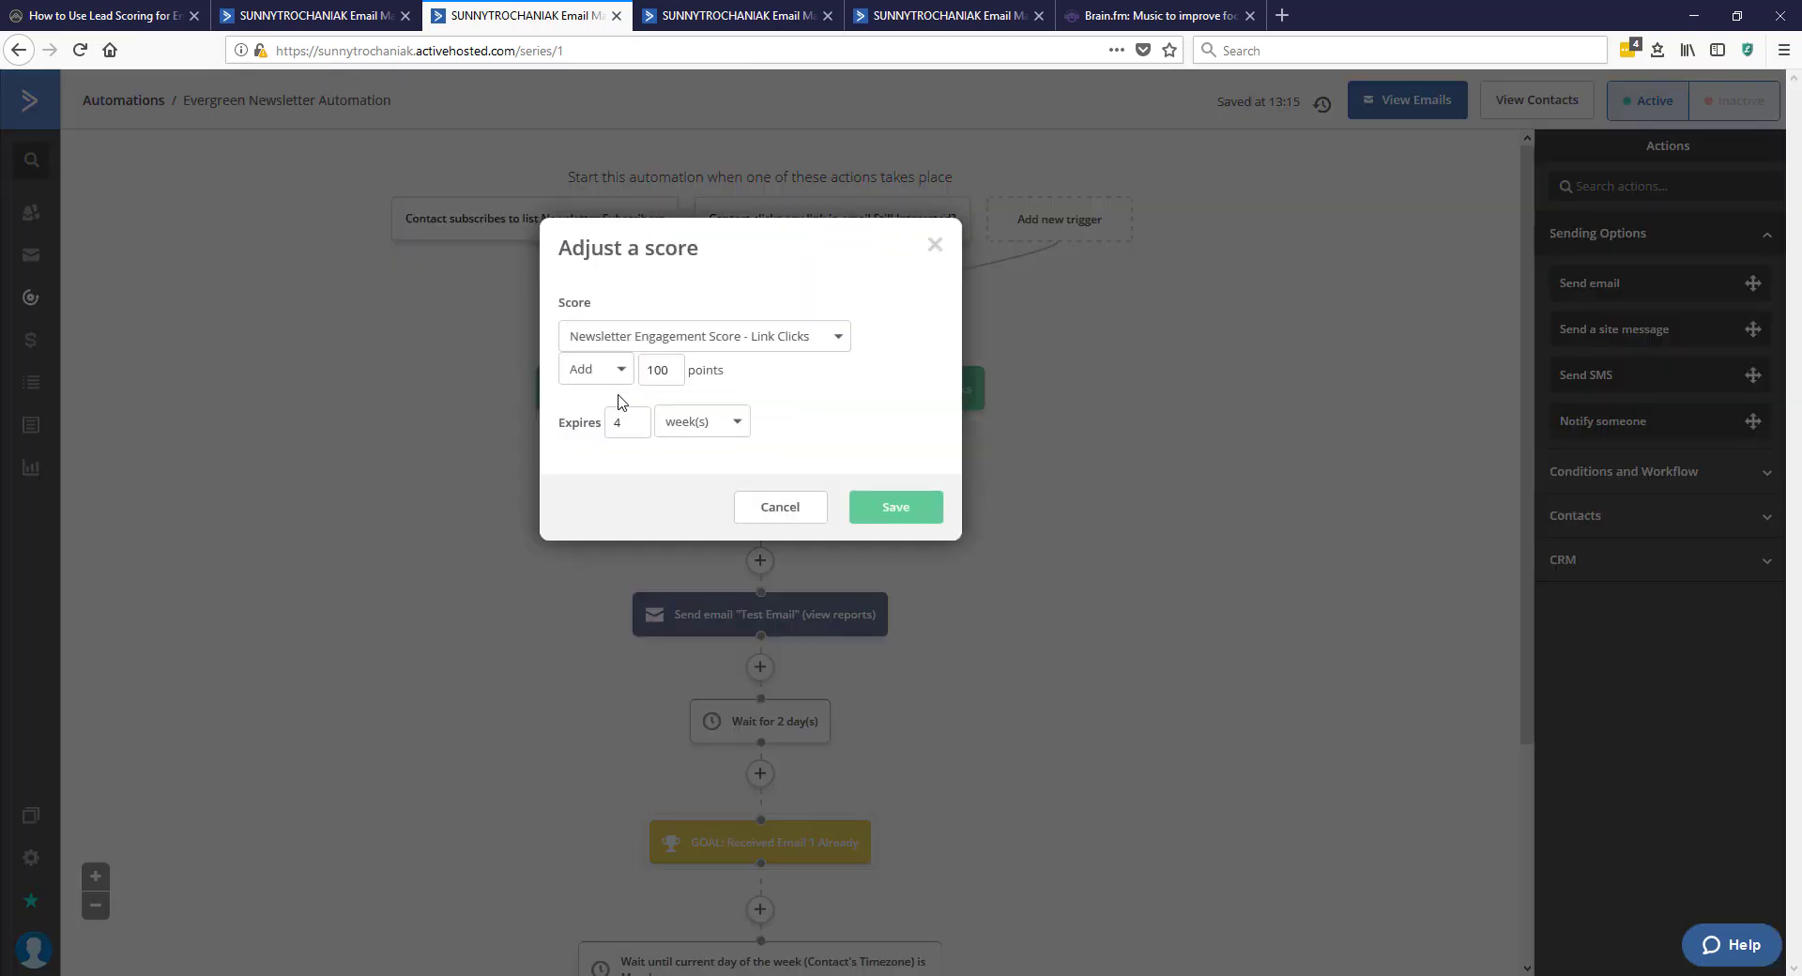
left_click(627, 423)
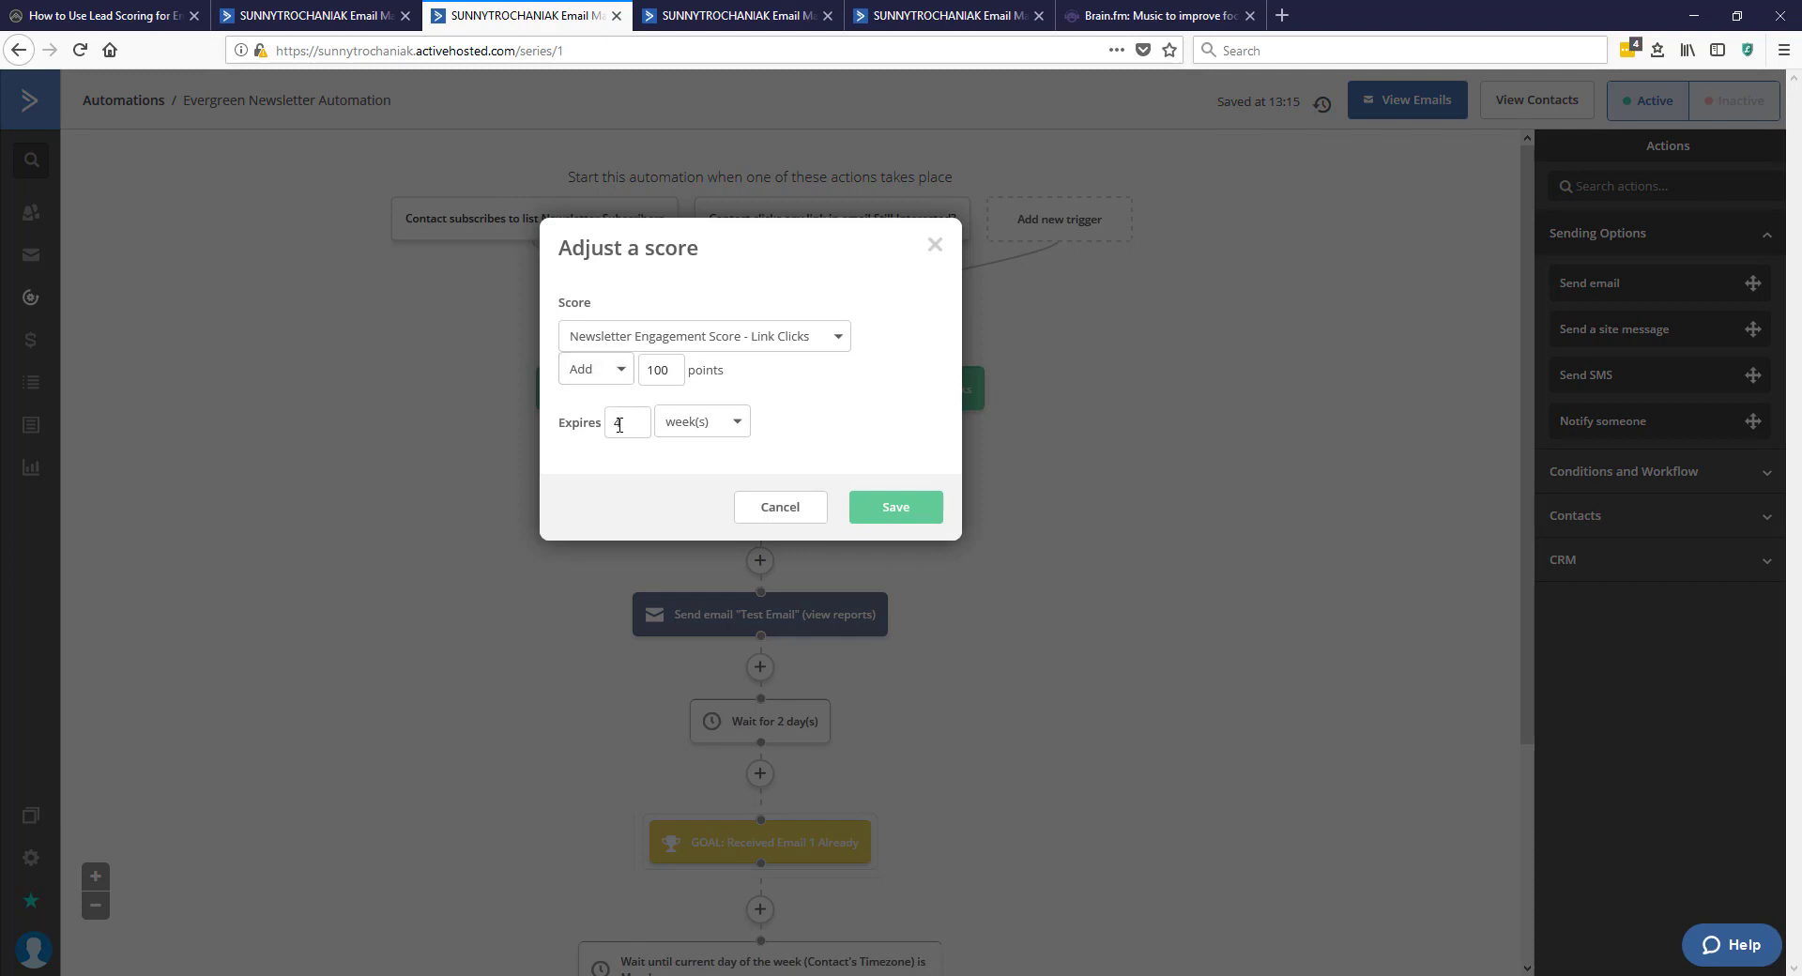
type("4")
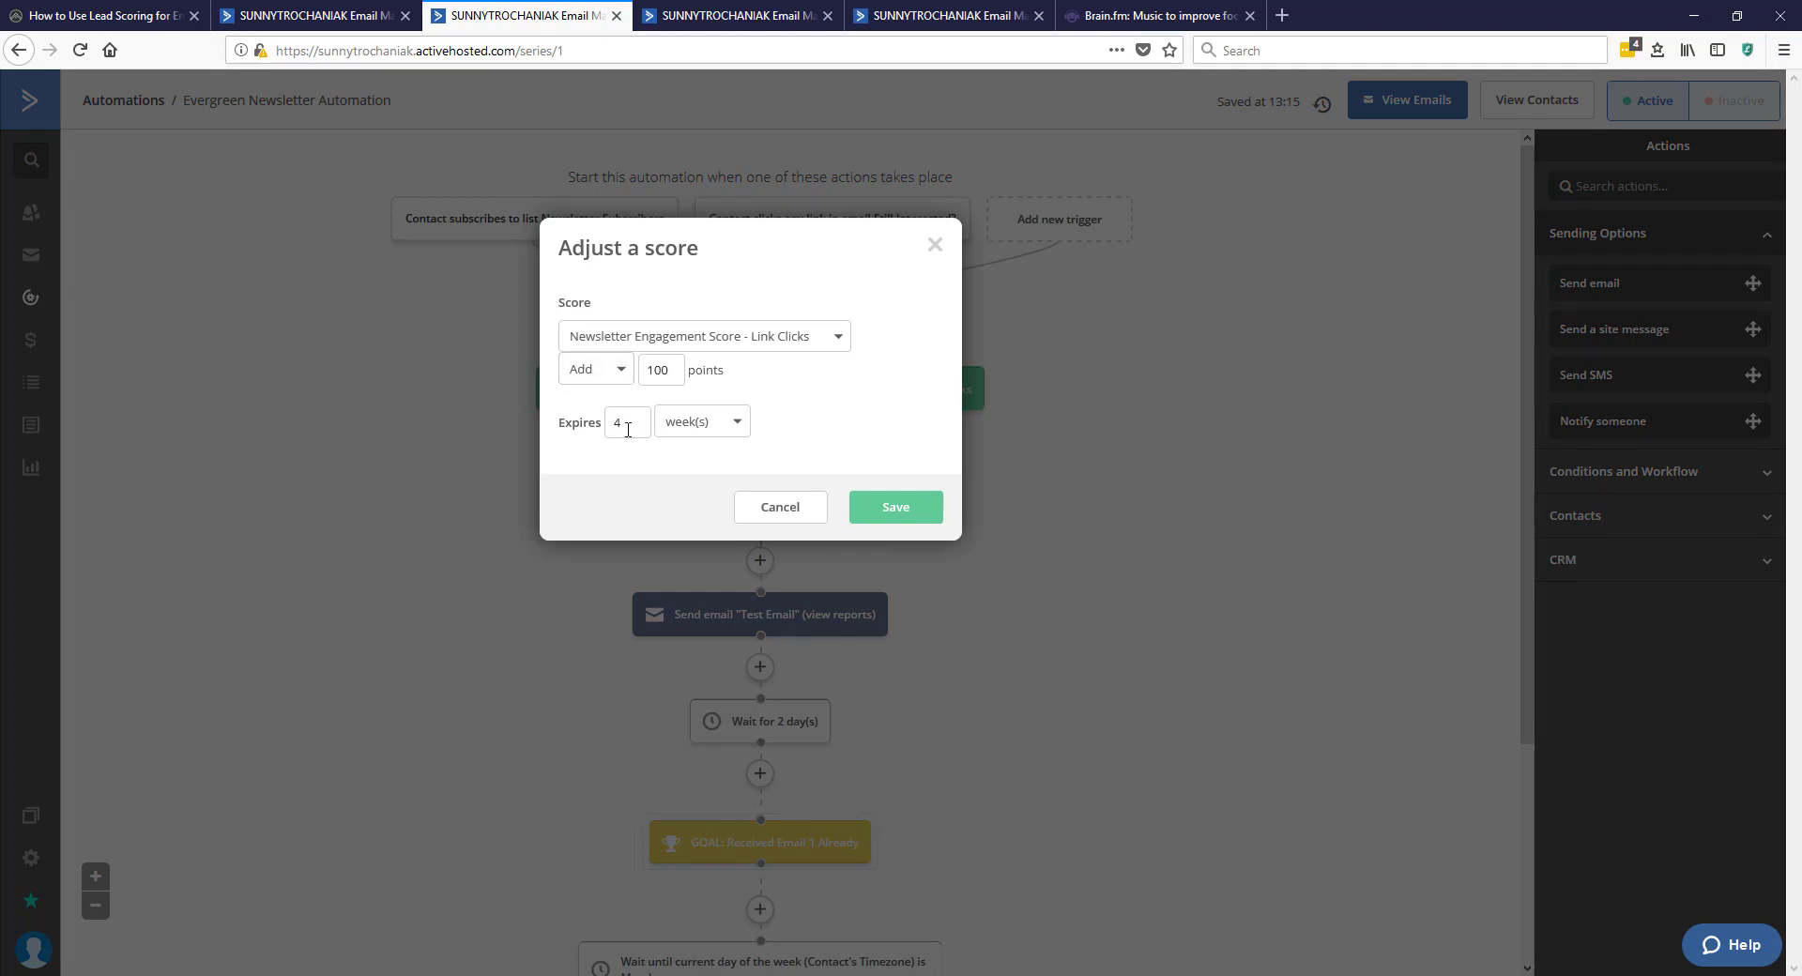
mouse_move(796, 509)
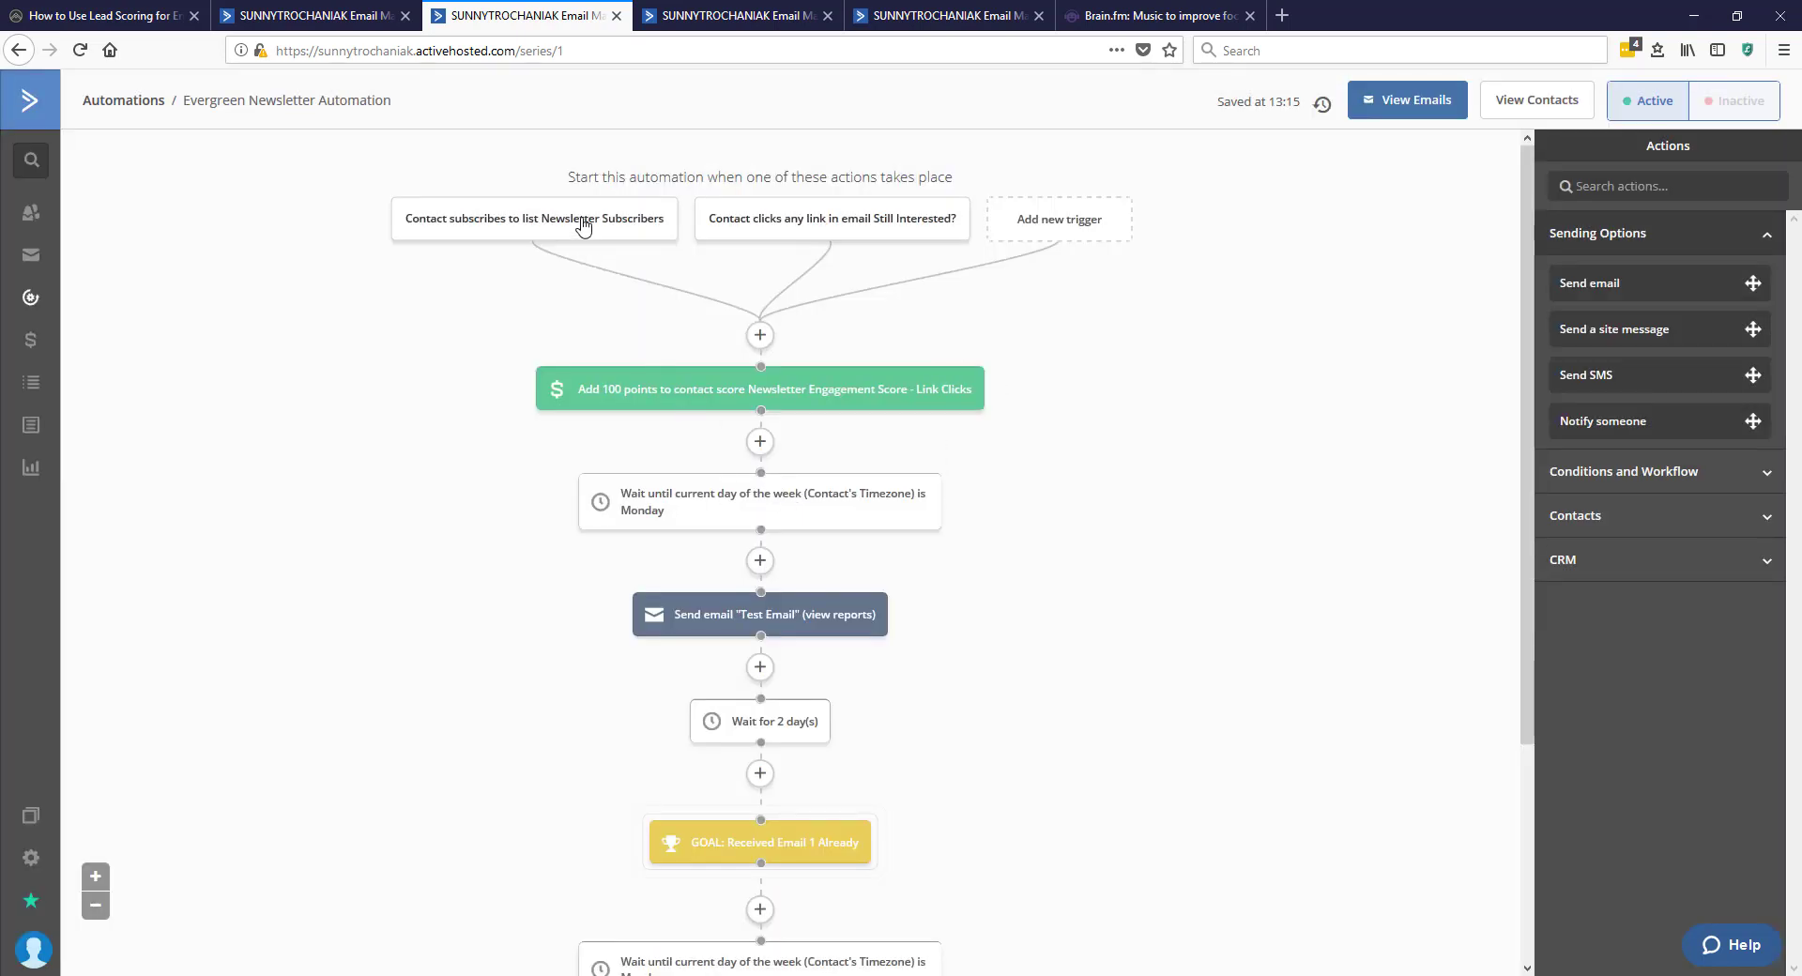
mouse_move(224, 305)
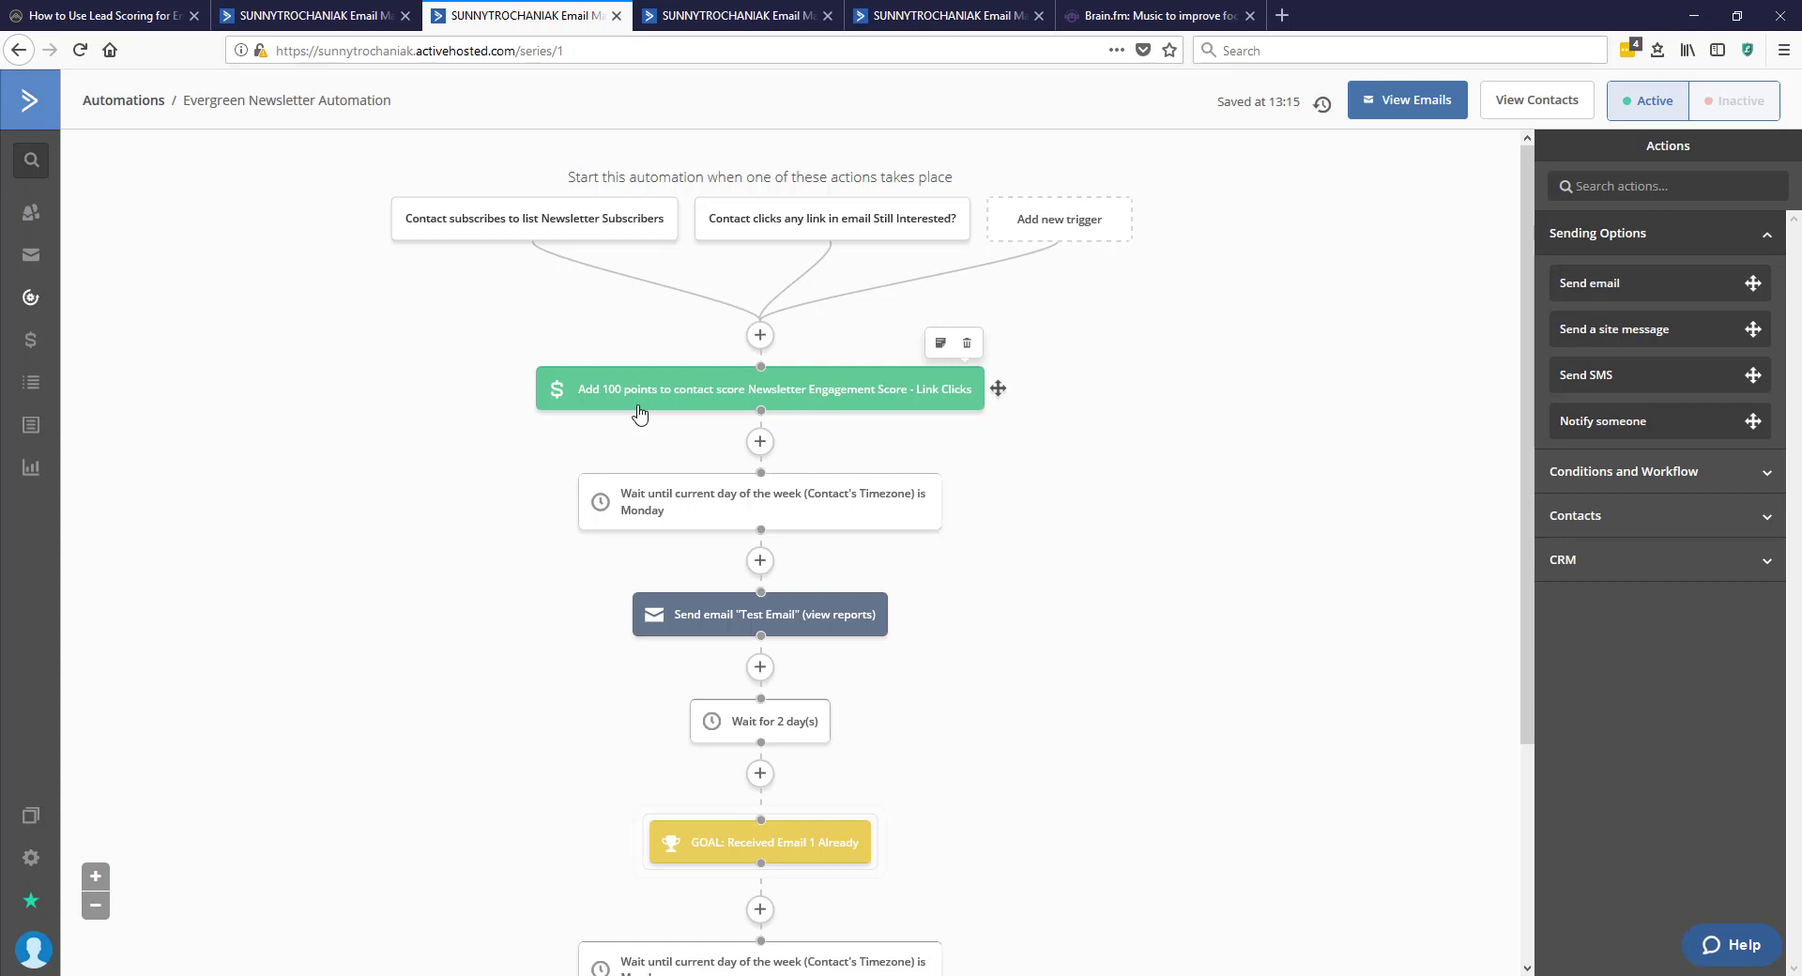
mouse_move(642, 336)
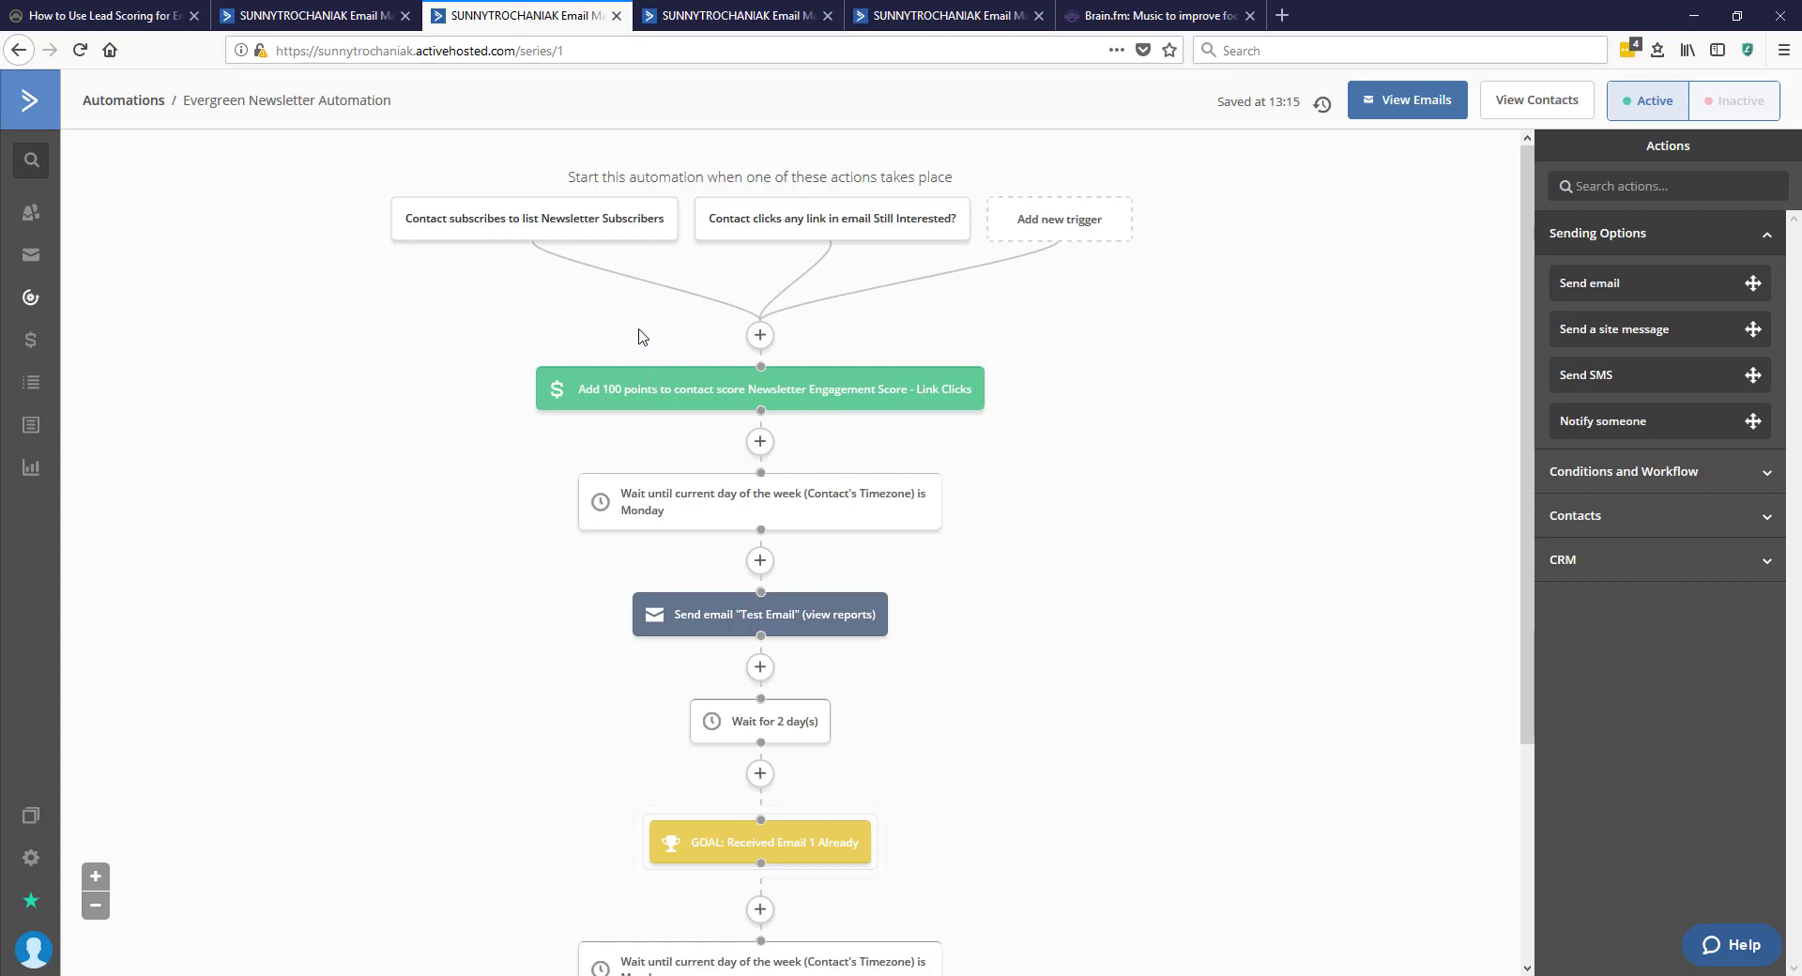
mouse_move(615, 398)
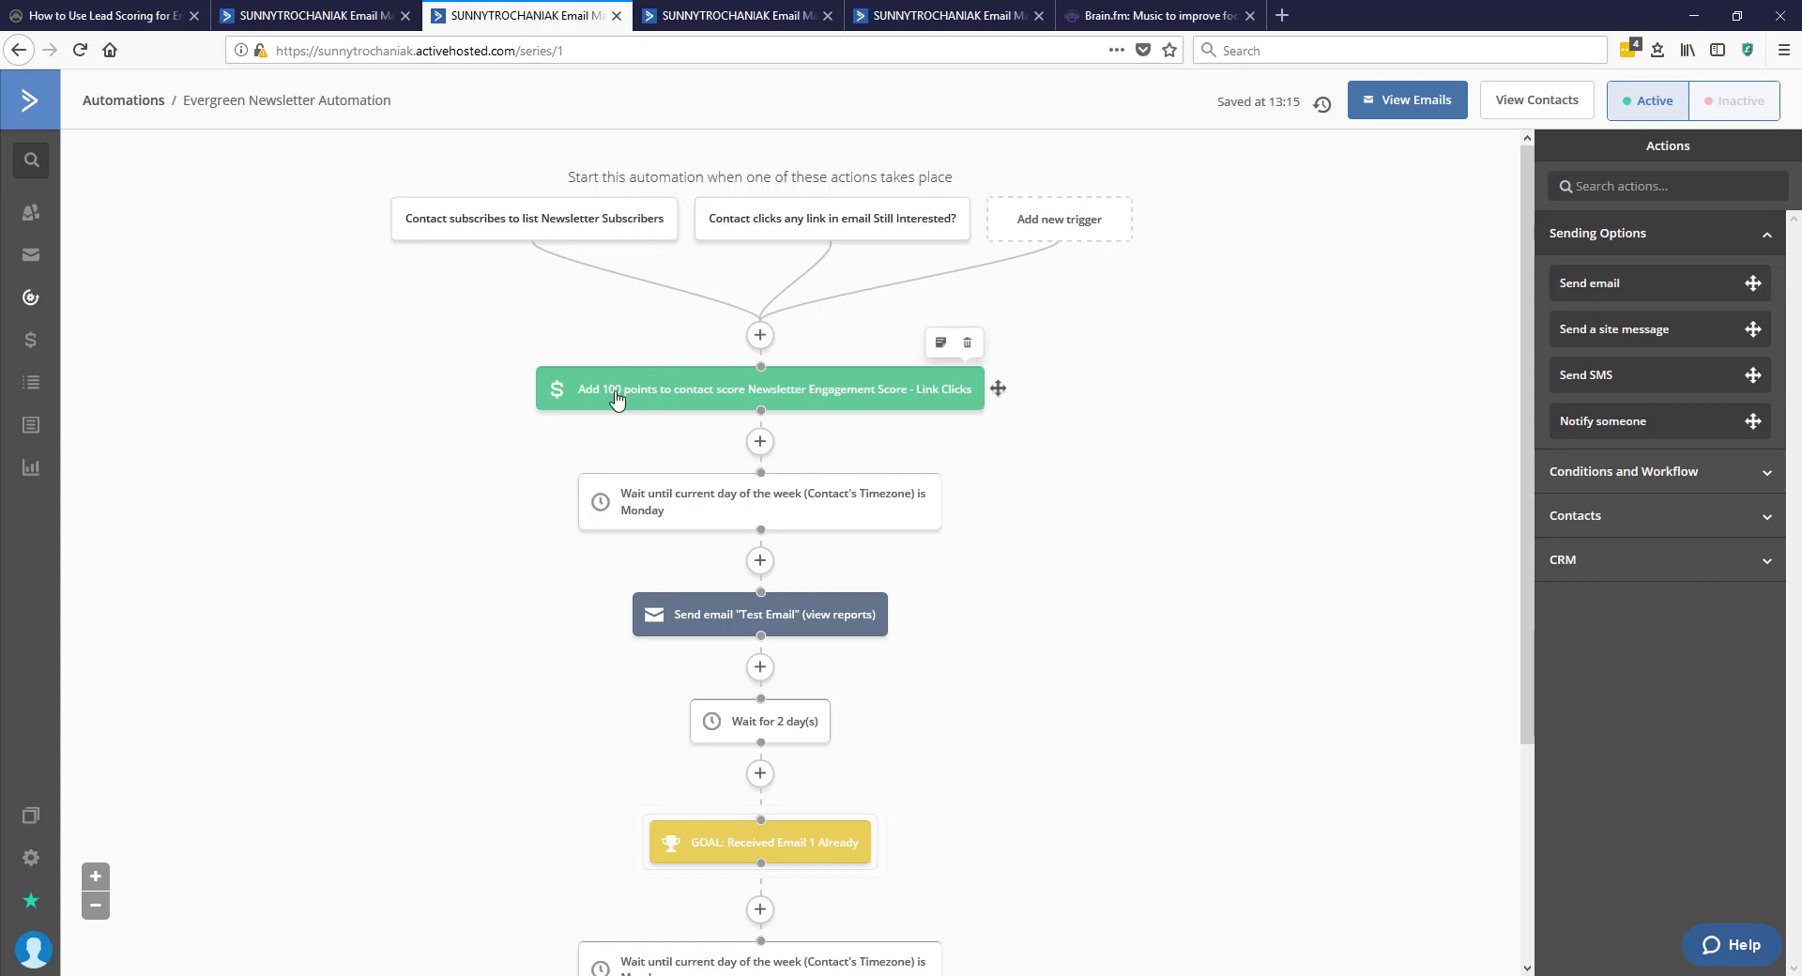
mouse_move(635, 402)
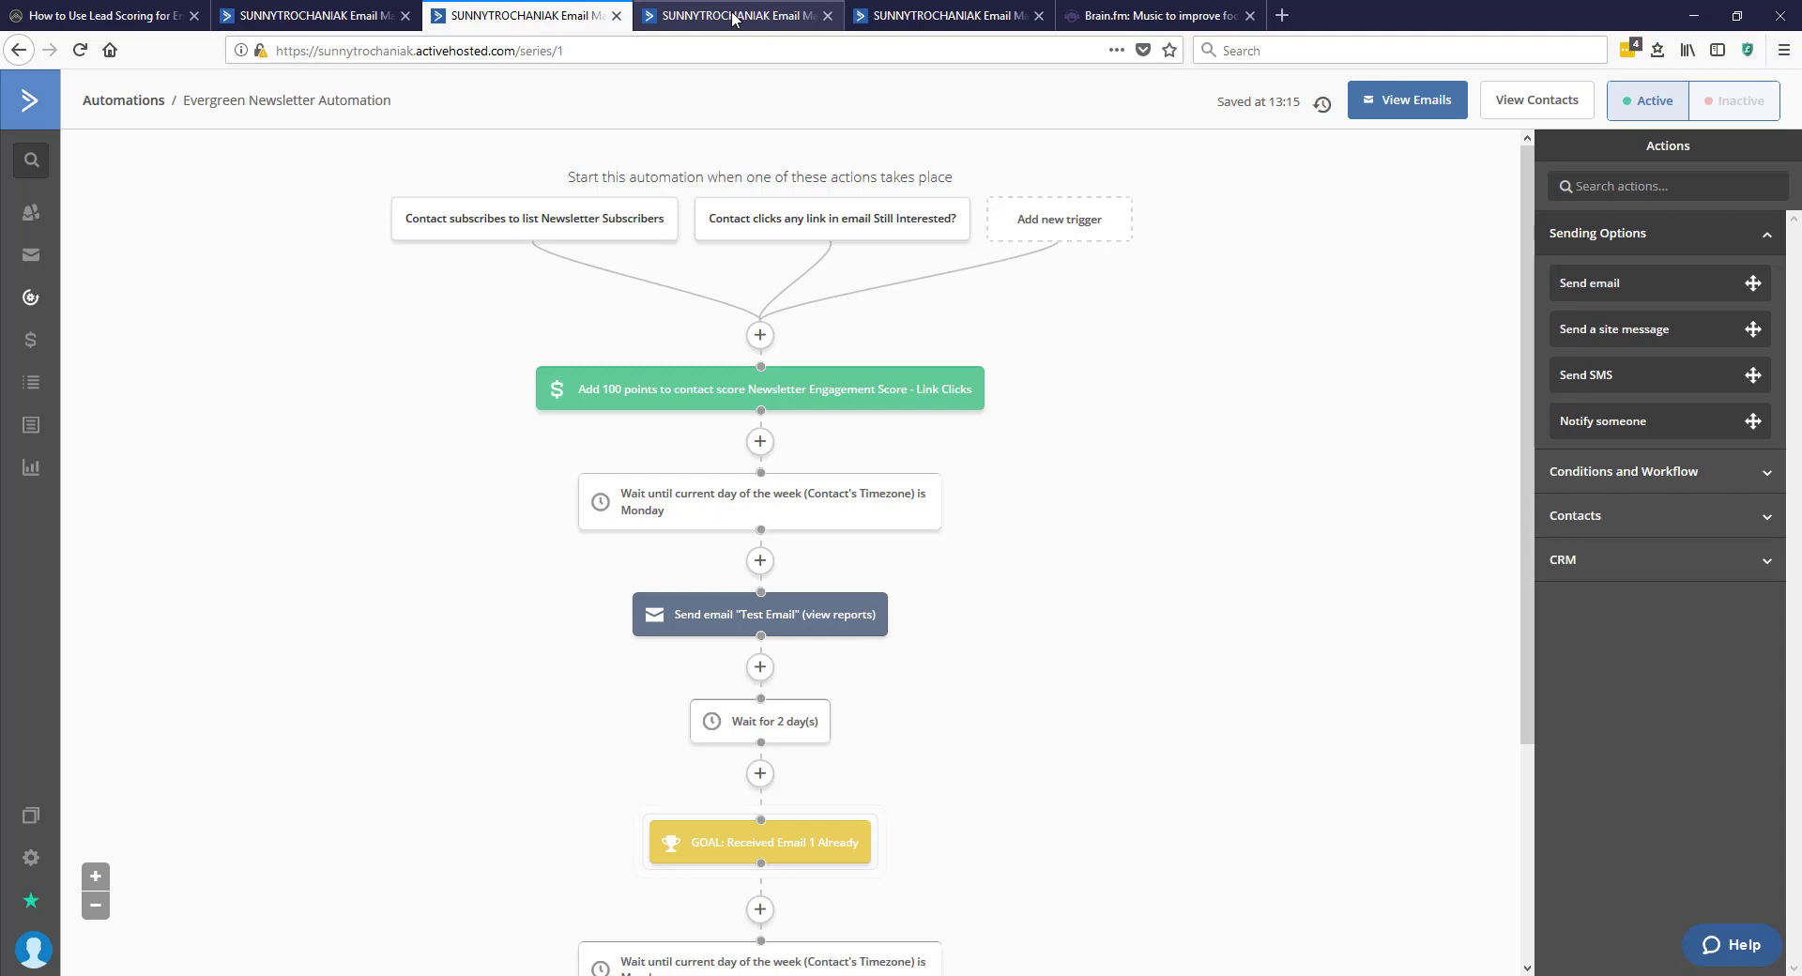
left_click(743, 17)
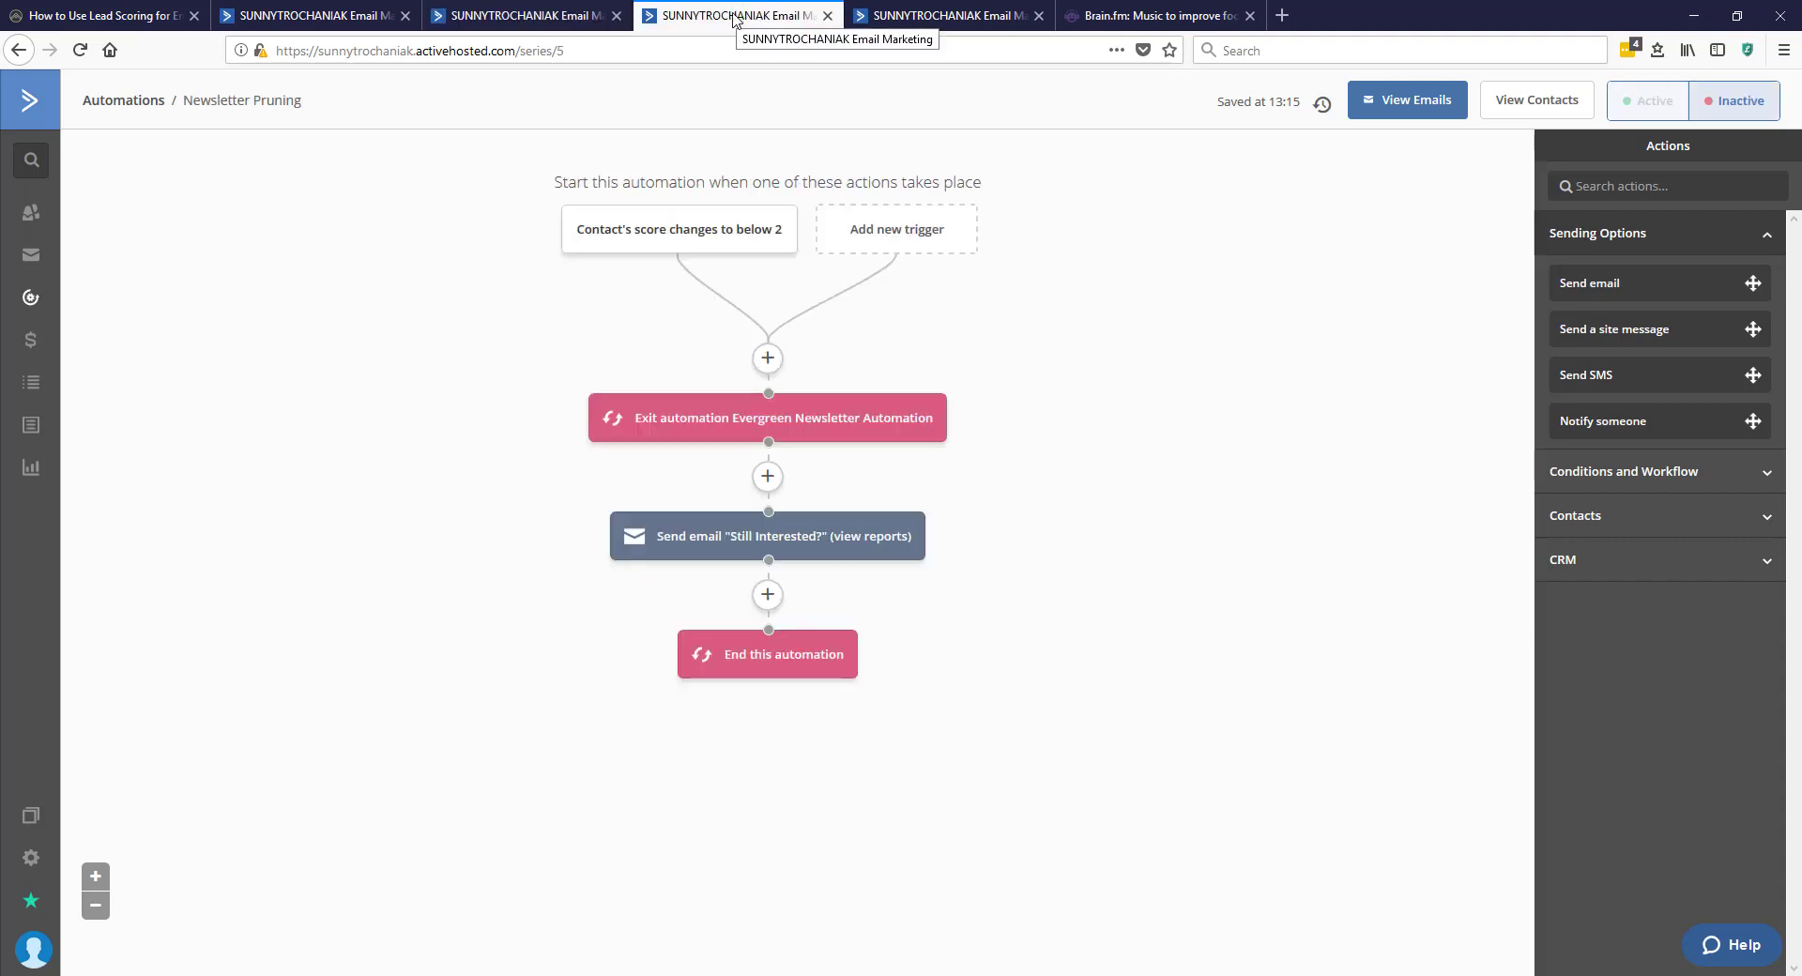
mouse_move(246, 99)
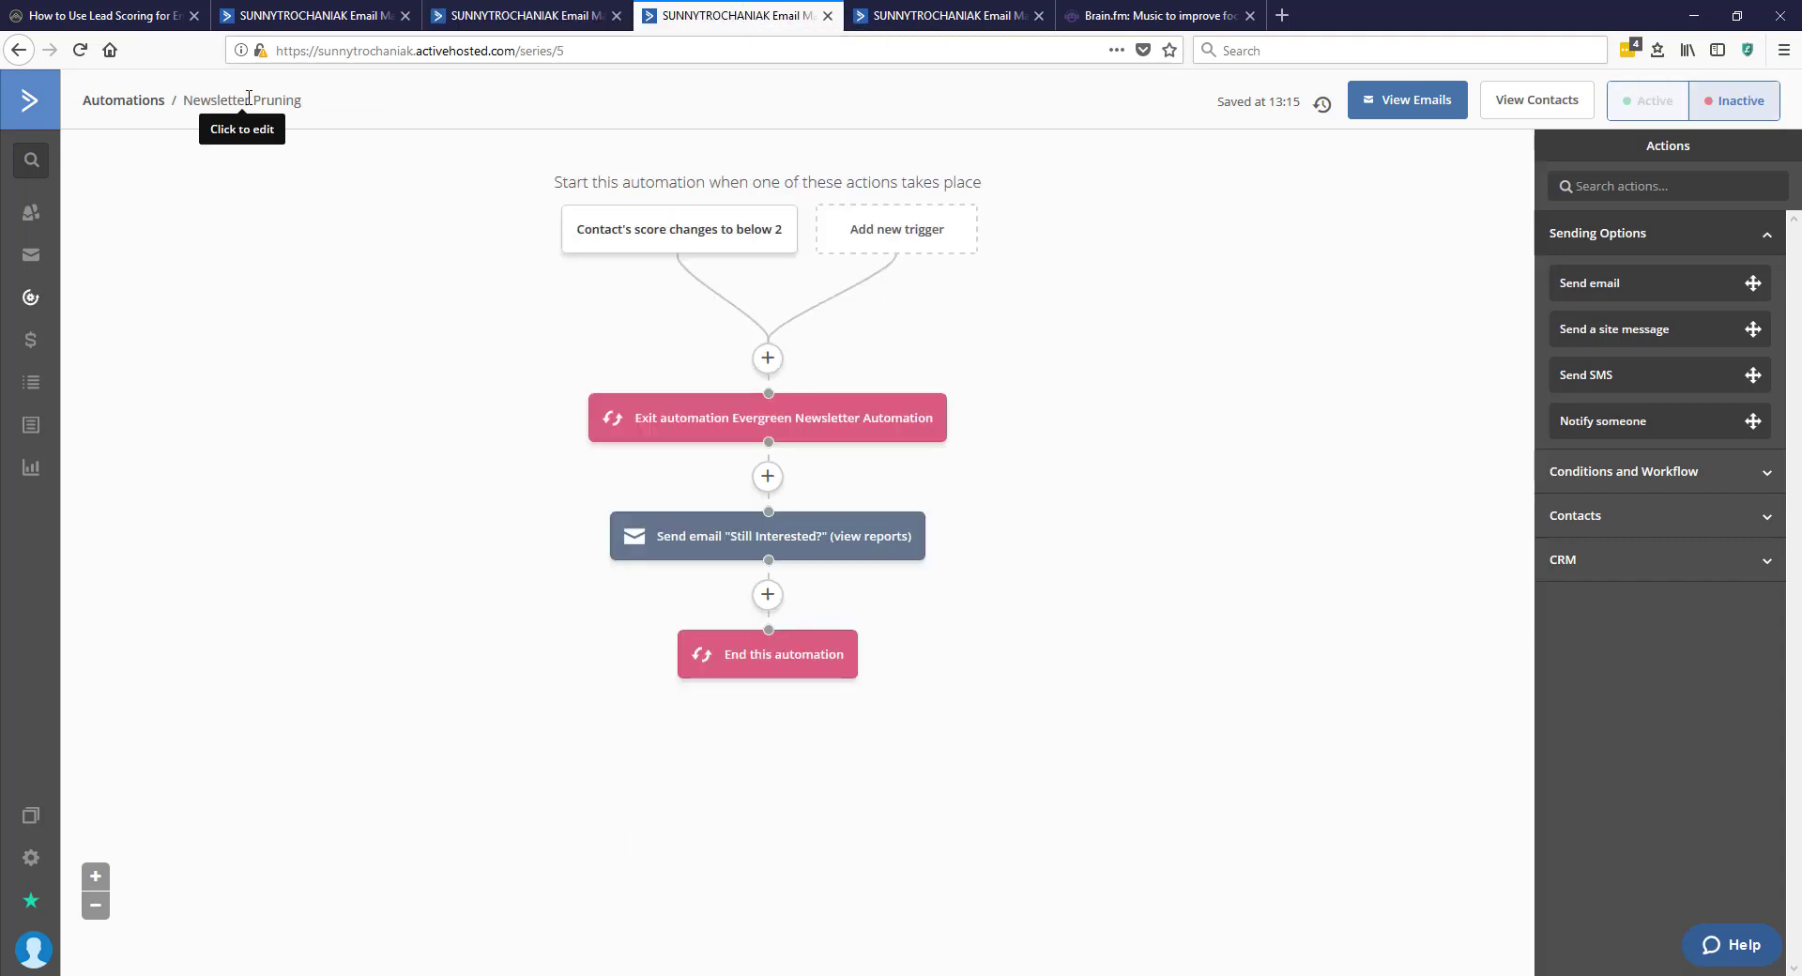
mouse_move(450, 163)
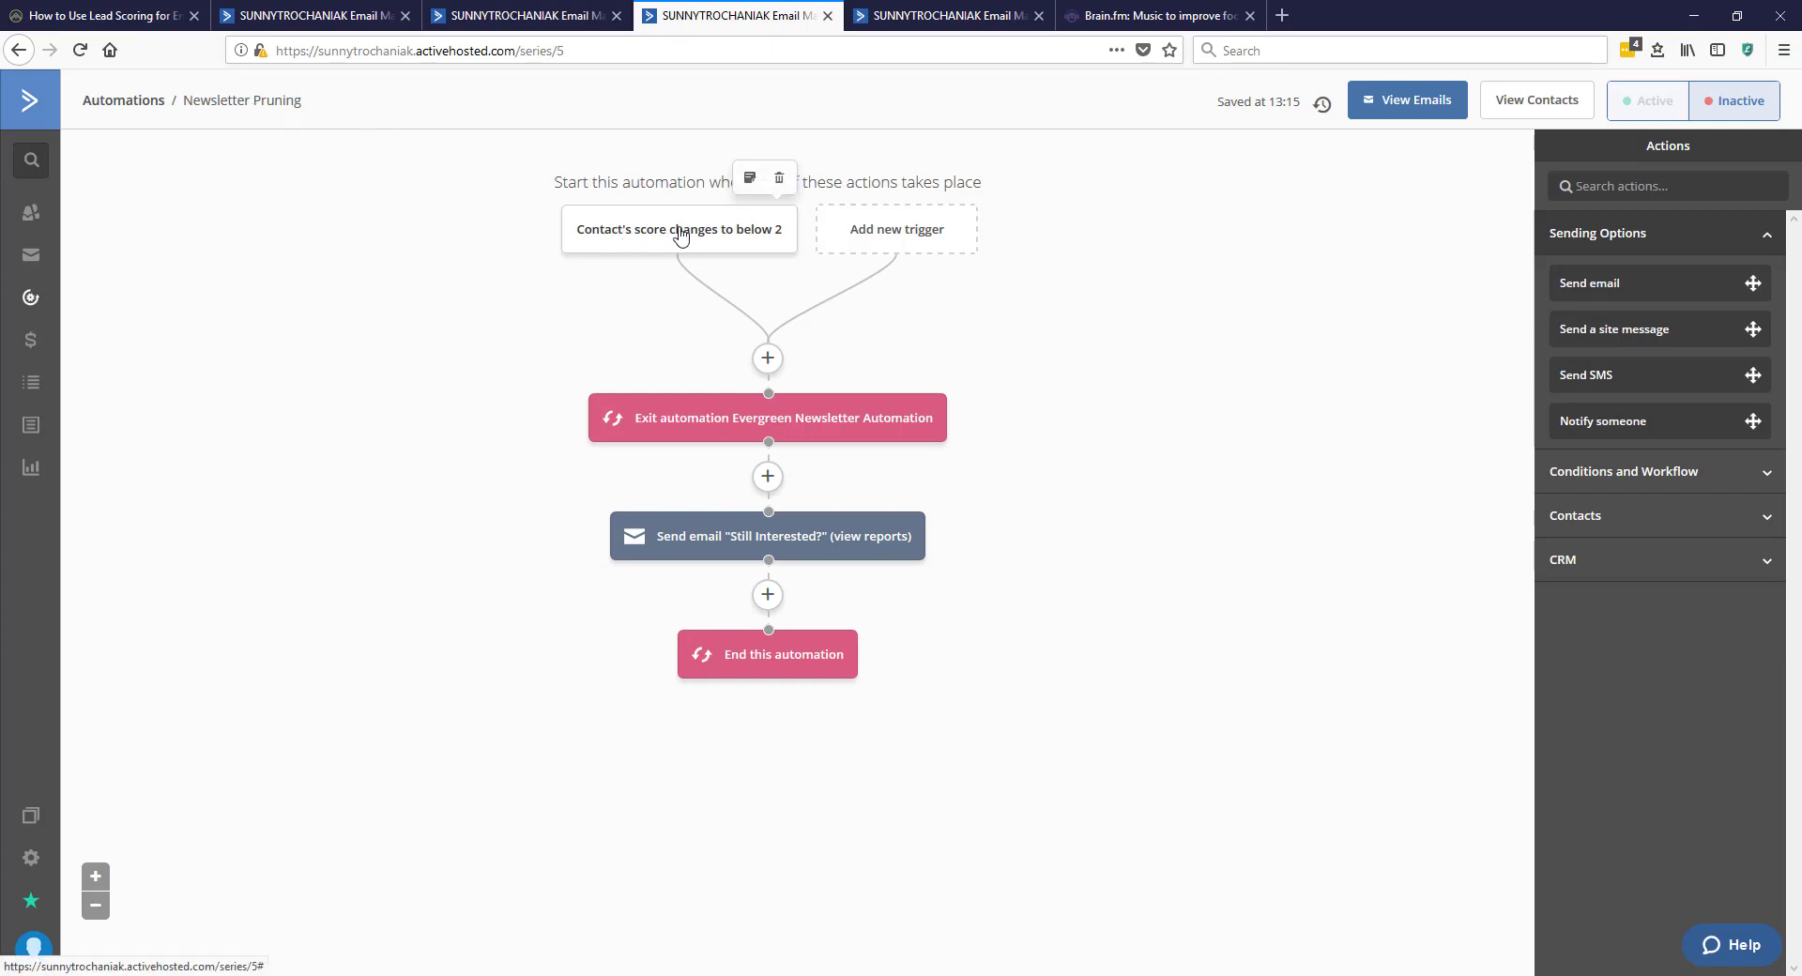
left_click(679, 229)
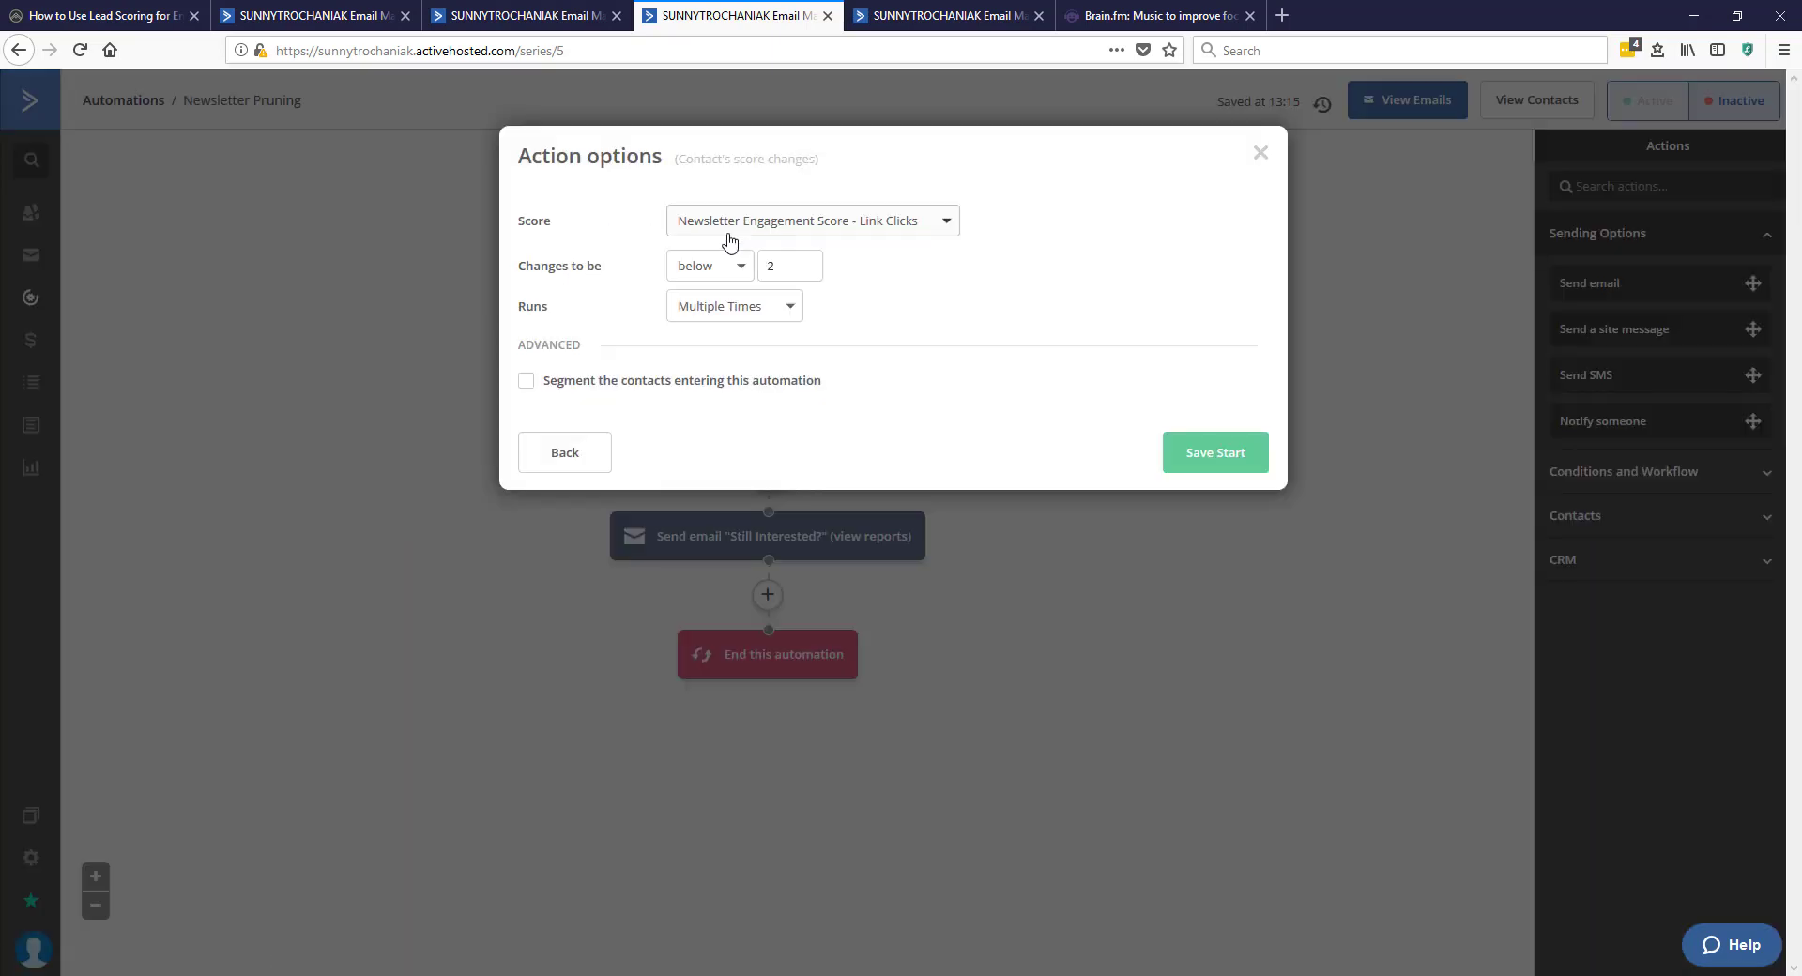
mouse_move(856, 237)
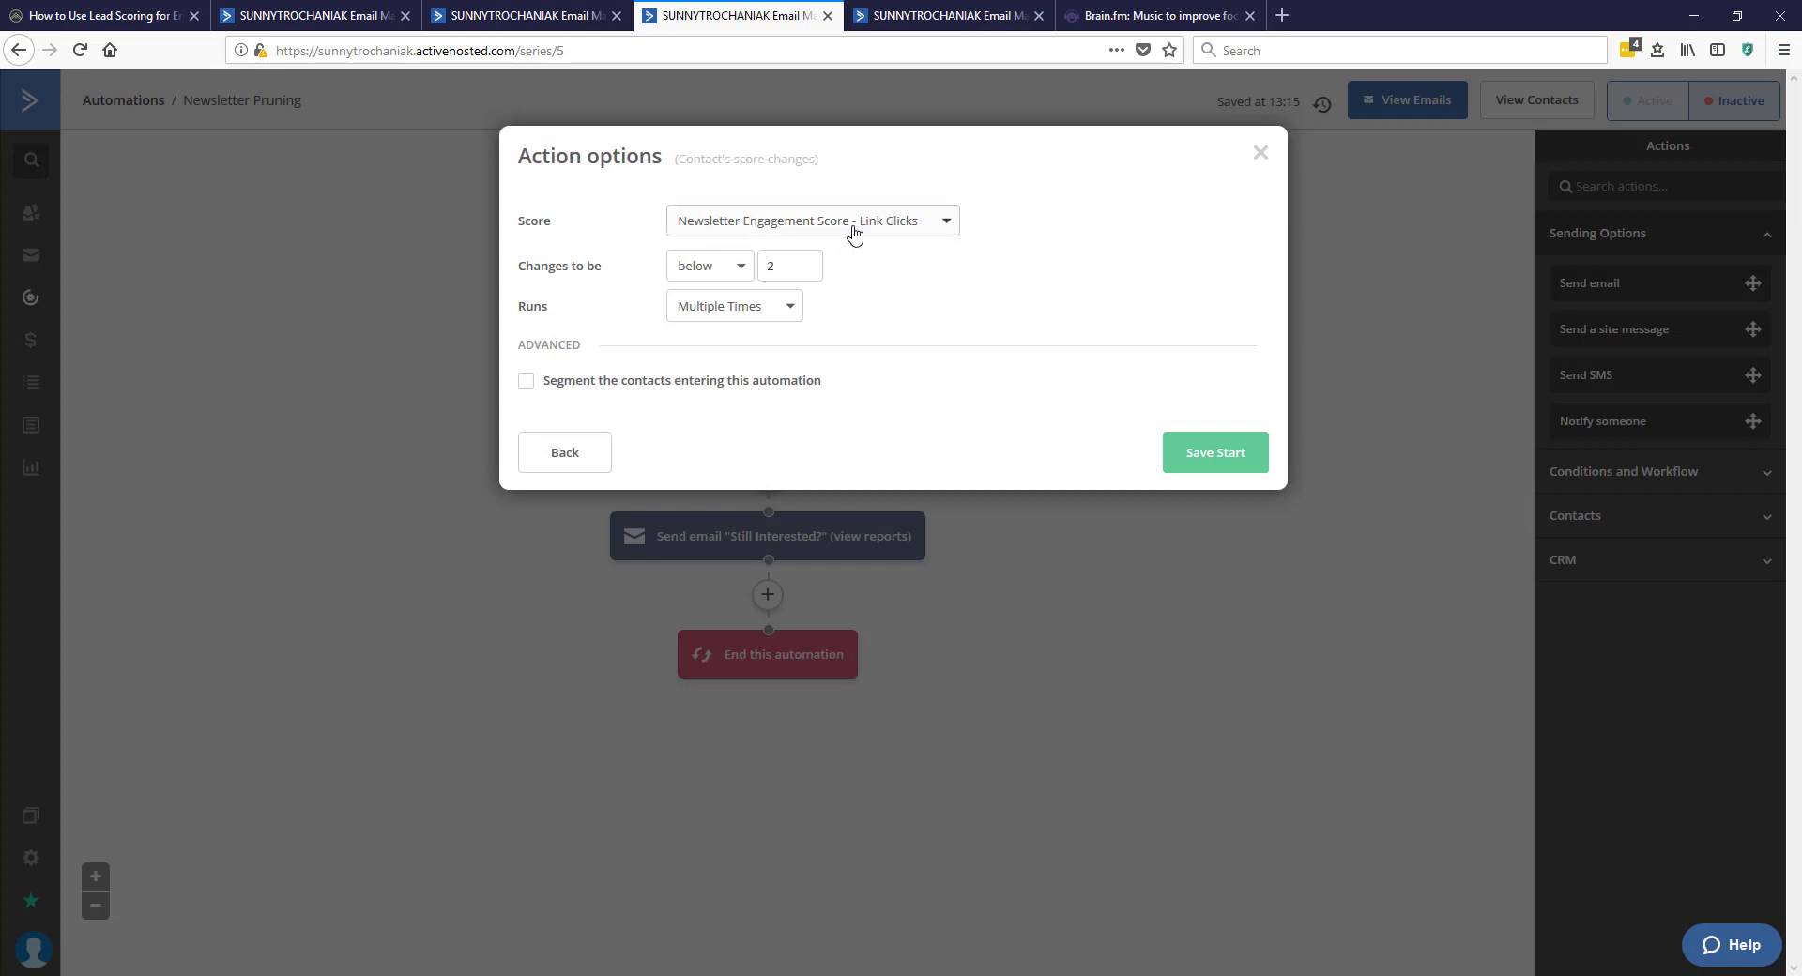
mouse_move(738, 325)
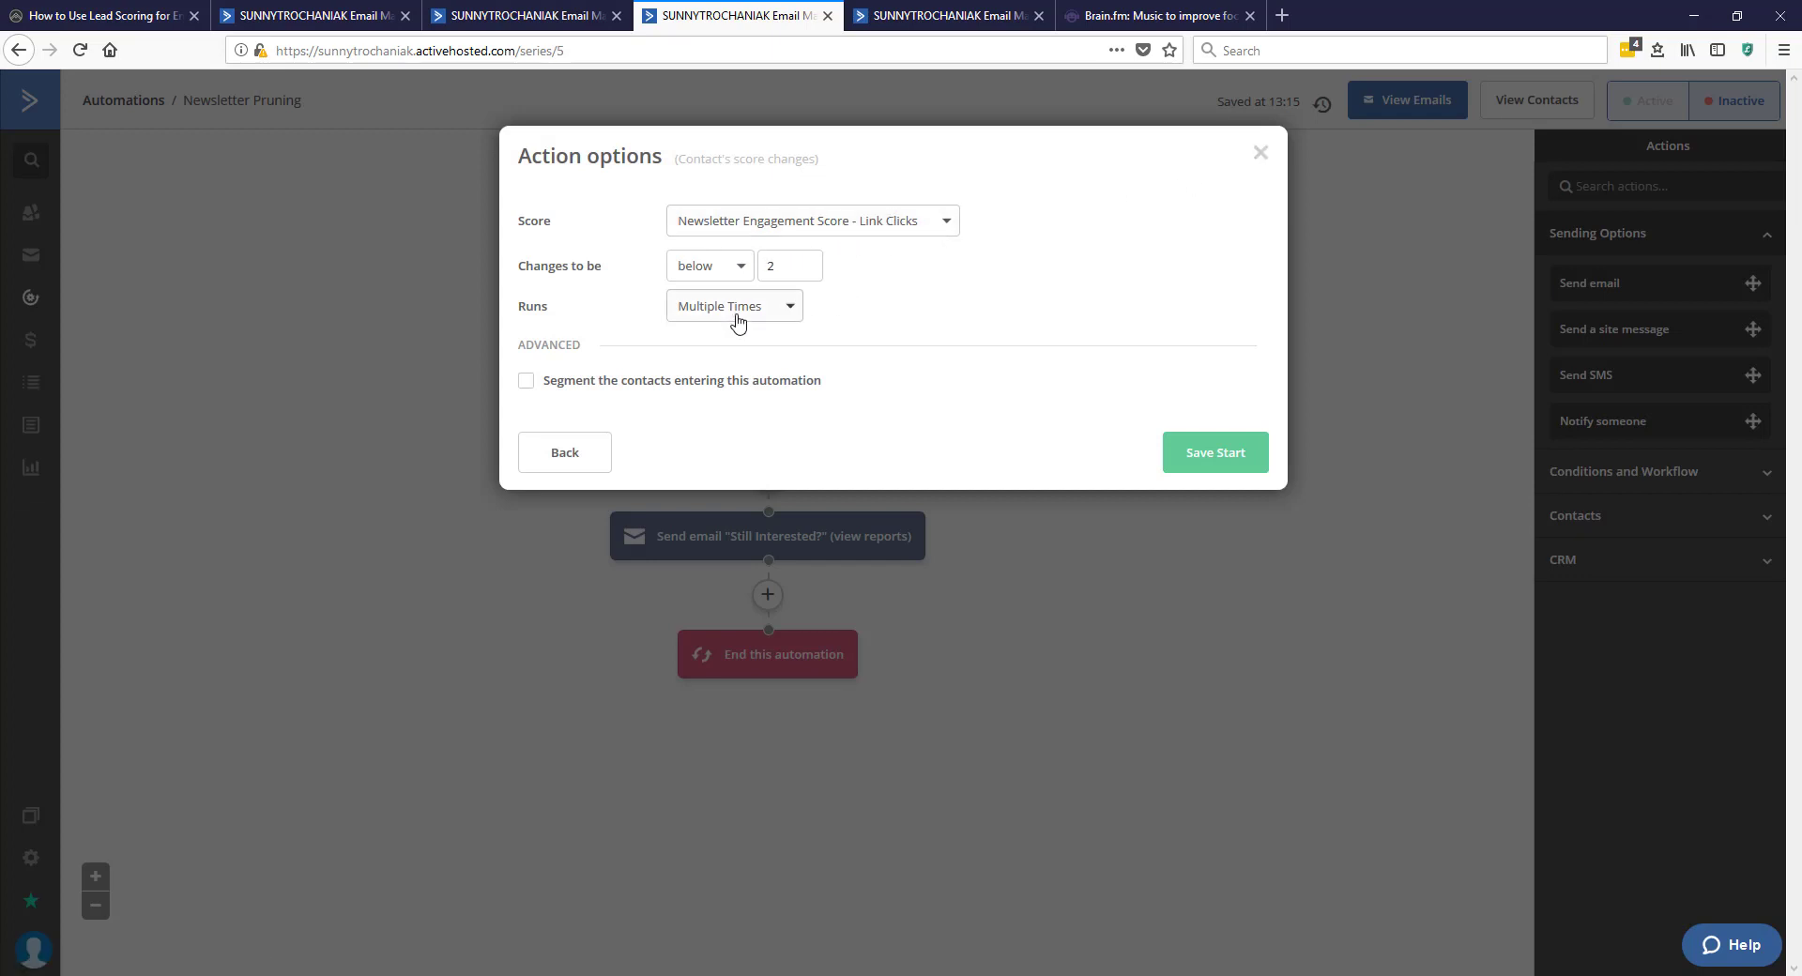
left_click(1216, 453)
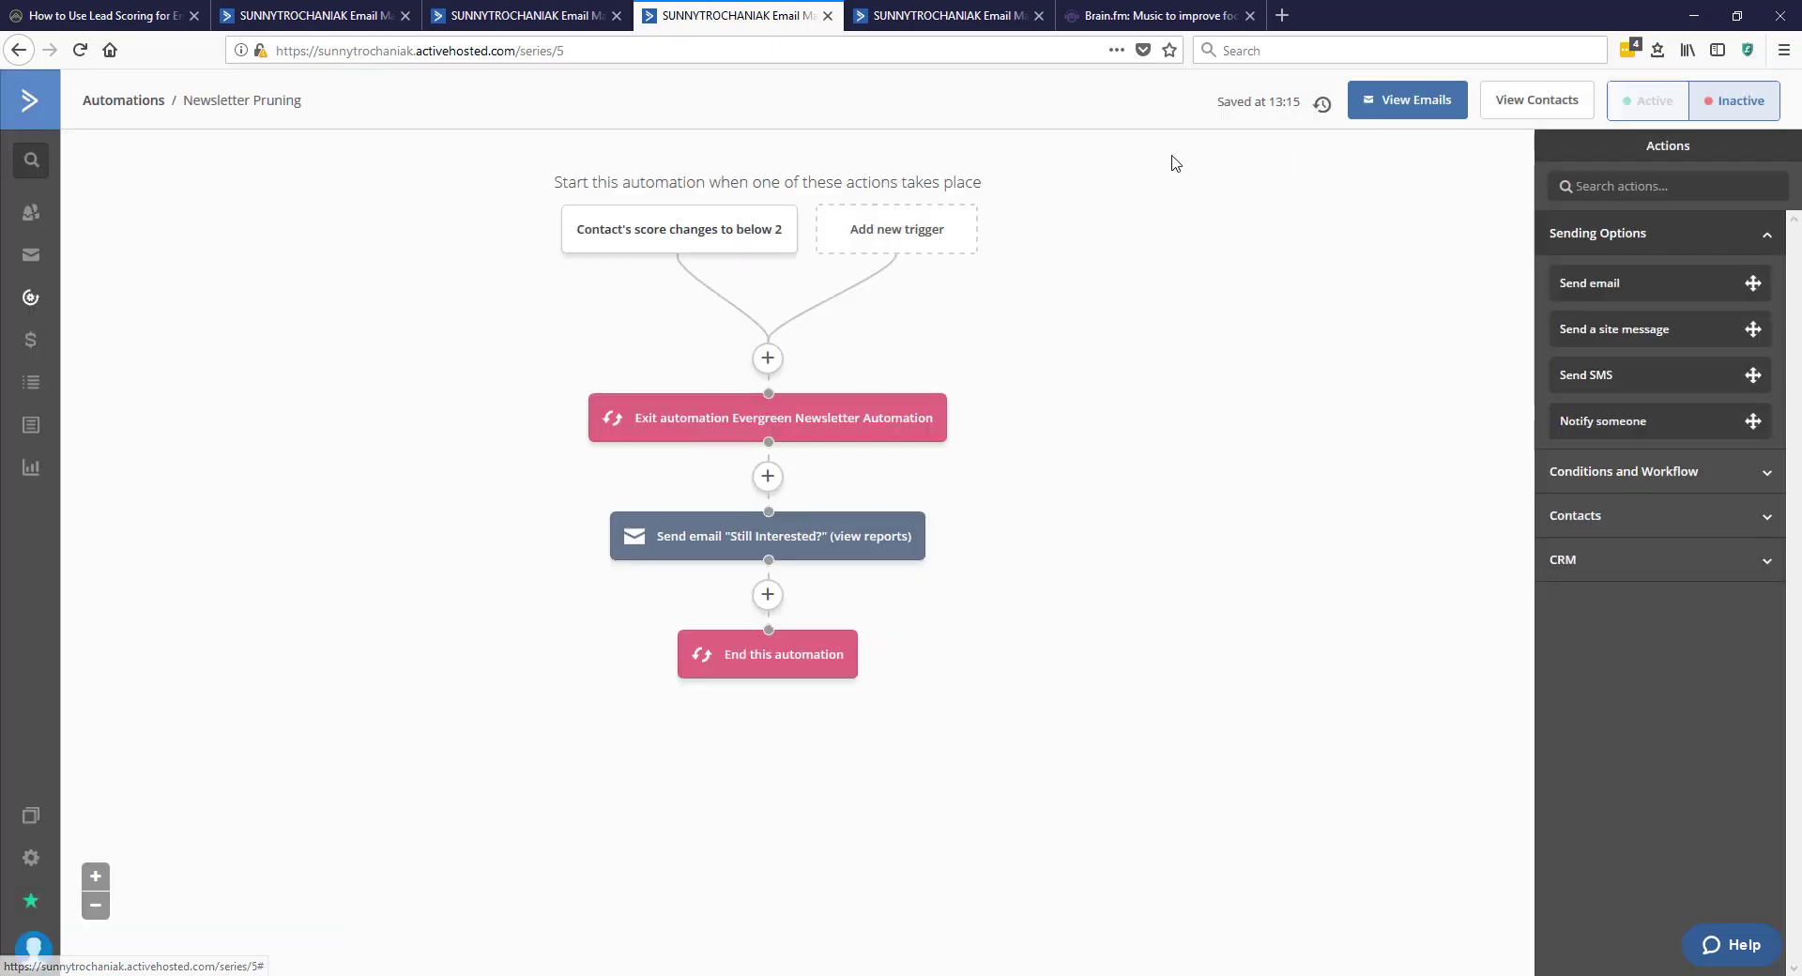
mouse_move(859, 314)
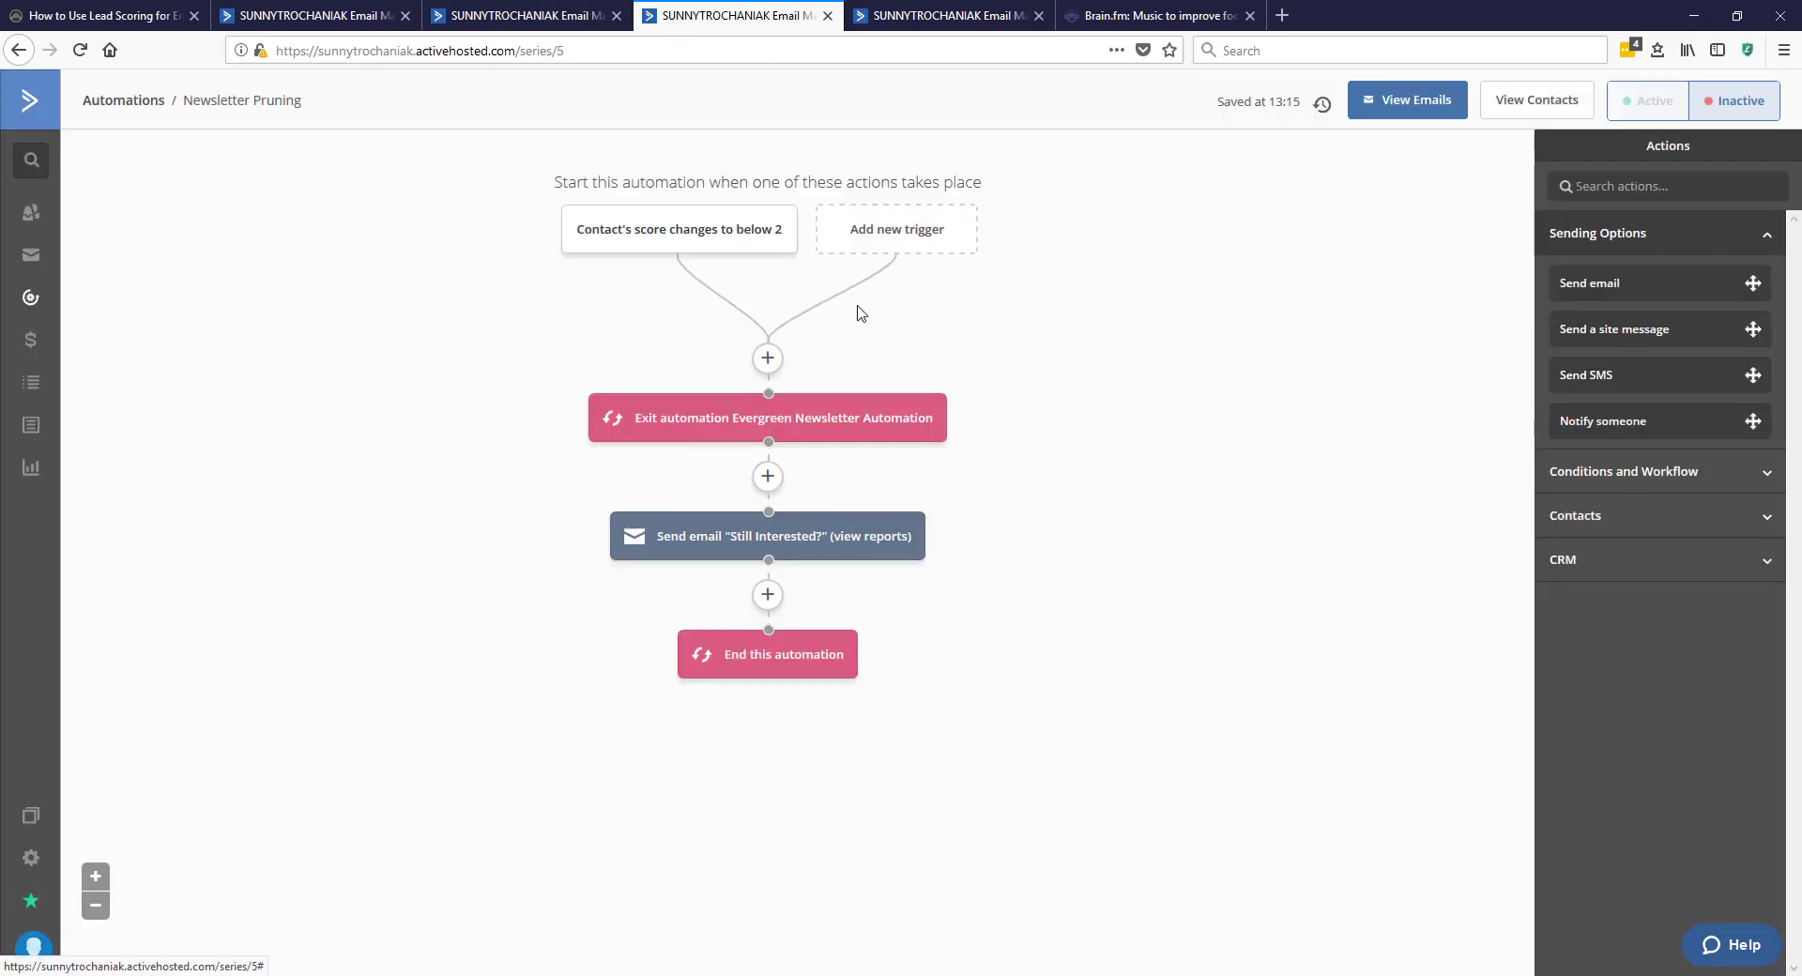
mouse_move(733, 424)
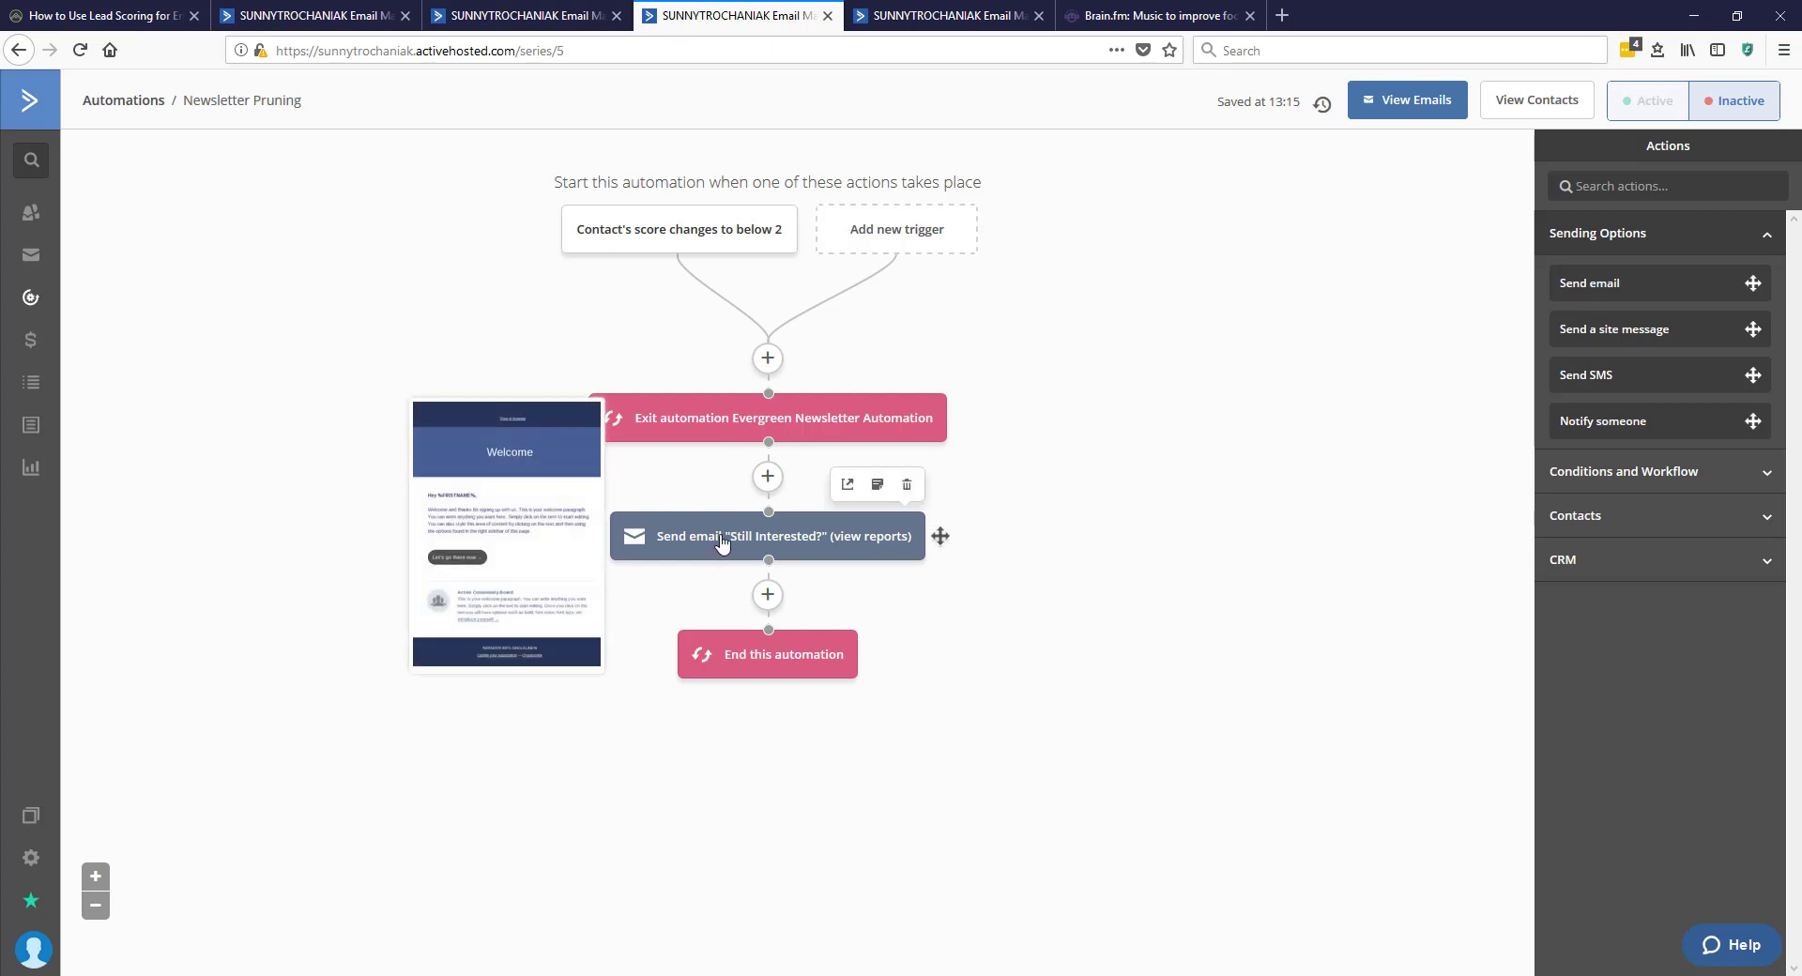
mouse_move(772, 546)
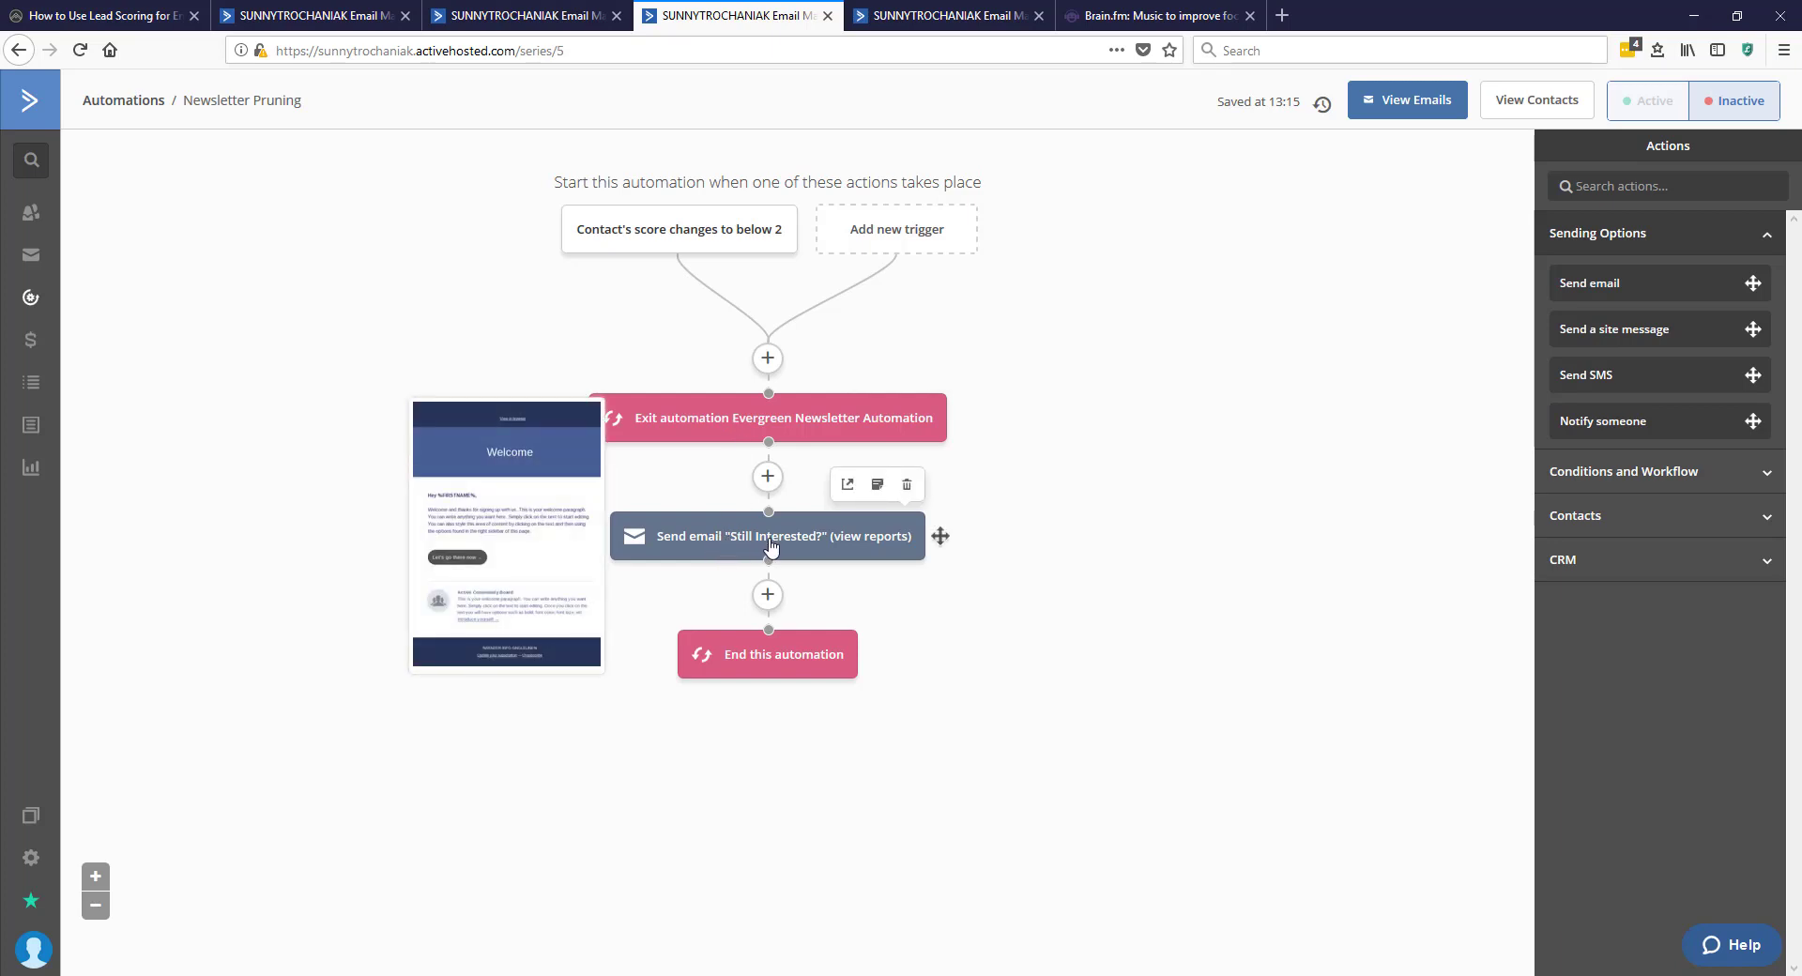
mouse_move(777, 548)
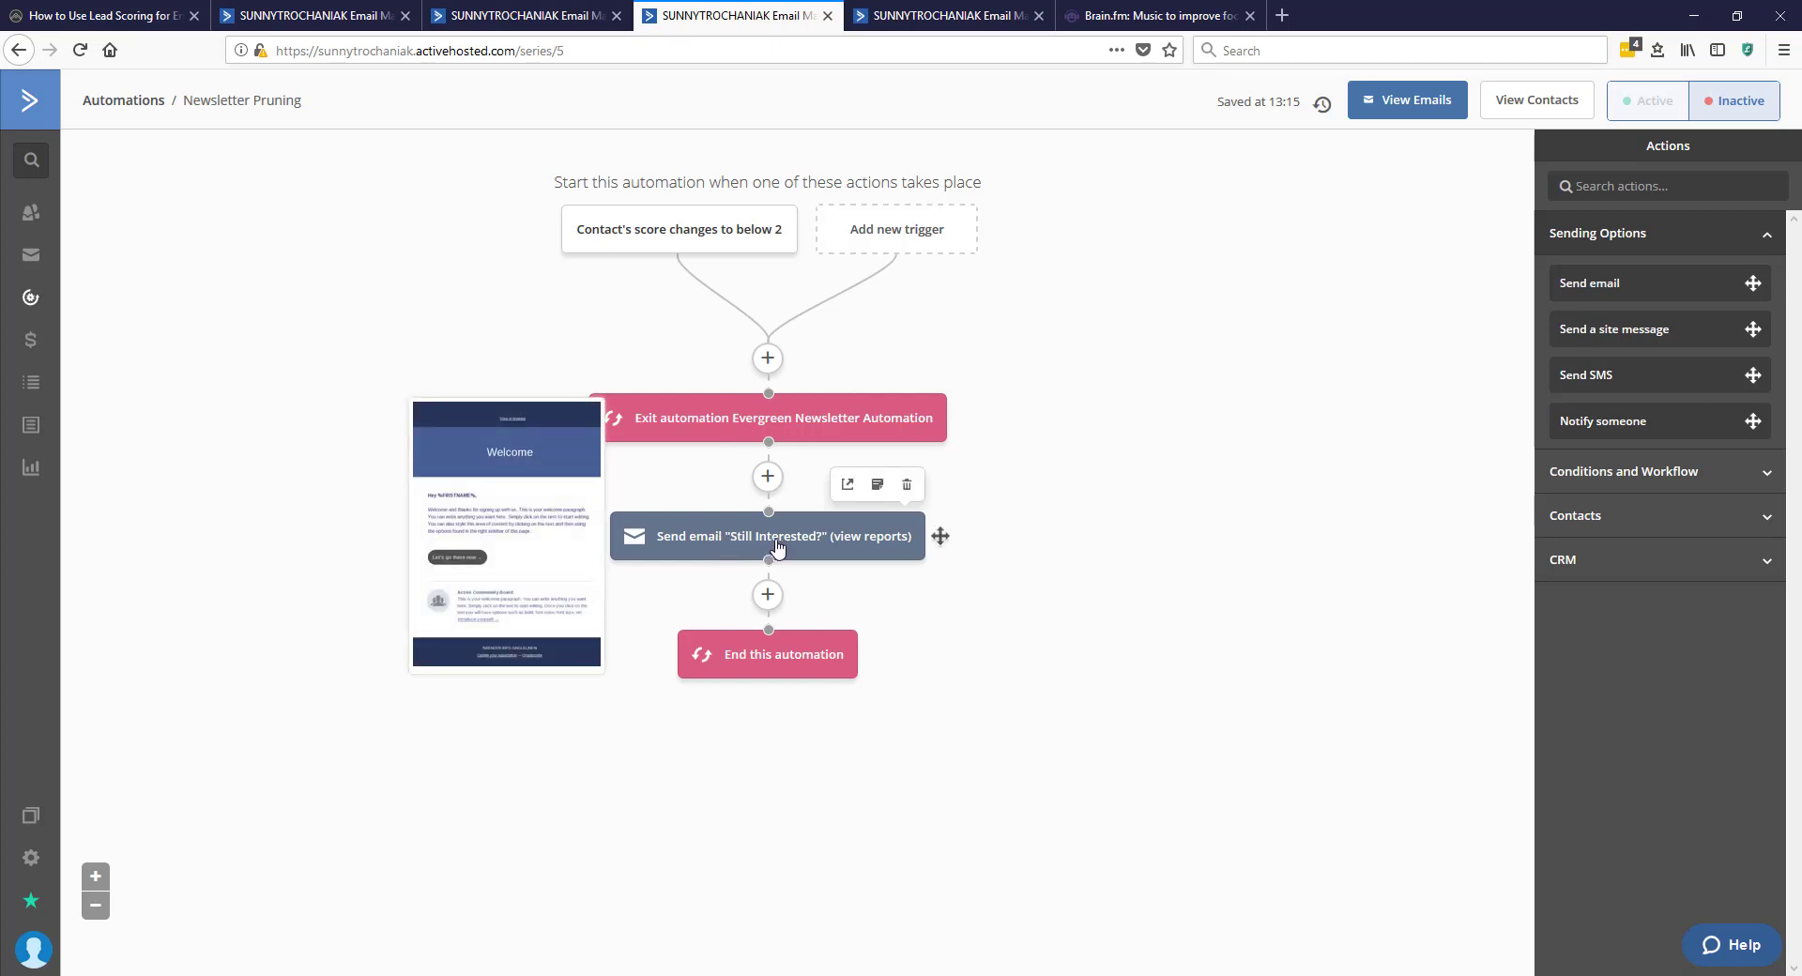
mouse_move(840, 702)
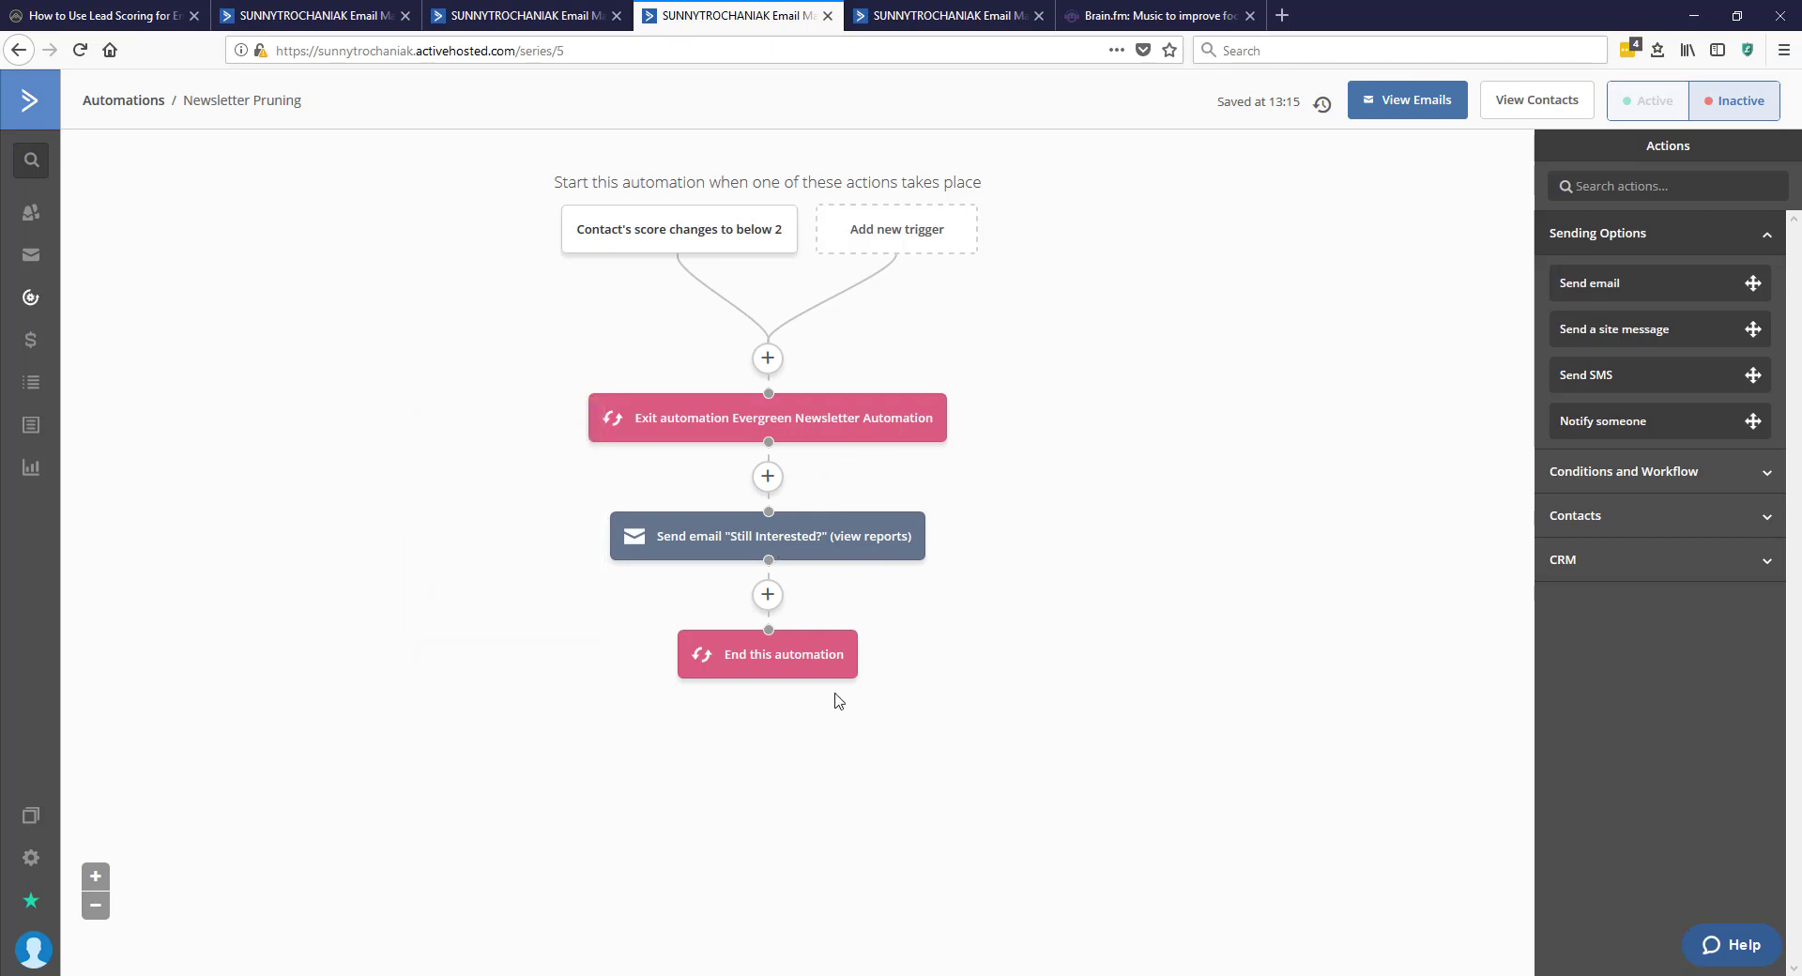
mouse_move(793, 672)
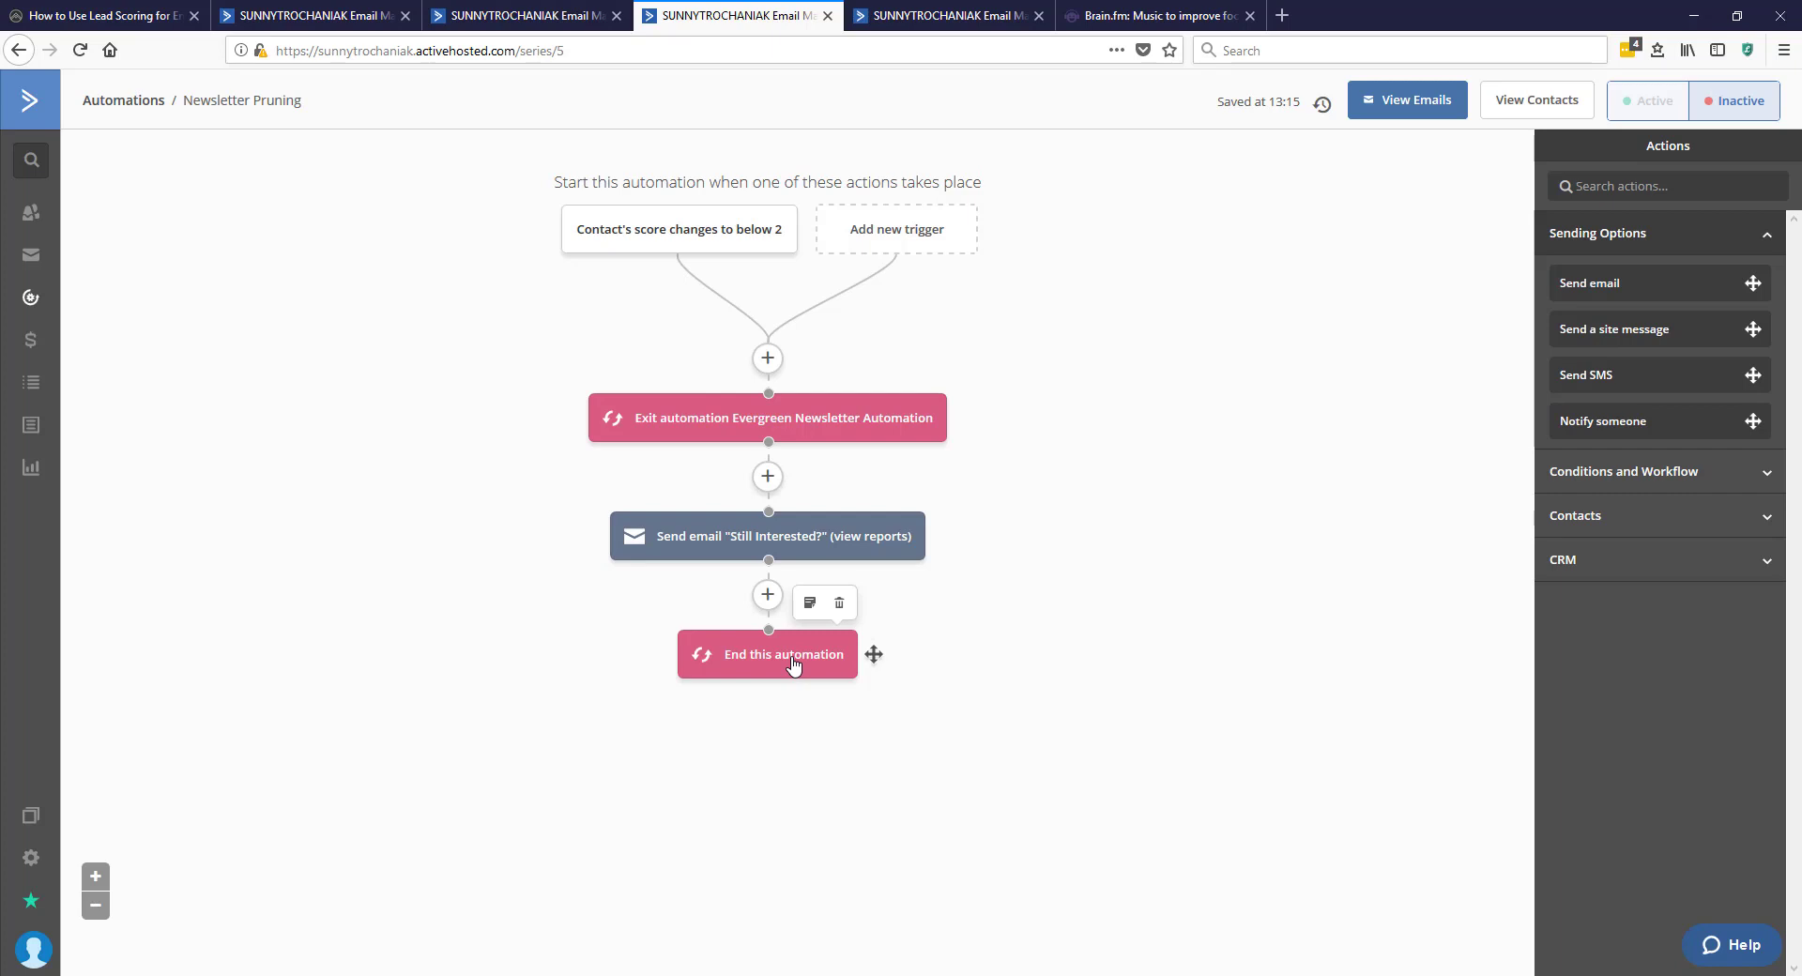
mouse_move(749, 469)
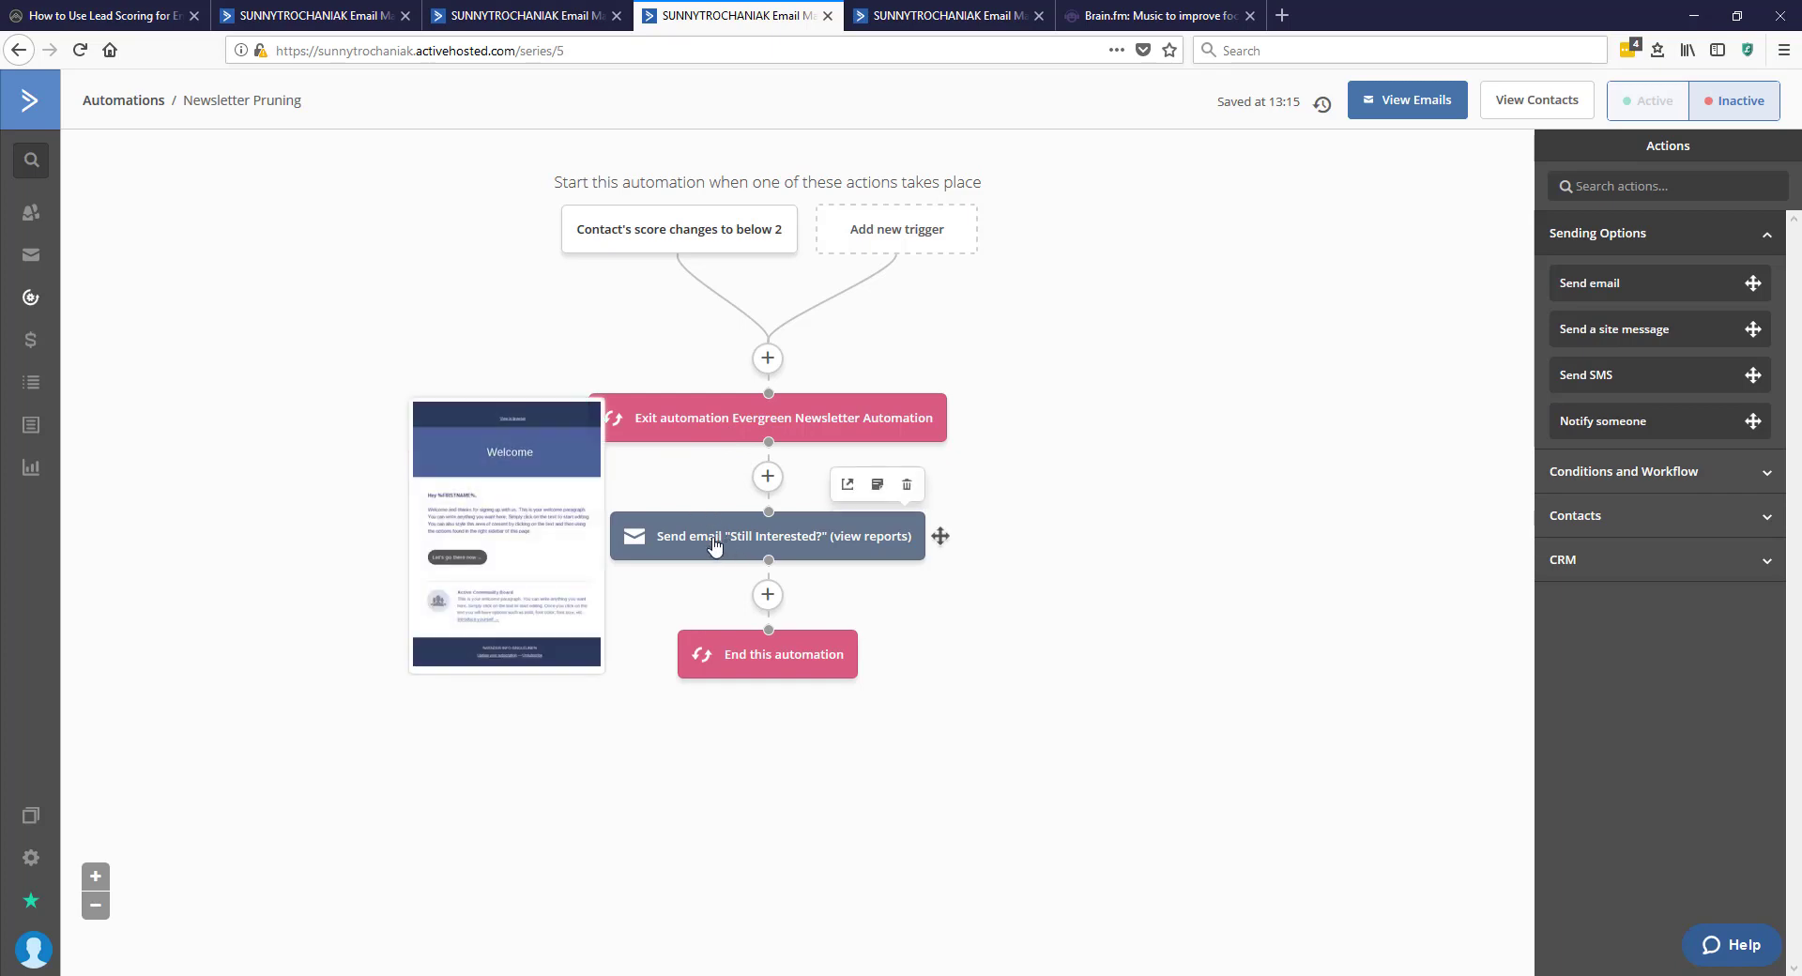
Step: Review the Evergreen Newsletter Automation workflow down to its Still Interested? link-click trigger
left_click(533, 17)
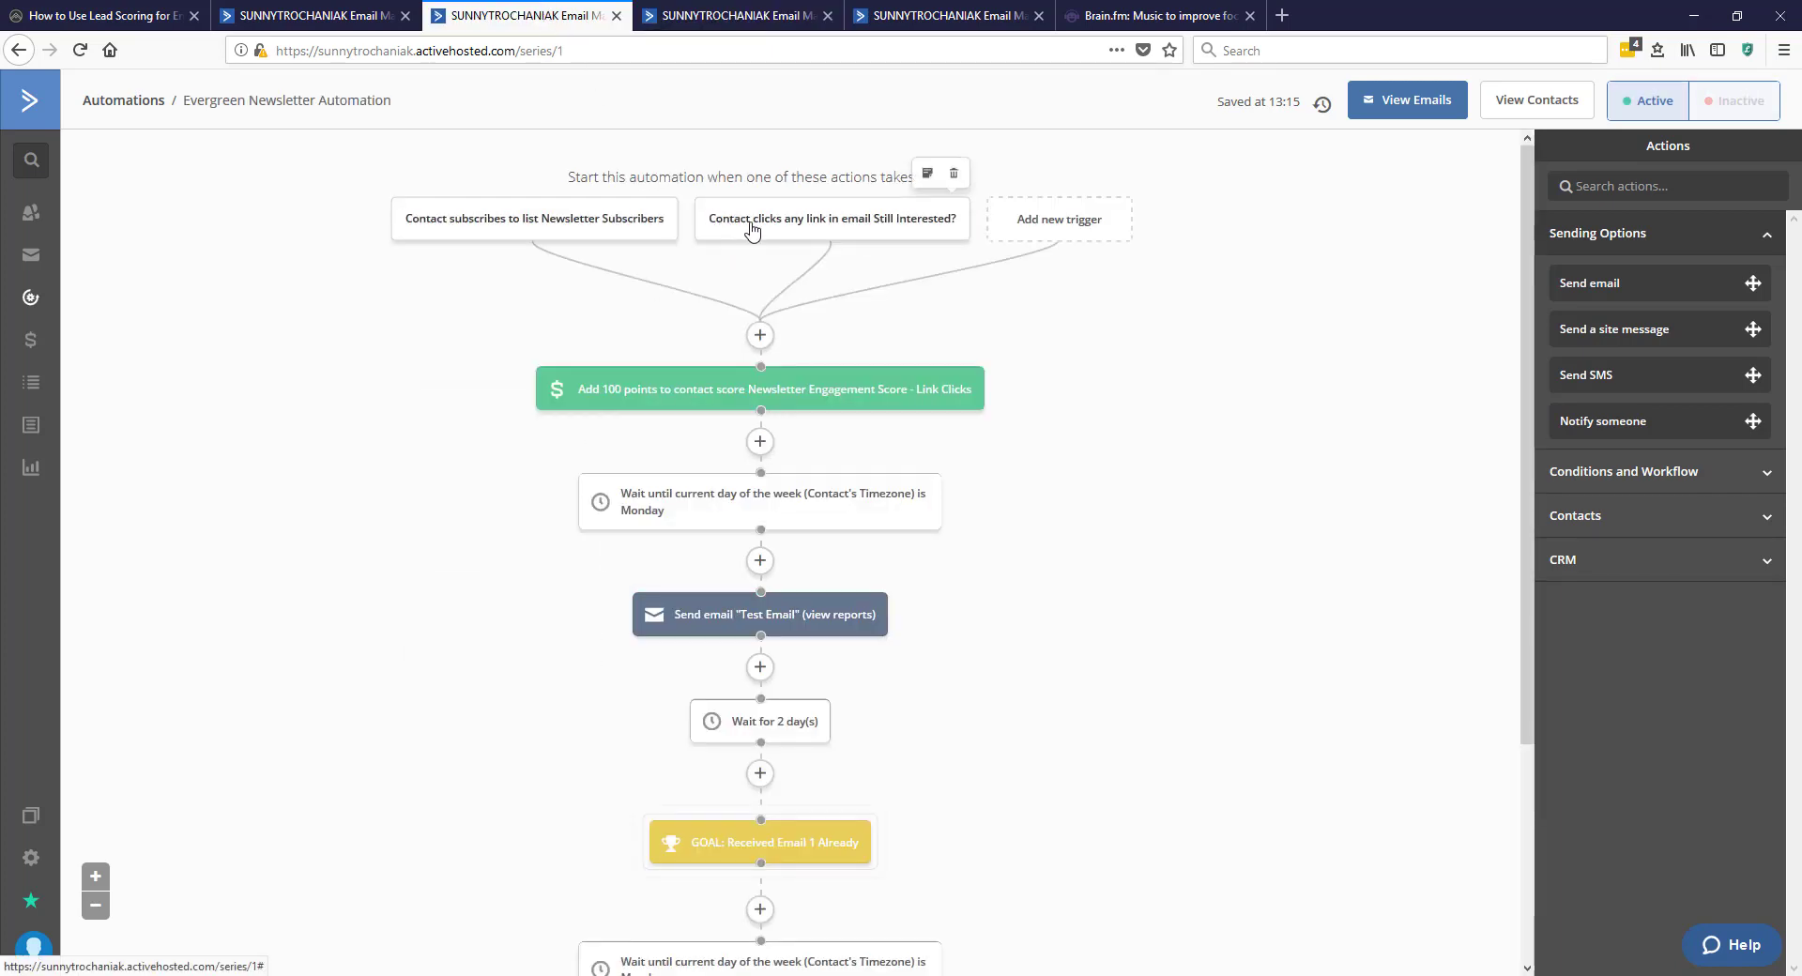
mouse_move(315, 614)
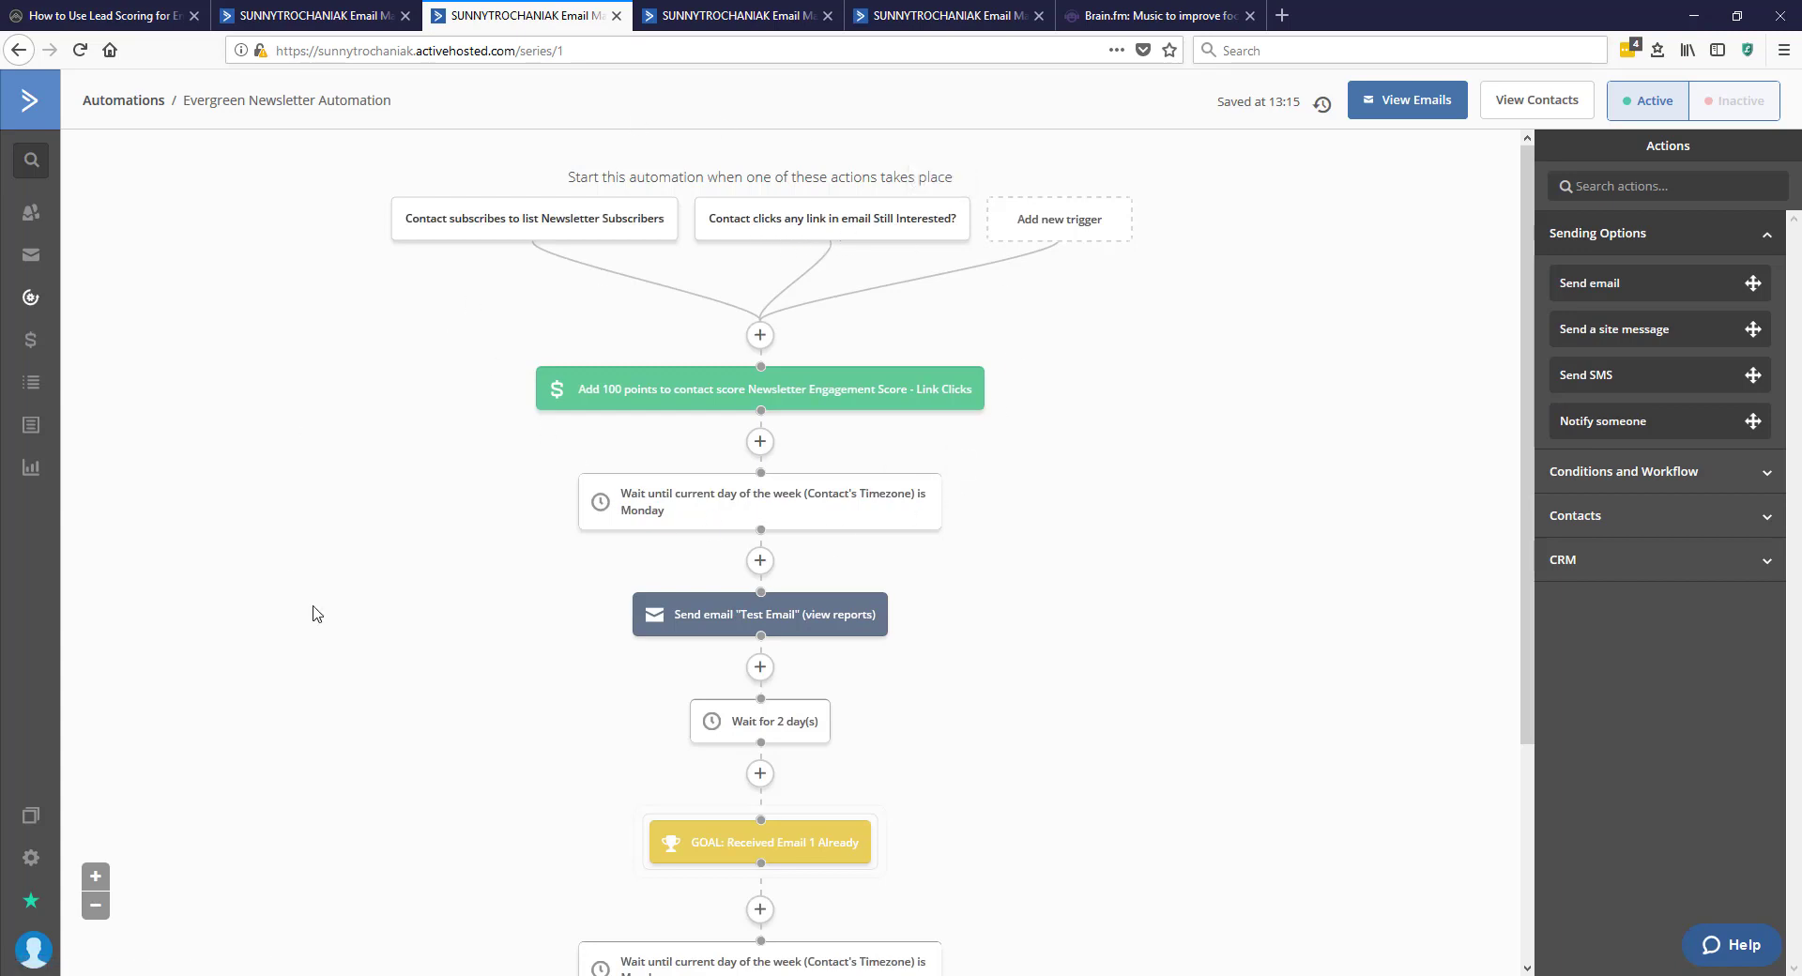
mouse_move(877, 283)
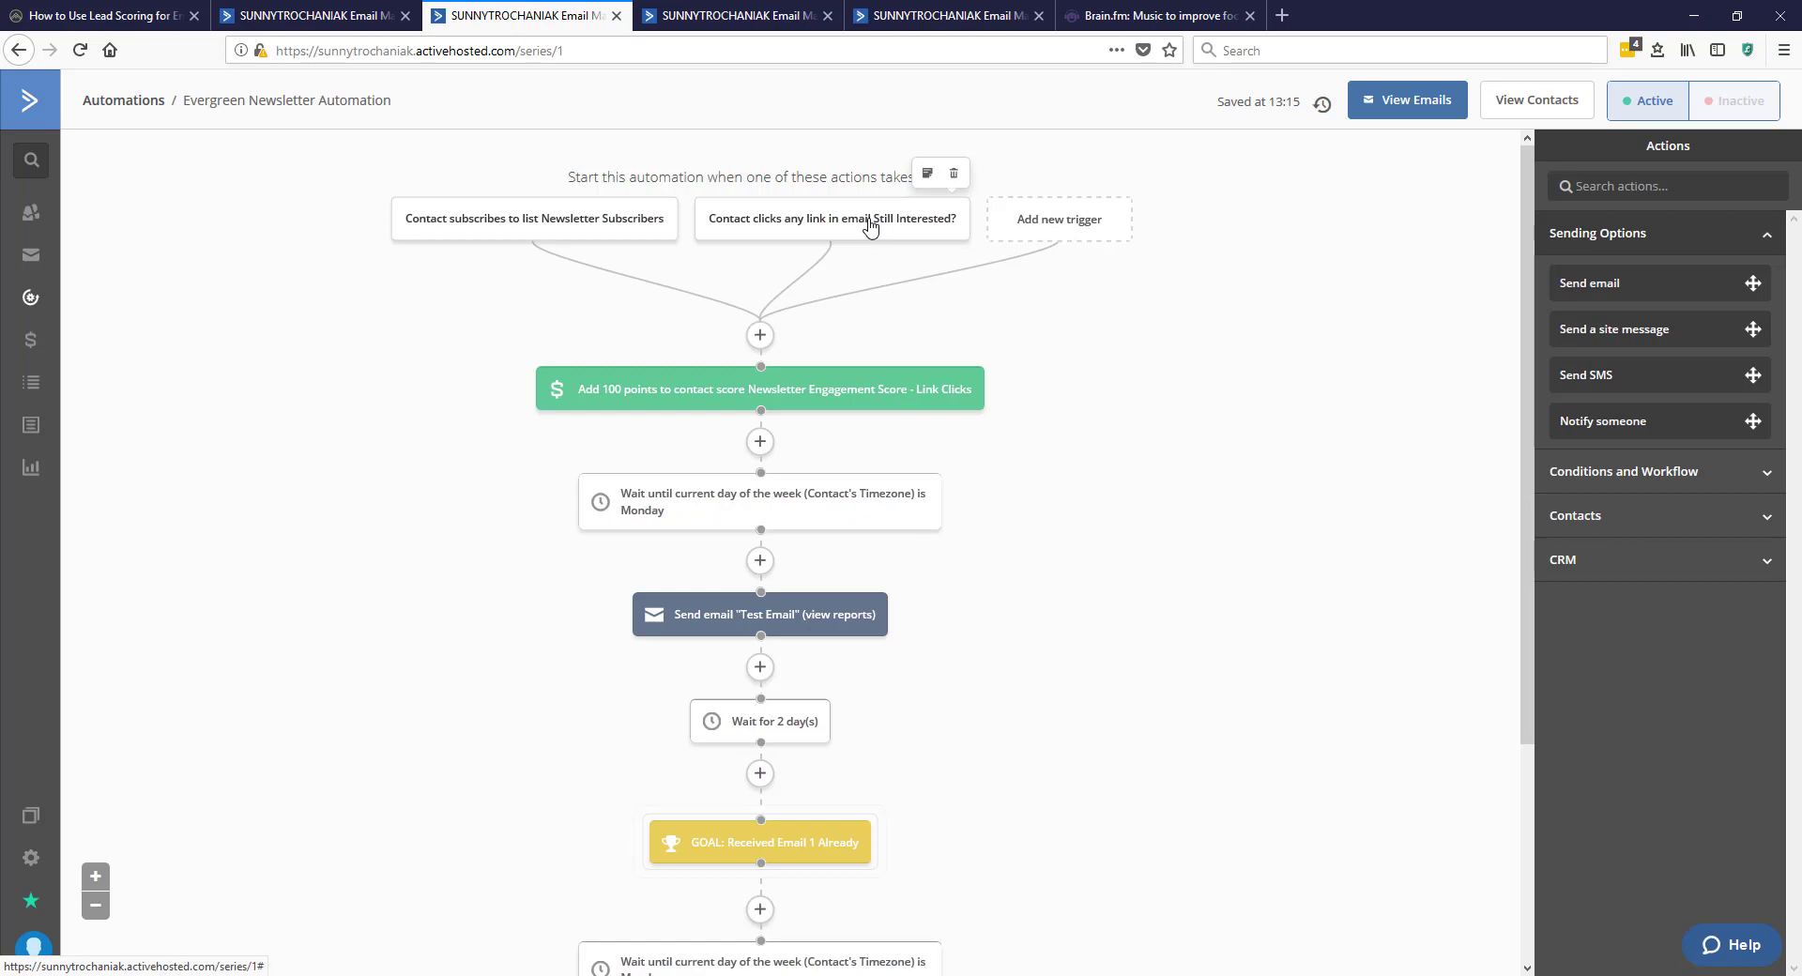
mouse_move(652, 398)
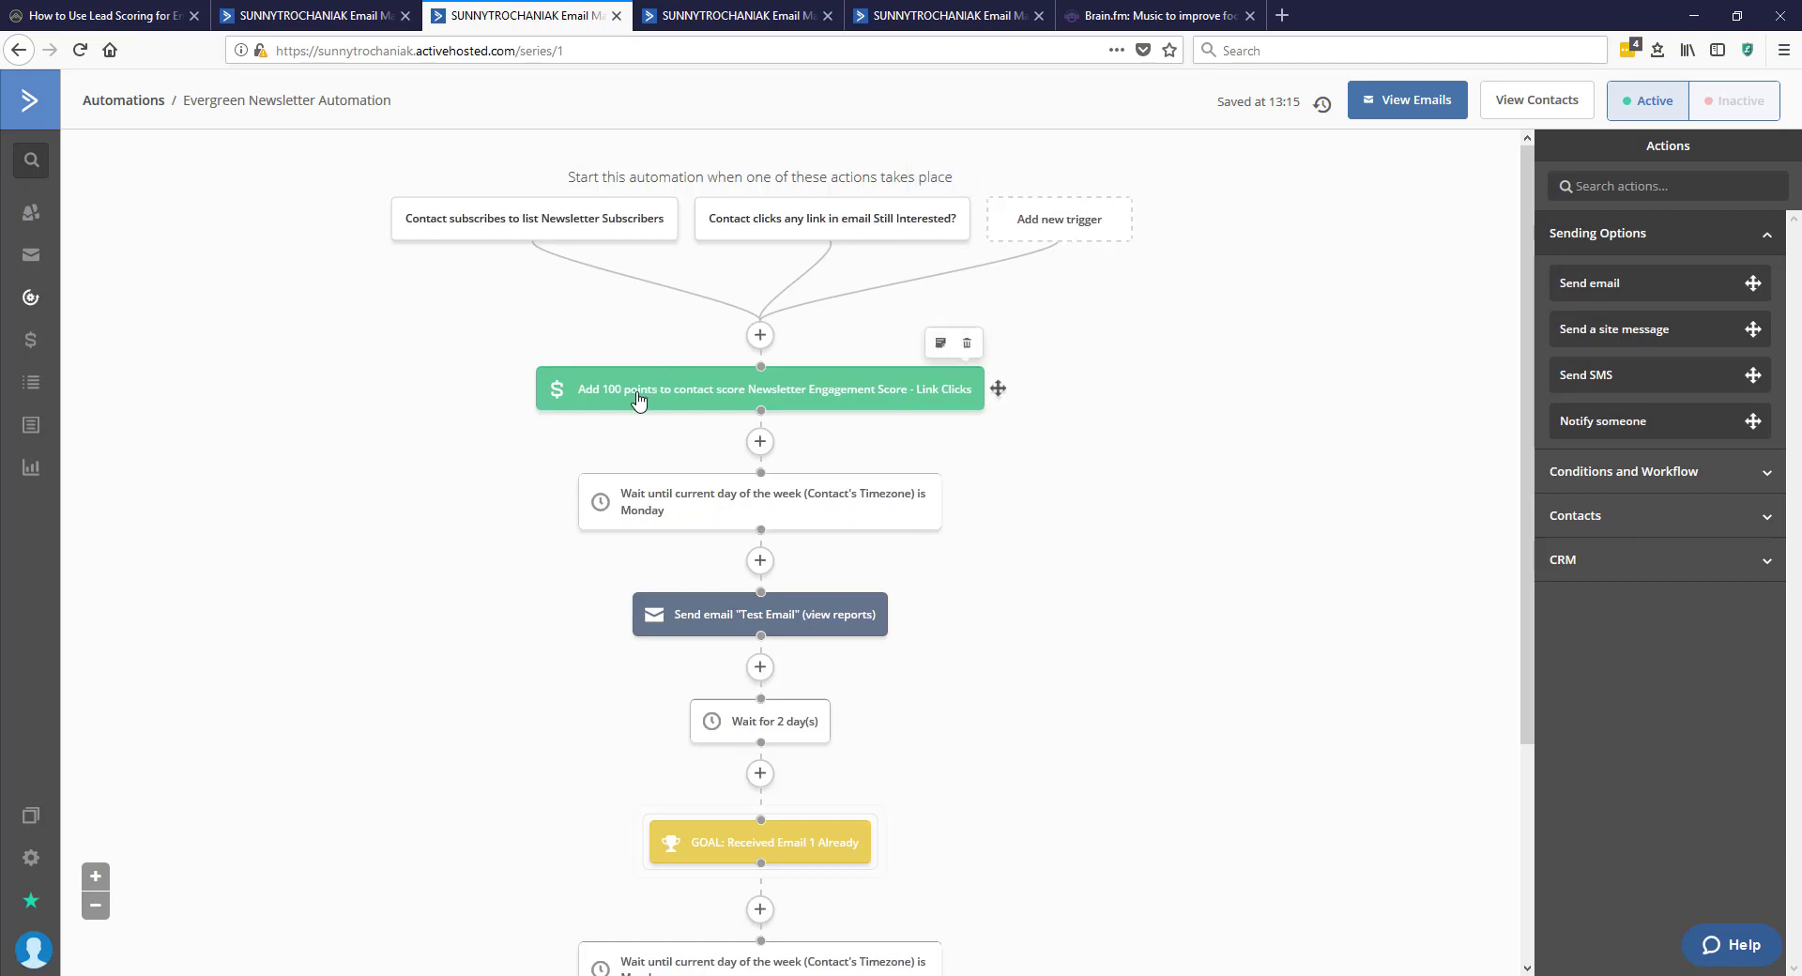
scroll("down", 3)
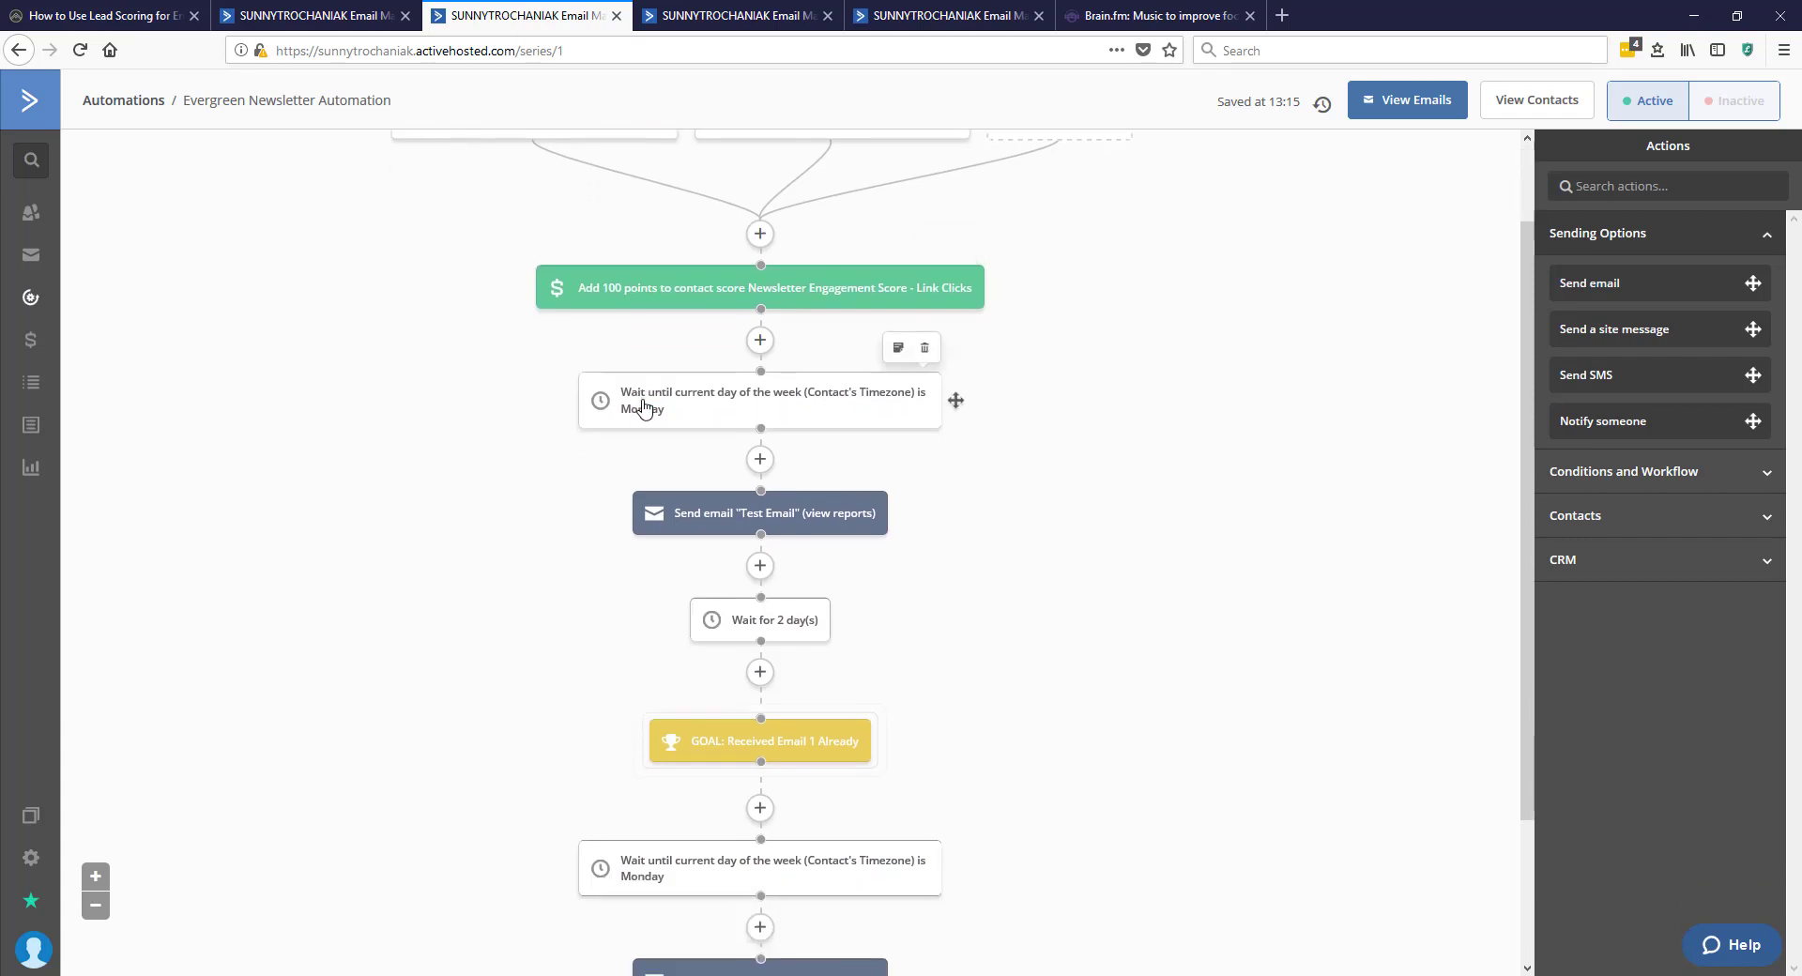
scroll("down", 3)
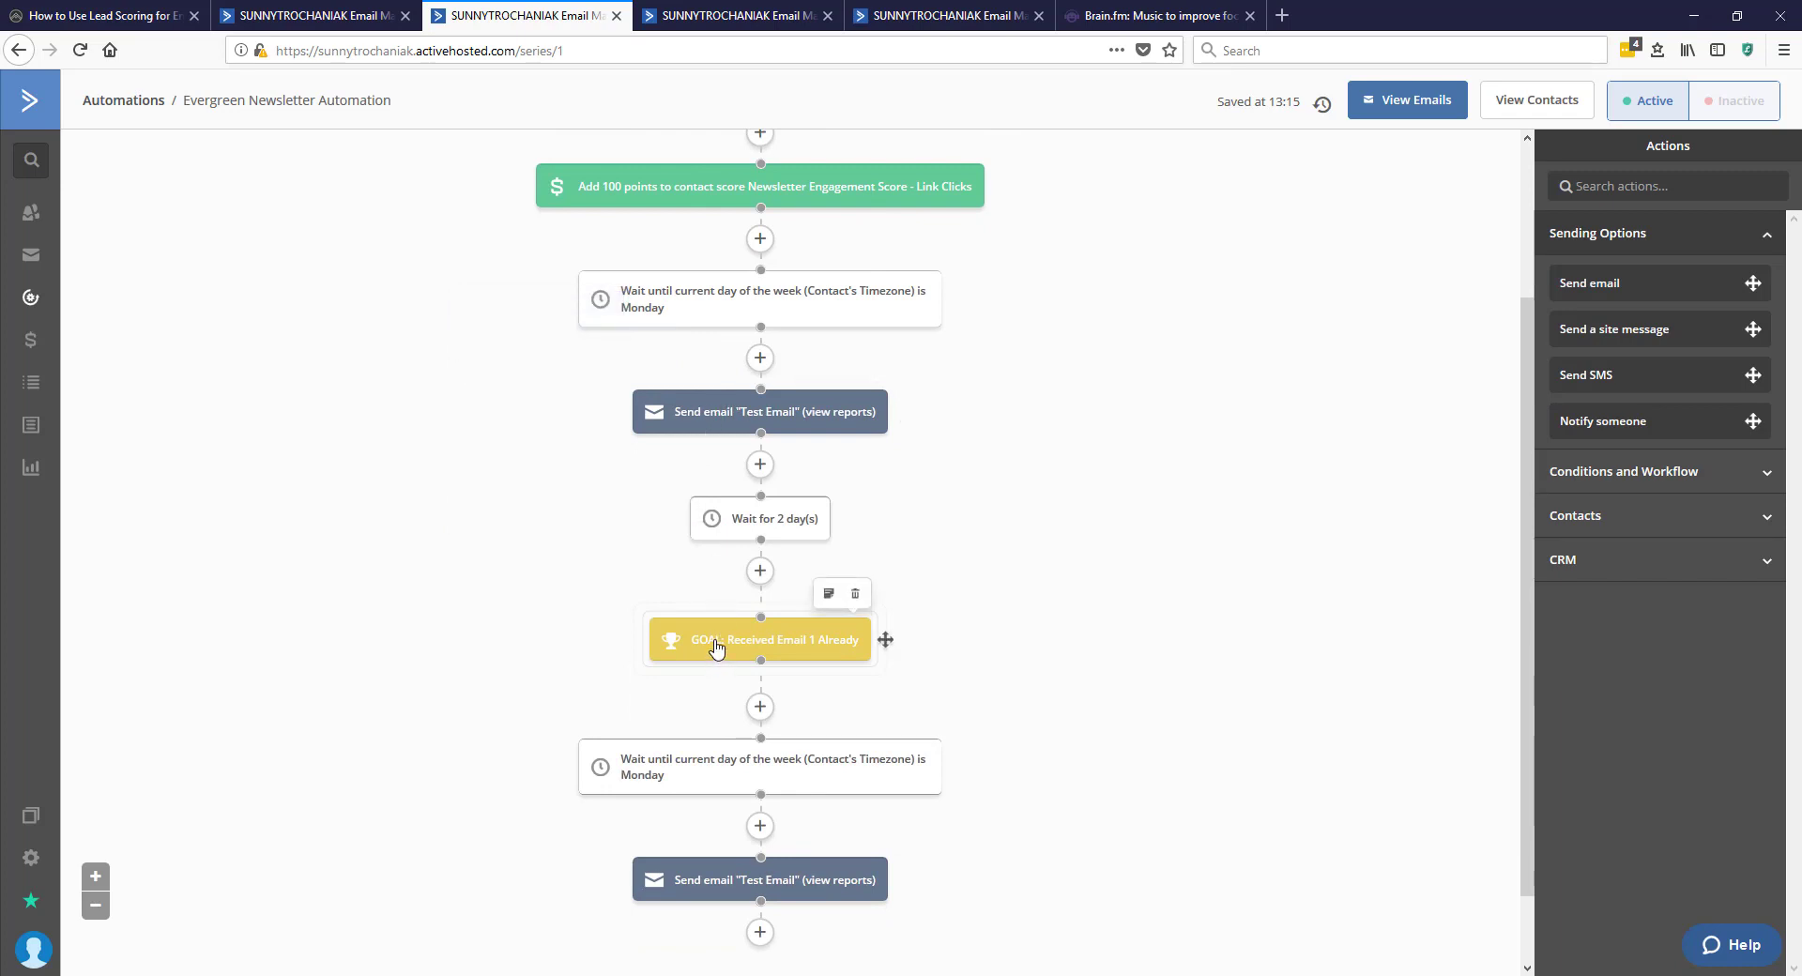
mouse_move(734, 810)
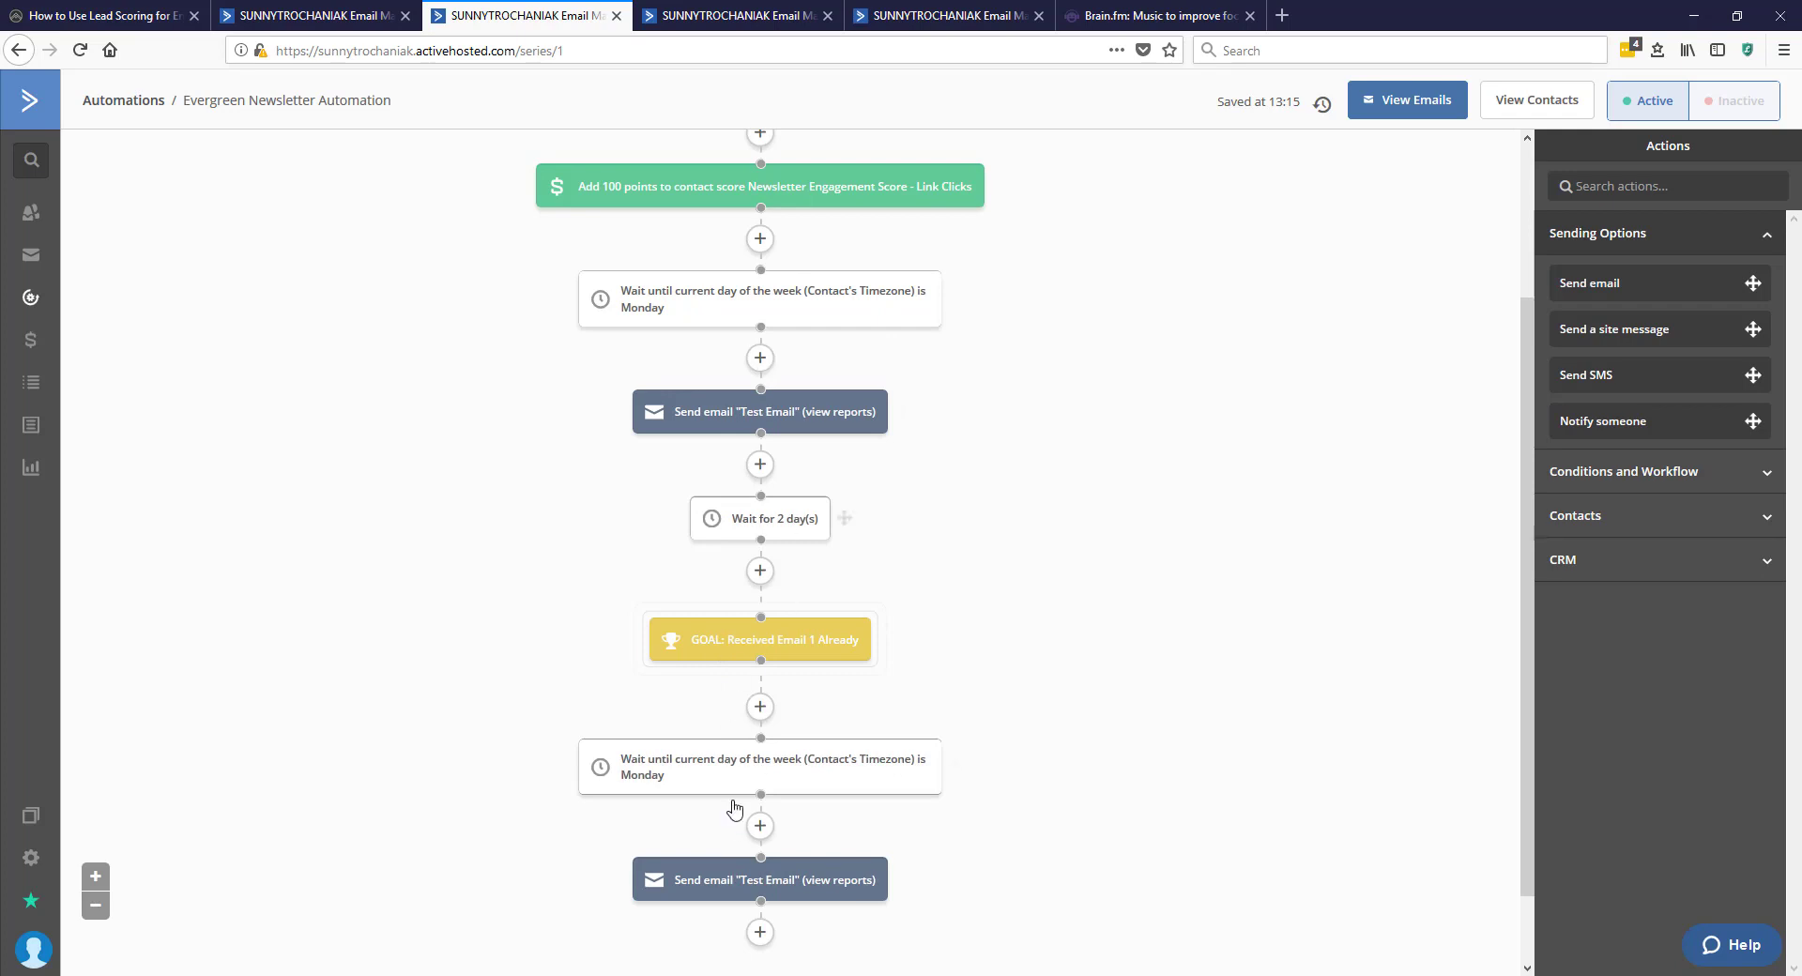
scroll("down", 3)
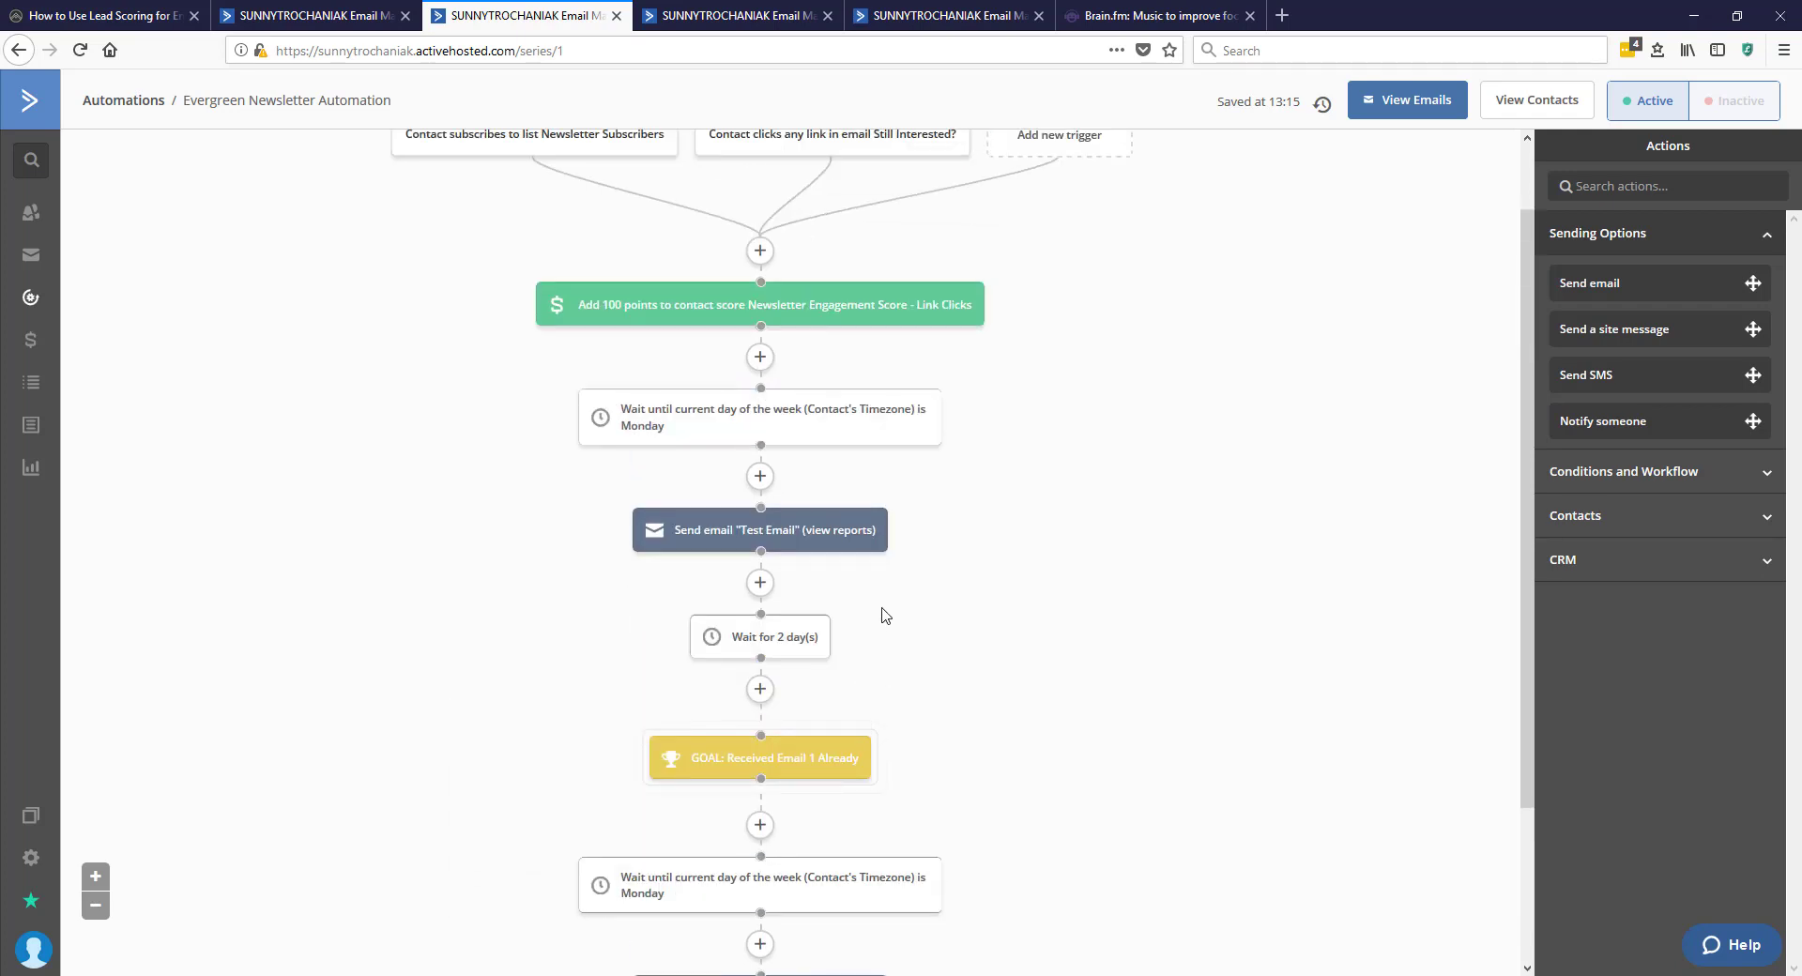
mouse_move(706, 548)
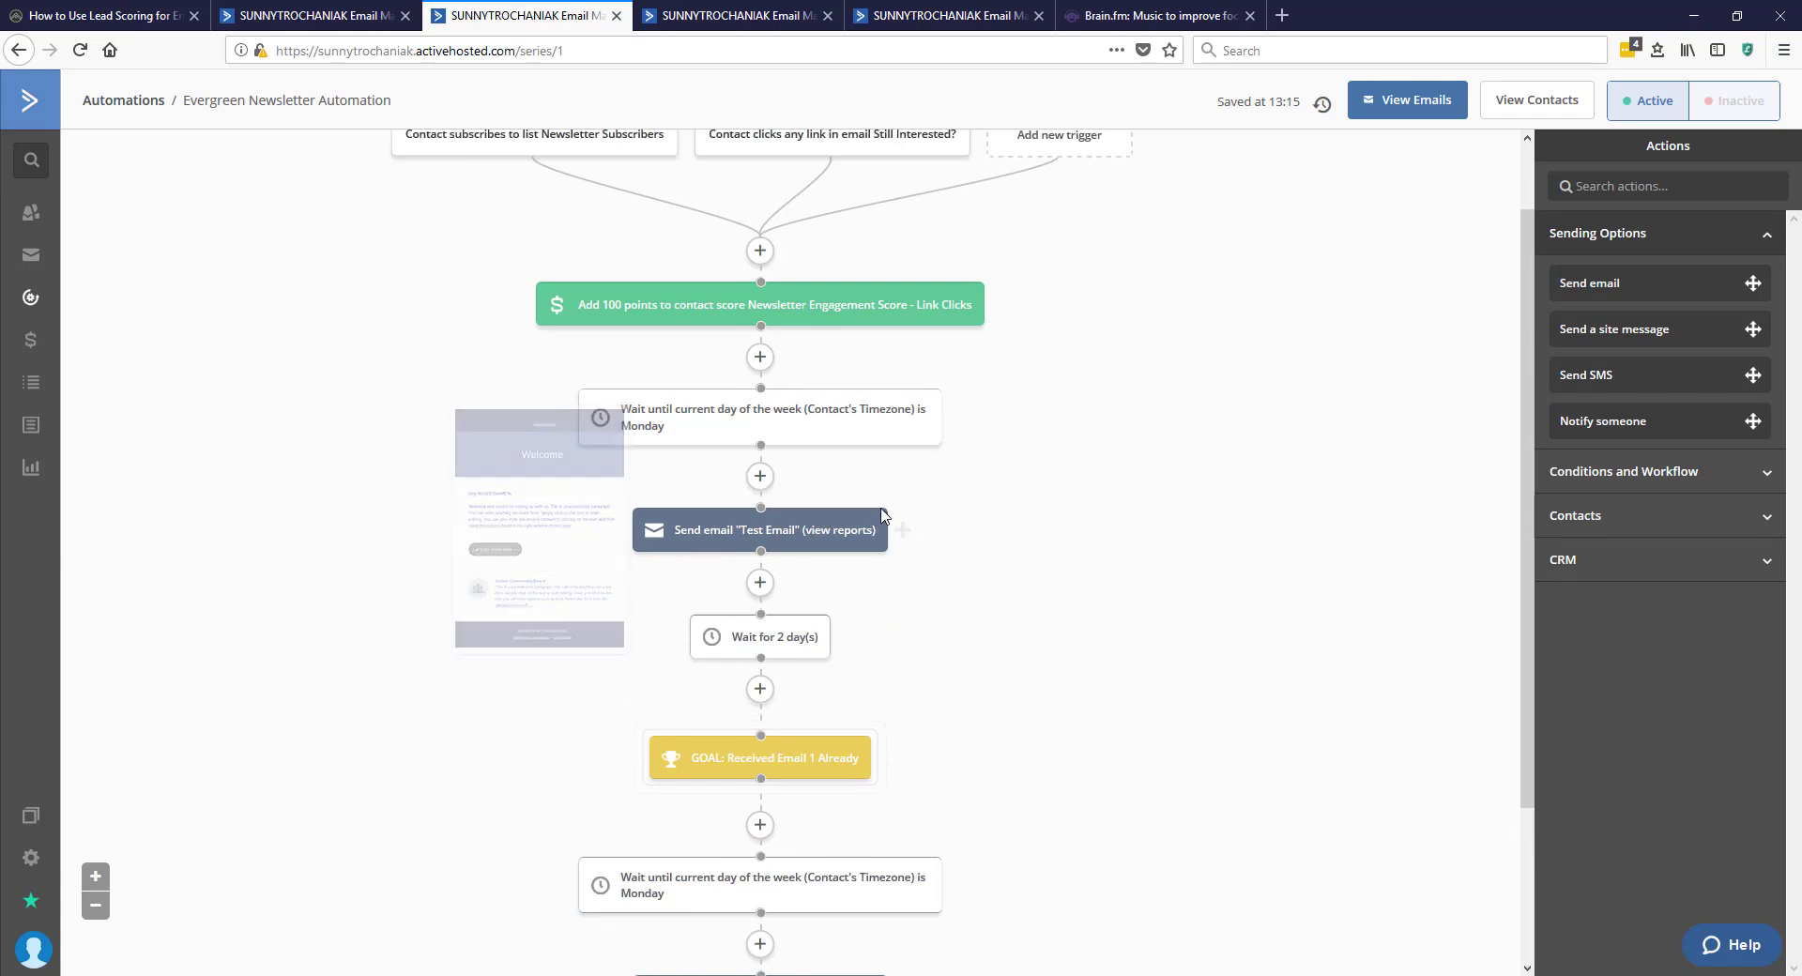
scroll("down", 3)
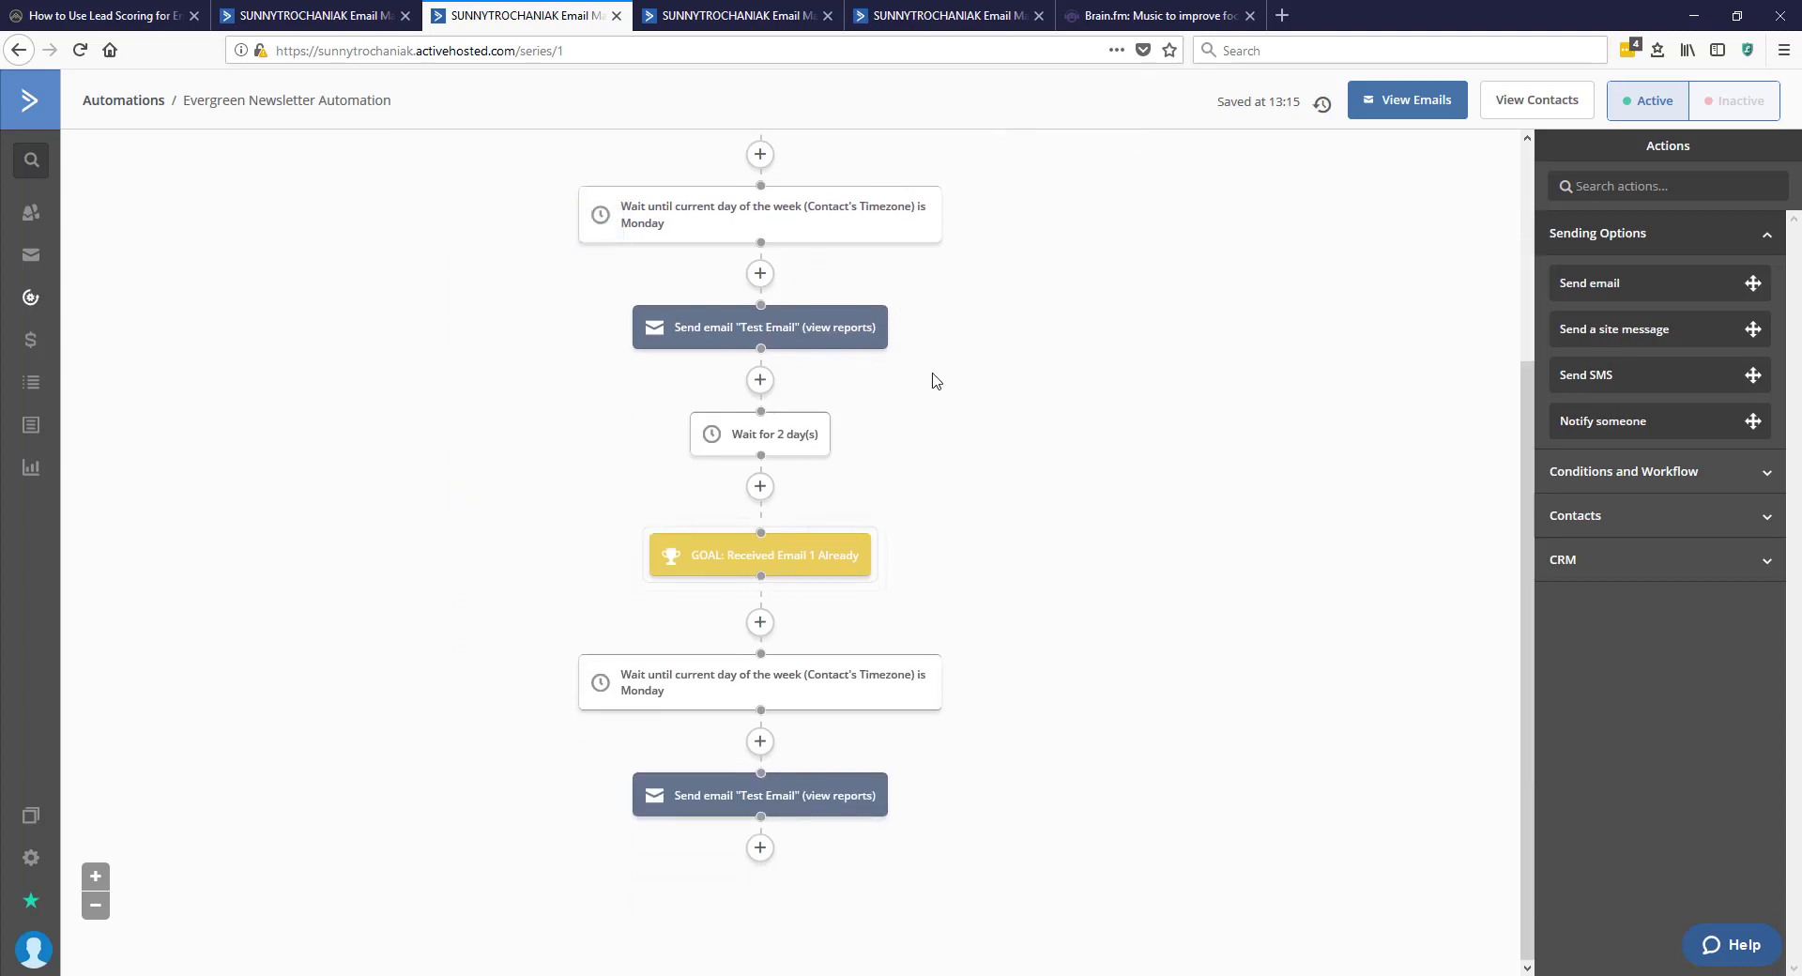
mouse_move(760, 556)
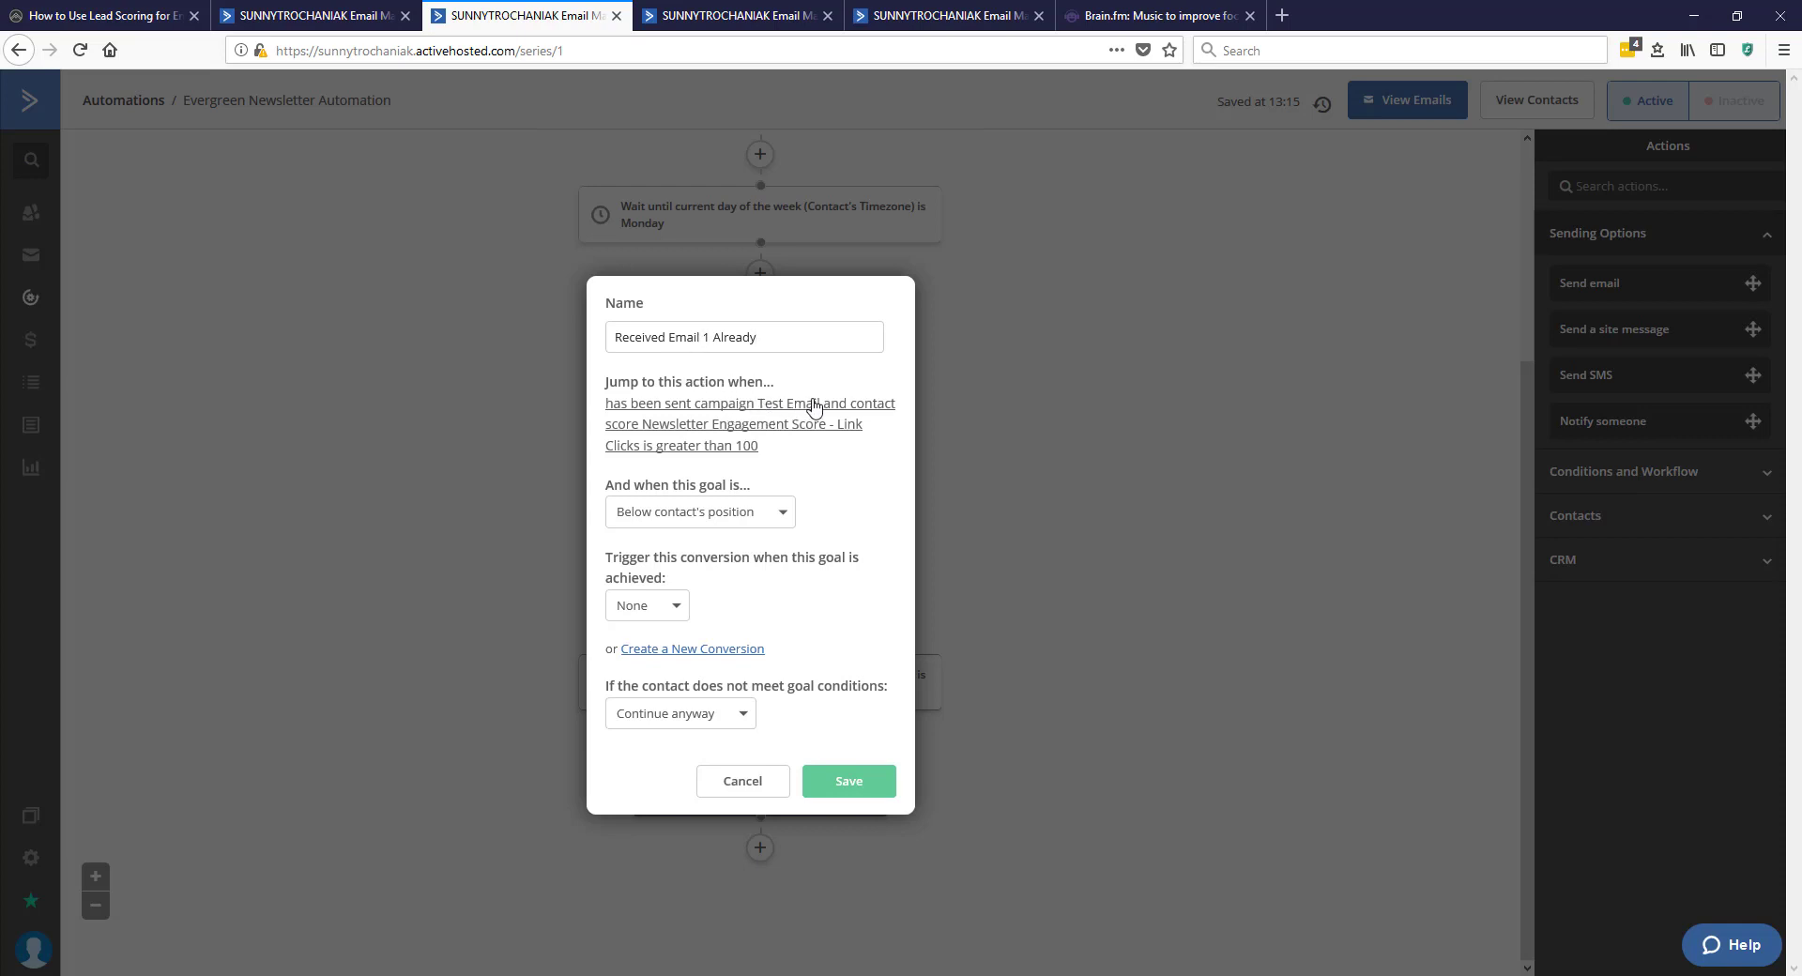
mouse_move(800, 428)
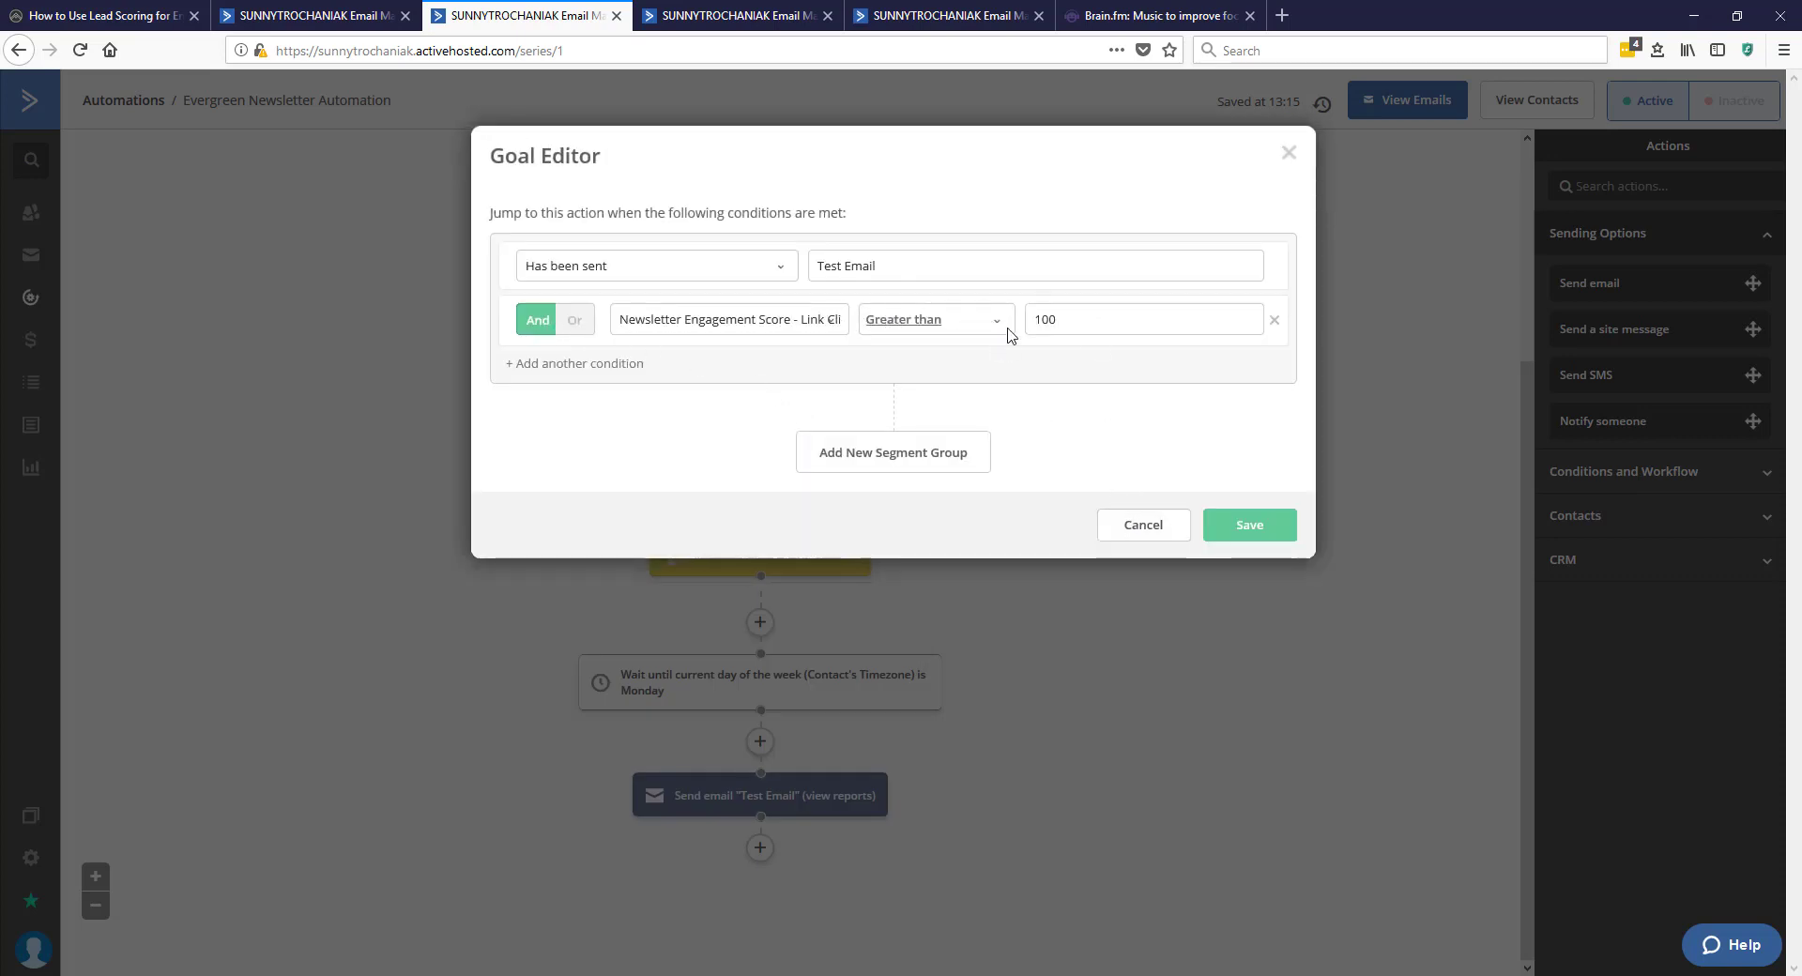
left_click(1250, 525)
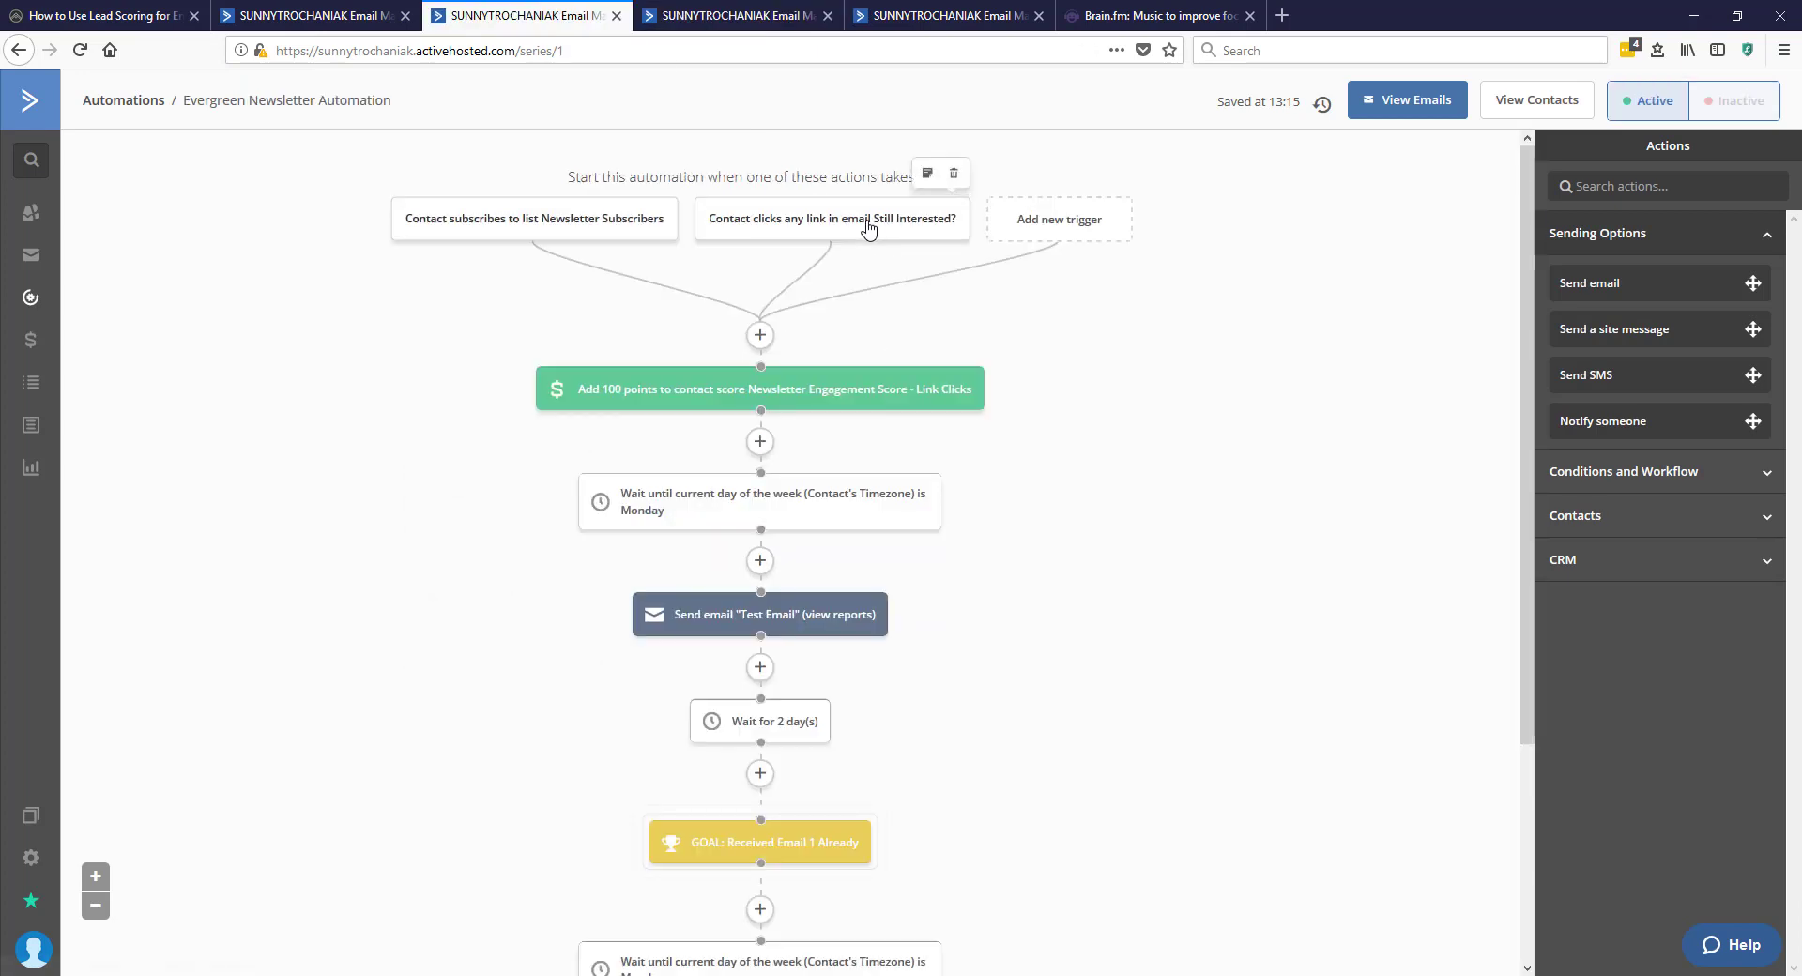
mouse_move(616, 399)
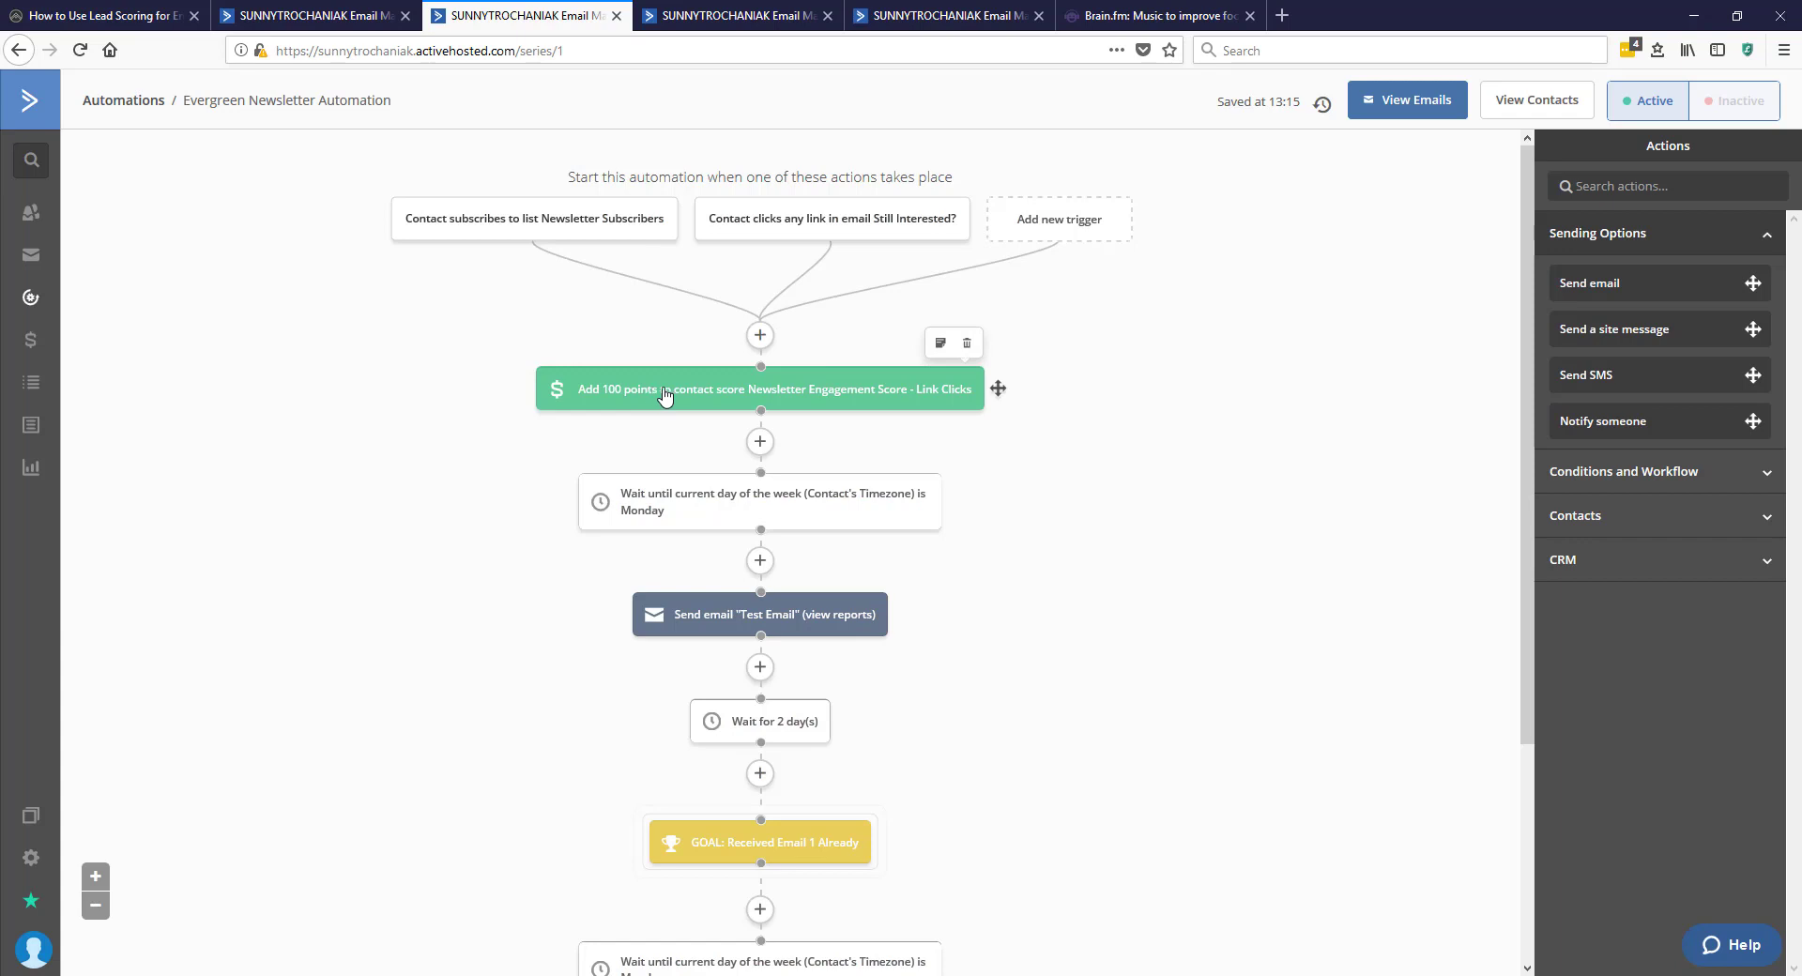
mouse_move(683, 437)
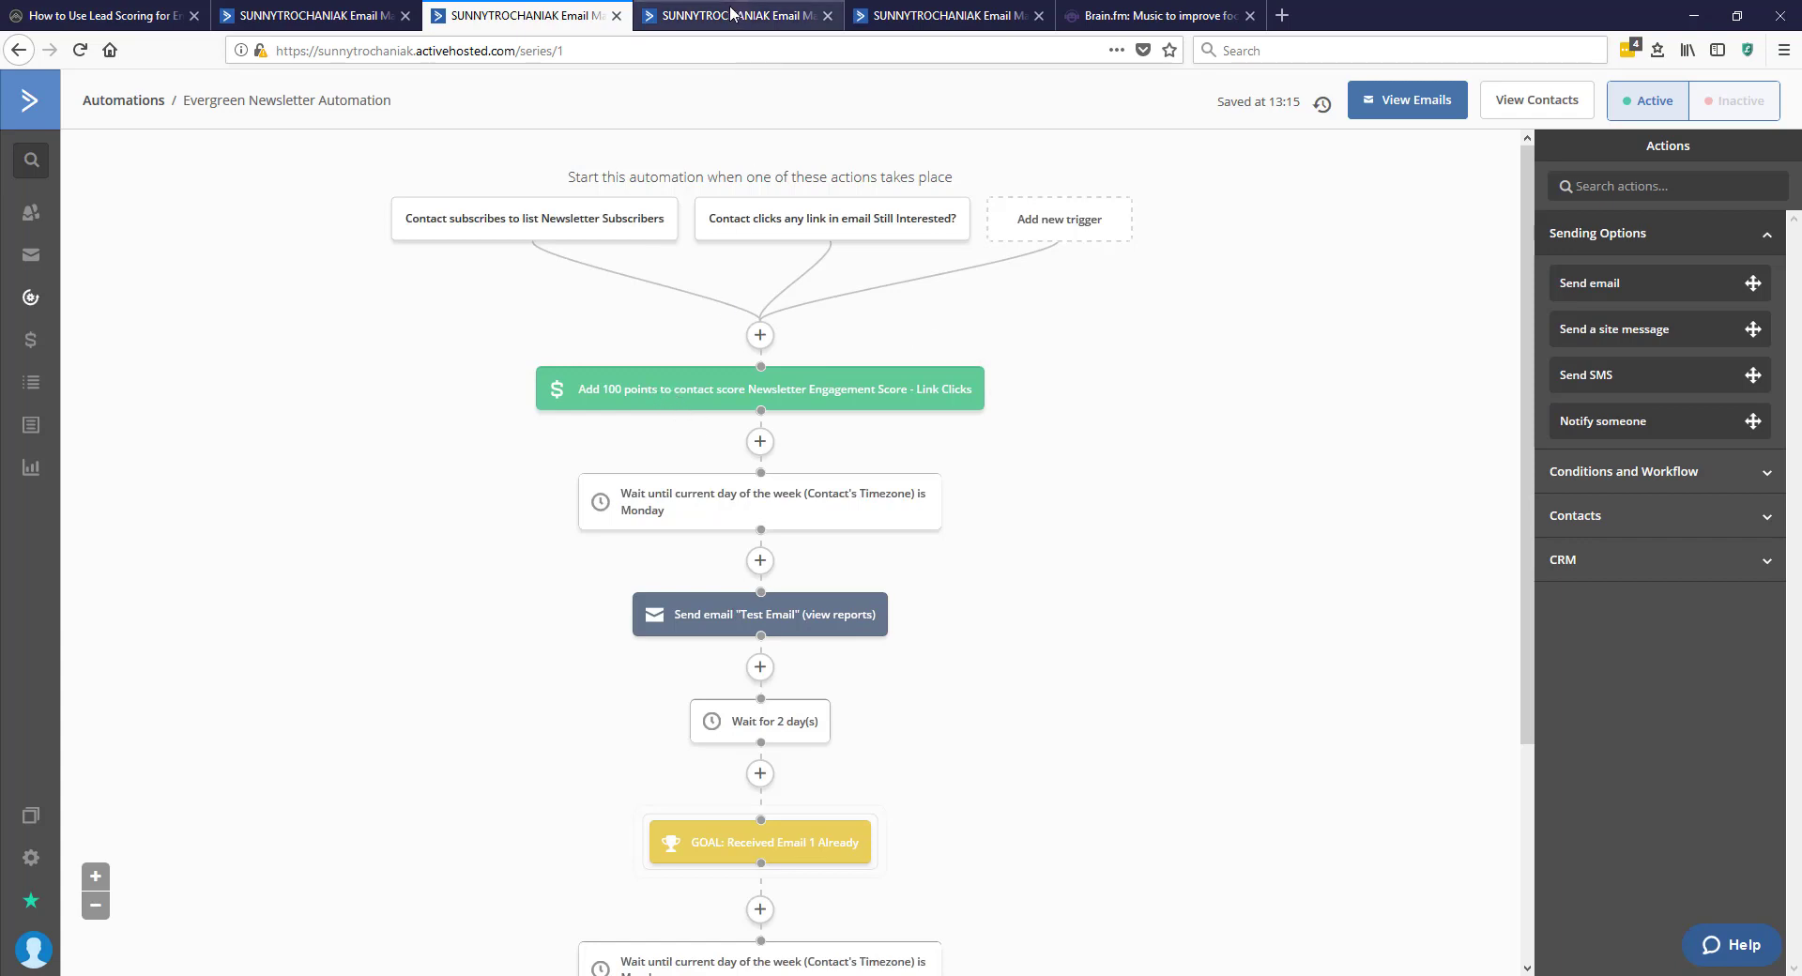
mouse_move(678, 34)
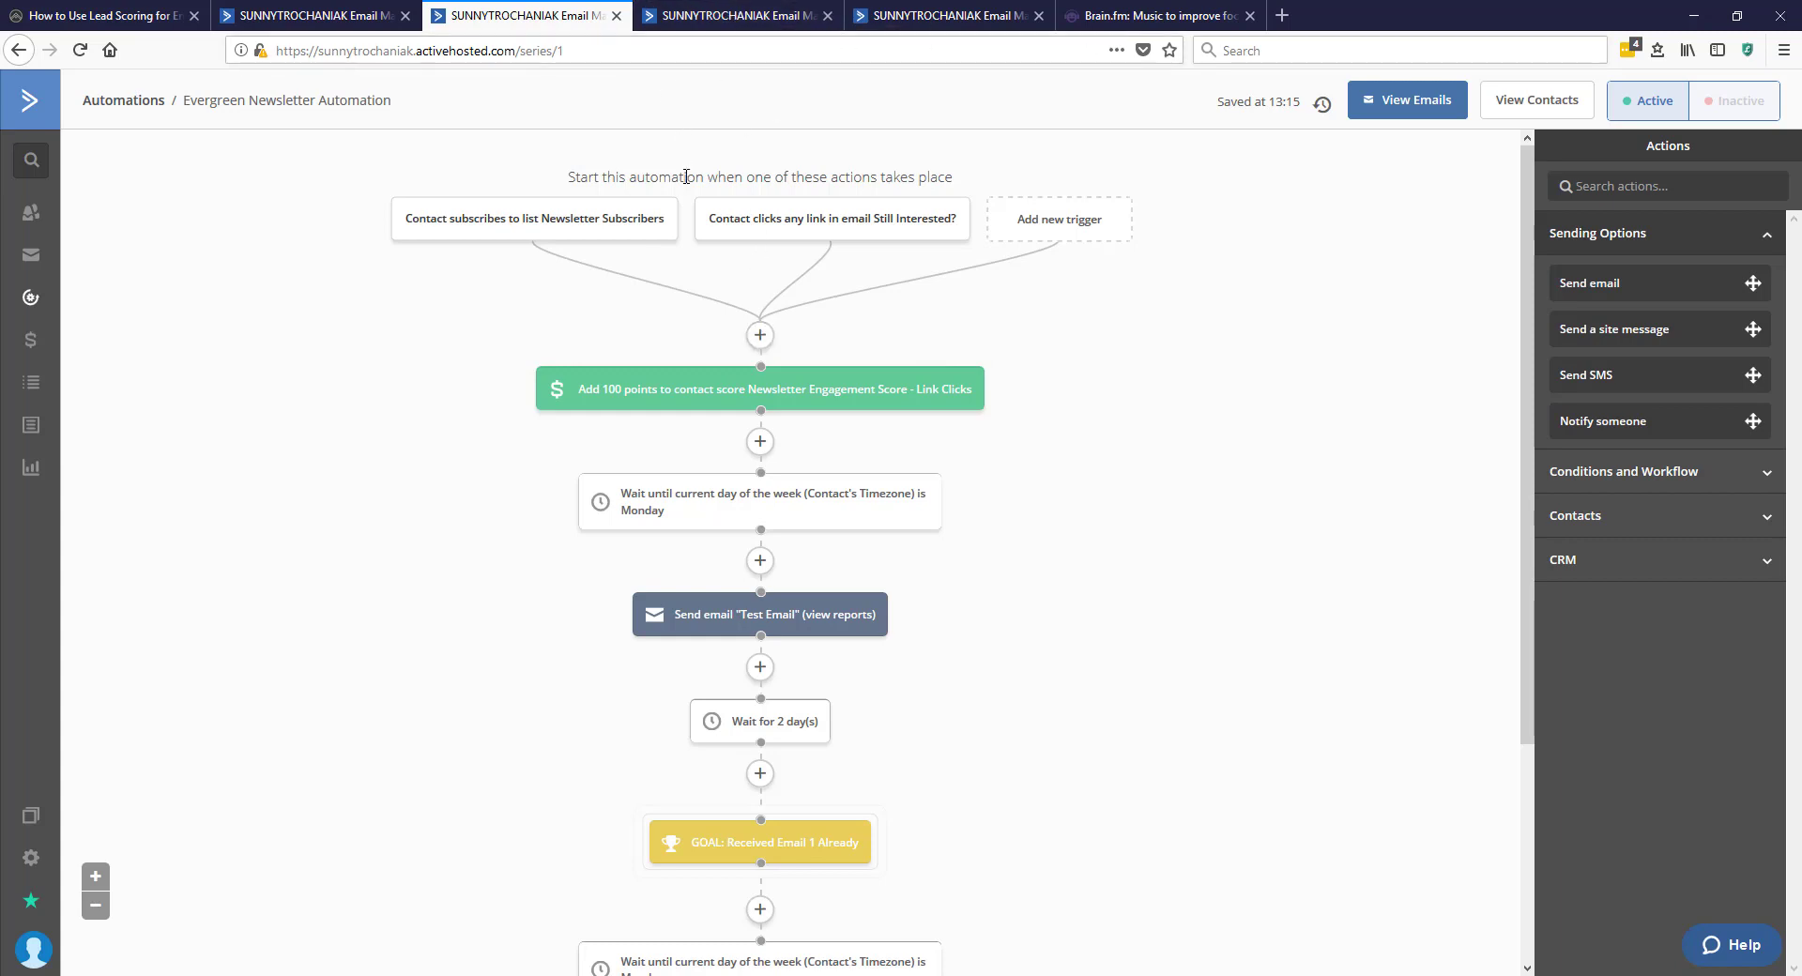
scroll("down", 3)
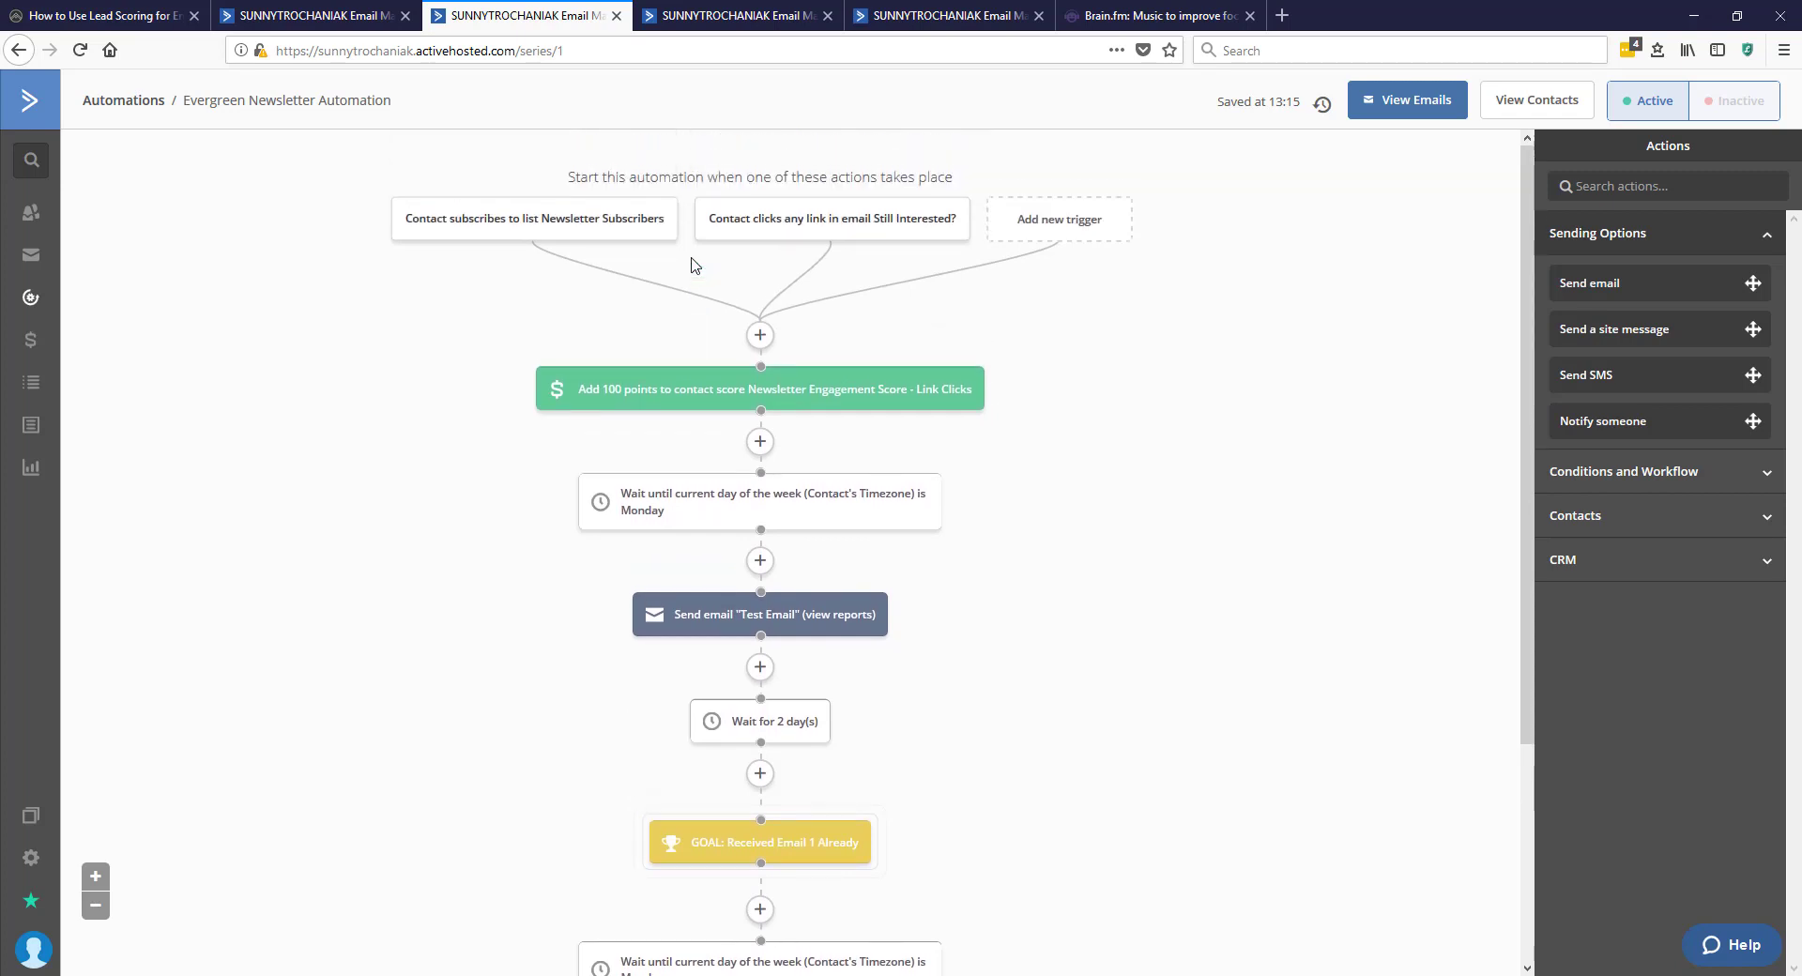
mouse_move(702, 111)
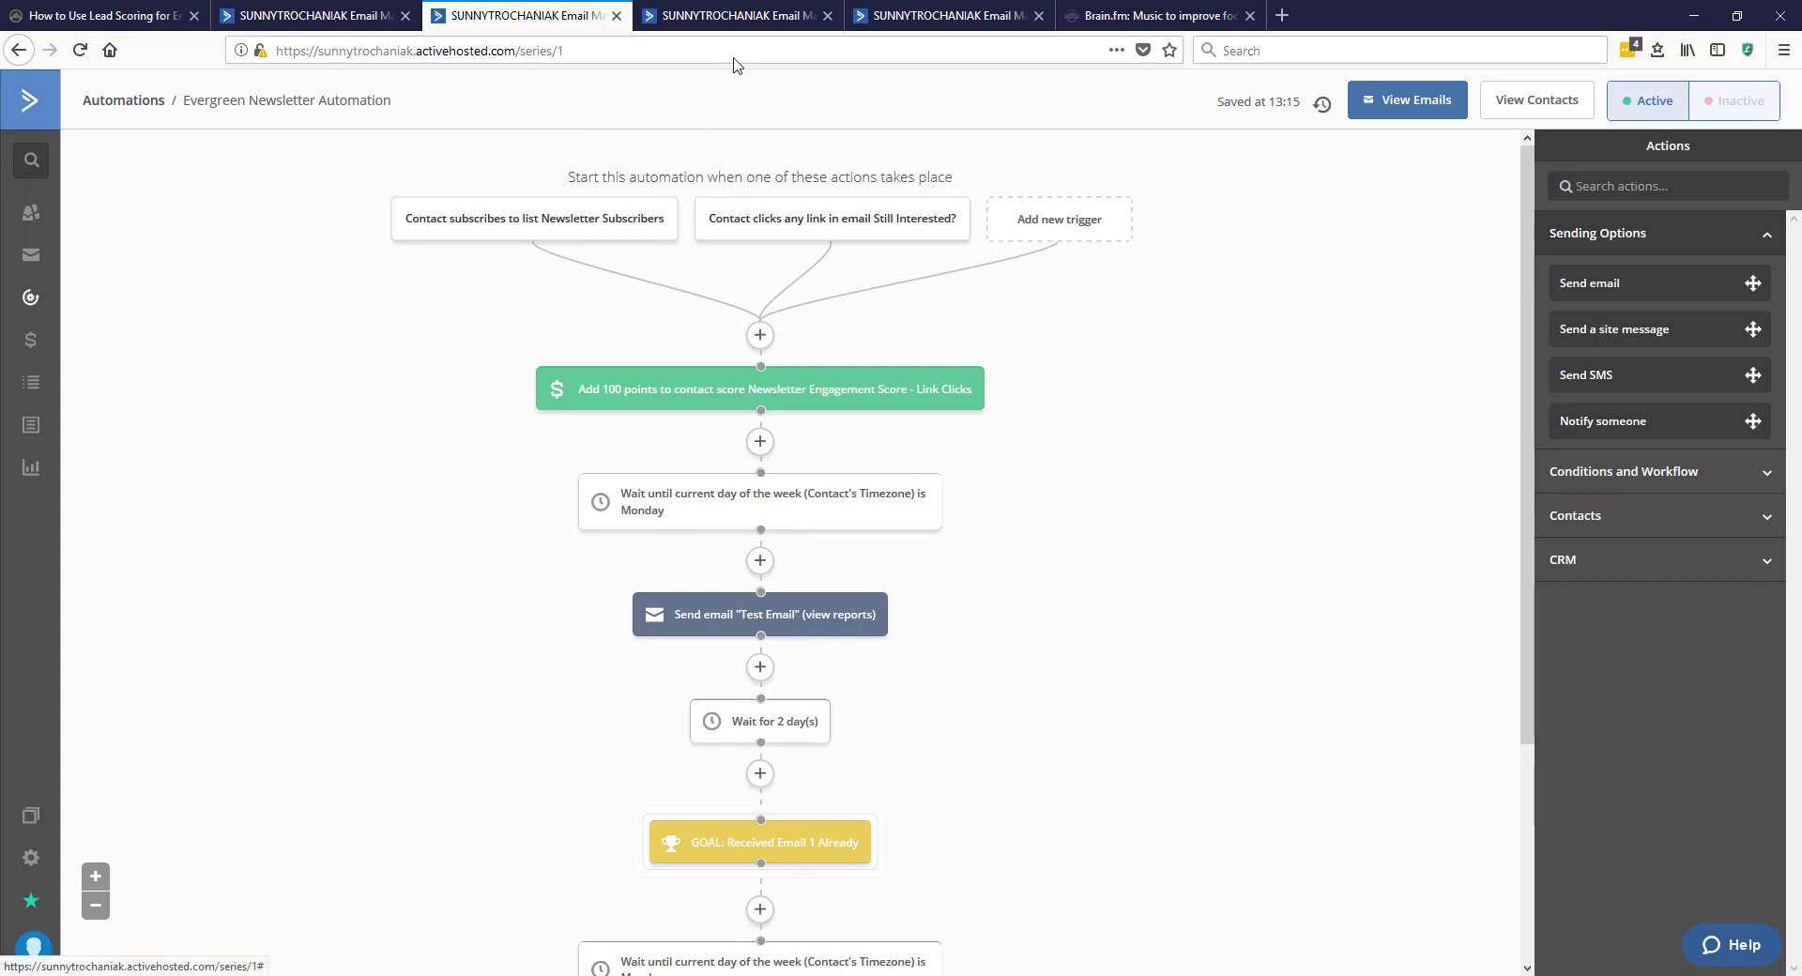
Step: Show the Newsletter Add Link Click Points automation and select its name without changing it
left_click(953, 17)
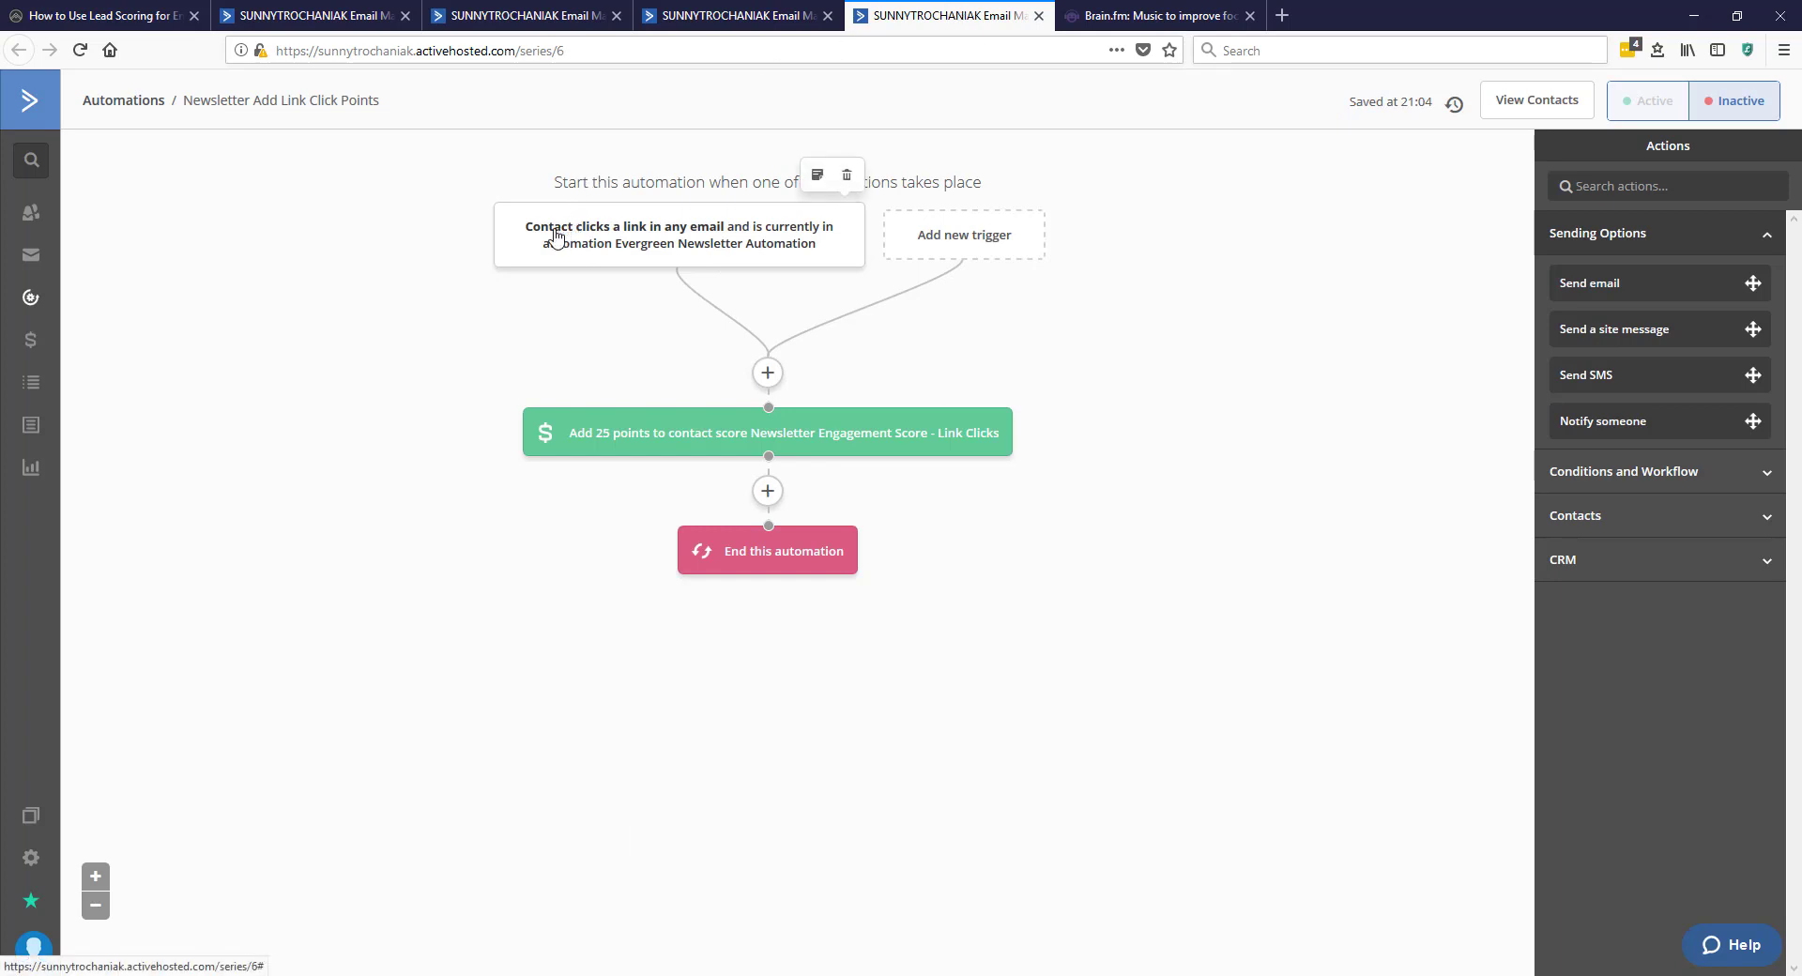
mouse_move(270, 102)
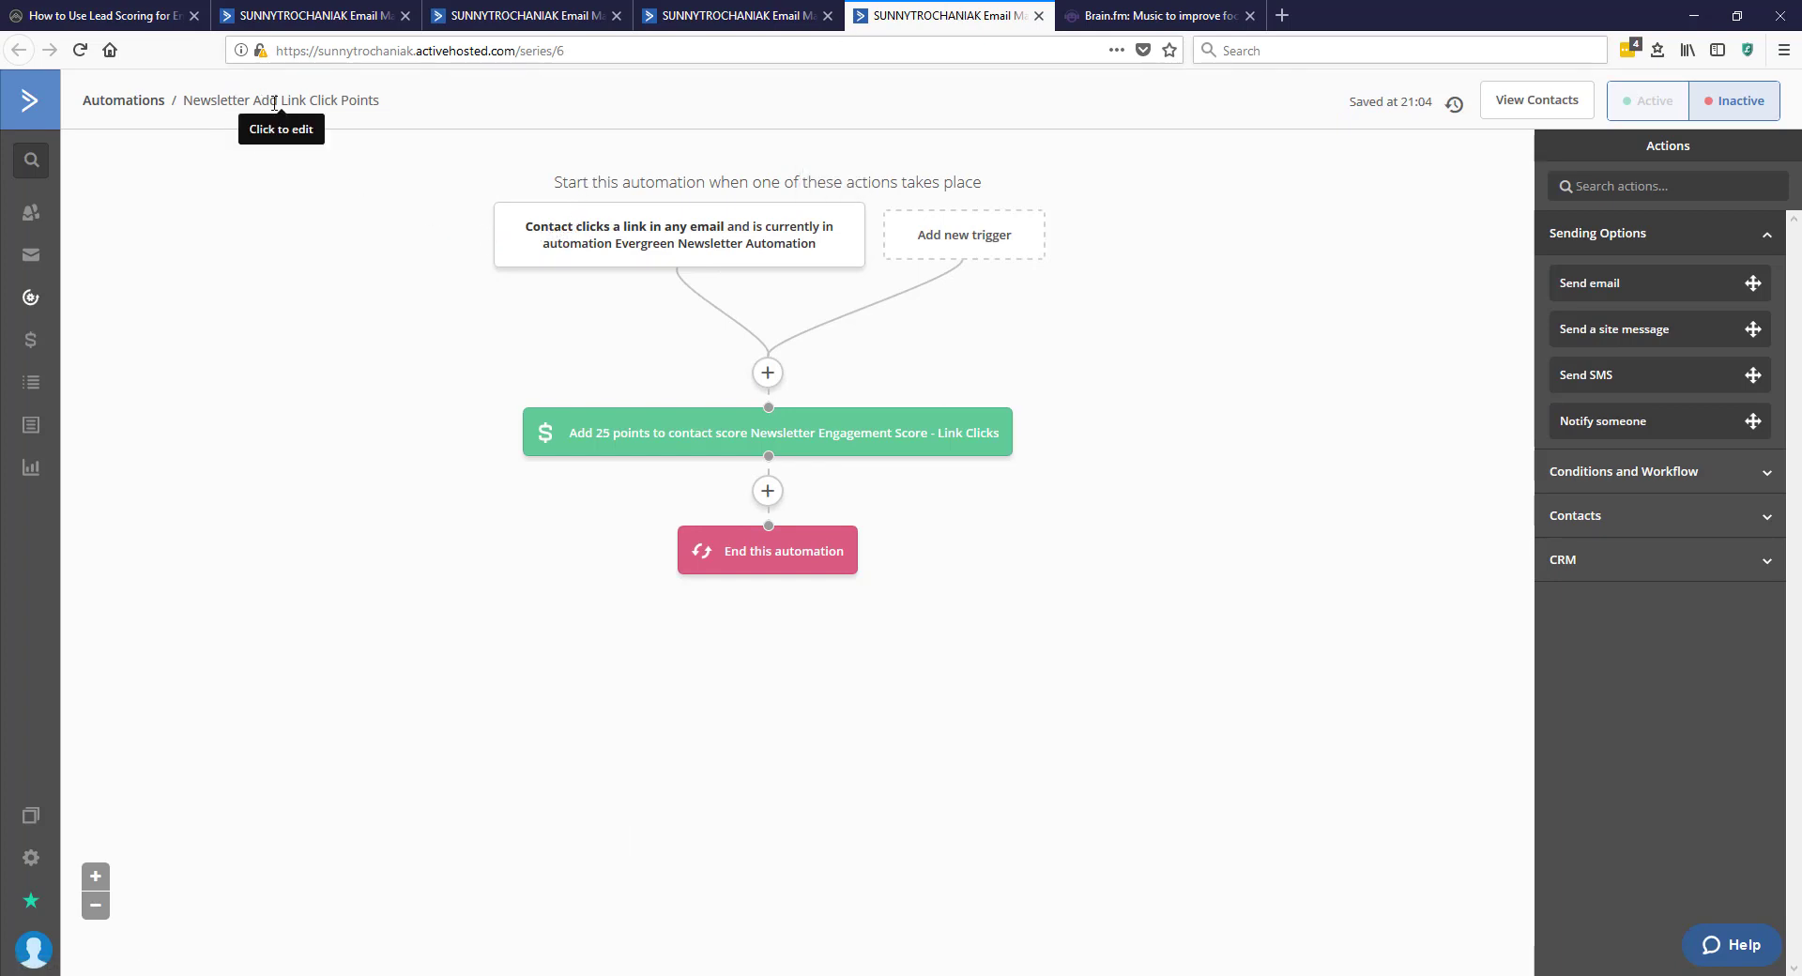
mouse_move(202, 101)
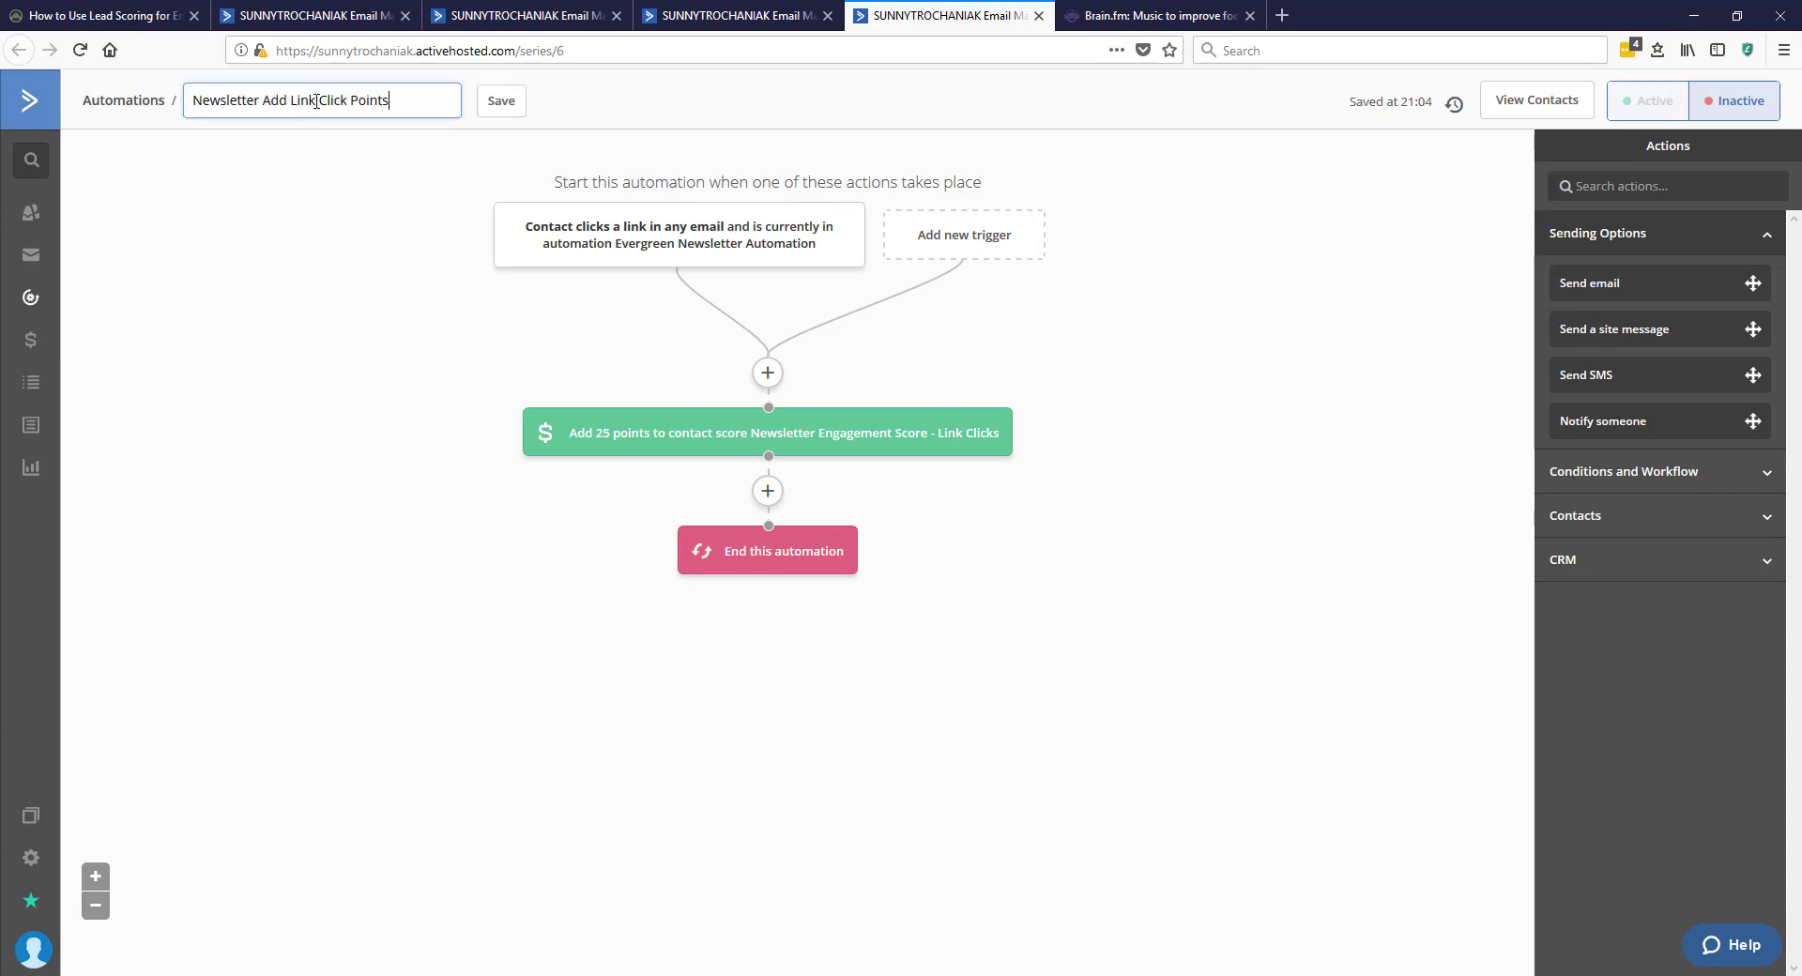
double_click(368, 102)
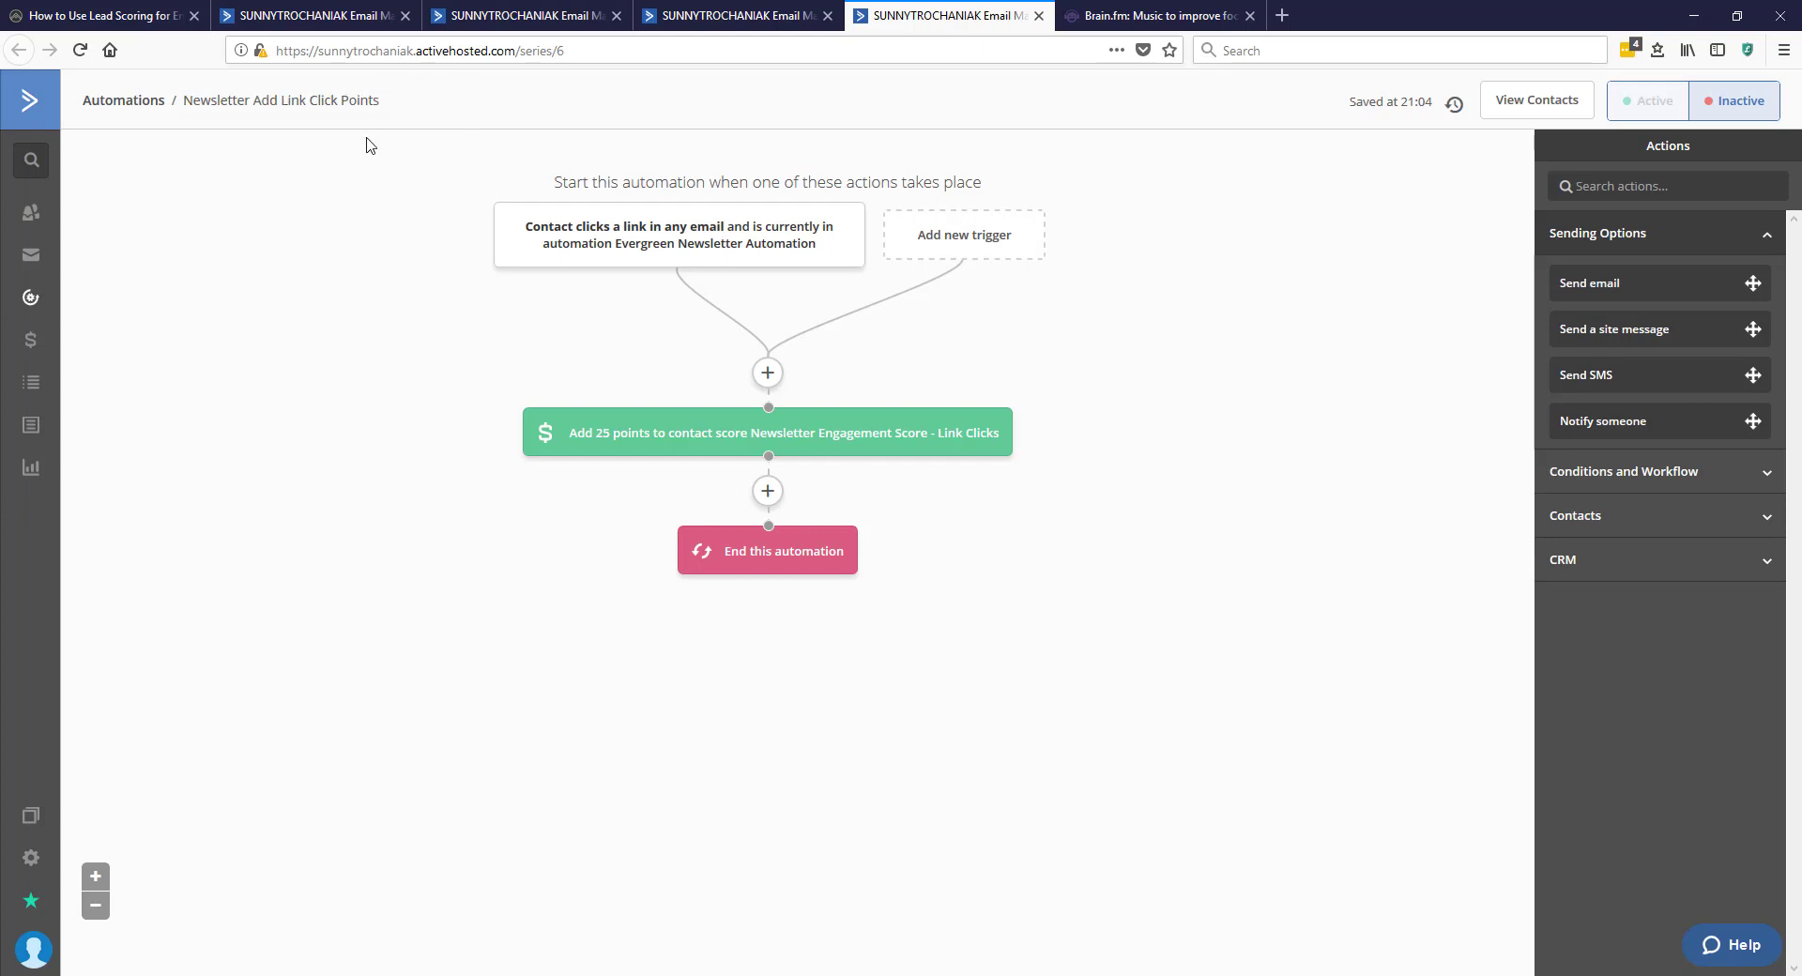
mouse_move(518, 179)
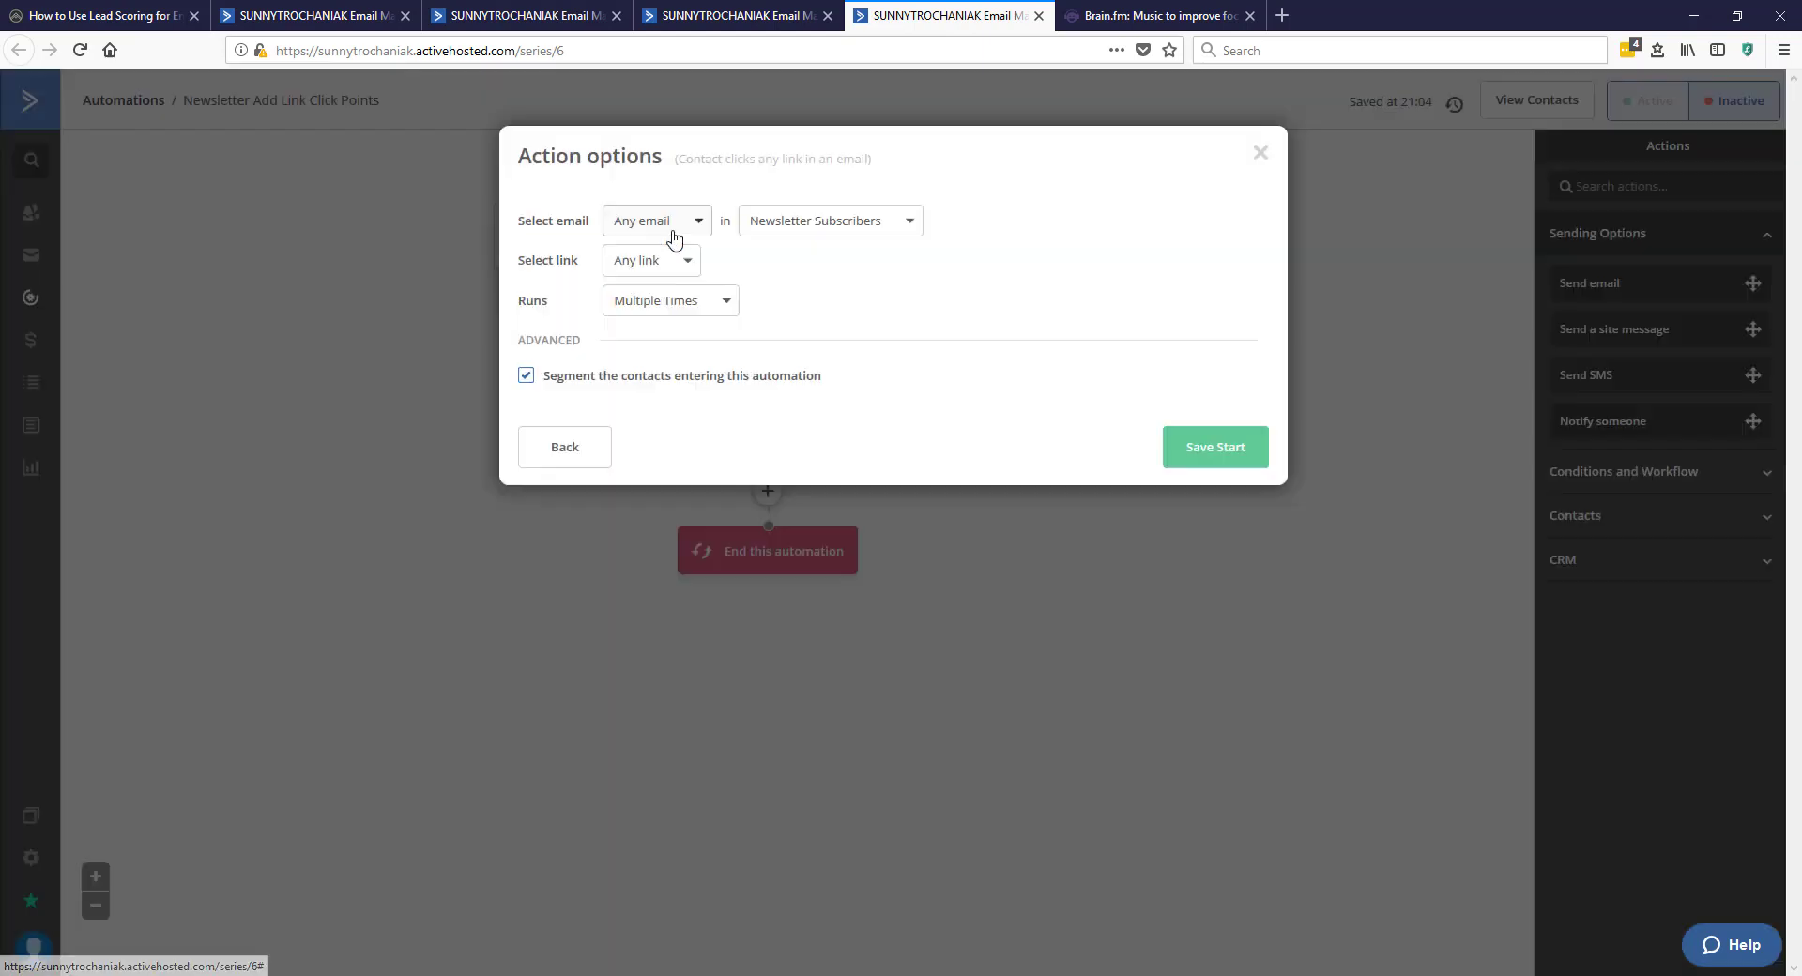
left_click(526, 375)
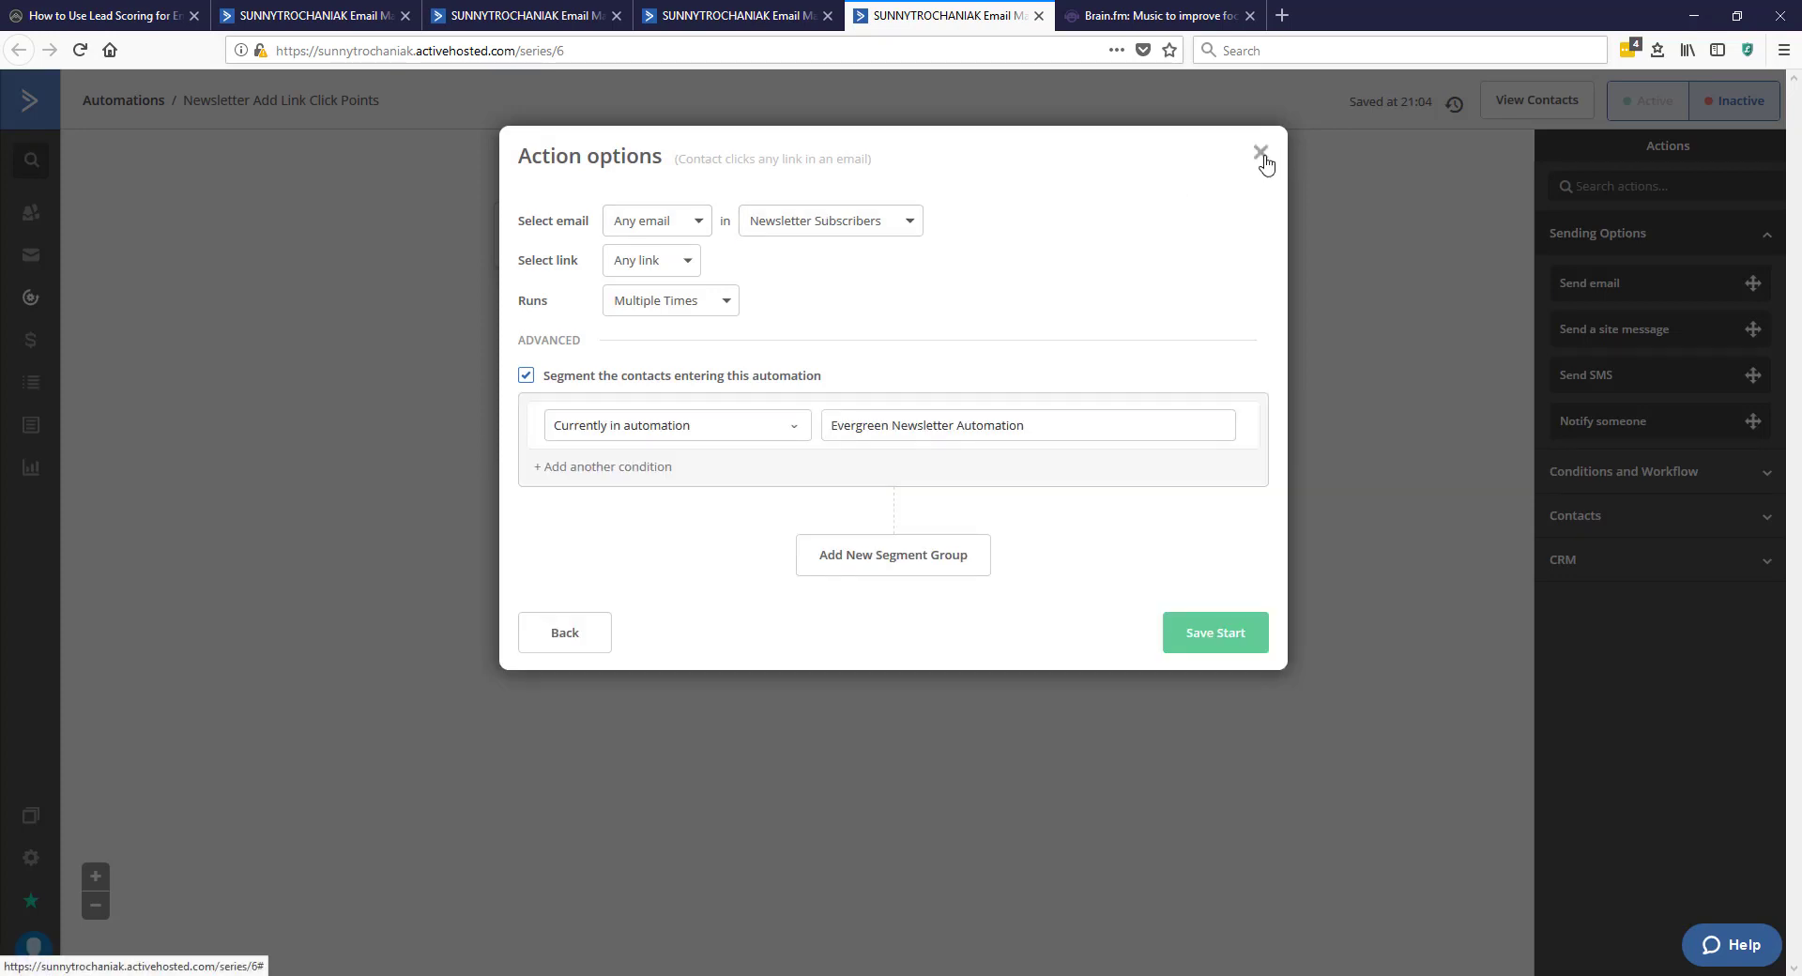
left_click(1260, 150)
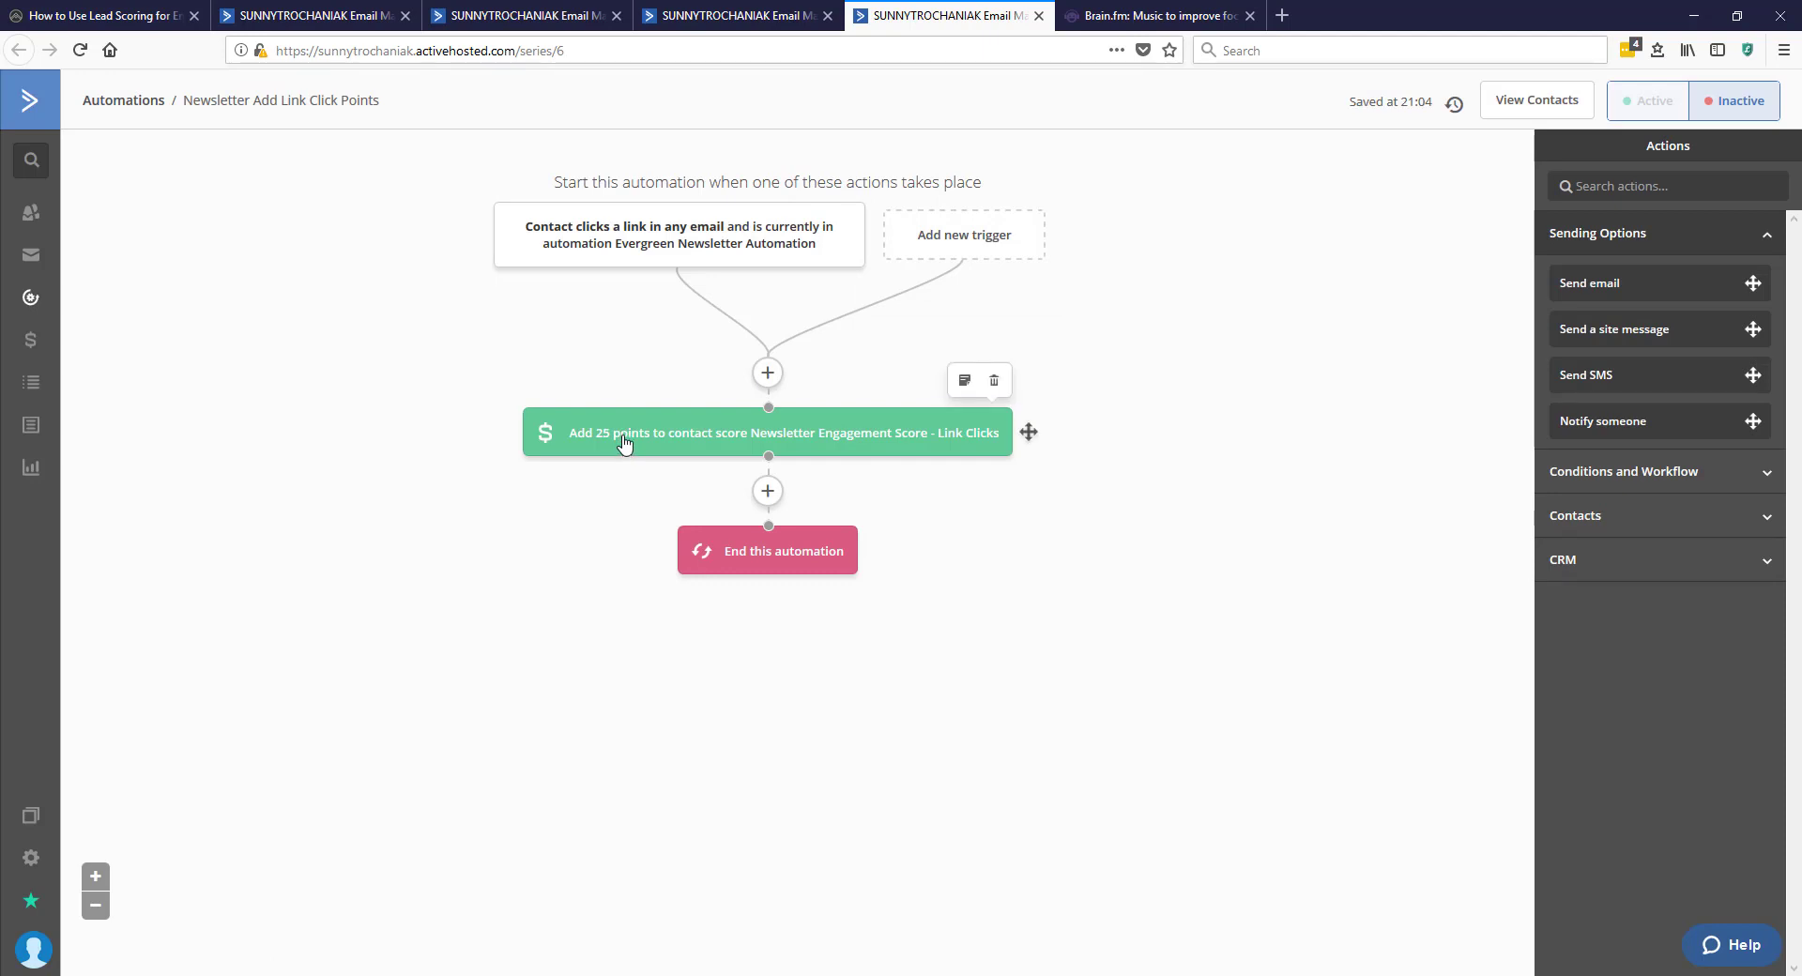
mouse_move(602, 453)
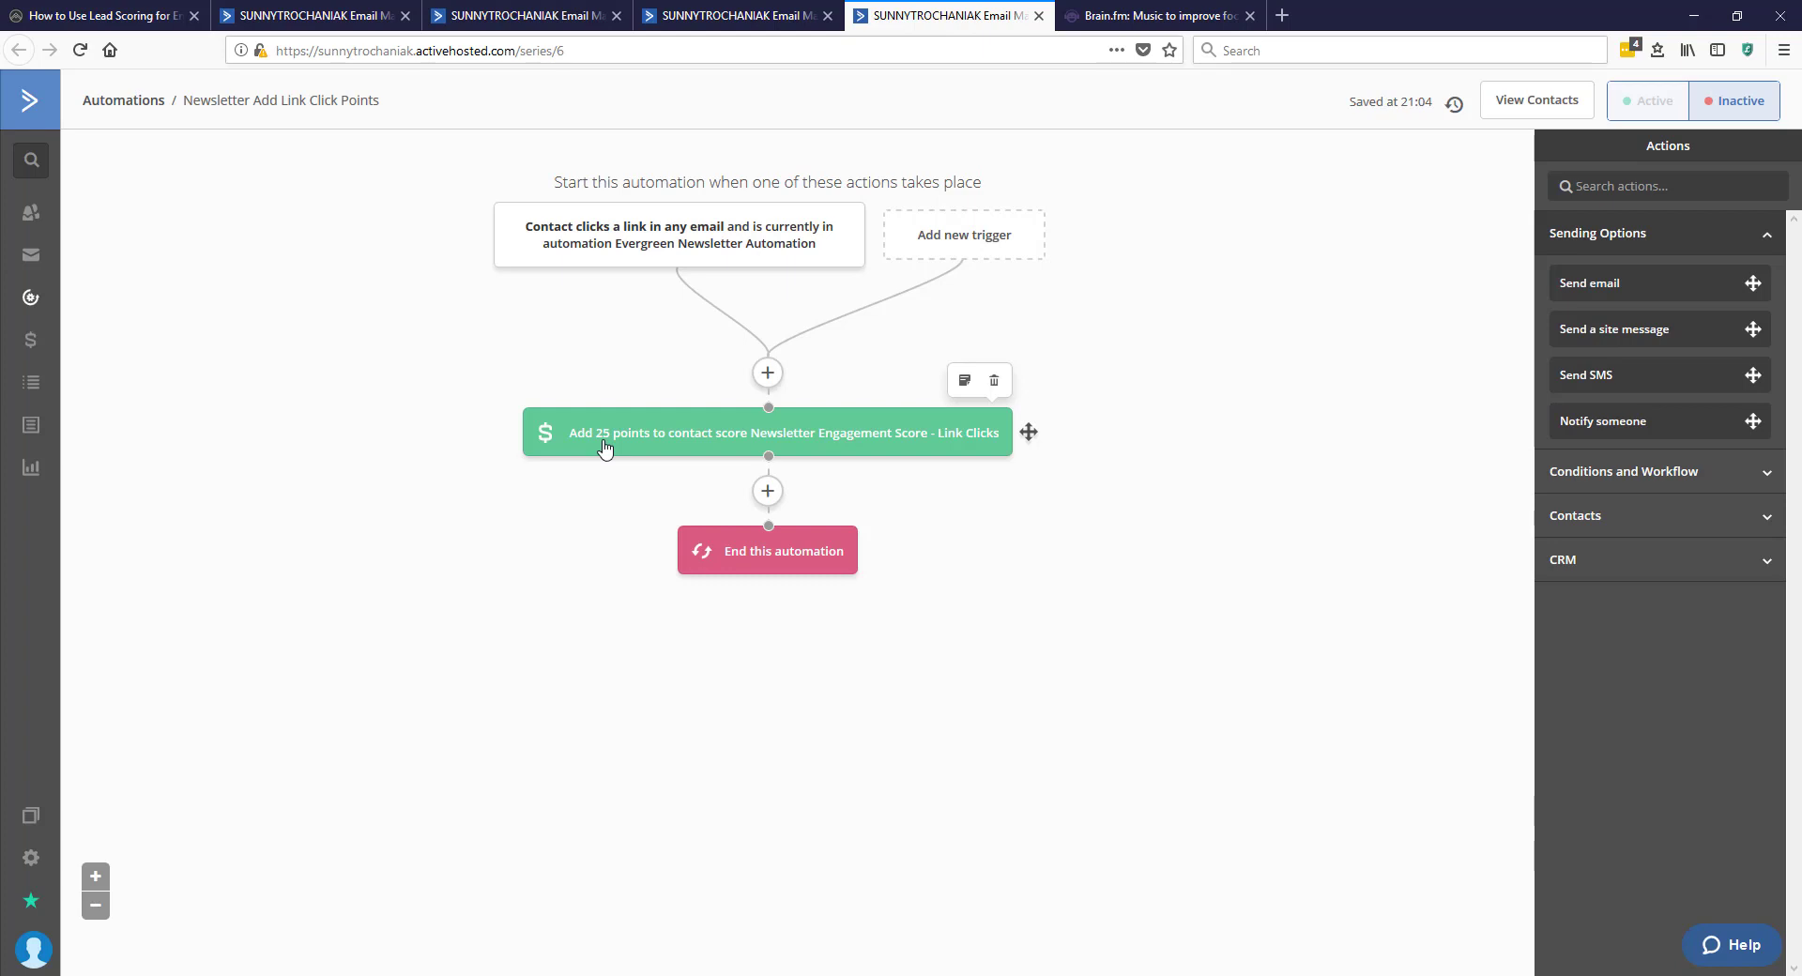
mouse_move(606, 443)
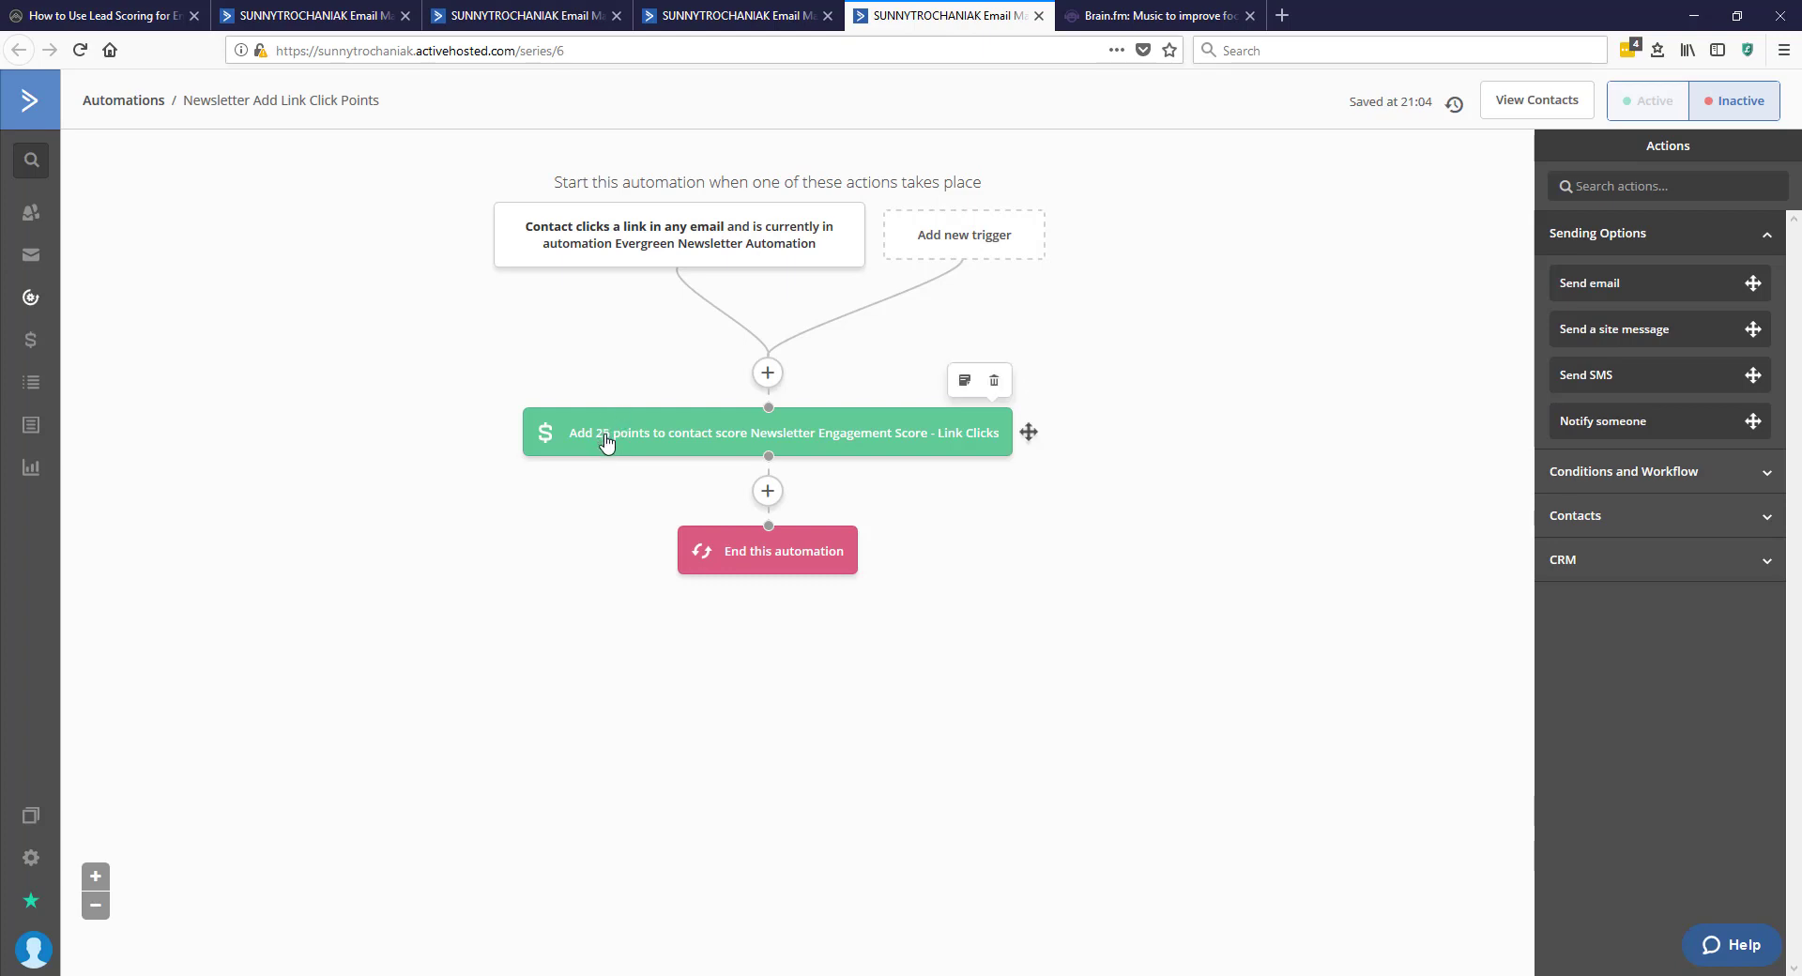
mouse_move(620, 439)
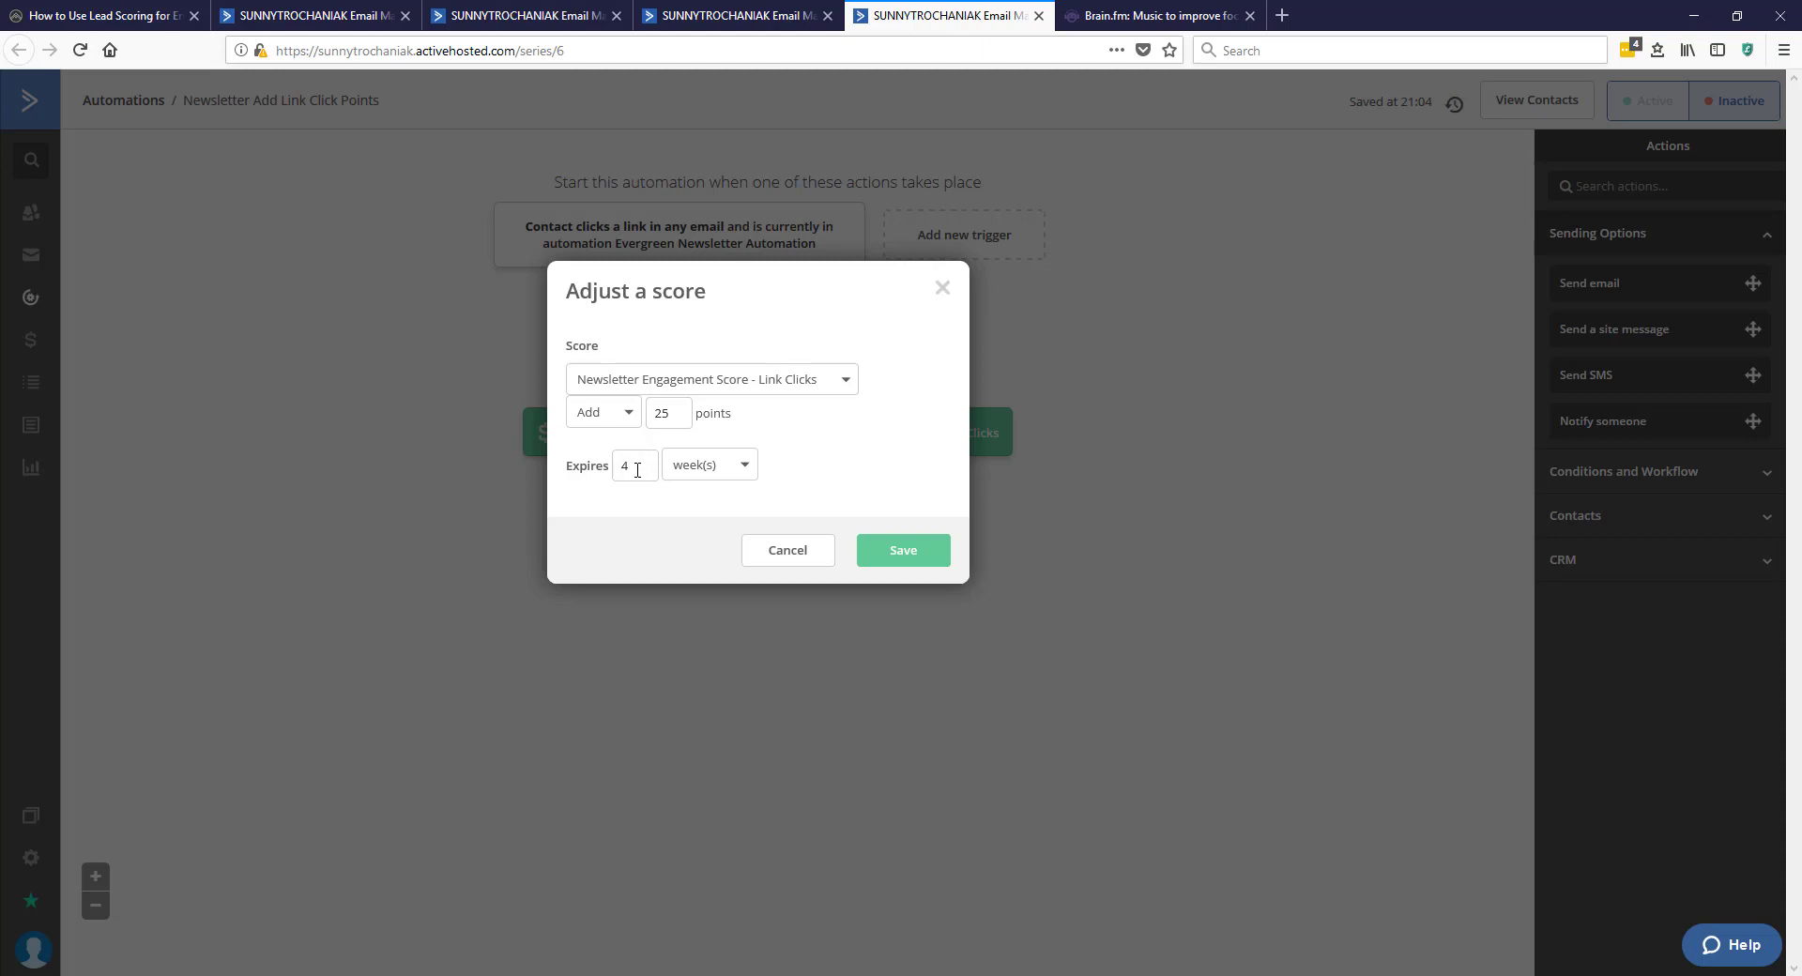
Step: Close the Adjust a score dialog and glance over the Pruning and Add Link Click Points automations
left_click(903, 550)
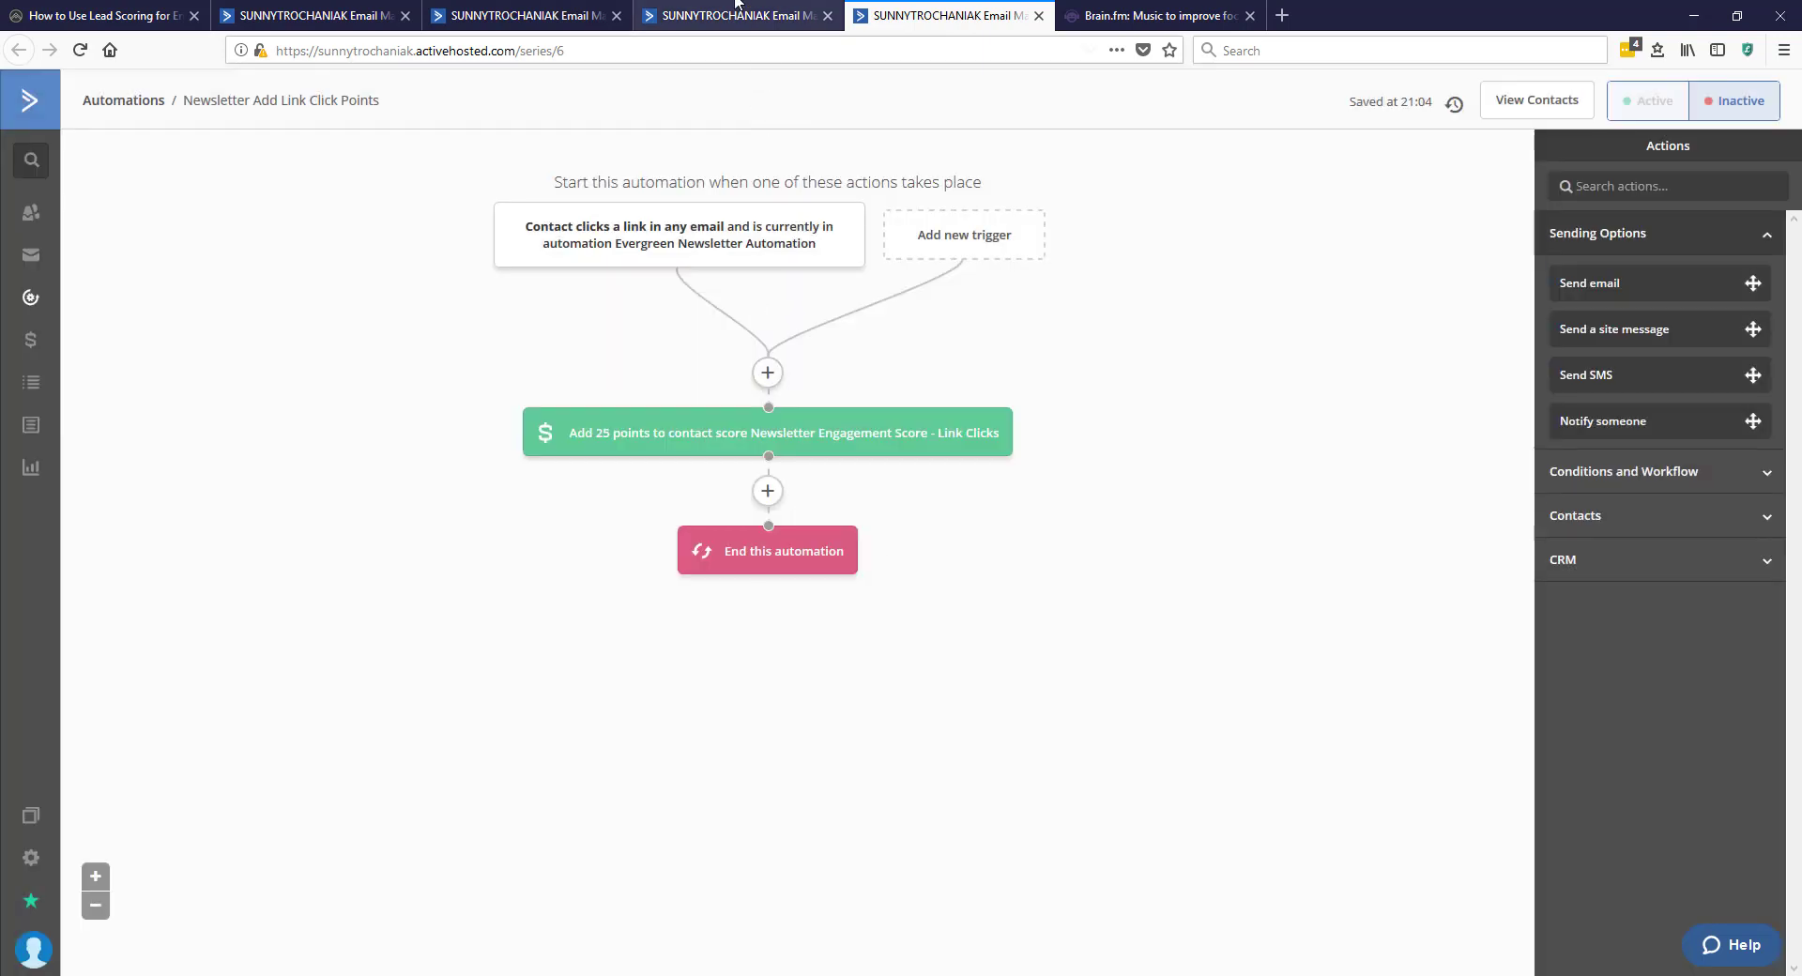
left_click(734, 15)
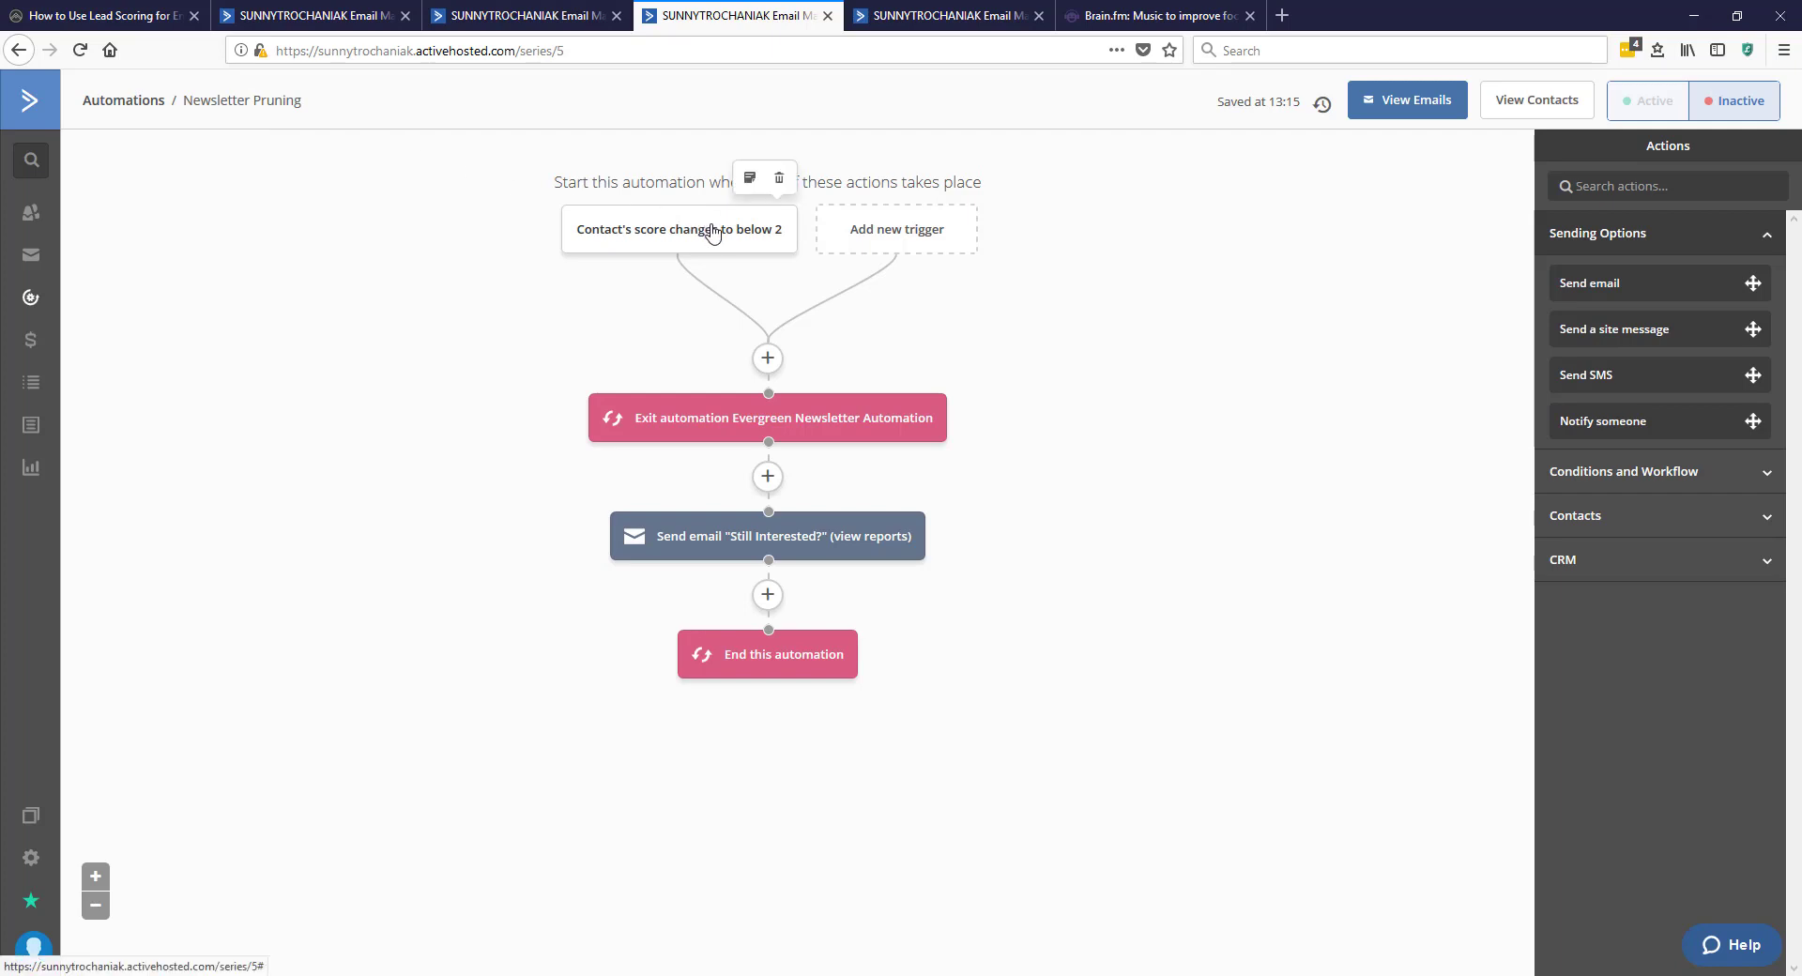
left_click(956, 17)
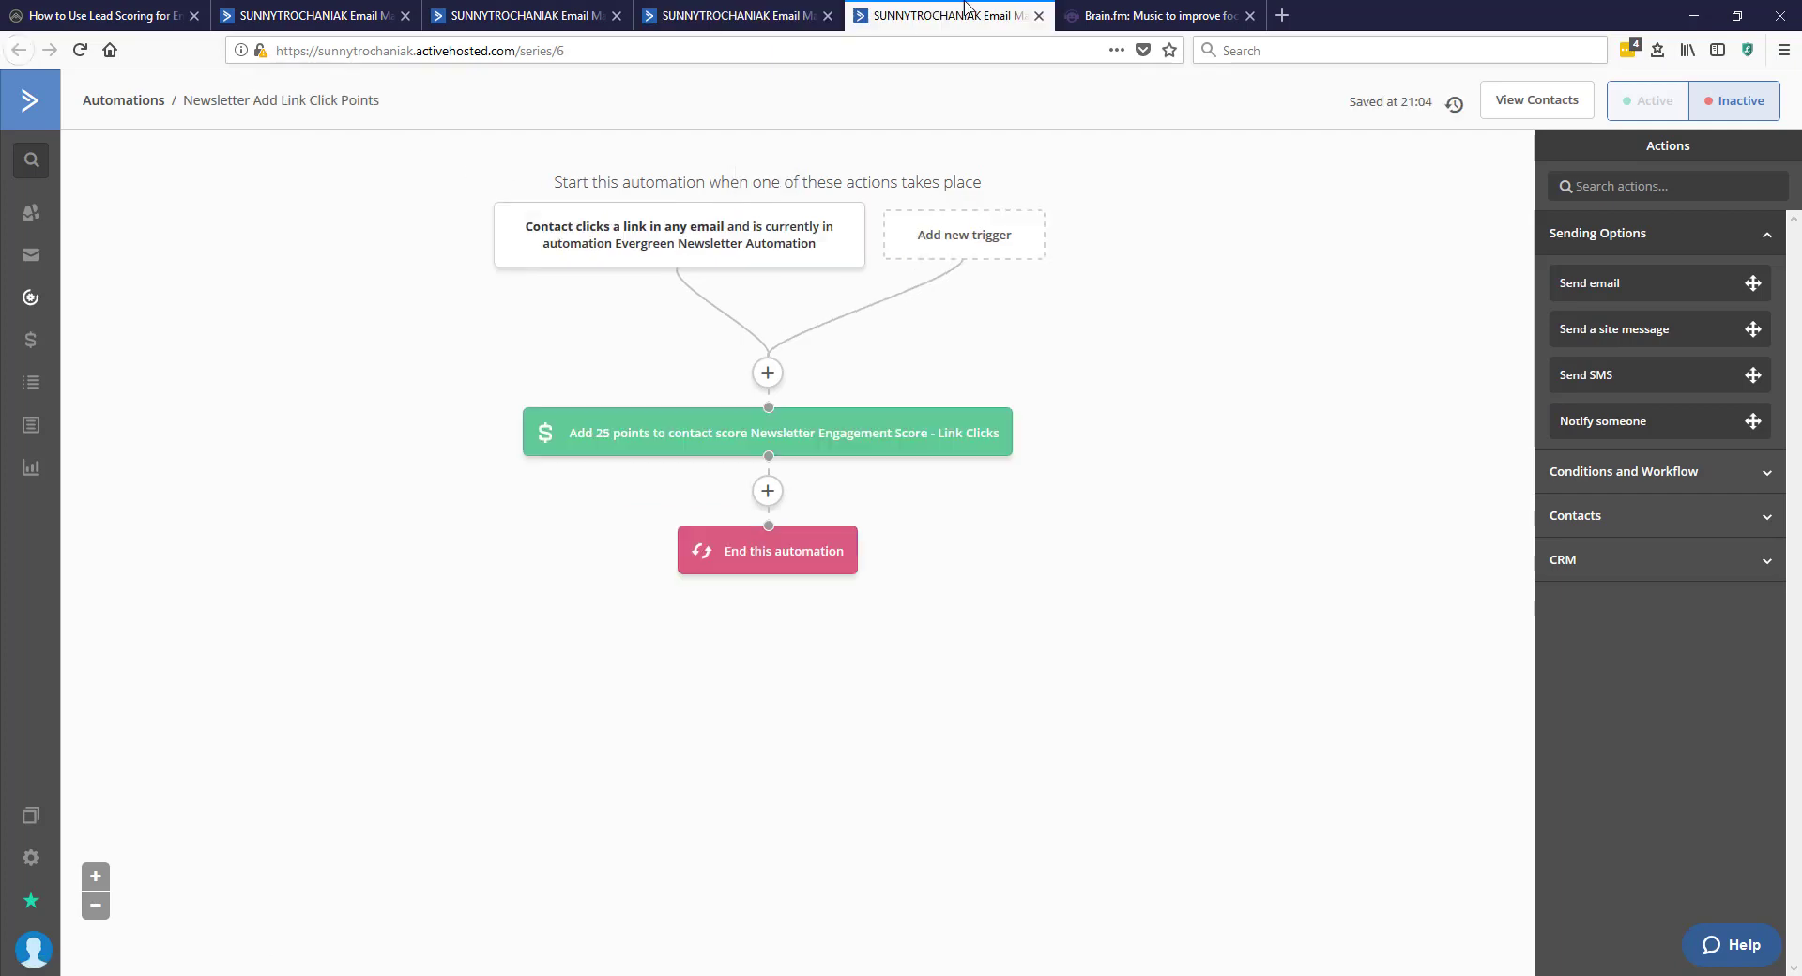
mouse_move(691, 439)
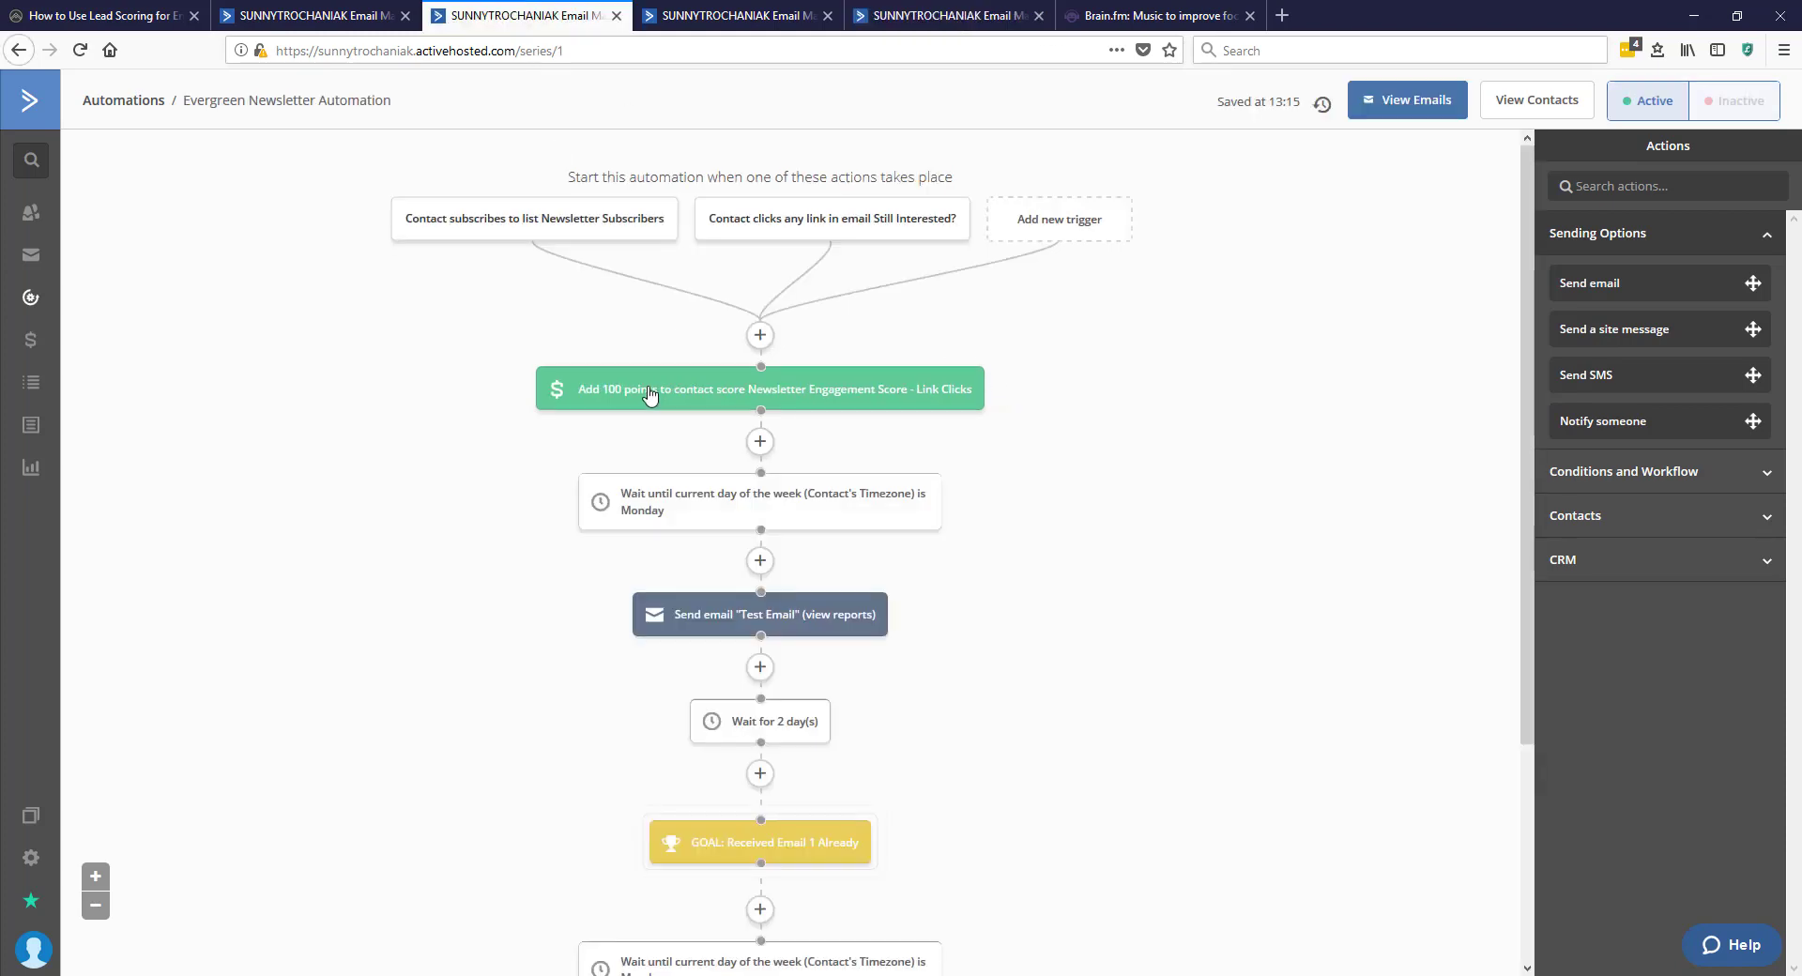
mouse_move(650, 394)
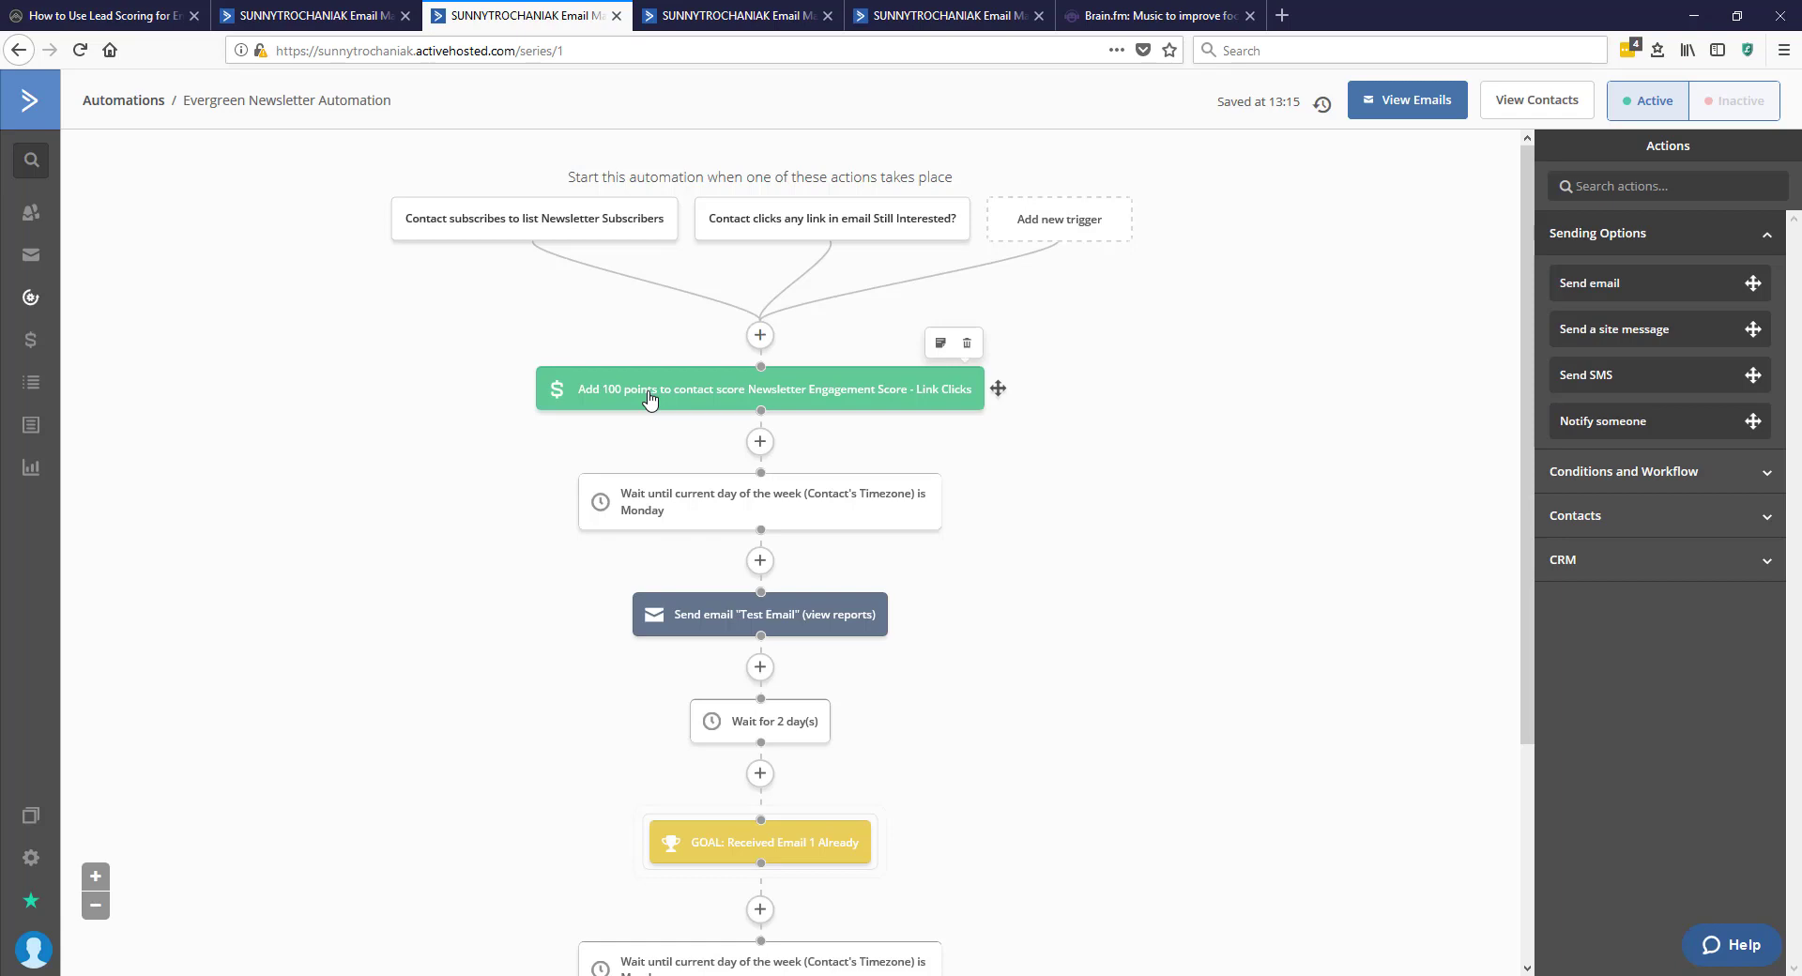
mouse_move(659, 421)
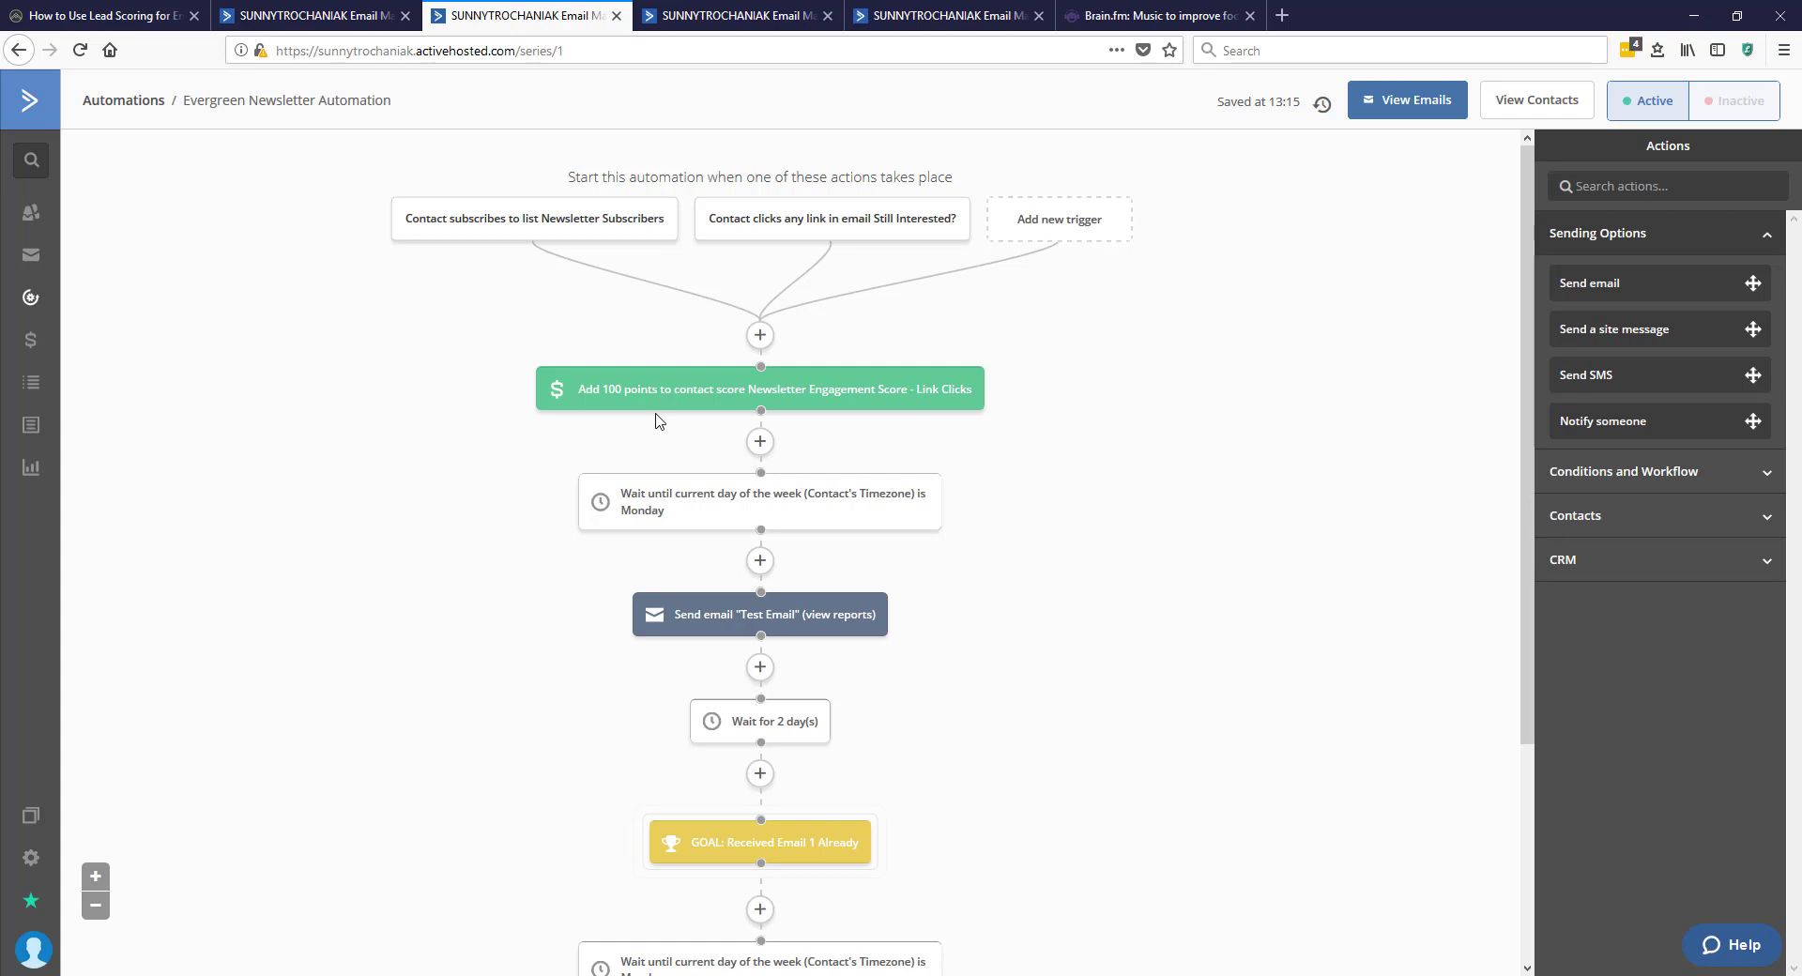
mouse_move(758, 441)
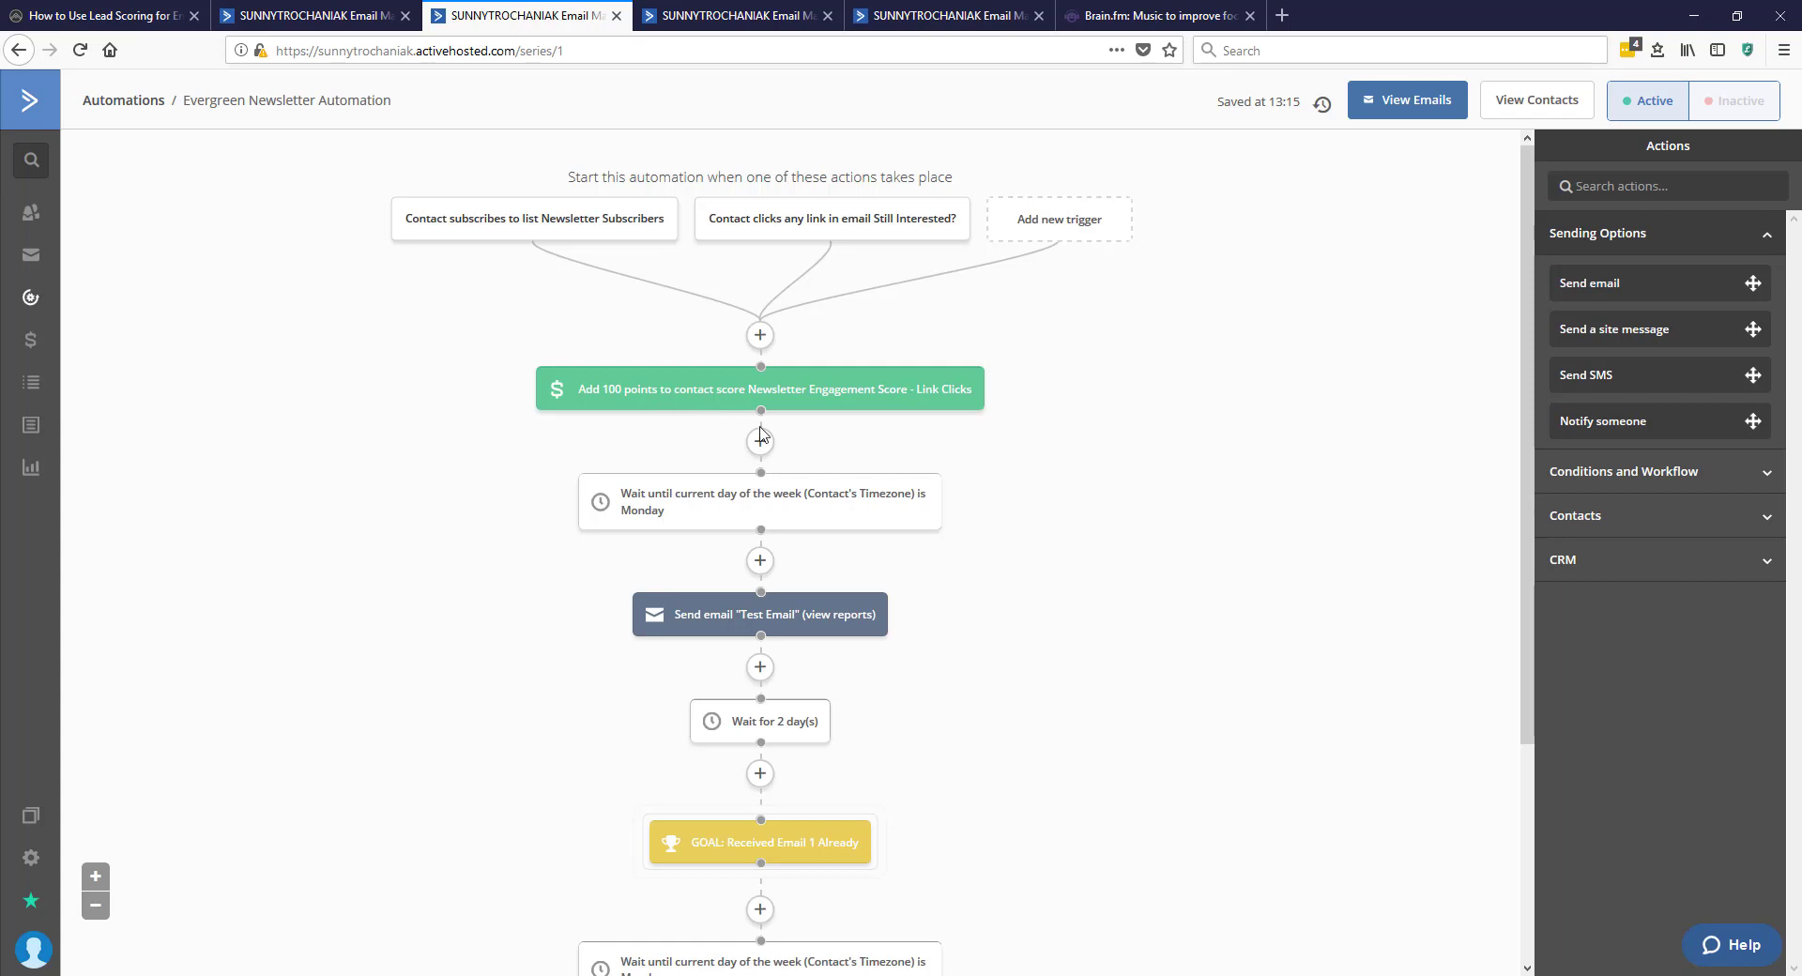
scroll("down", 3)
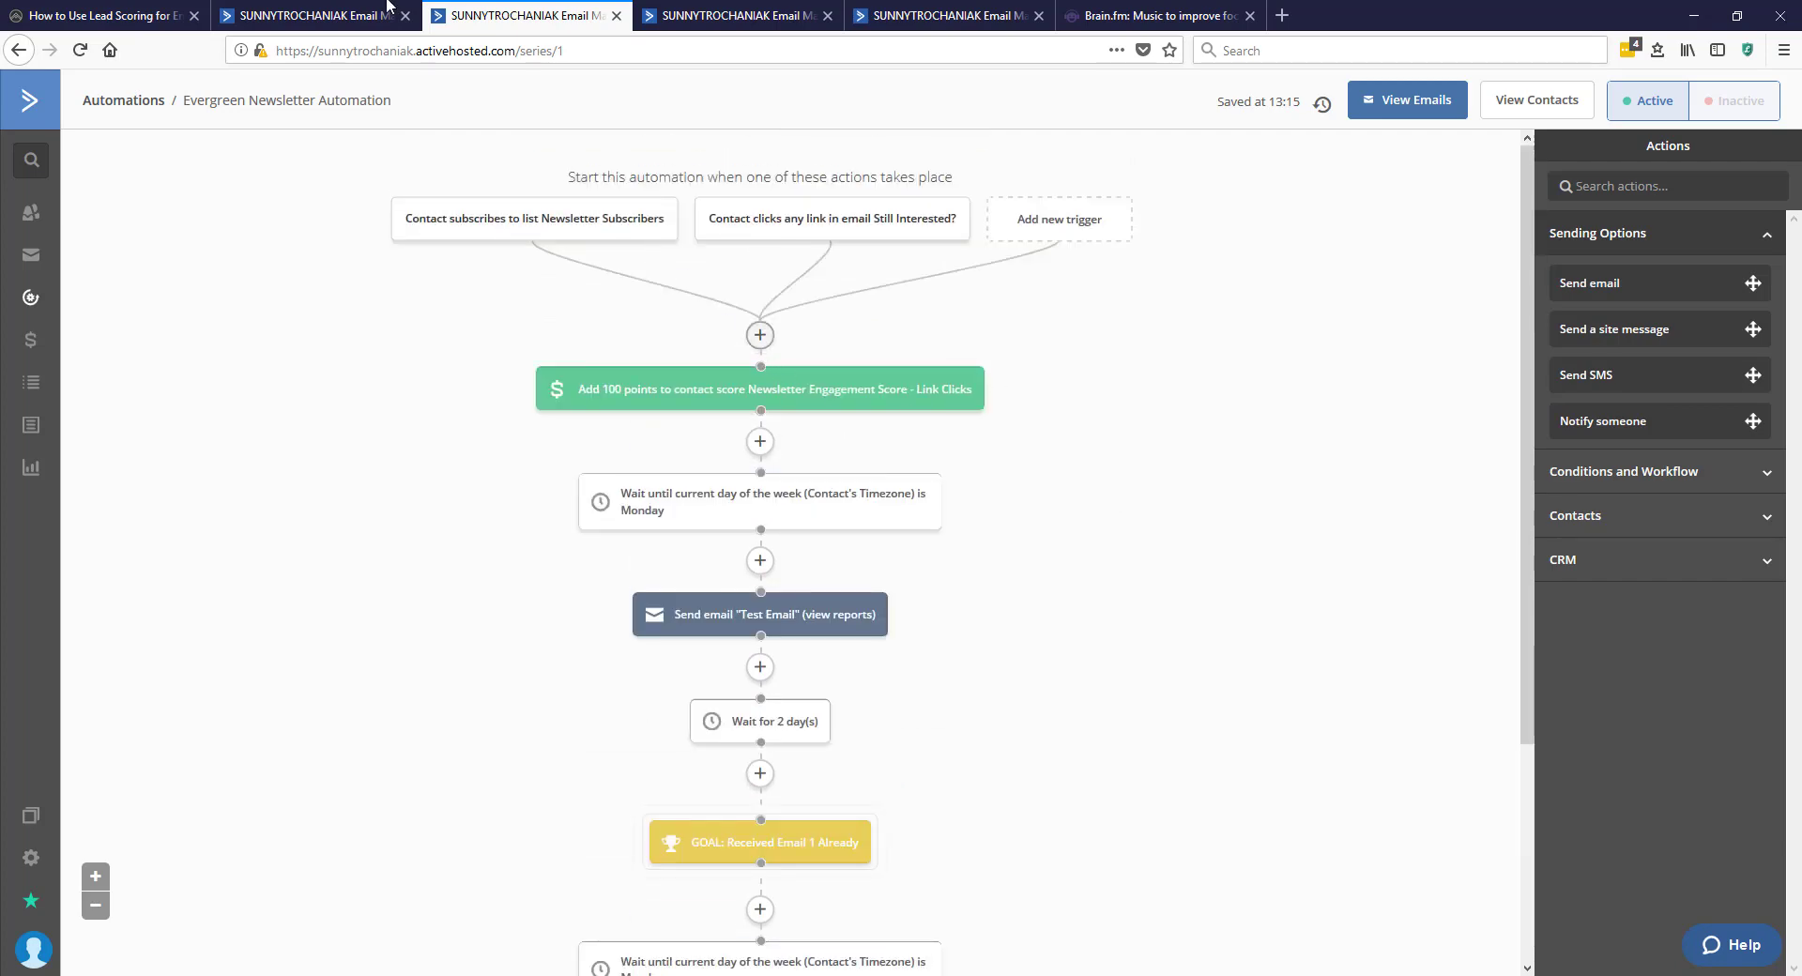
Step: Check the lead scoring blog post, then return to the Evergreen Newsletter Automation
left_click(103, 14)
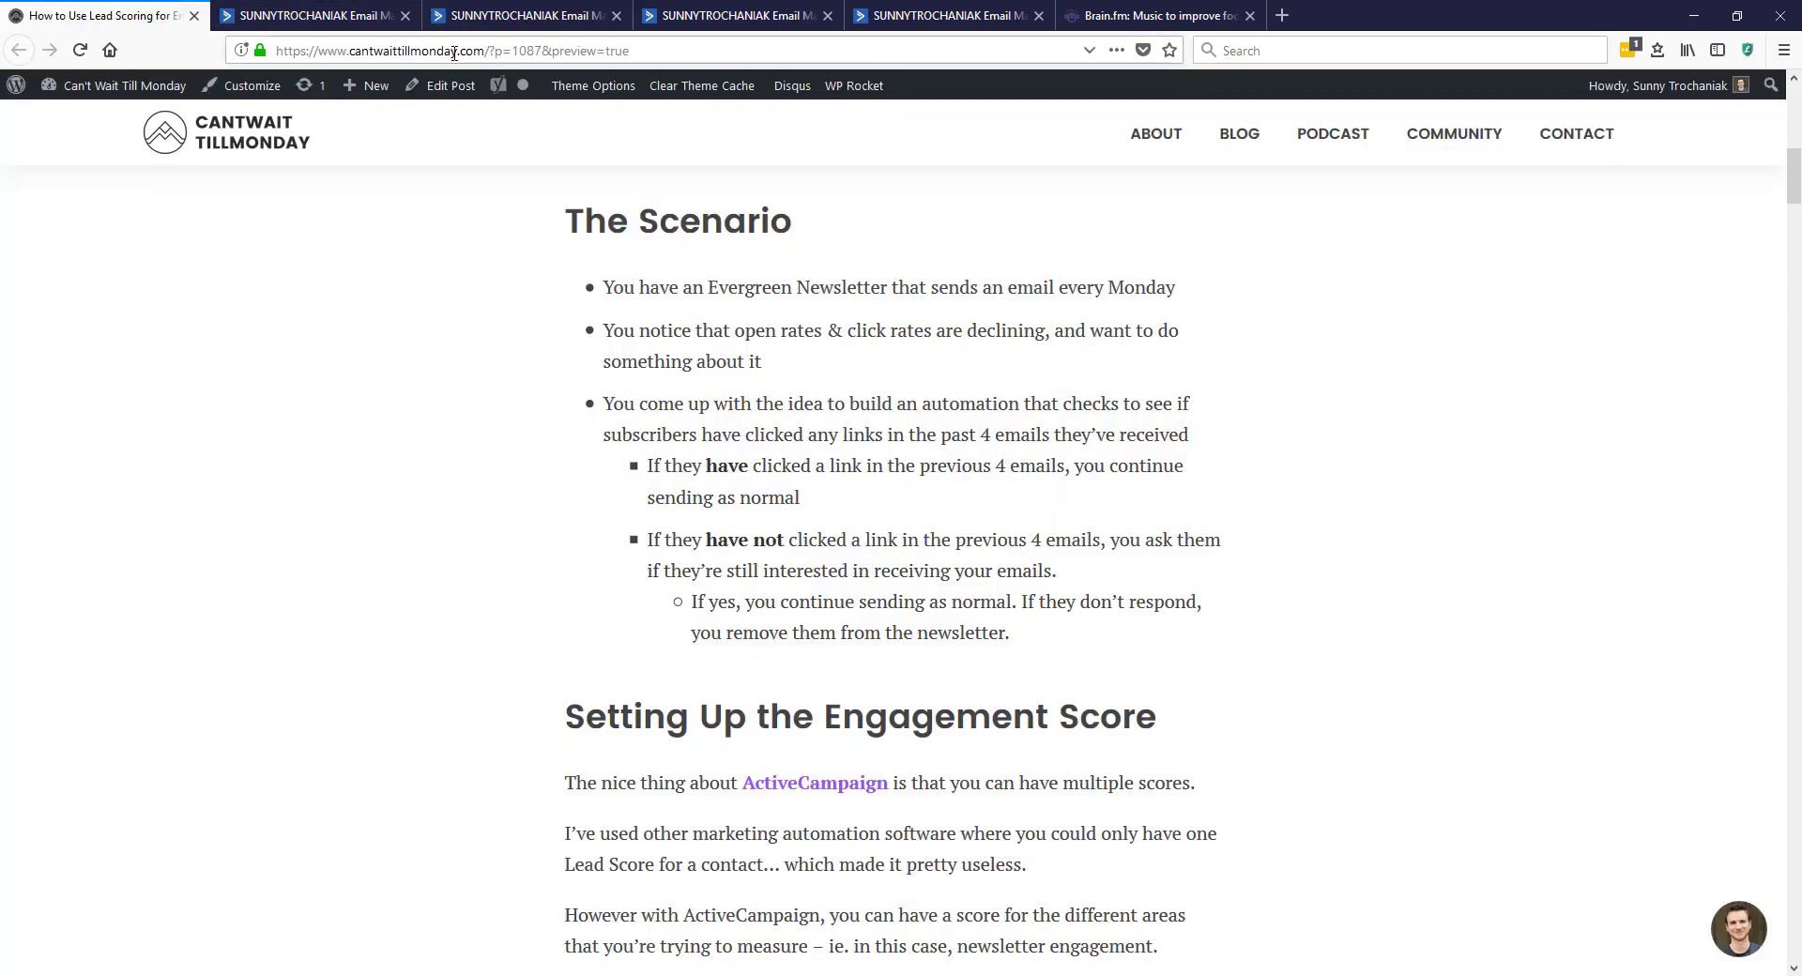
scroll("down", 3)
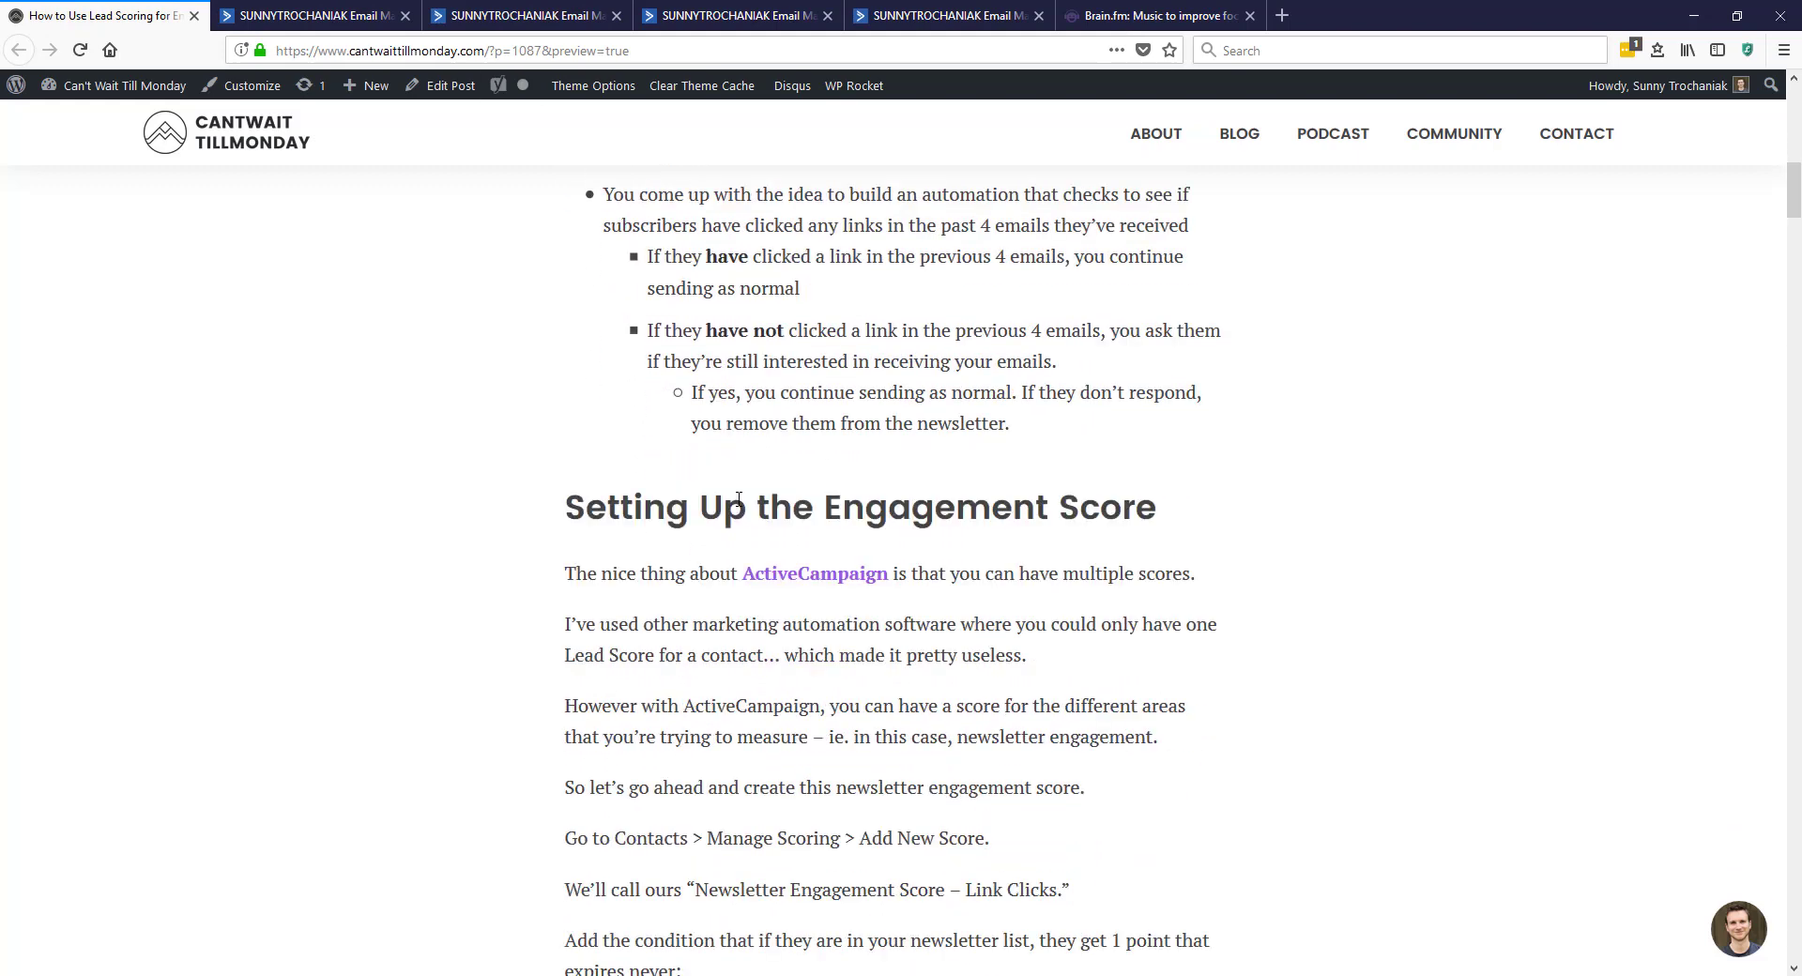
scroll("down", 3)
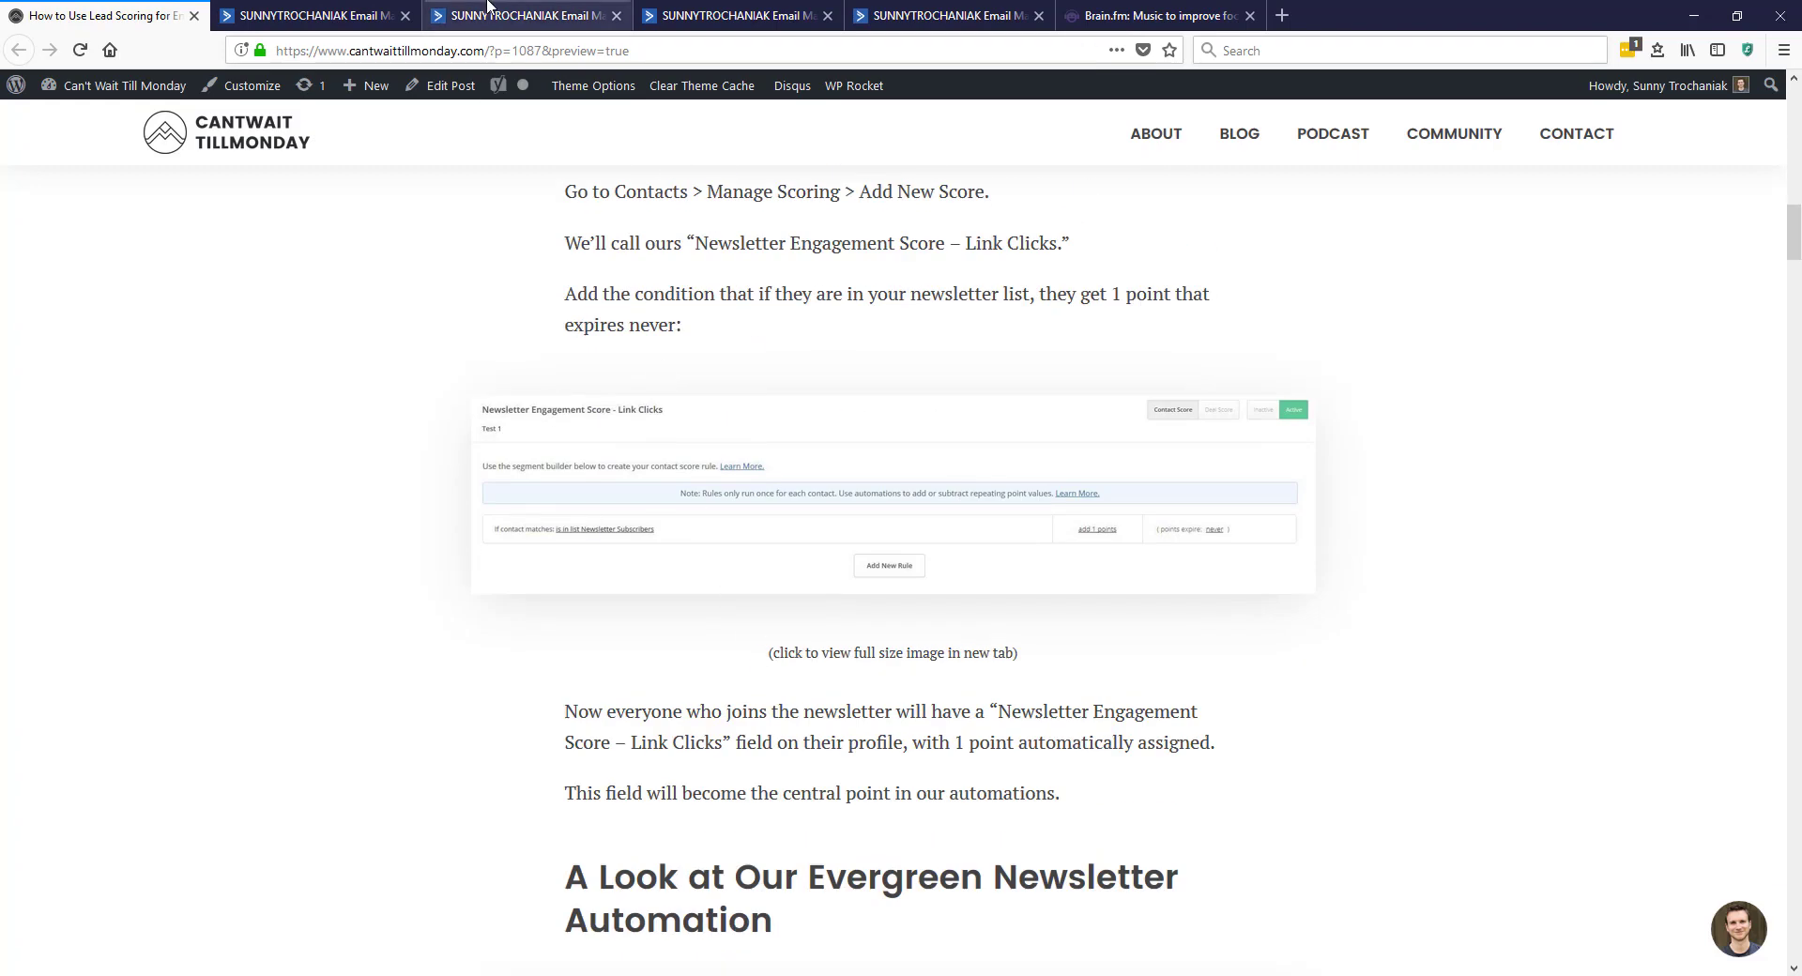
left_click(524, 16)
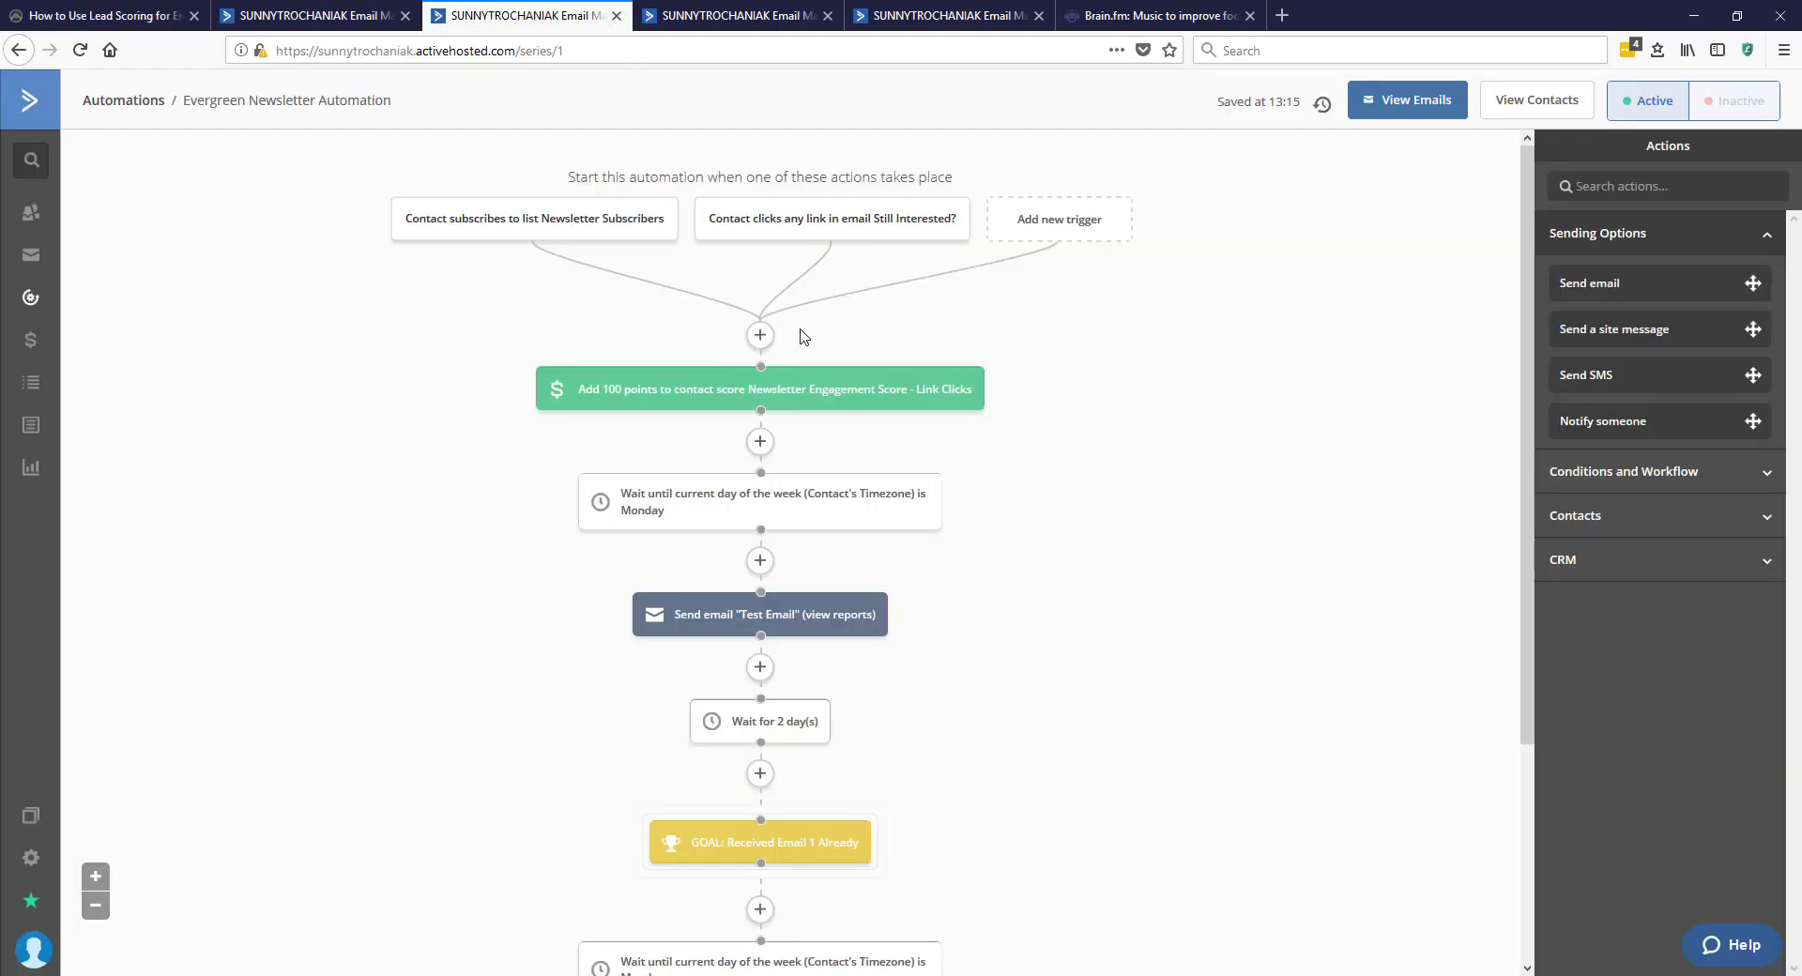